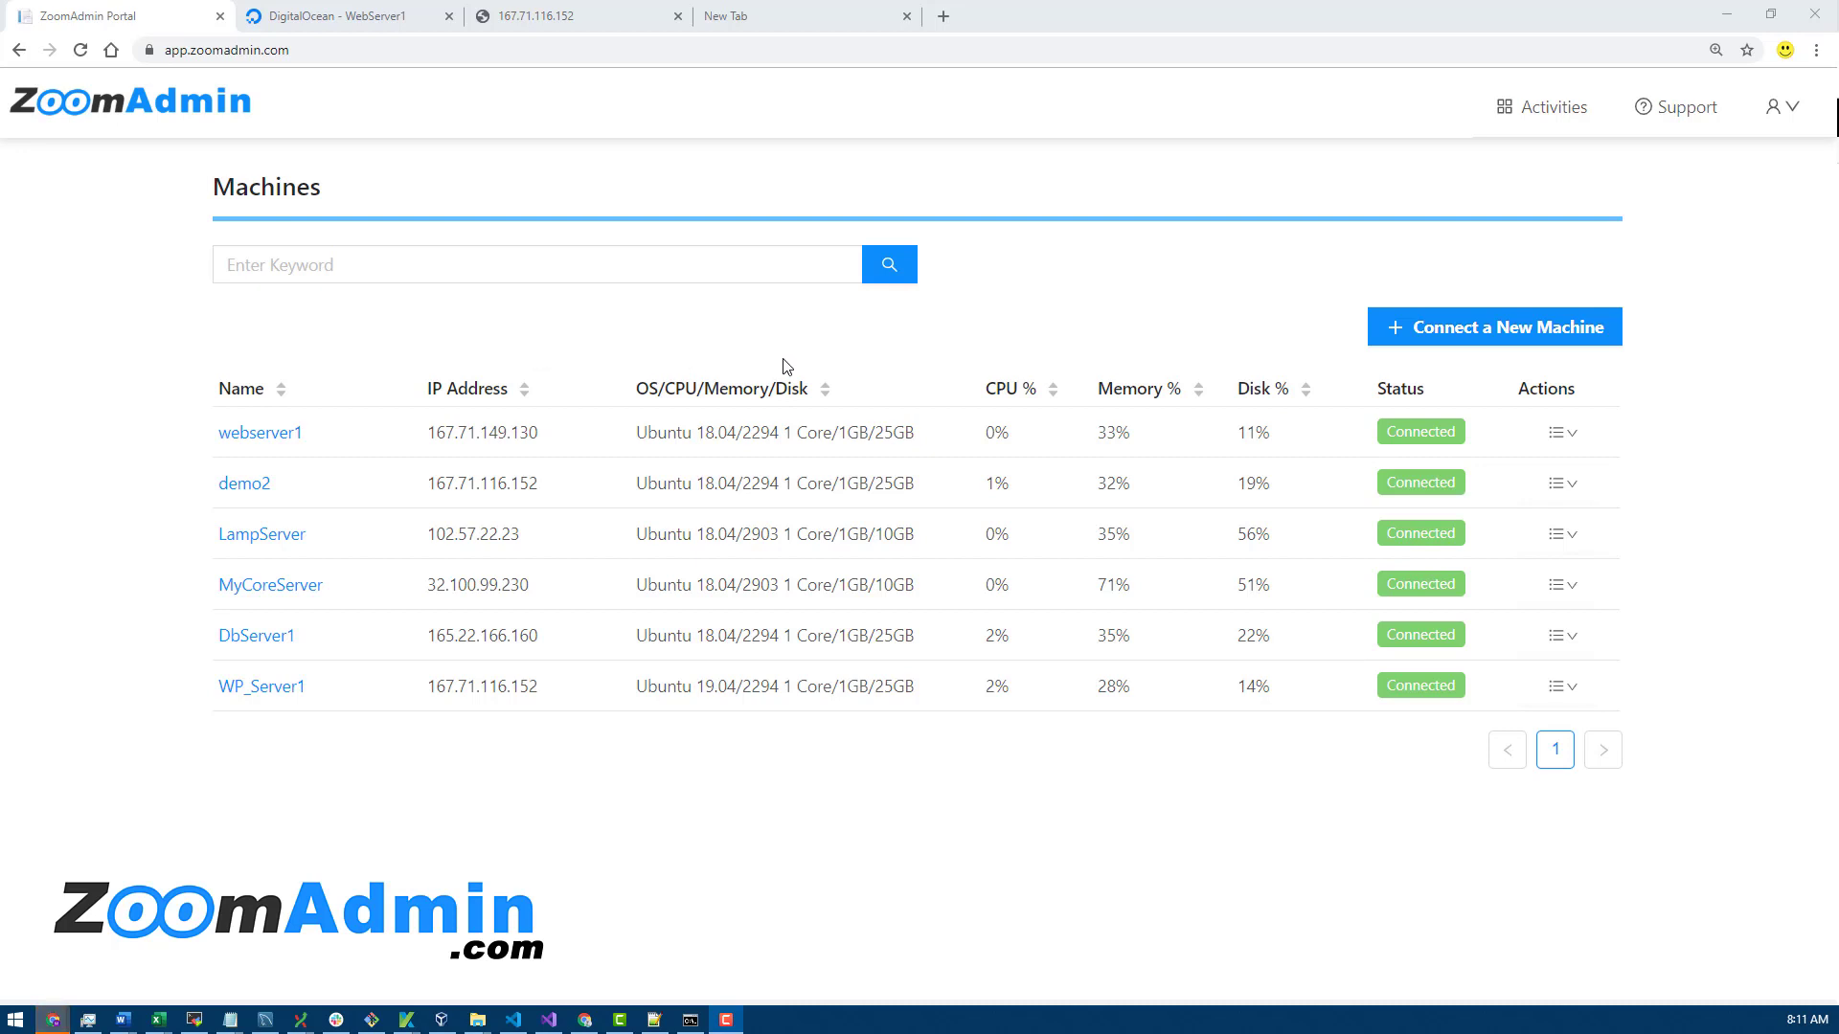
pyautogui.moveTo(1112, 523)
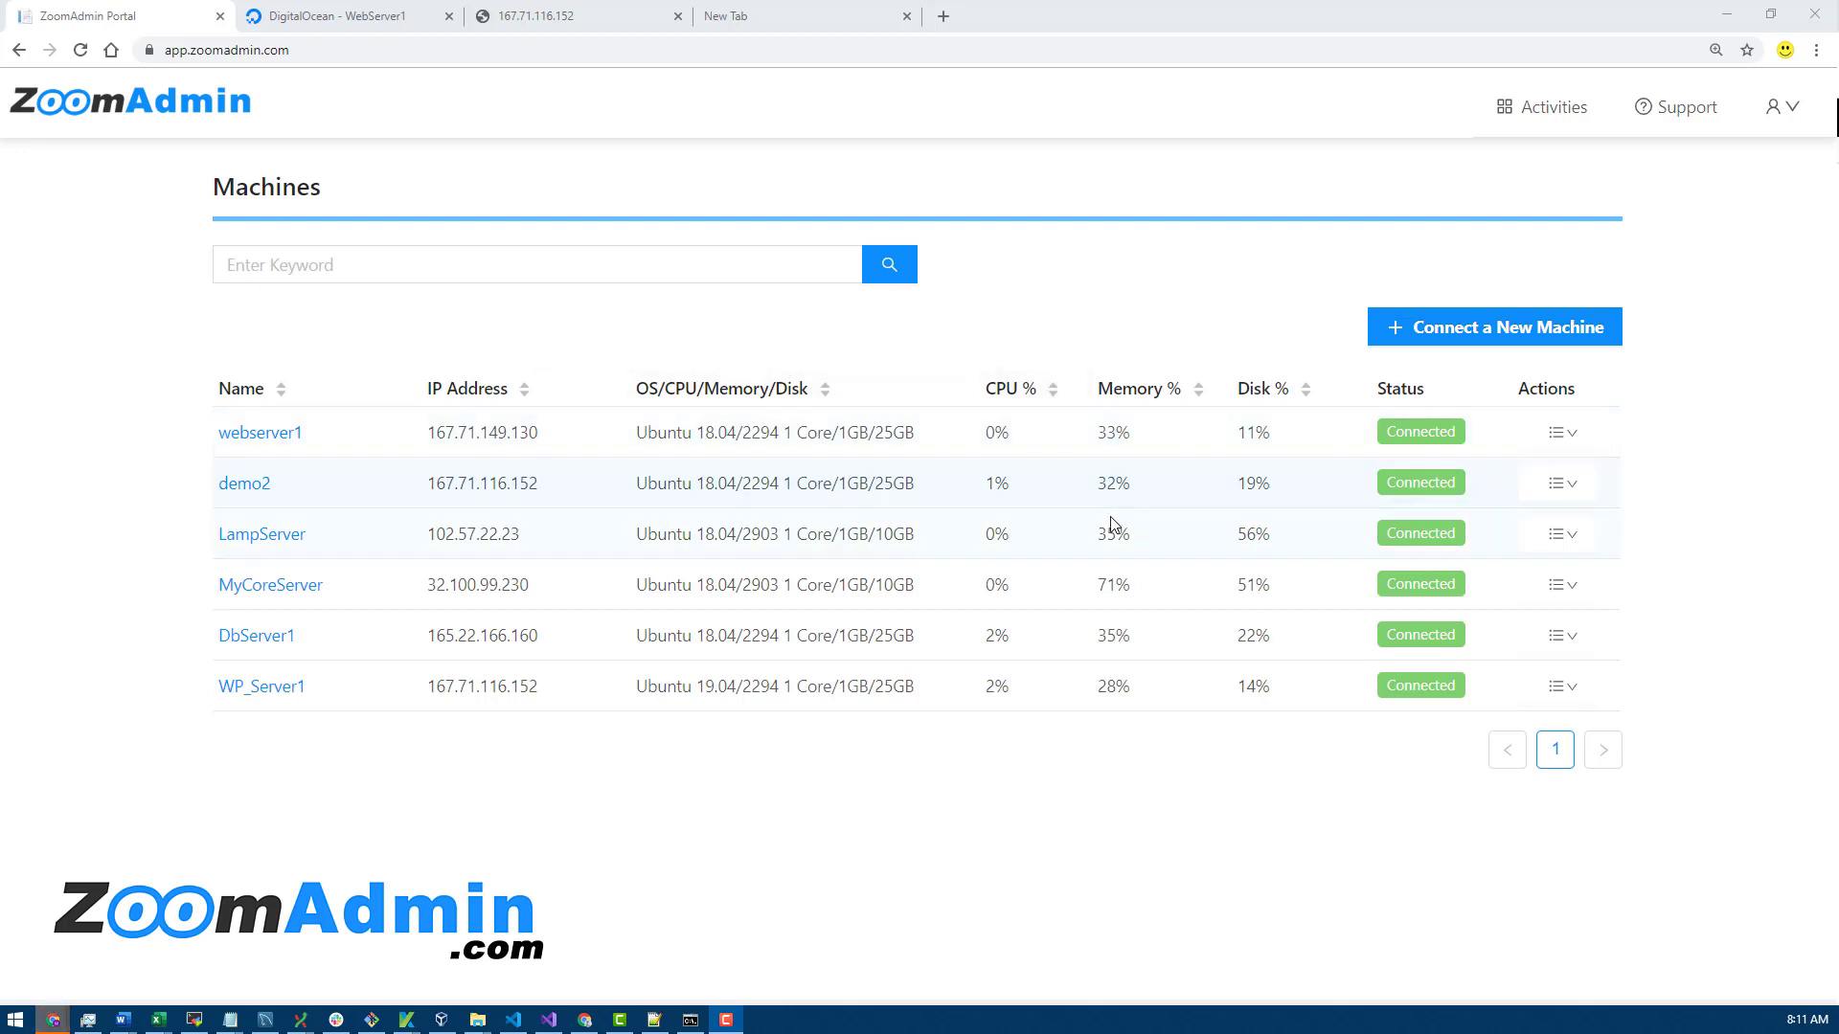
pyautogui.moveTo(829, 455)
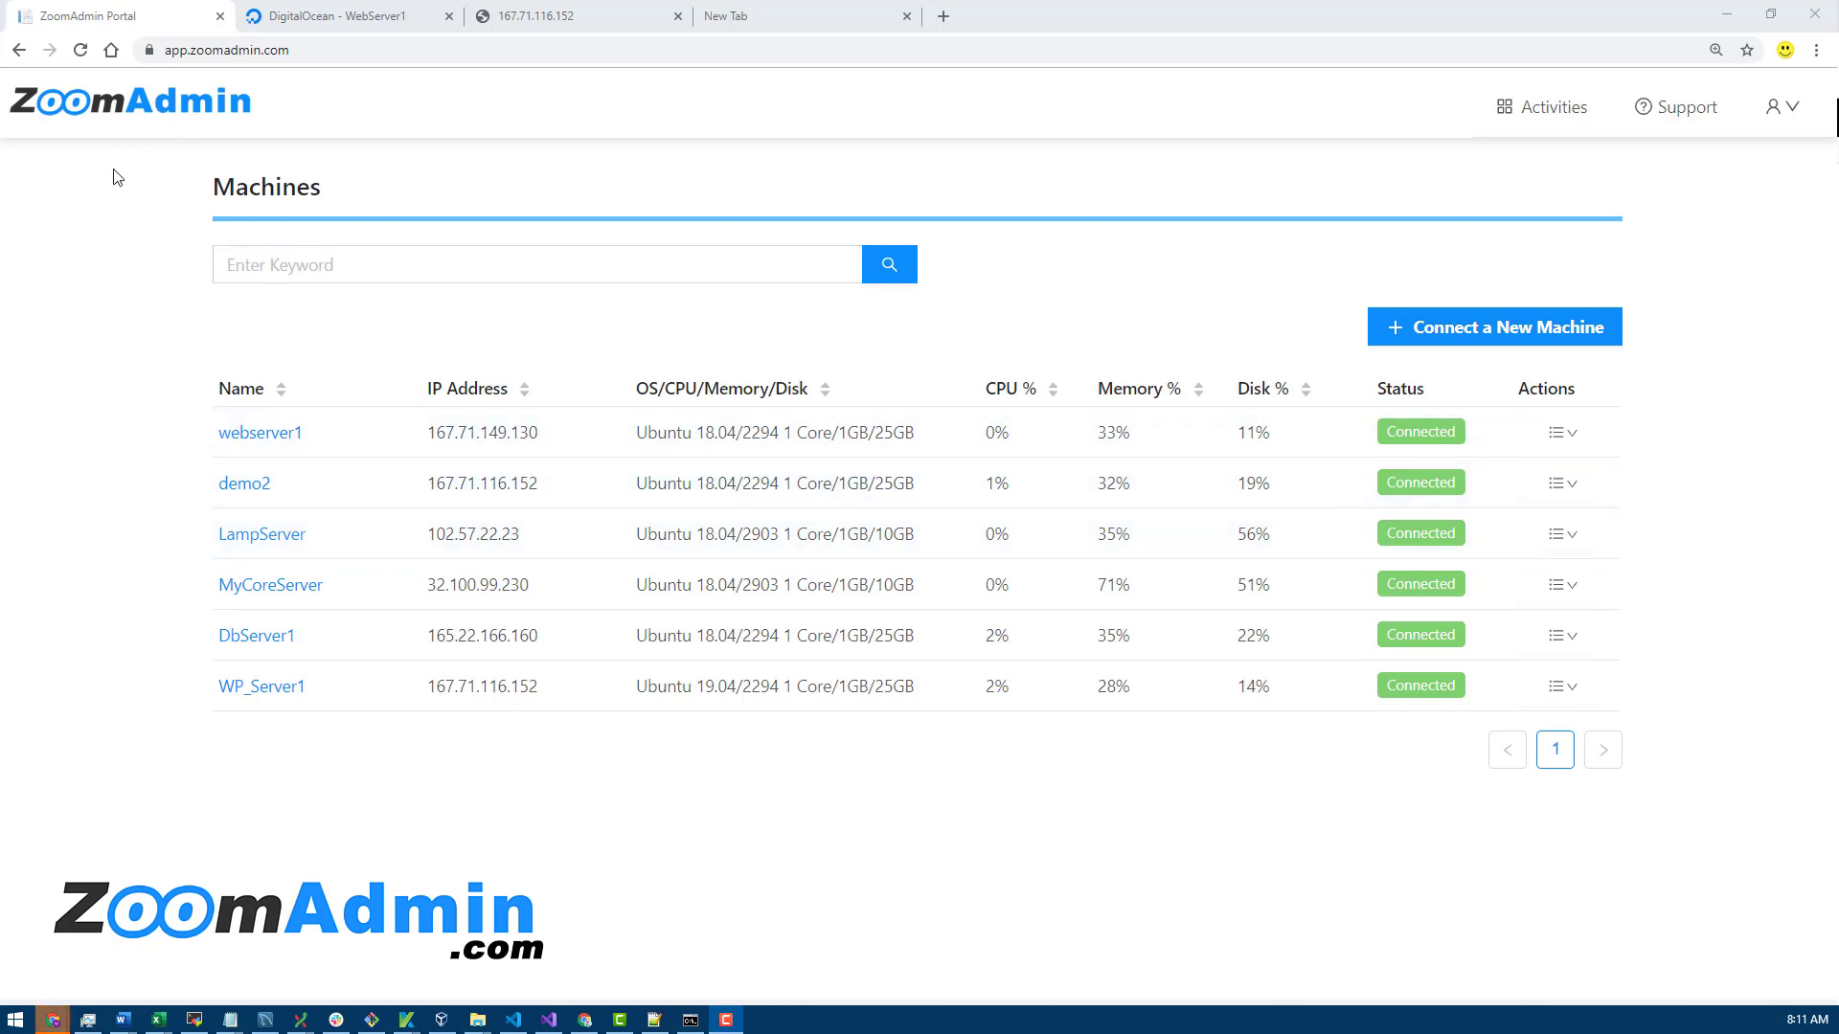
pyautogui.moveTo(194, 538)
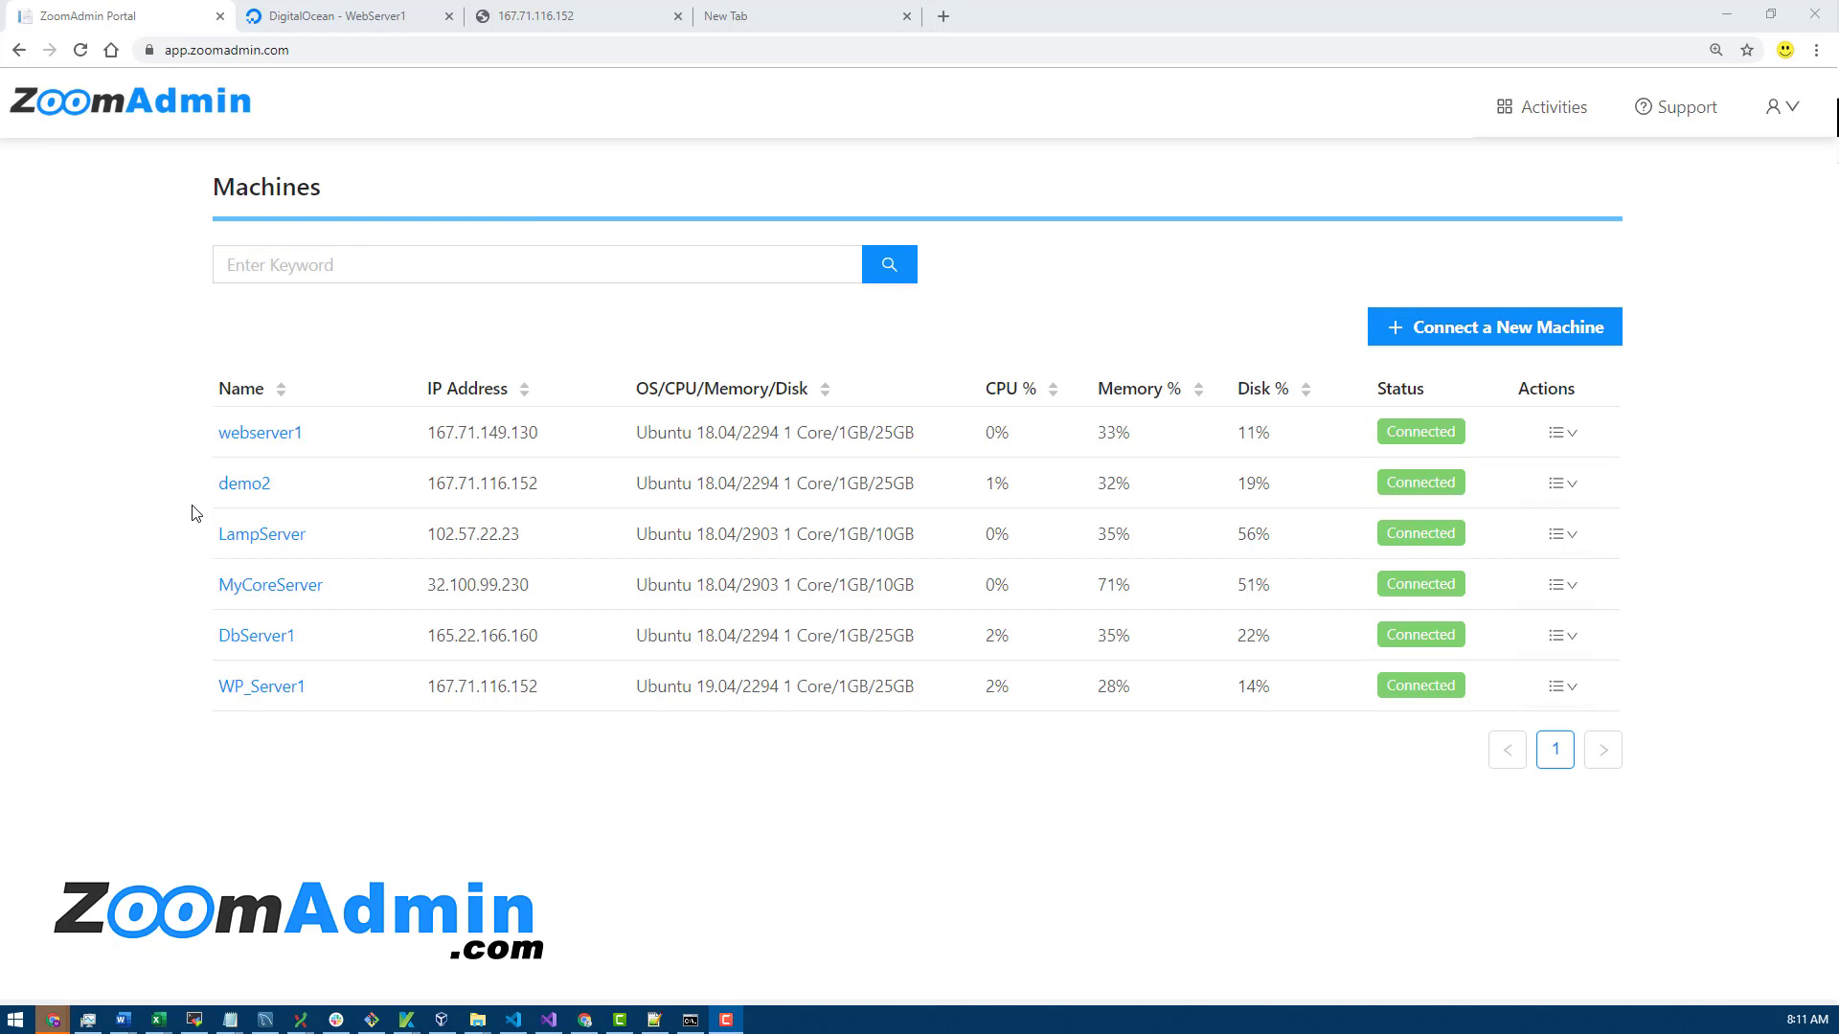
pyautogui.moveTo(250, 774)
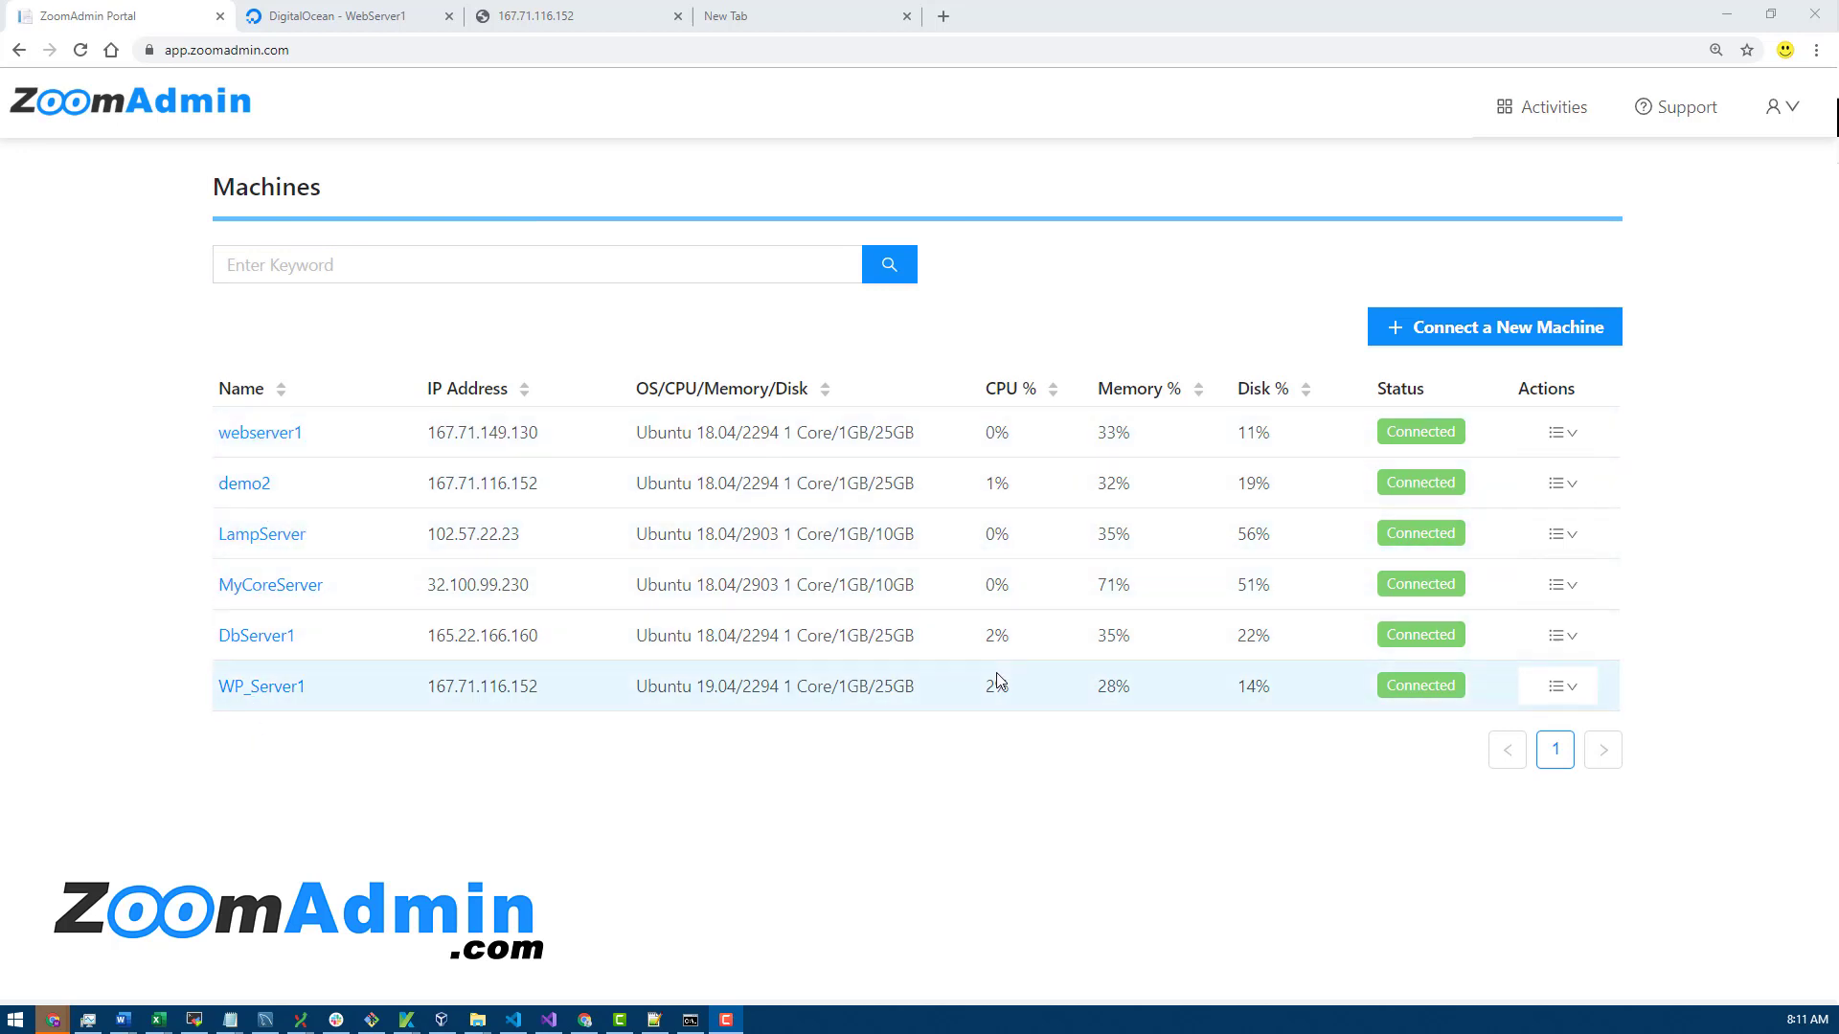
pyautogui.moveTo(1033, 340)
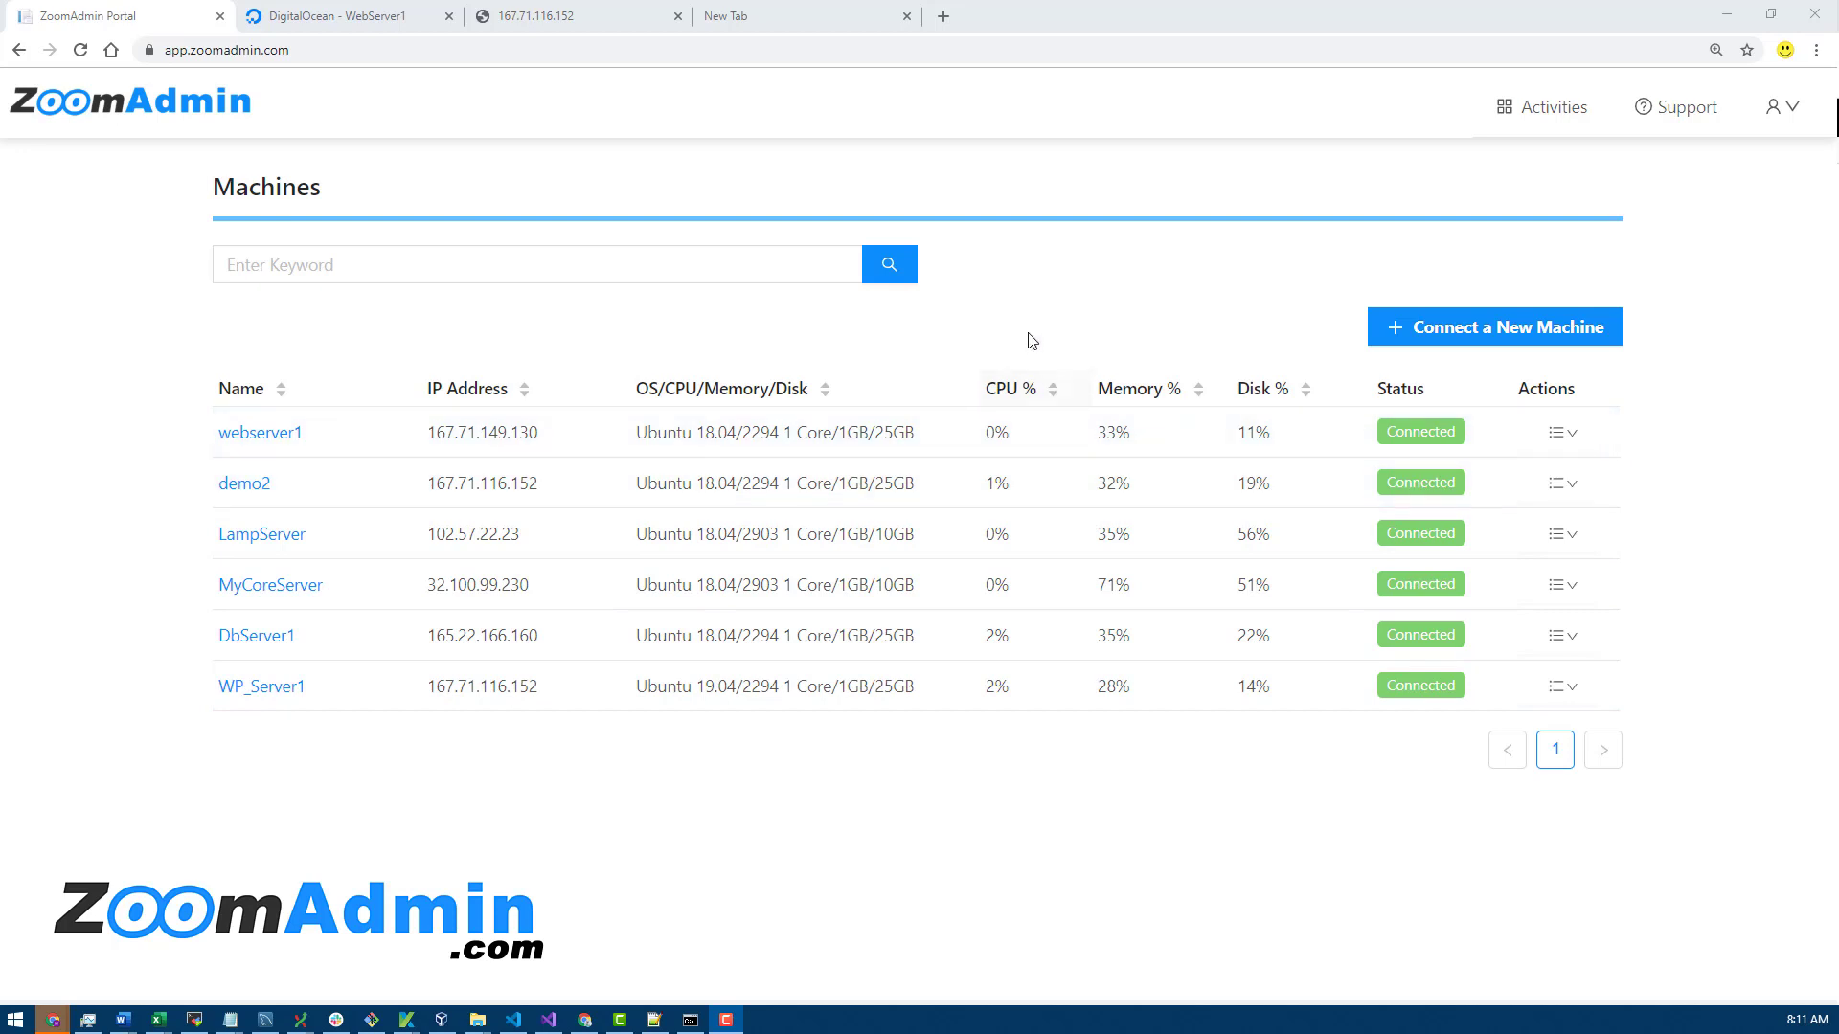
pyautogui.moveTo(1055, 697)
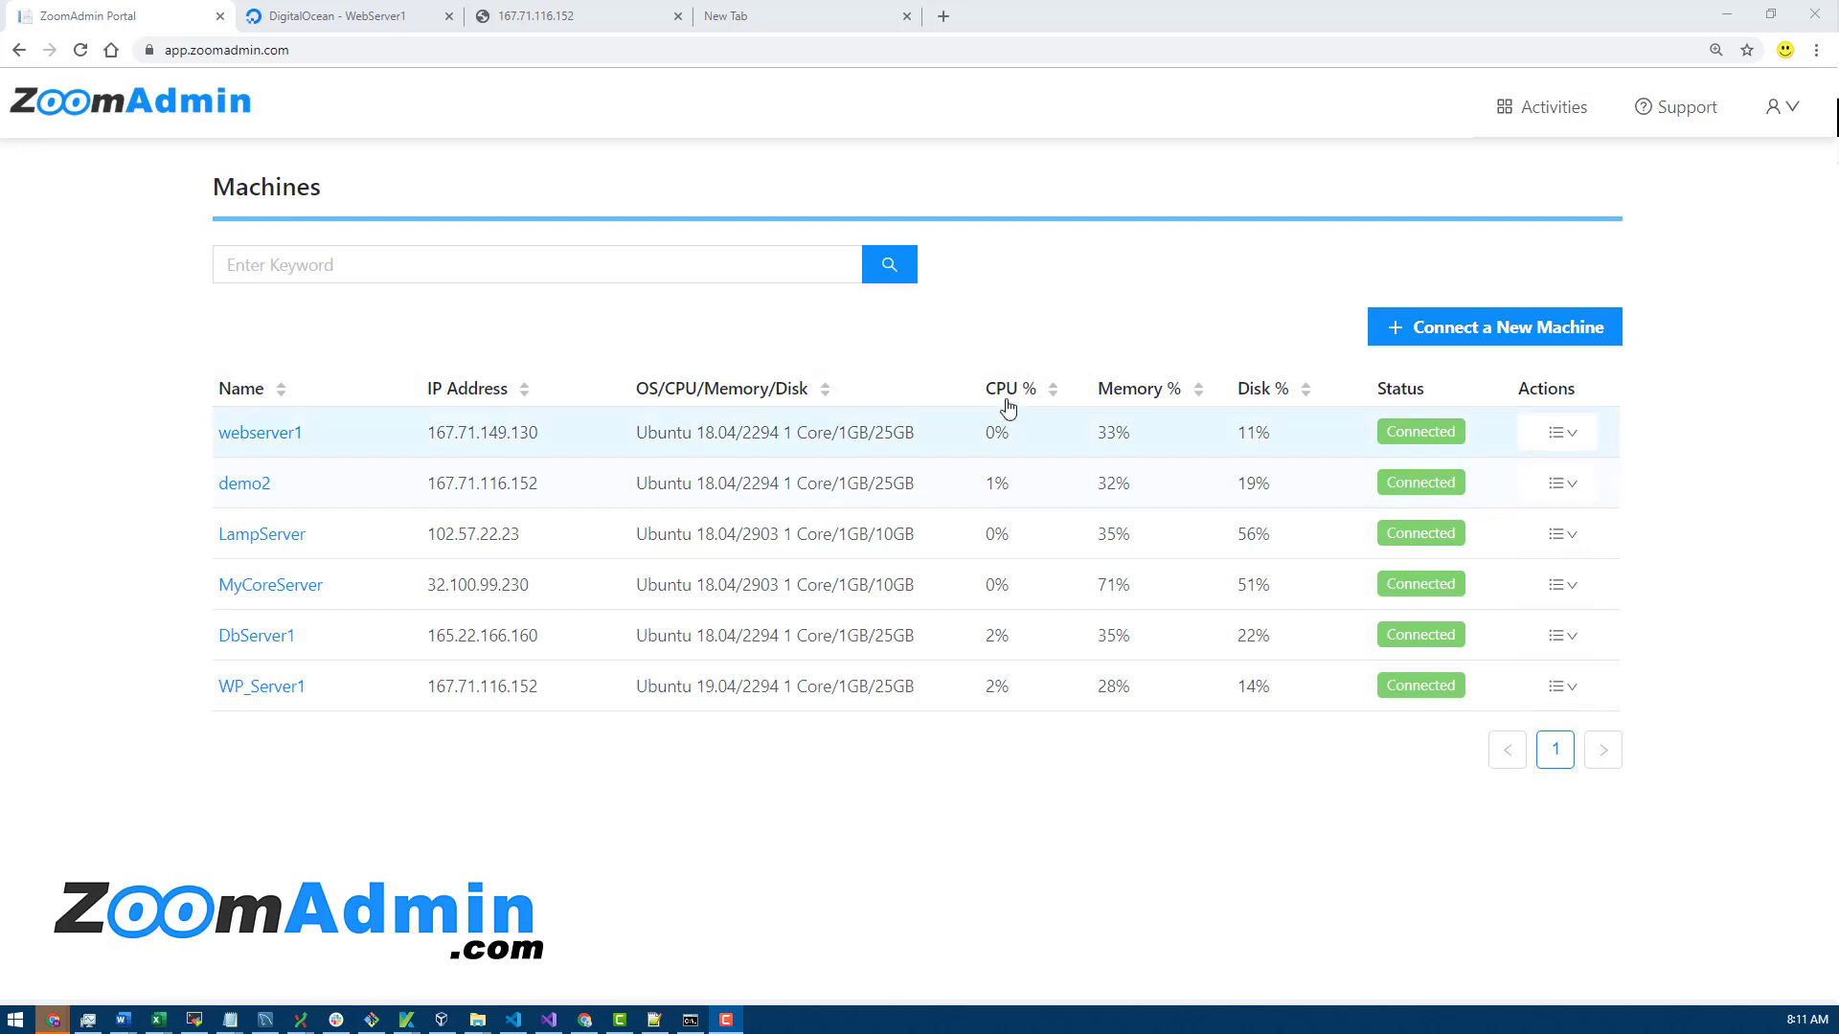
pyautogui.moveTo(1284, 425)
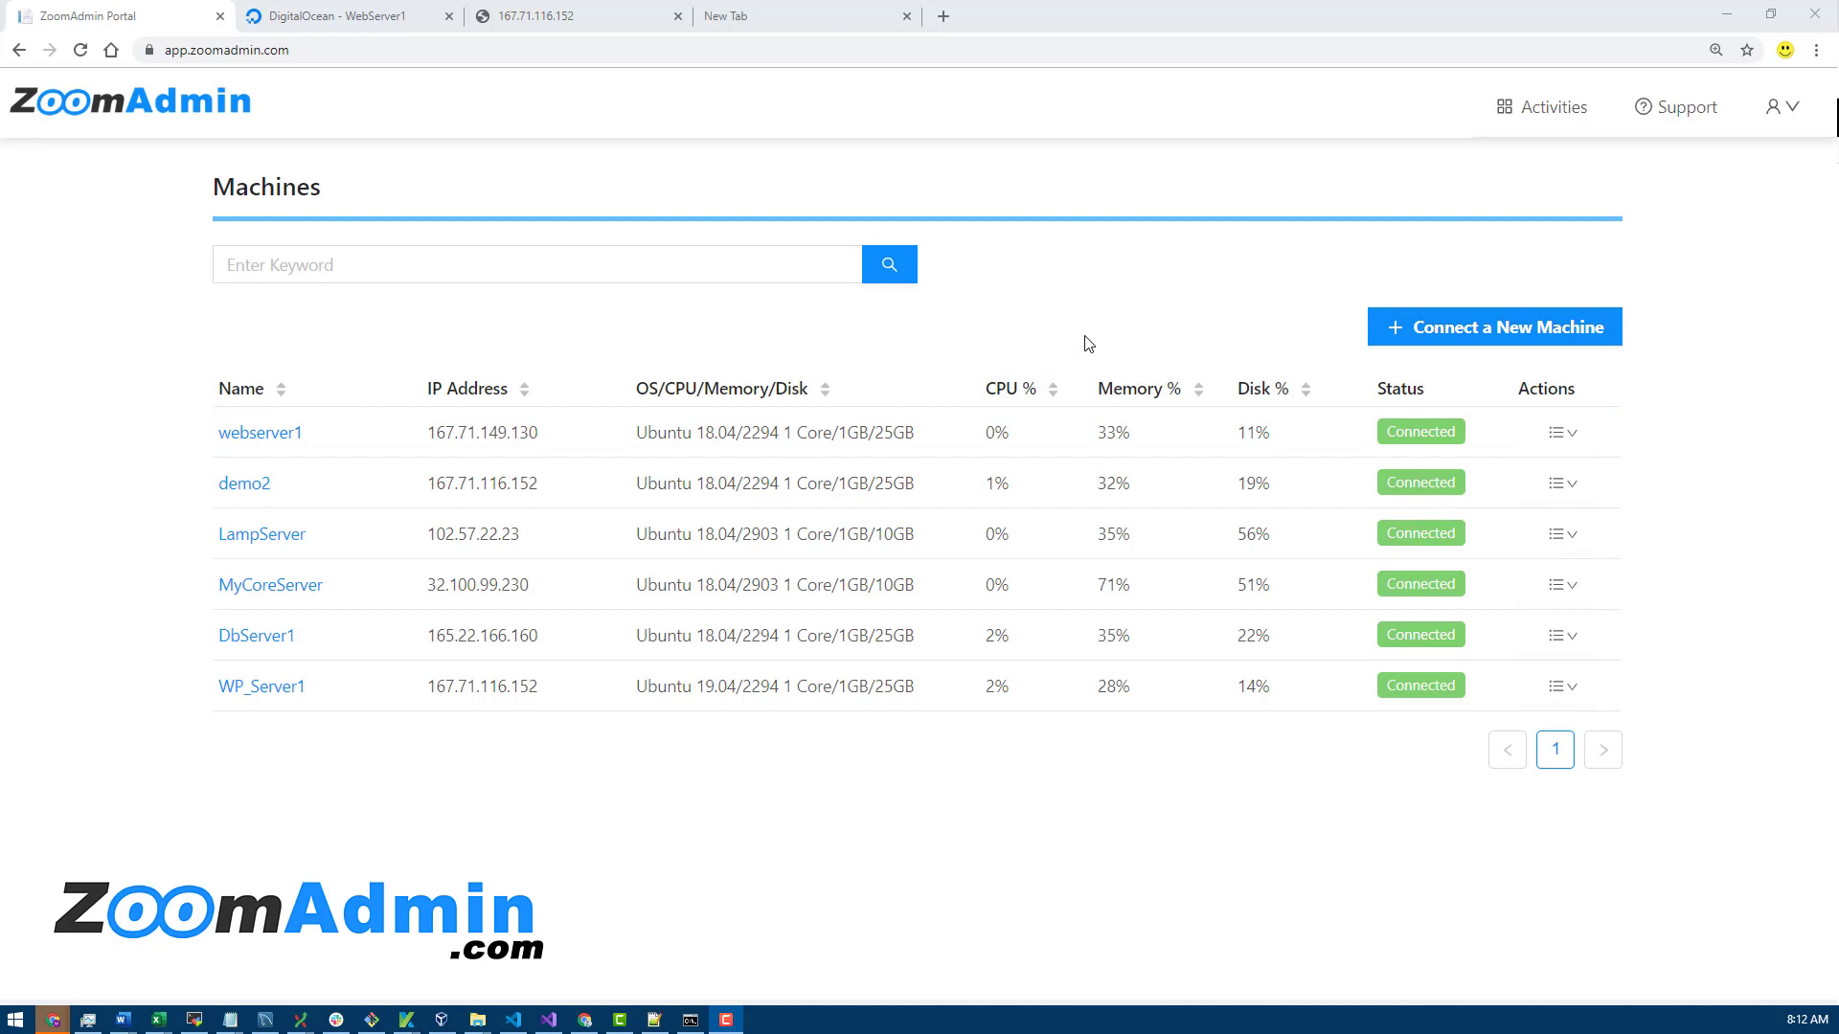
pyautogui.moveTo(244, 342)
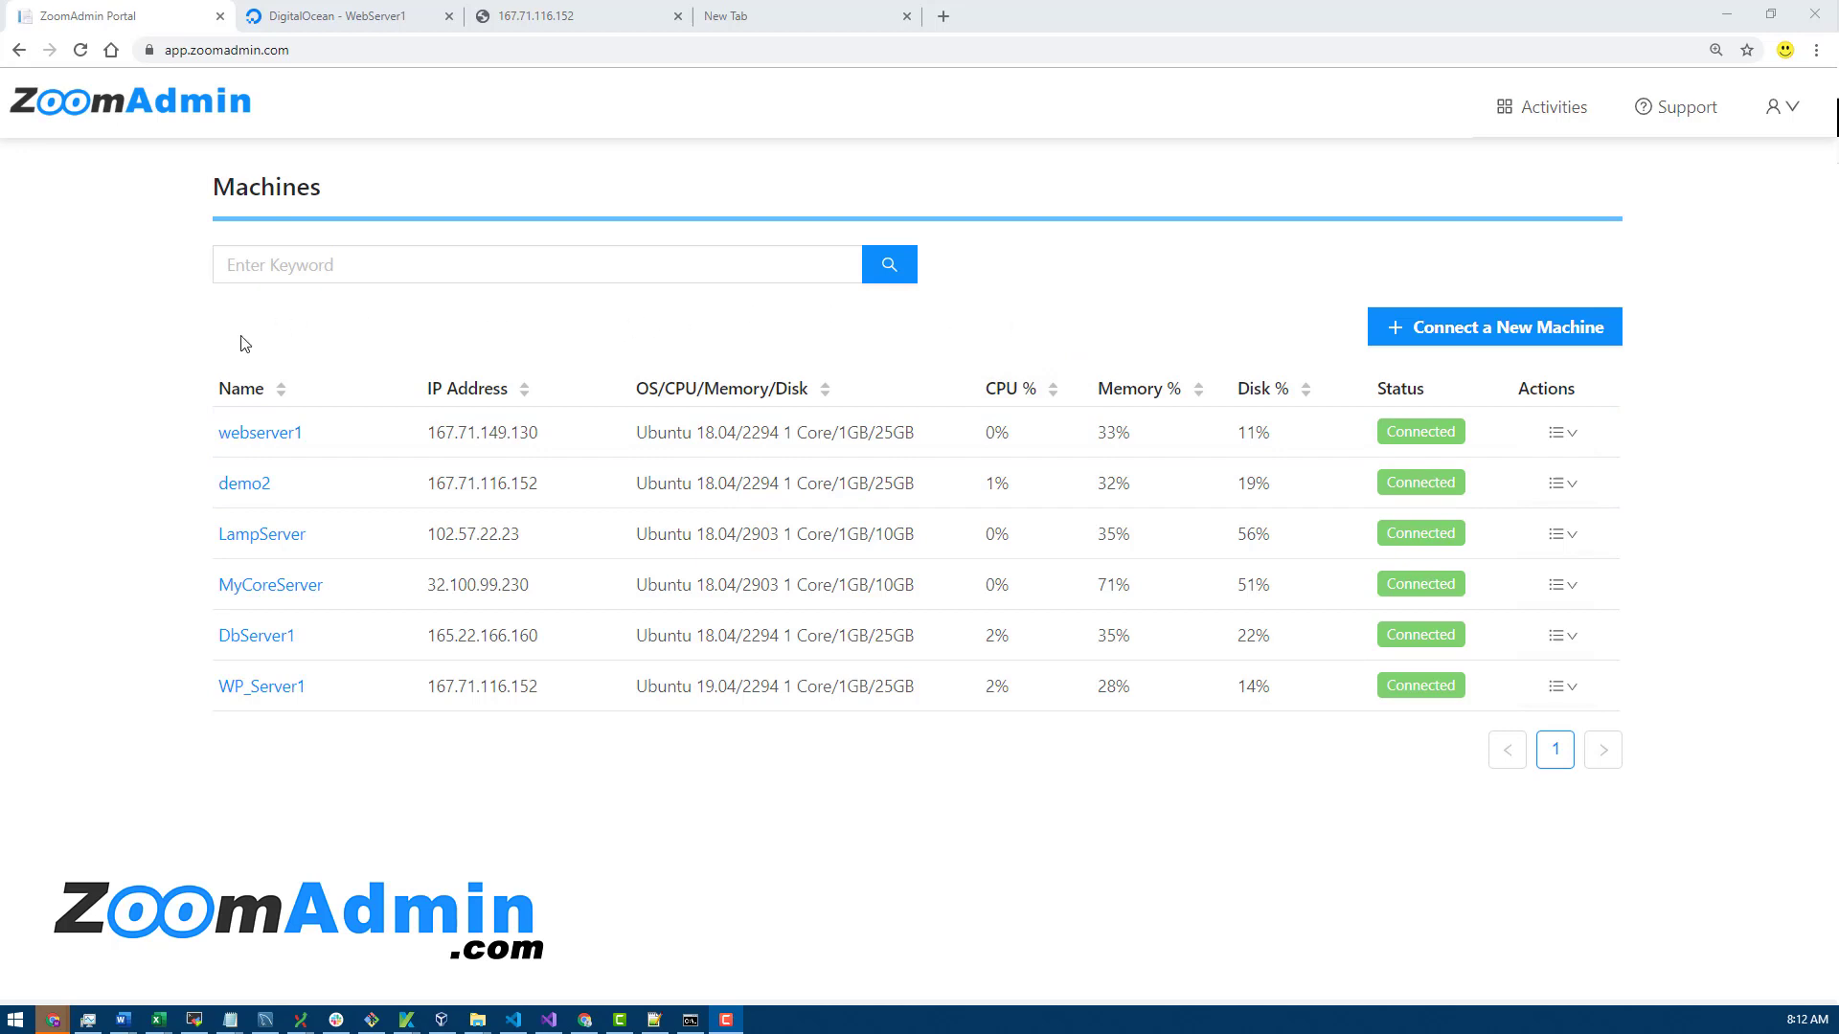
pyautogui.moveTo(1240, 758)
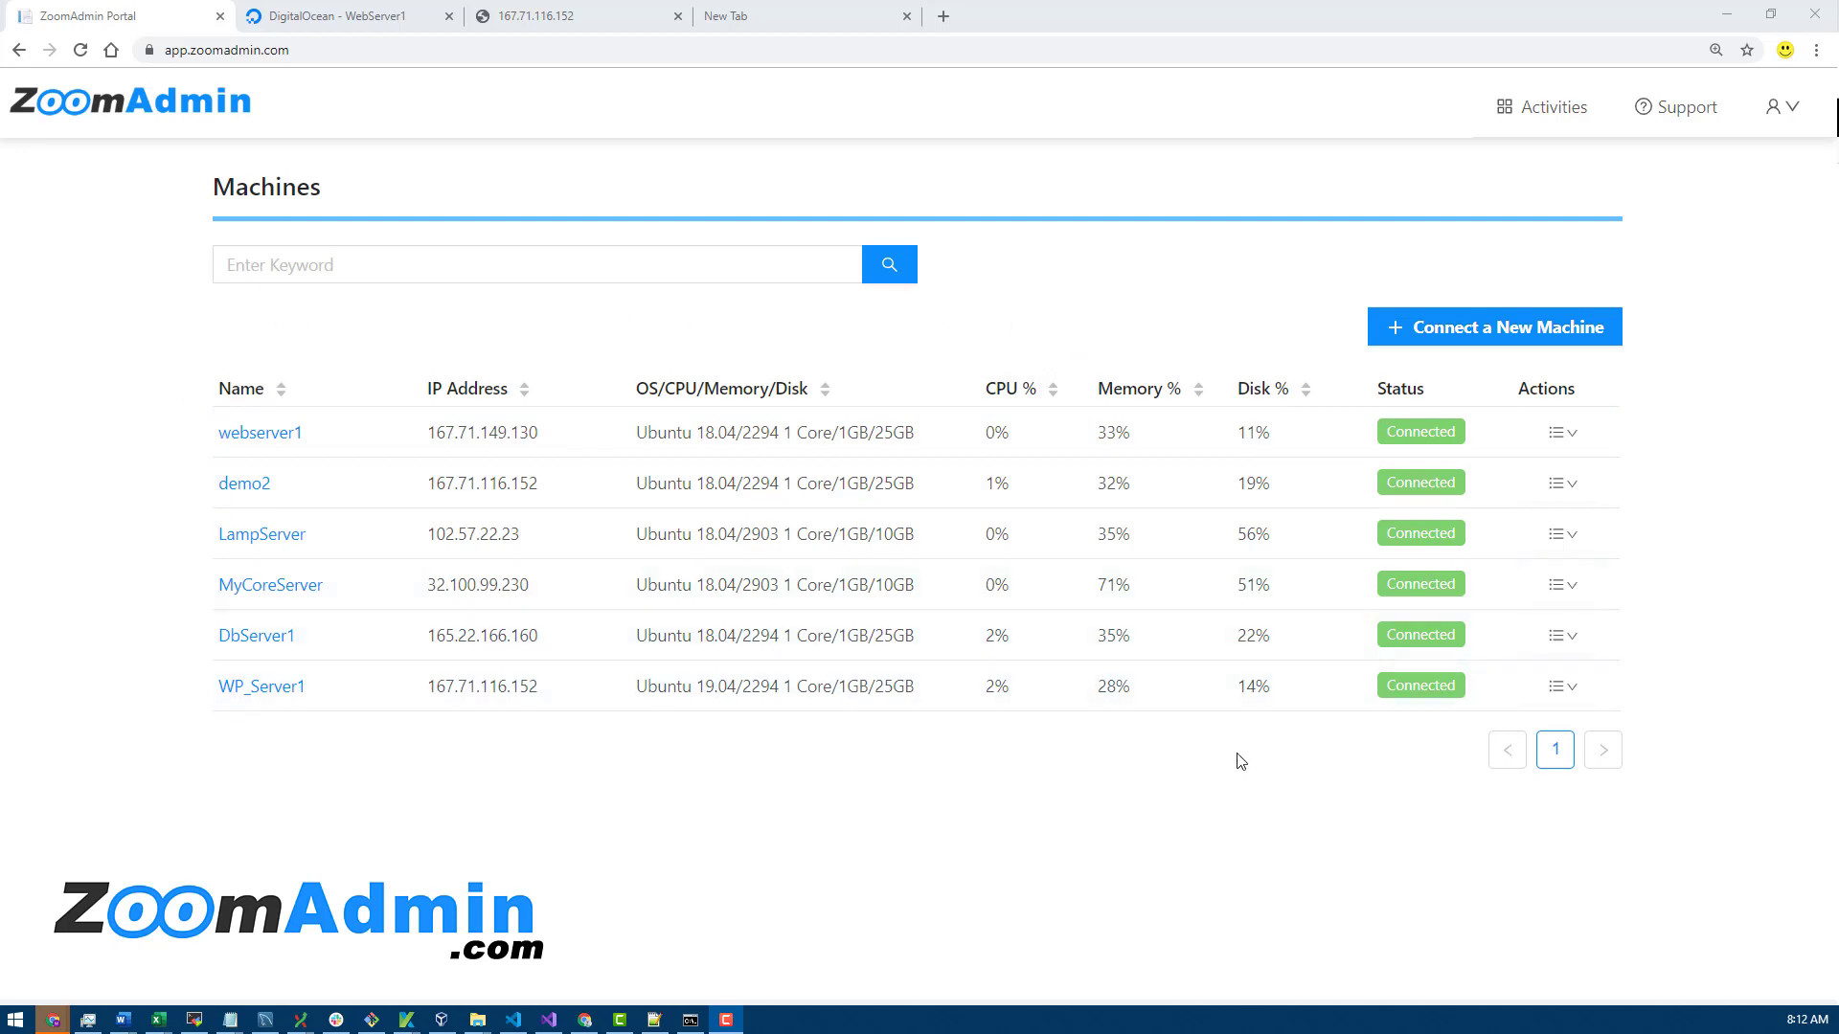
pyautogui.moveTo(1169, 414)
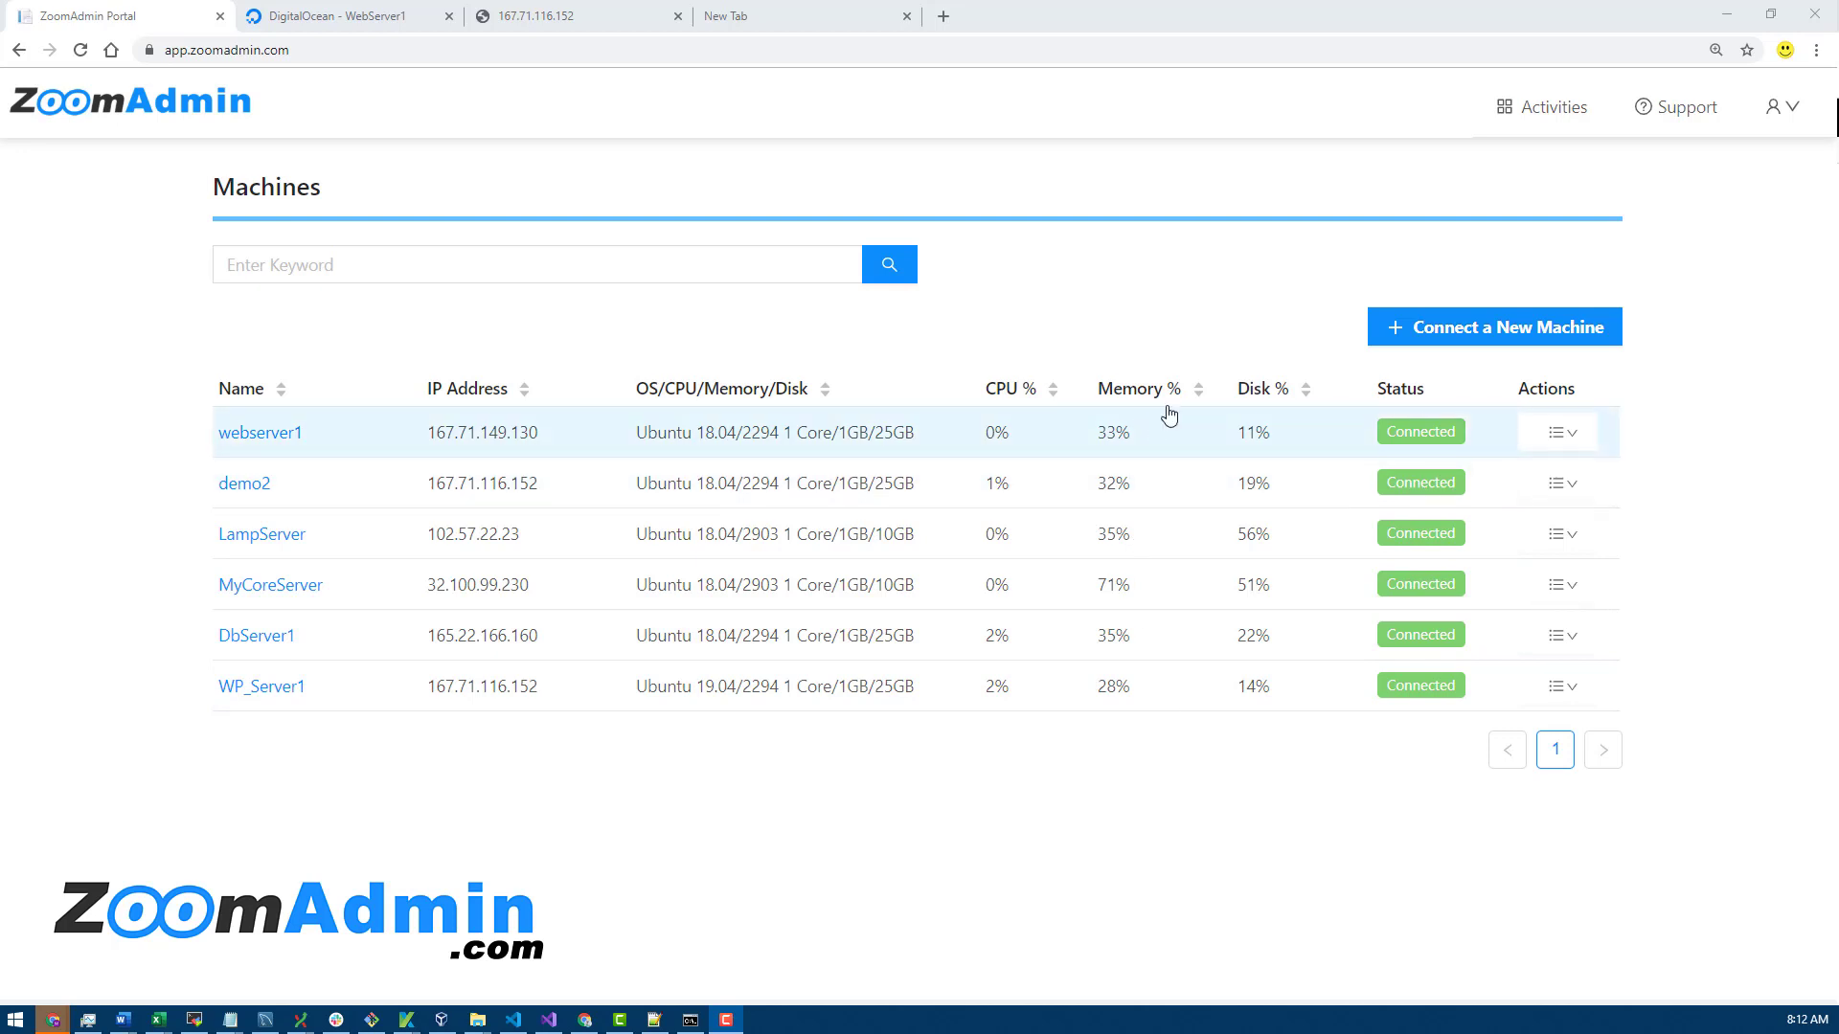
pyautogui.moveTo(900, 676)
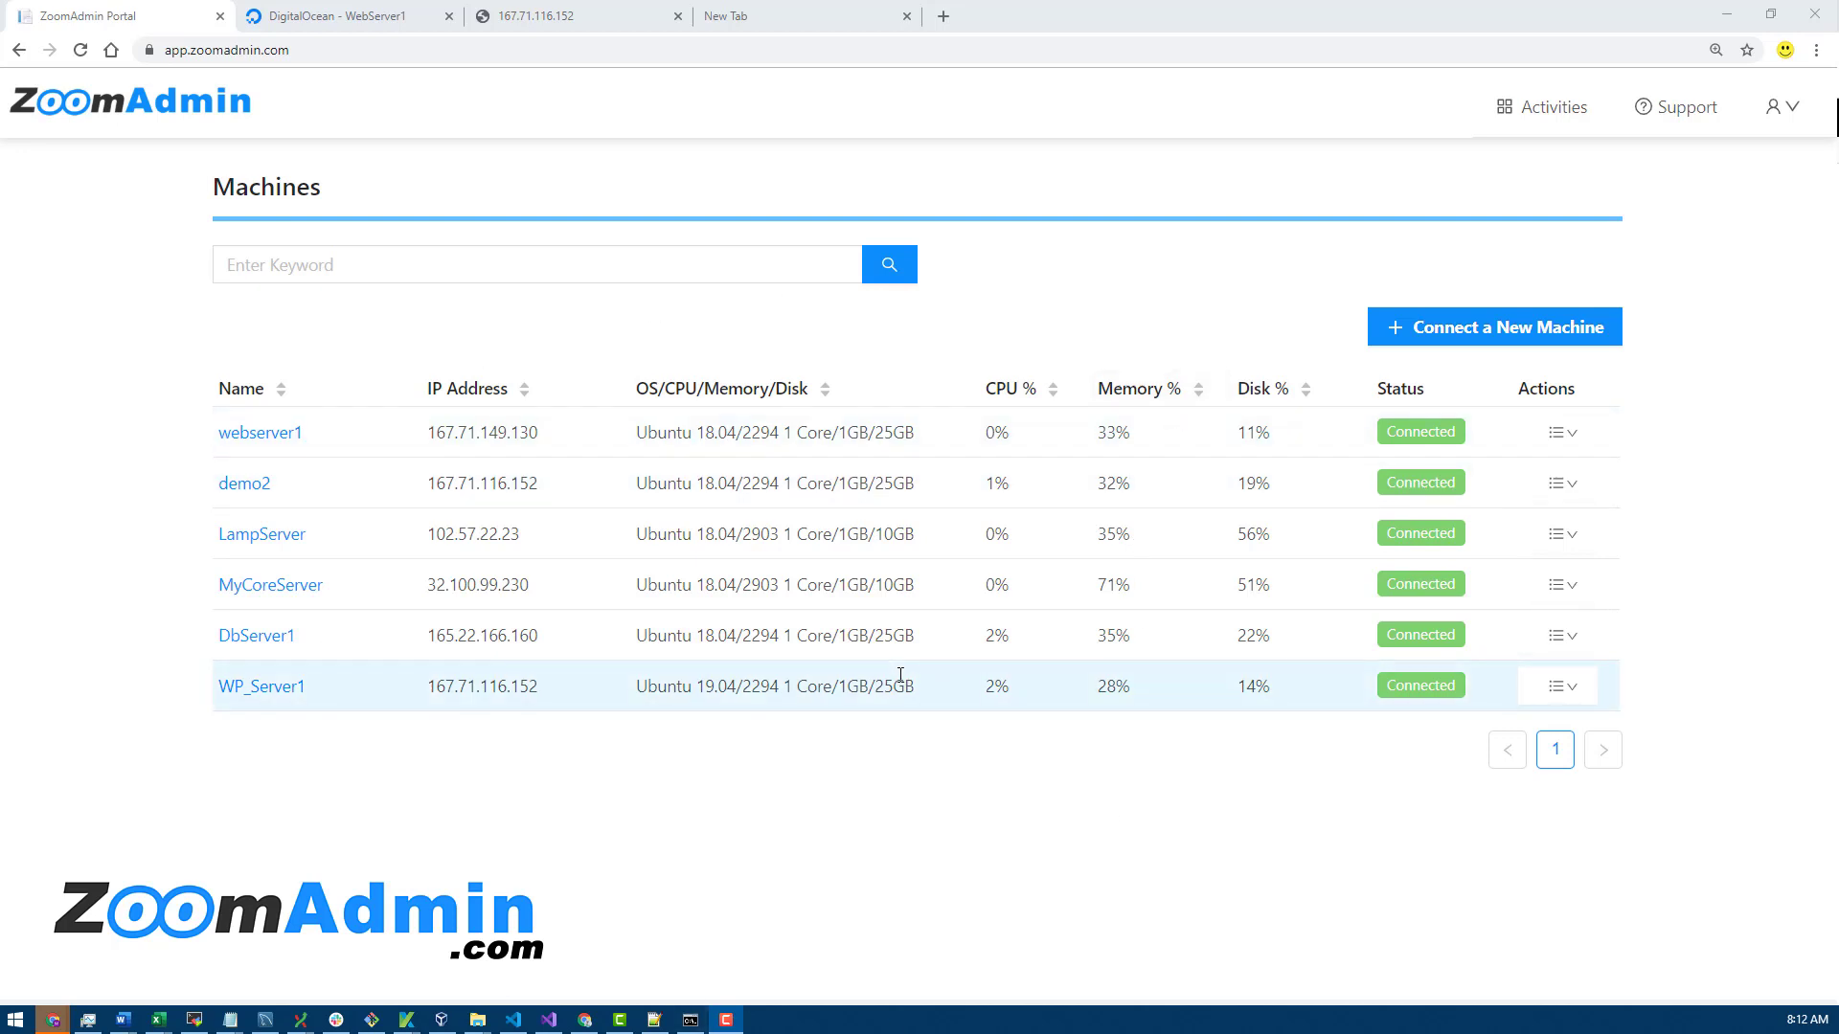
pyautogui.moveTo(1073, 616)
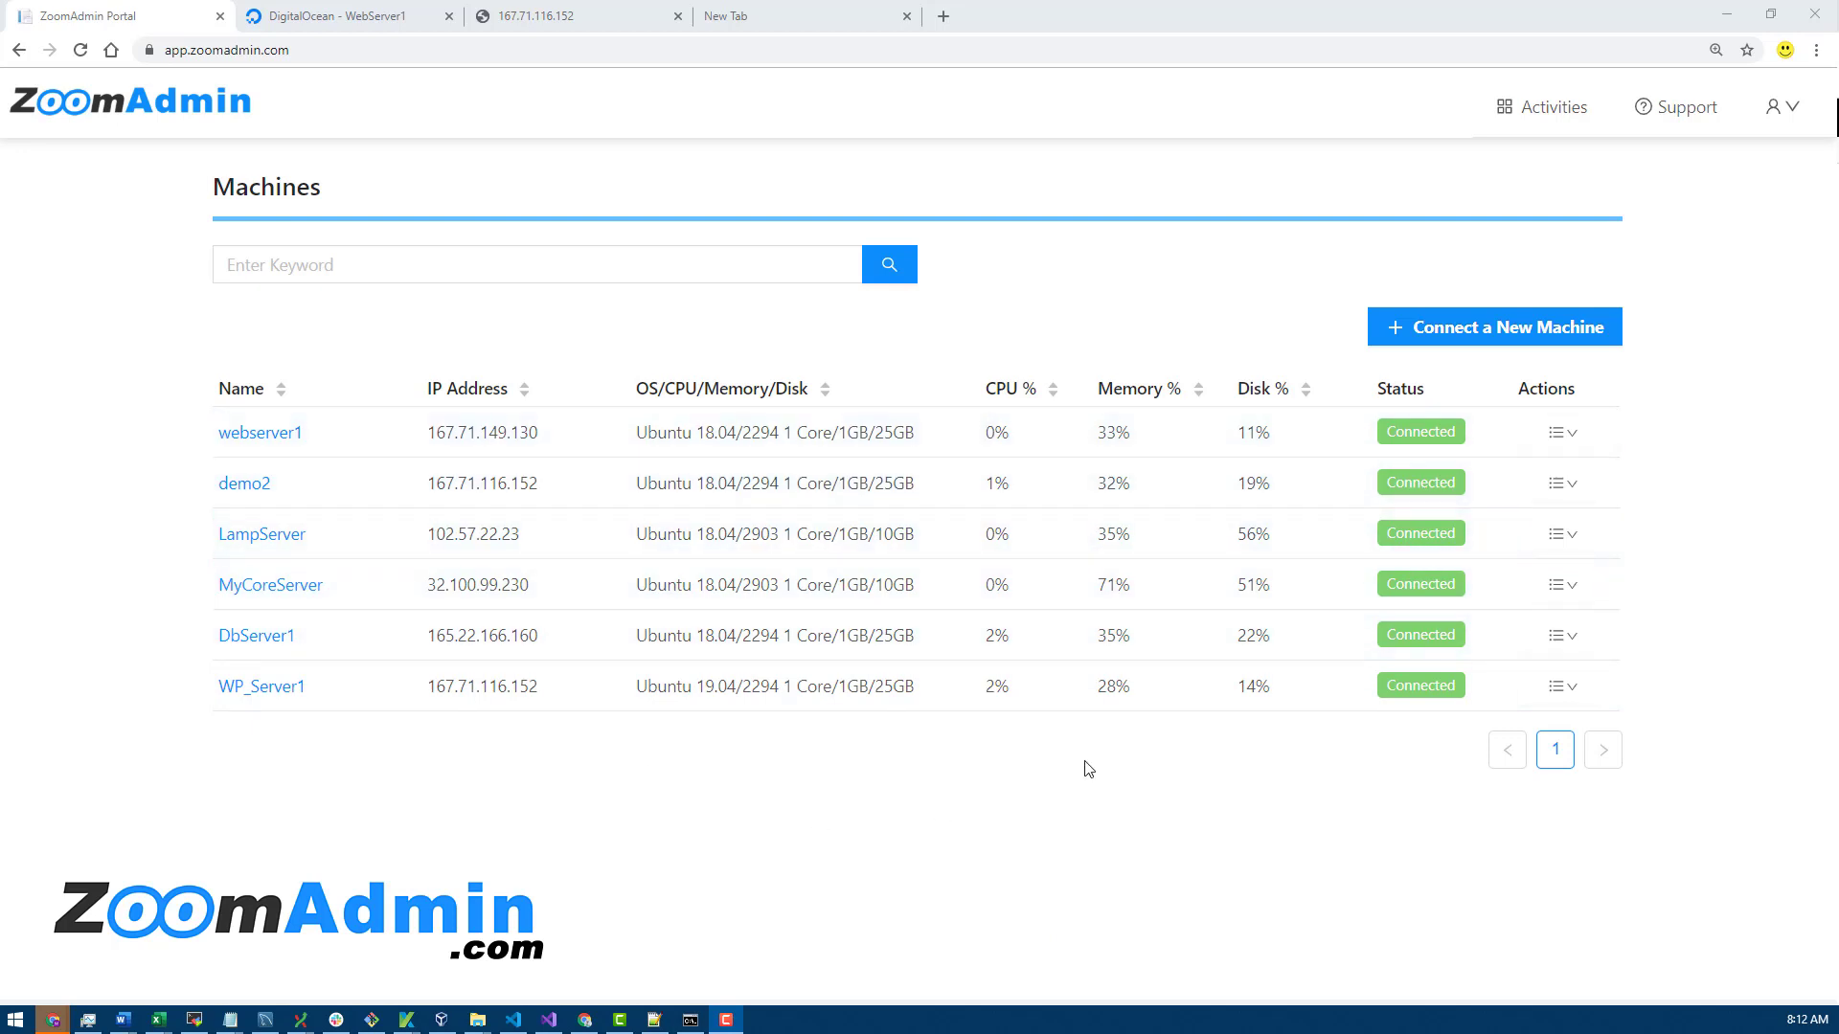
pyautogui.moveTo(1417, 701)
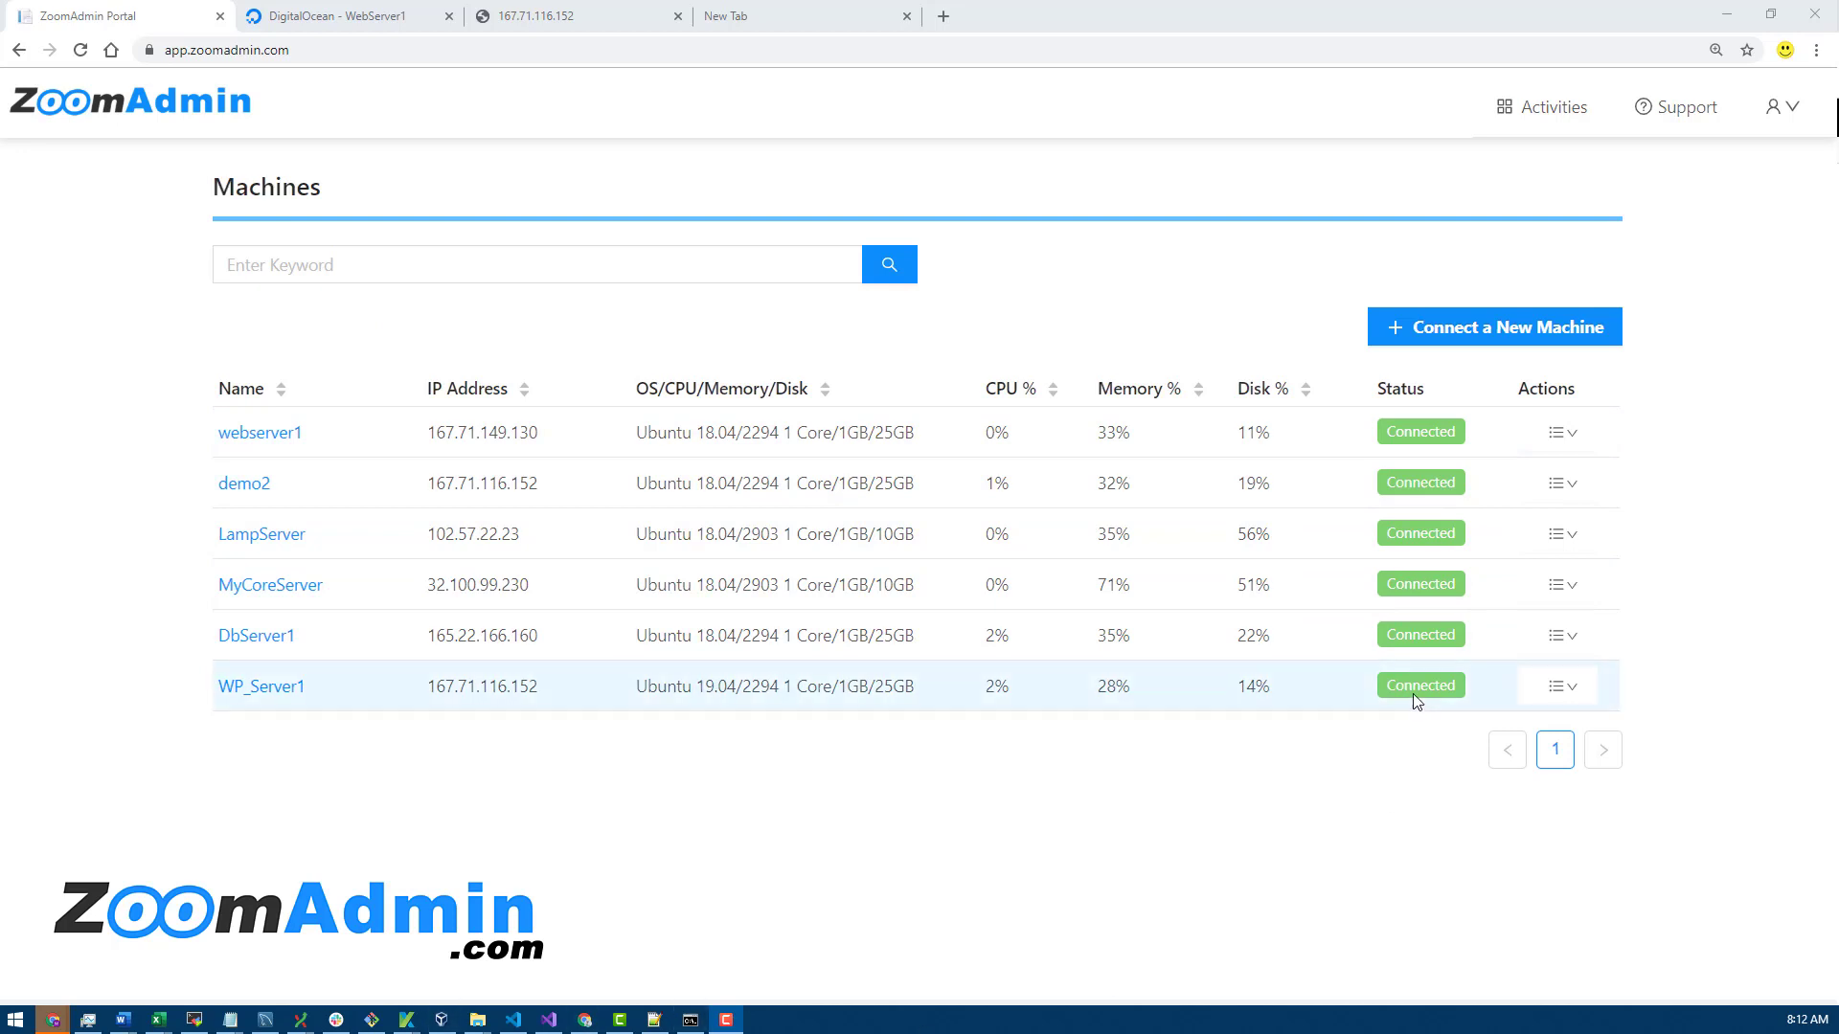
pyautogui.moveTo(1046, 369)
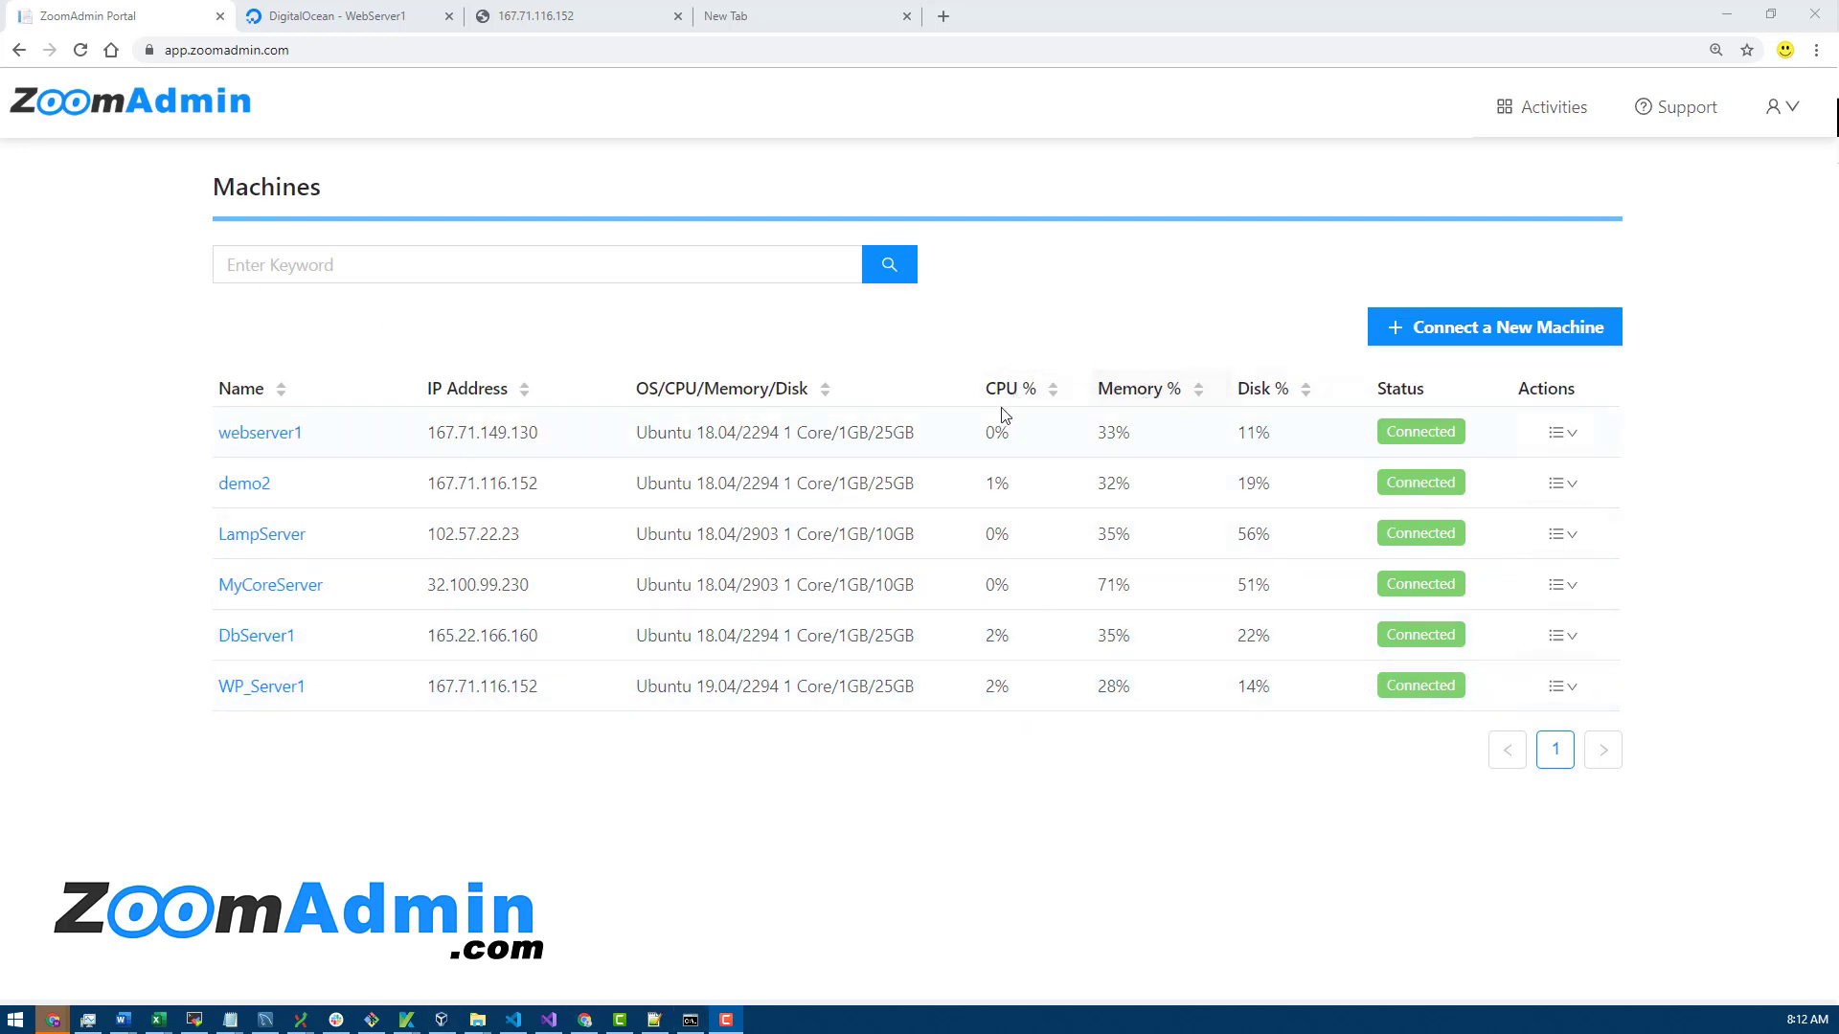
# - Sort the Machines table by CPU % descending, putting DbServer1 and WP_Server1 on top
pyautogui.click(1053, 387)
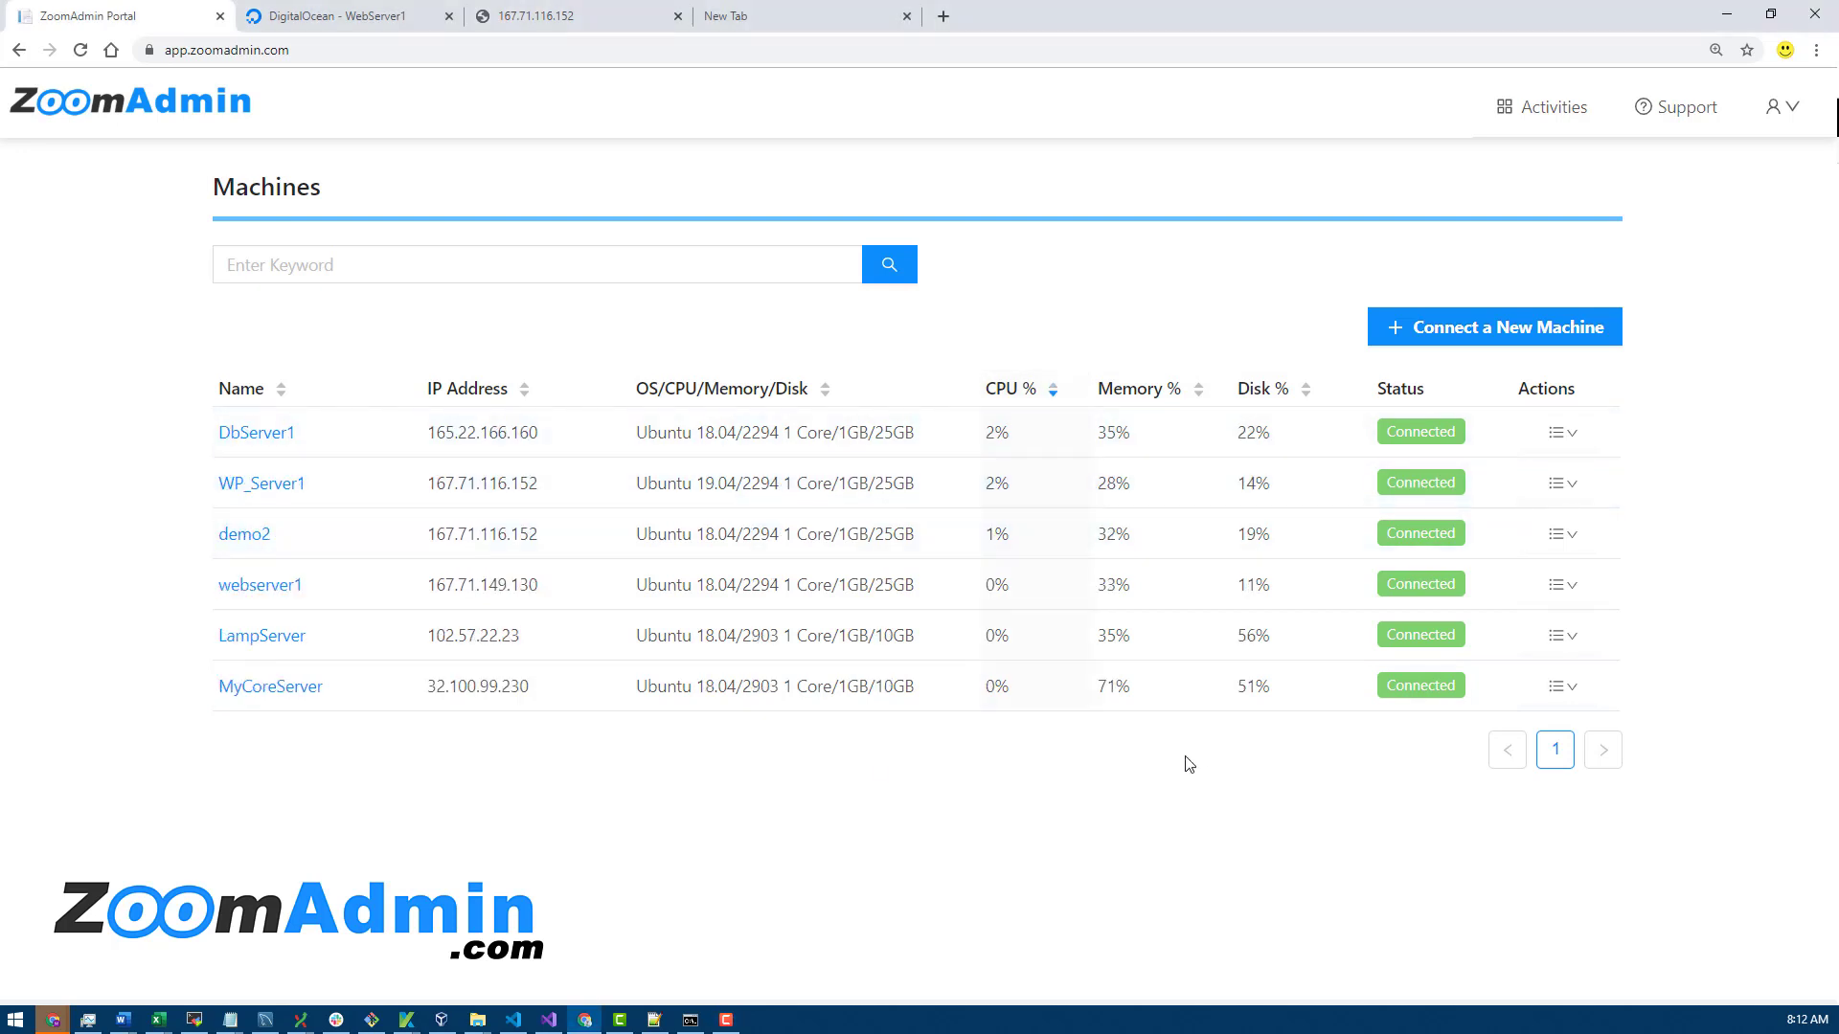
pyautogui.moveTo(353, 317)
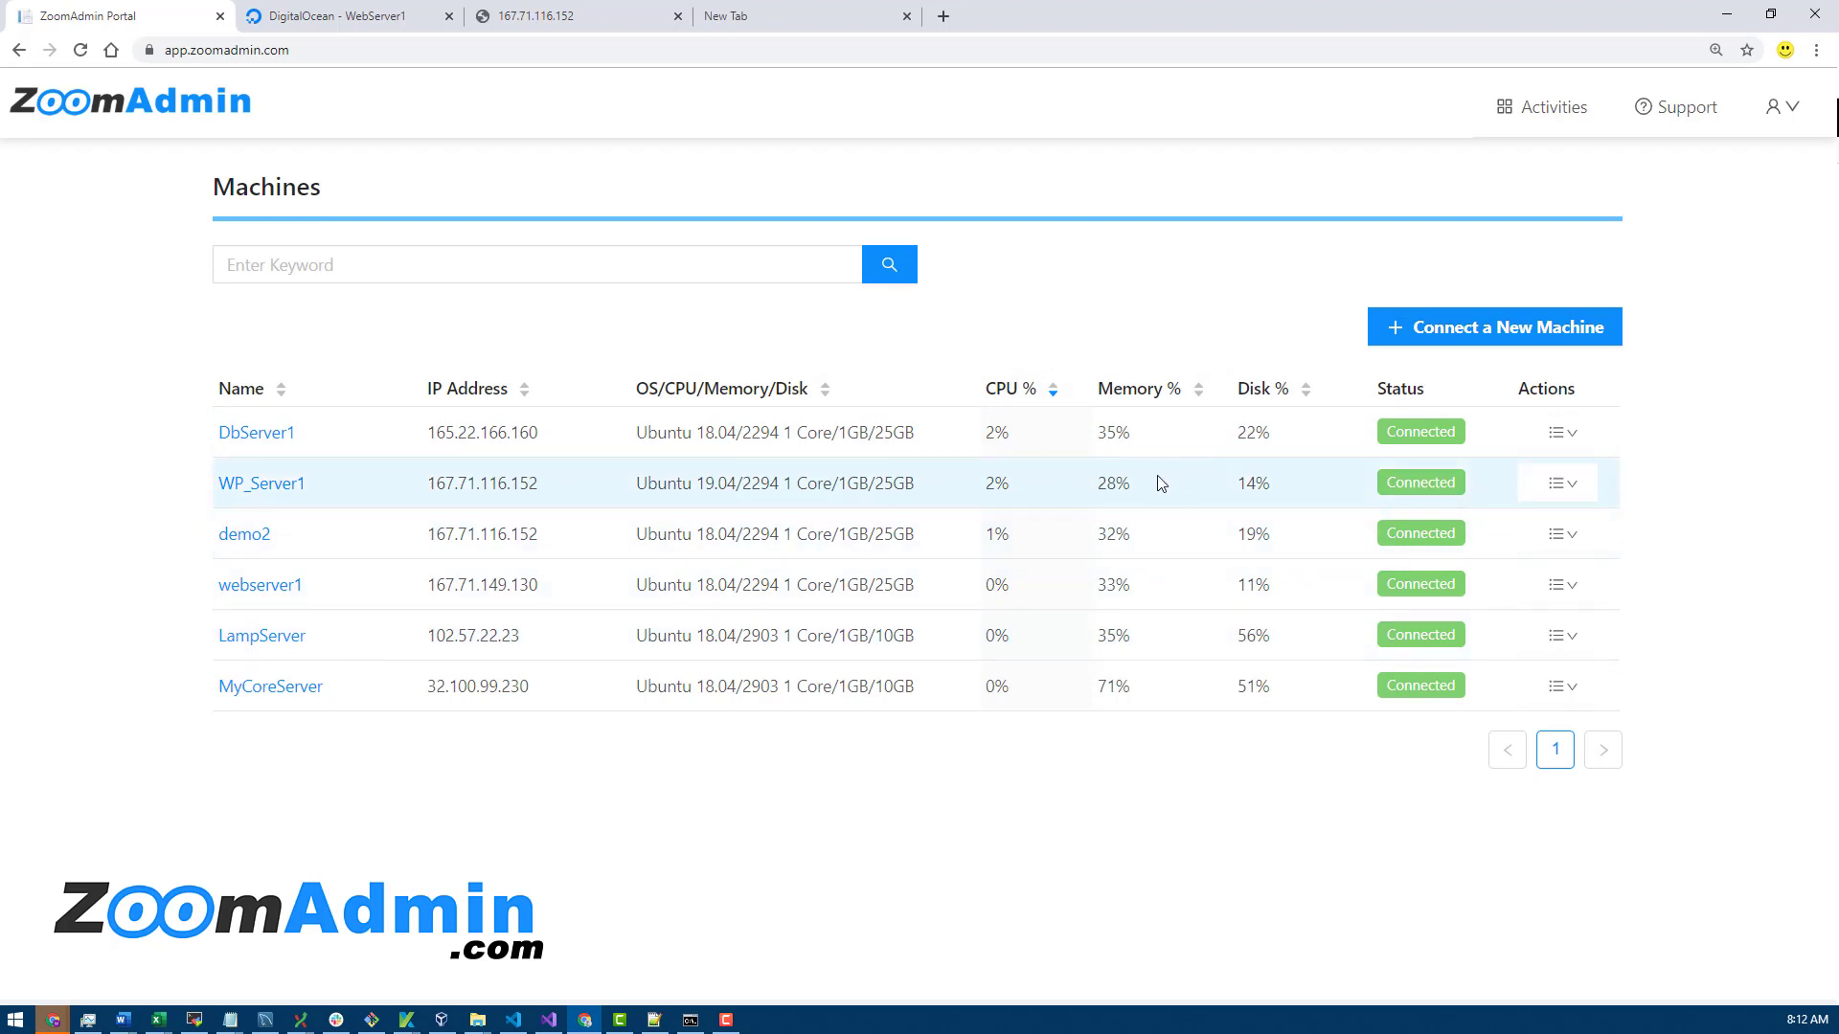
pyautogui.moveTo(1307, 440)
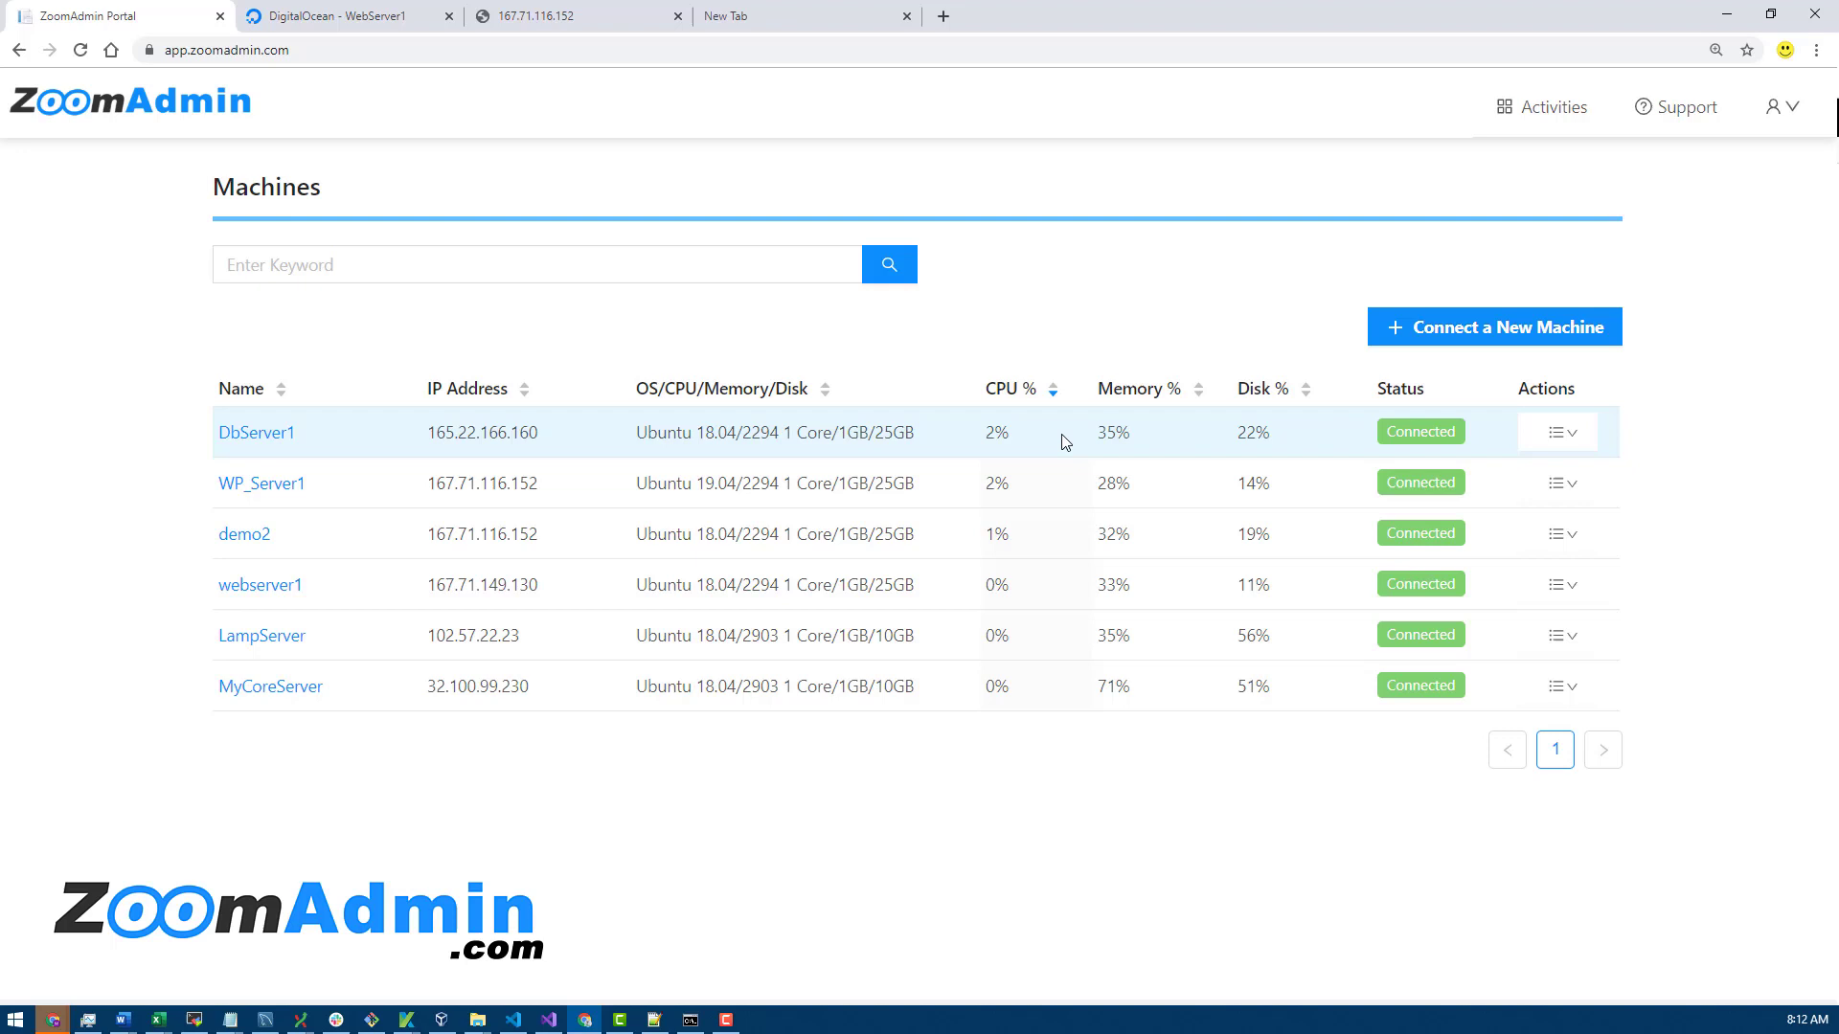
pyautogui.moveTo(1321, 431)
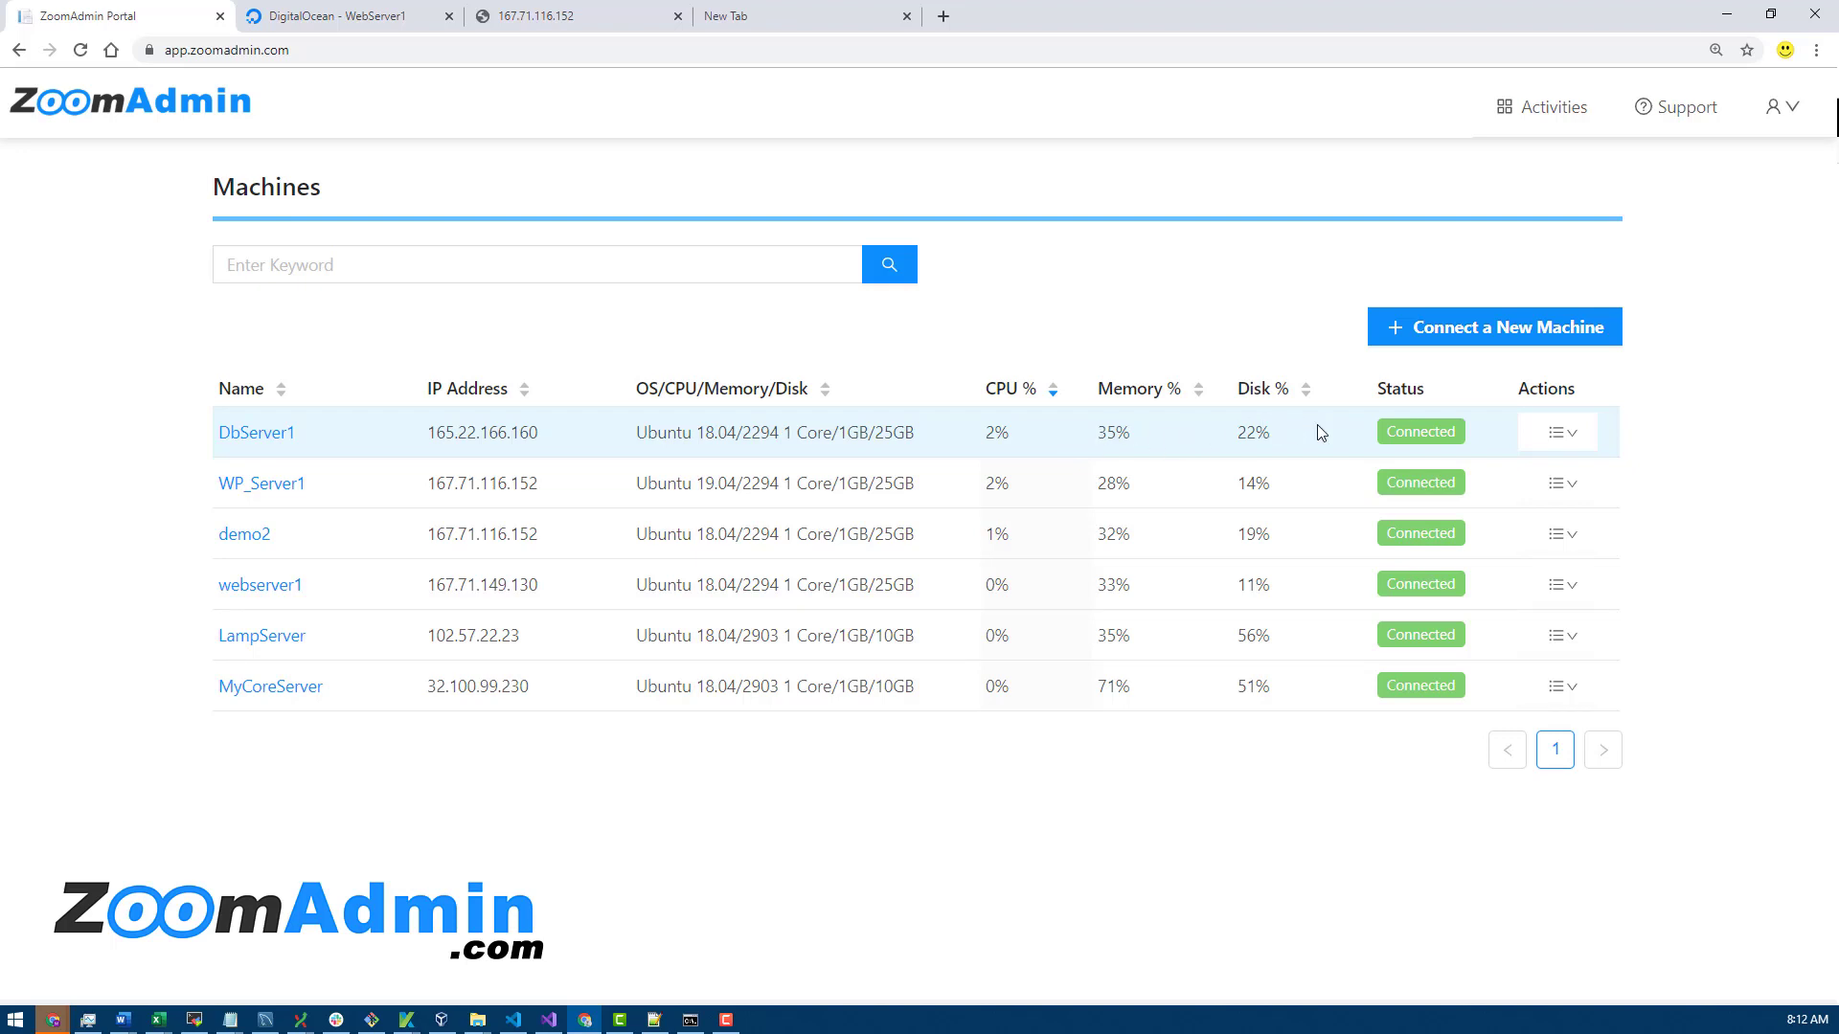
pyautogui.moveTo(970, 445)
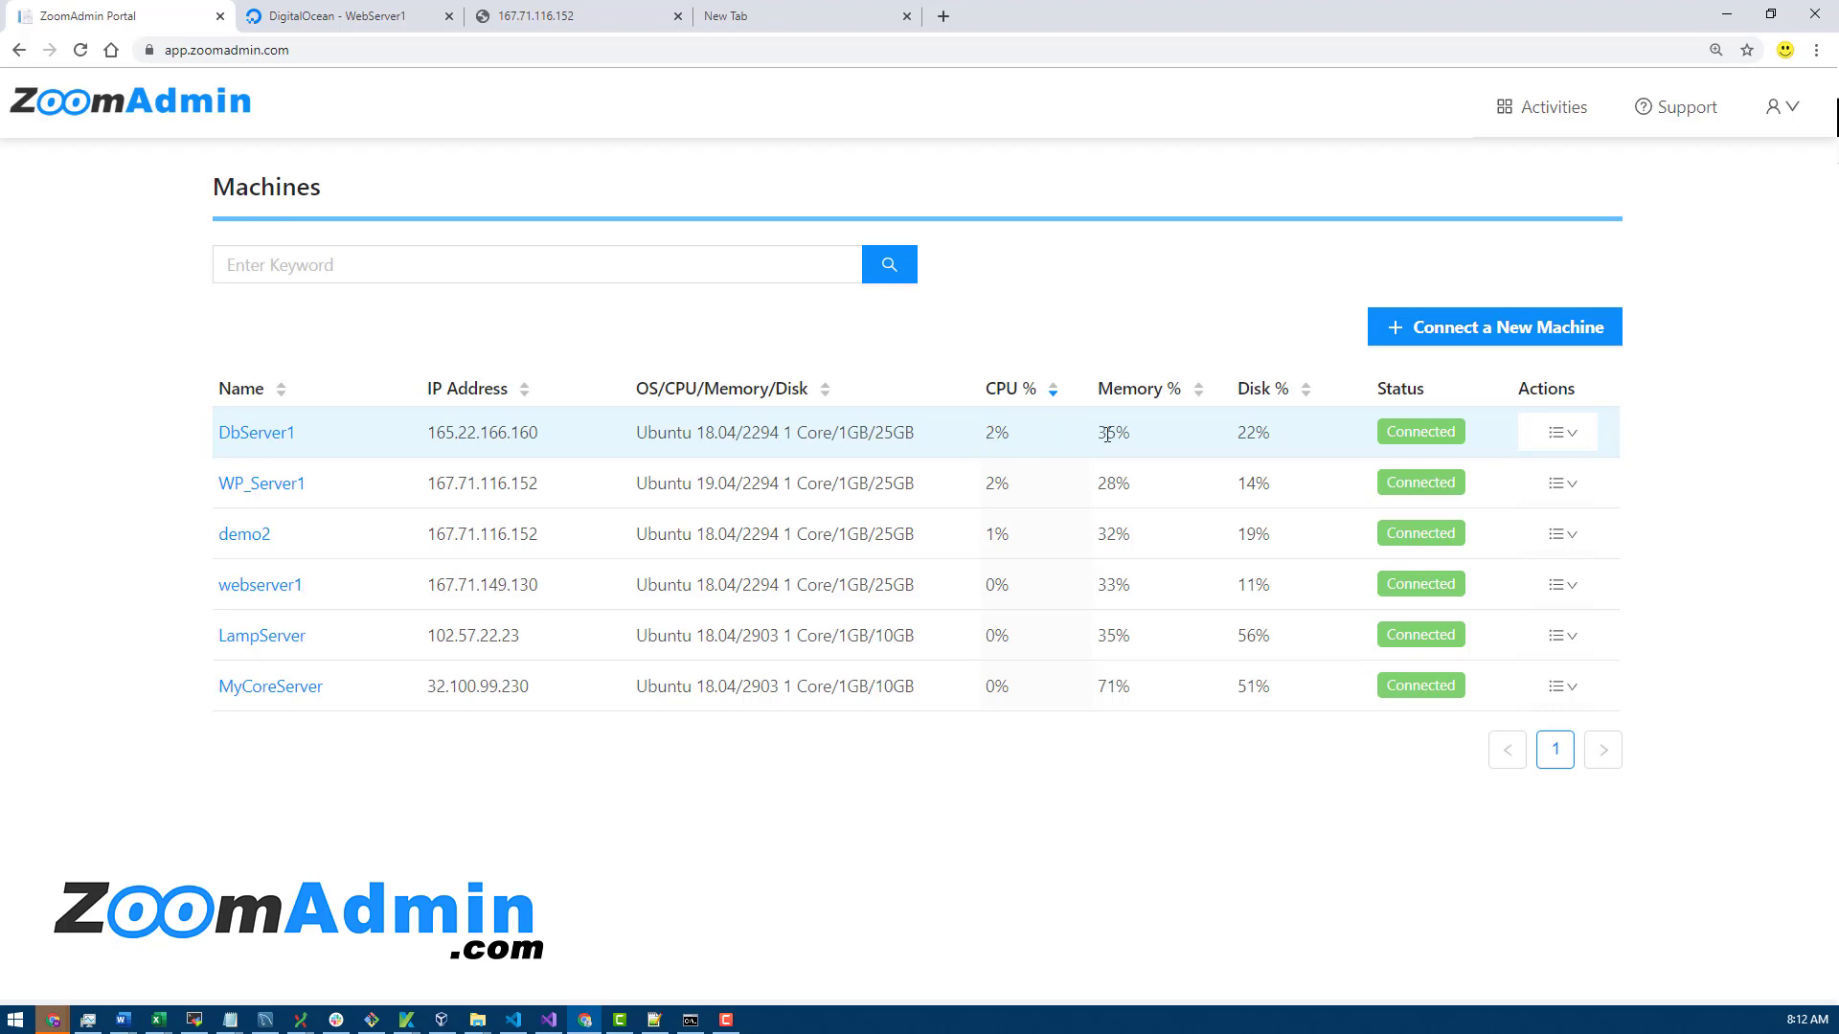
pyautogui.moveTo(1269, 433)
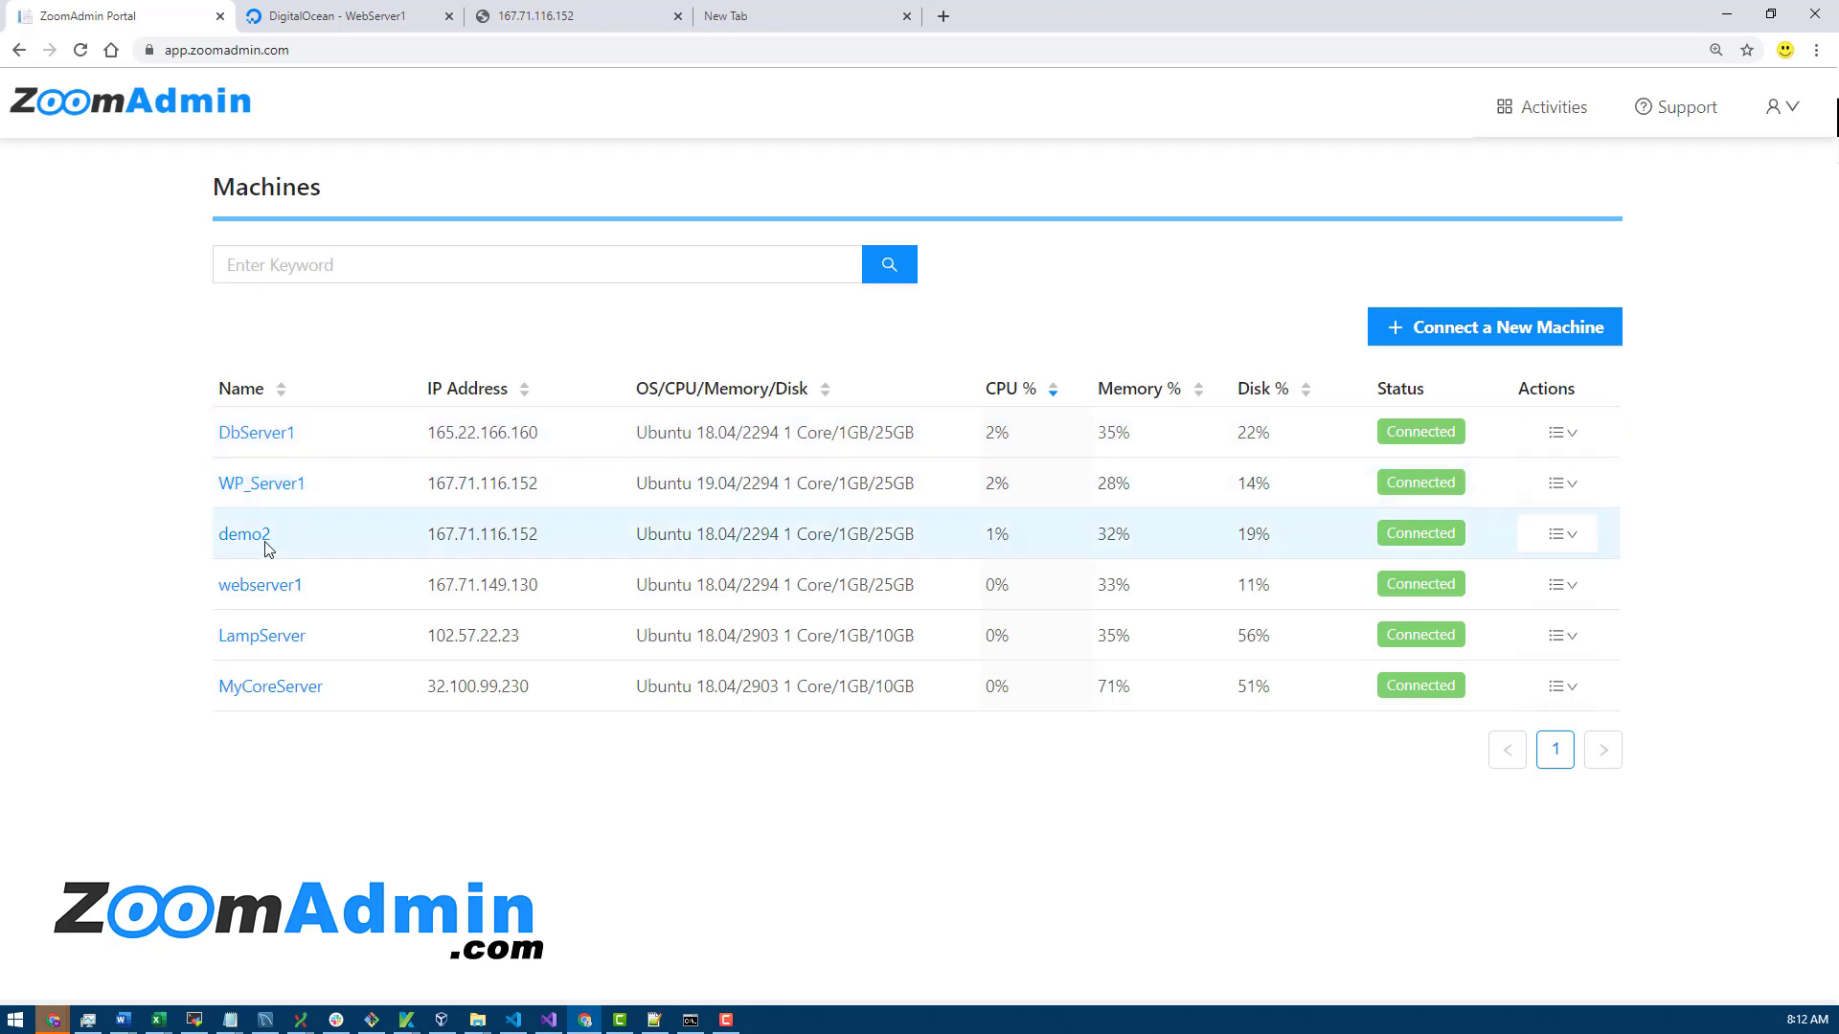
pyautogui.click(243, 534)
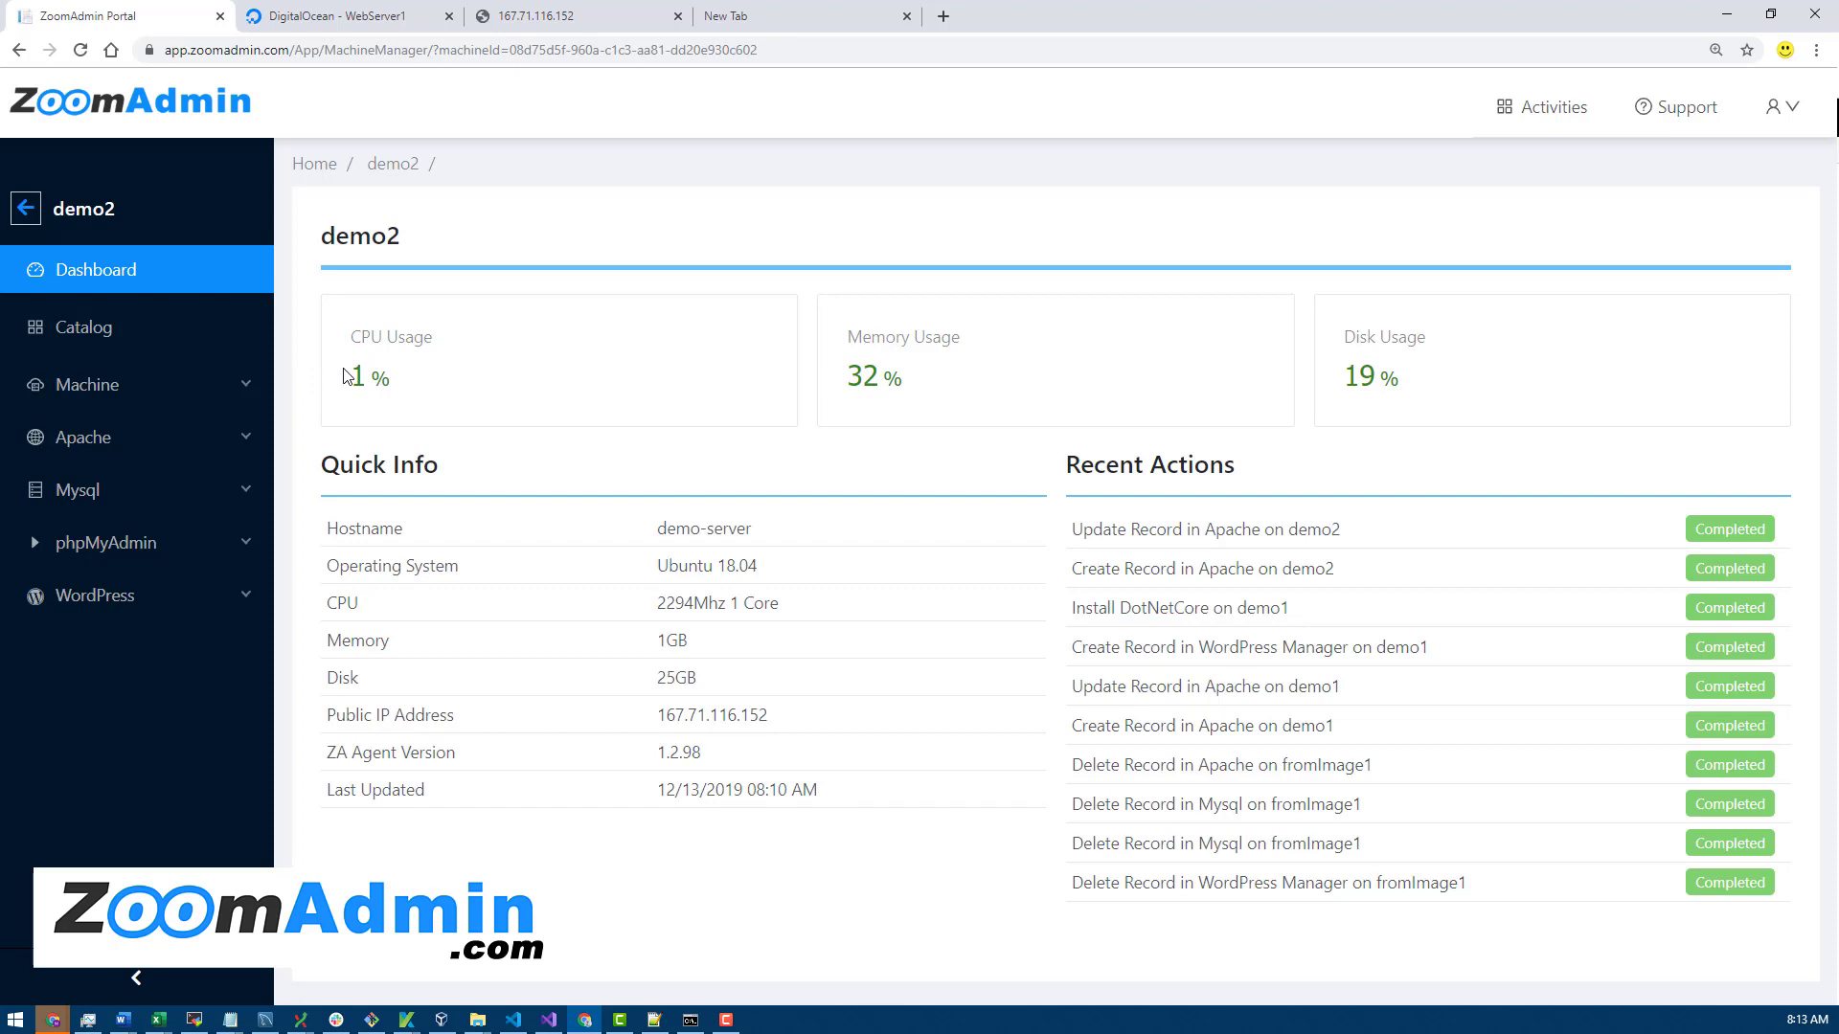
pyautogui.moveTo(1125, 374)
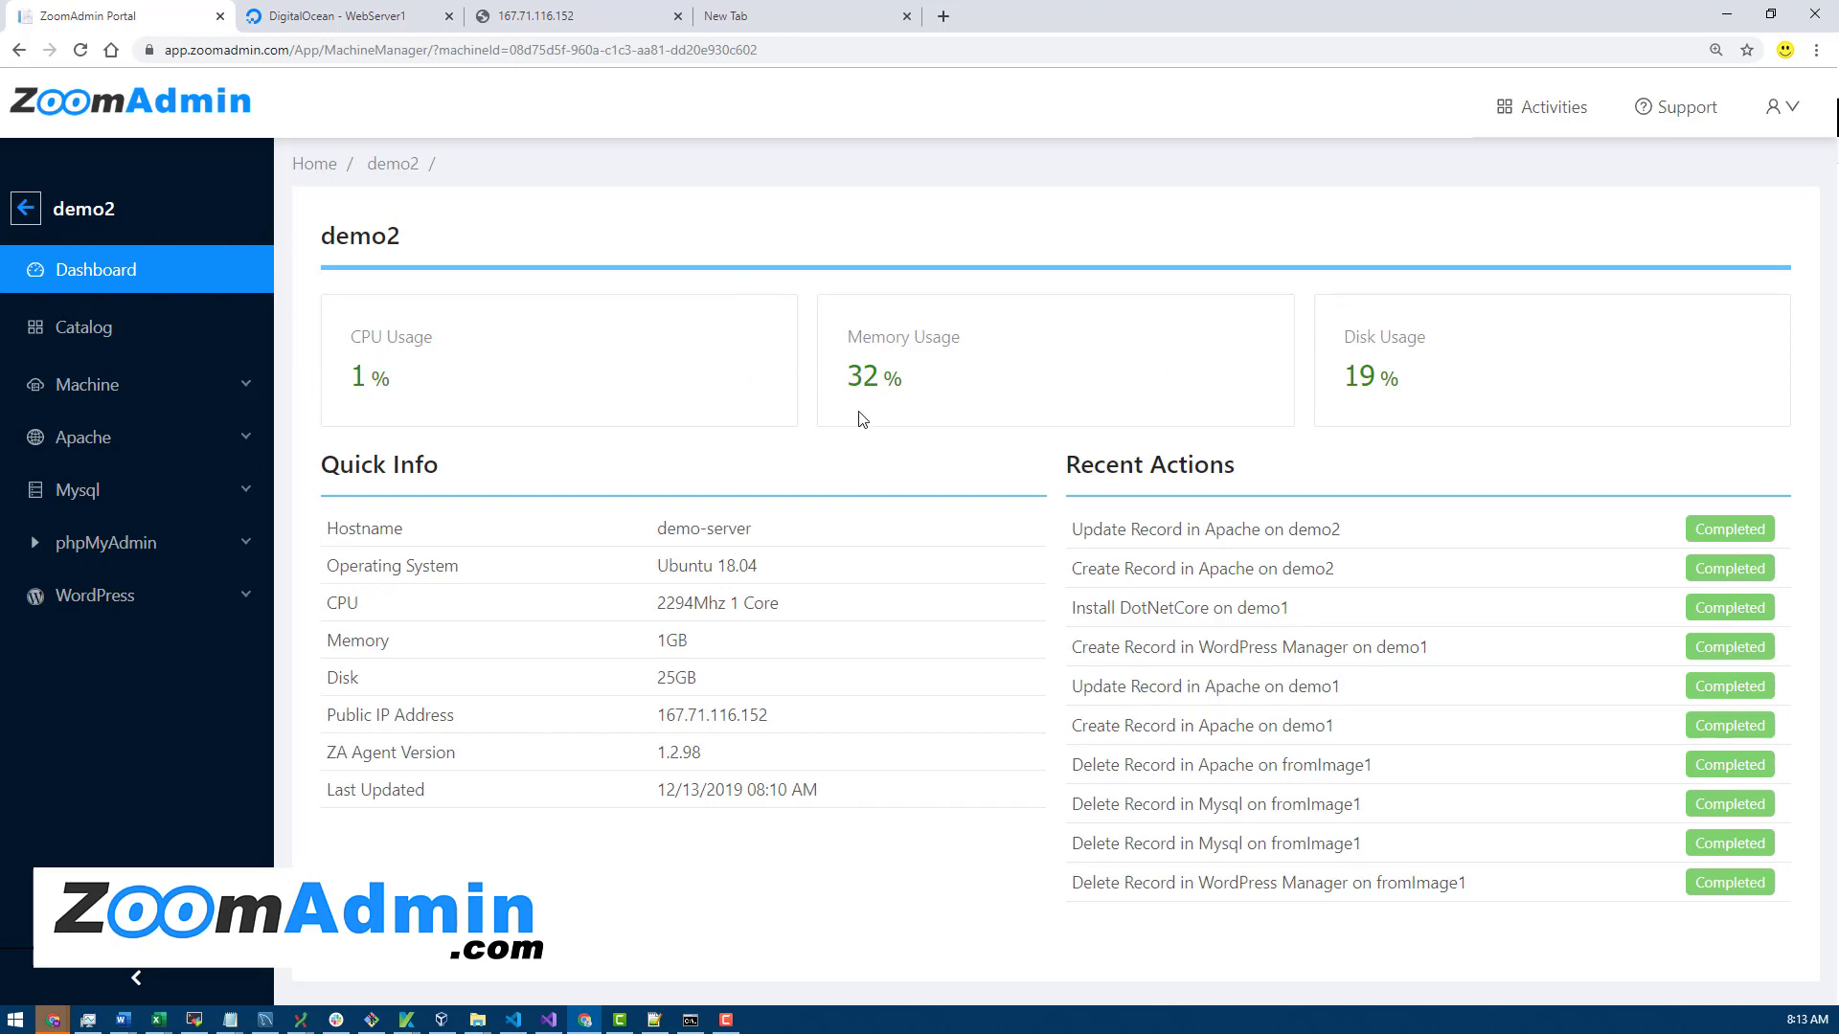
pyautogui.moveTo(1014, 359)
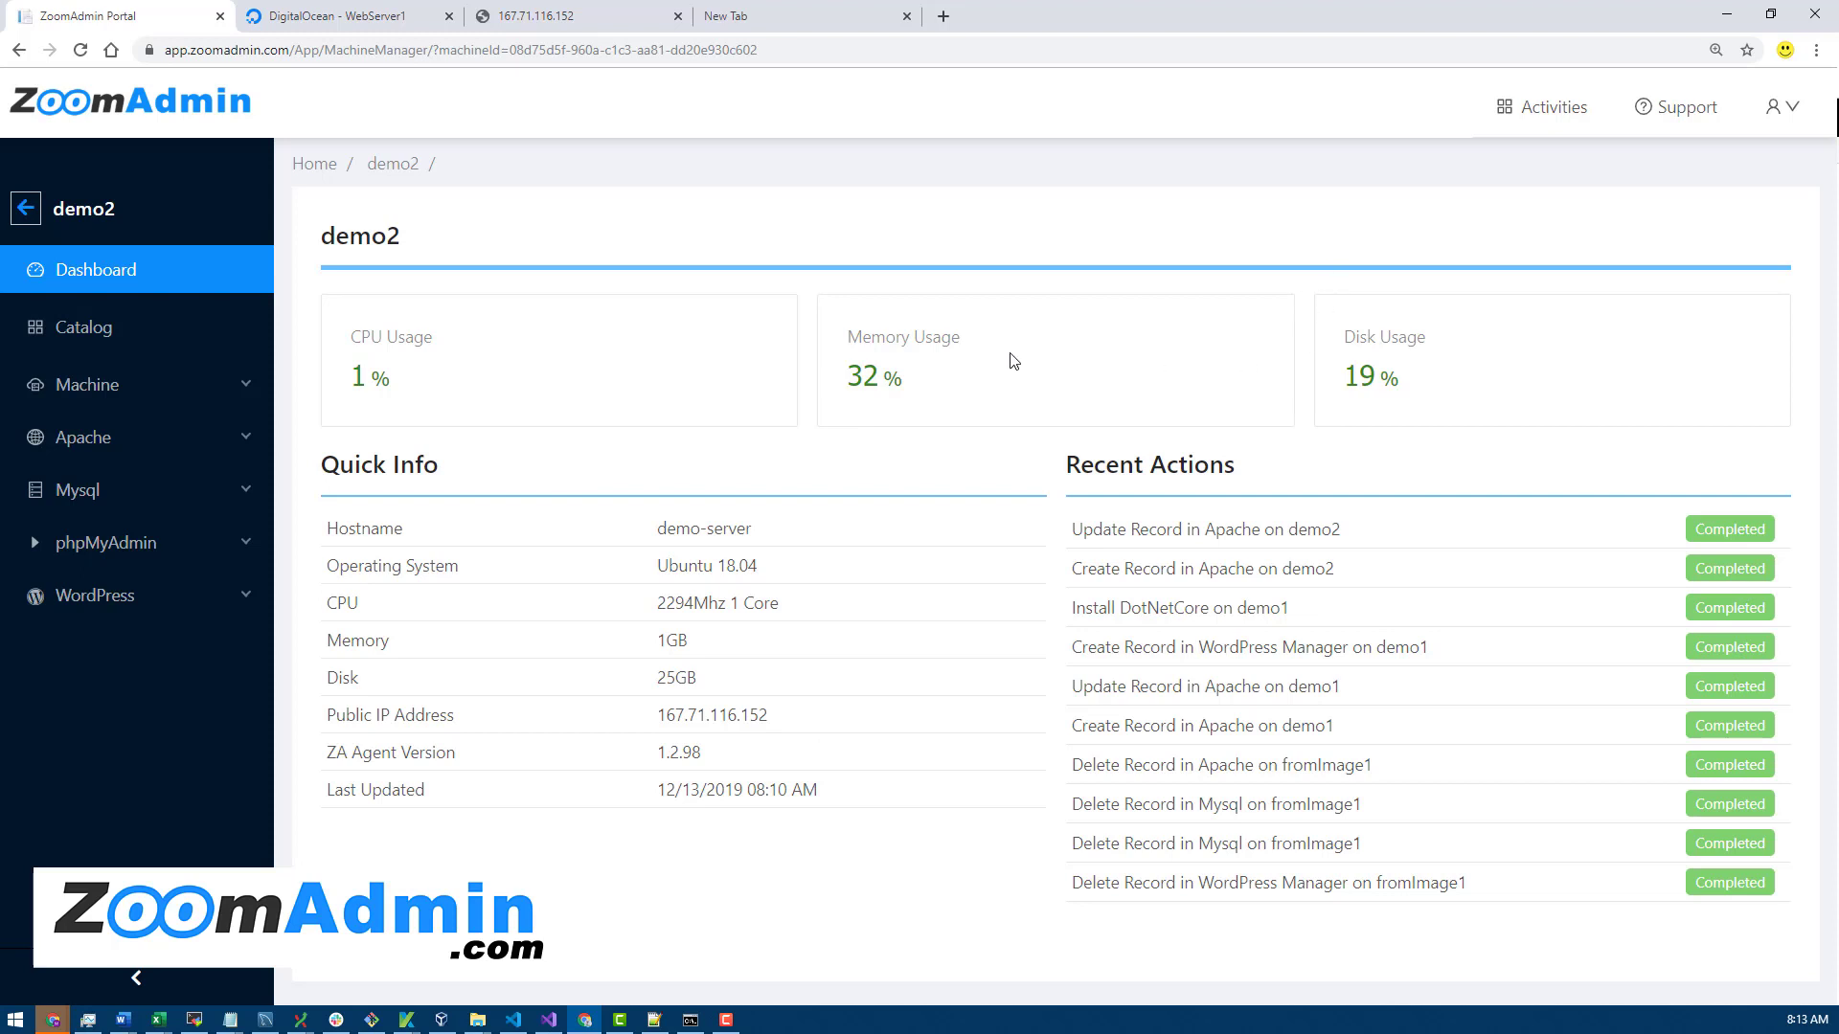
pyautogui.moveTo(1028, 378)
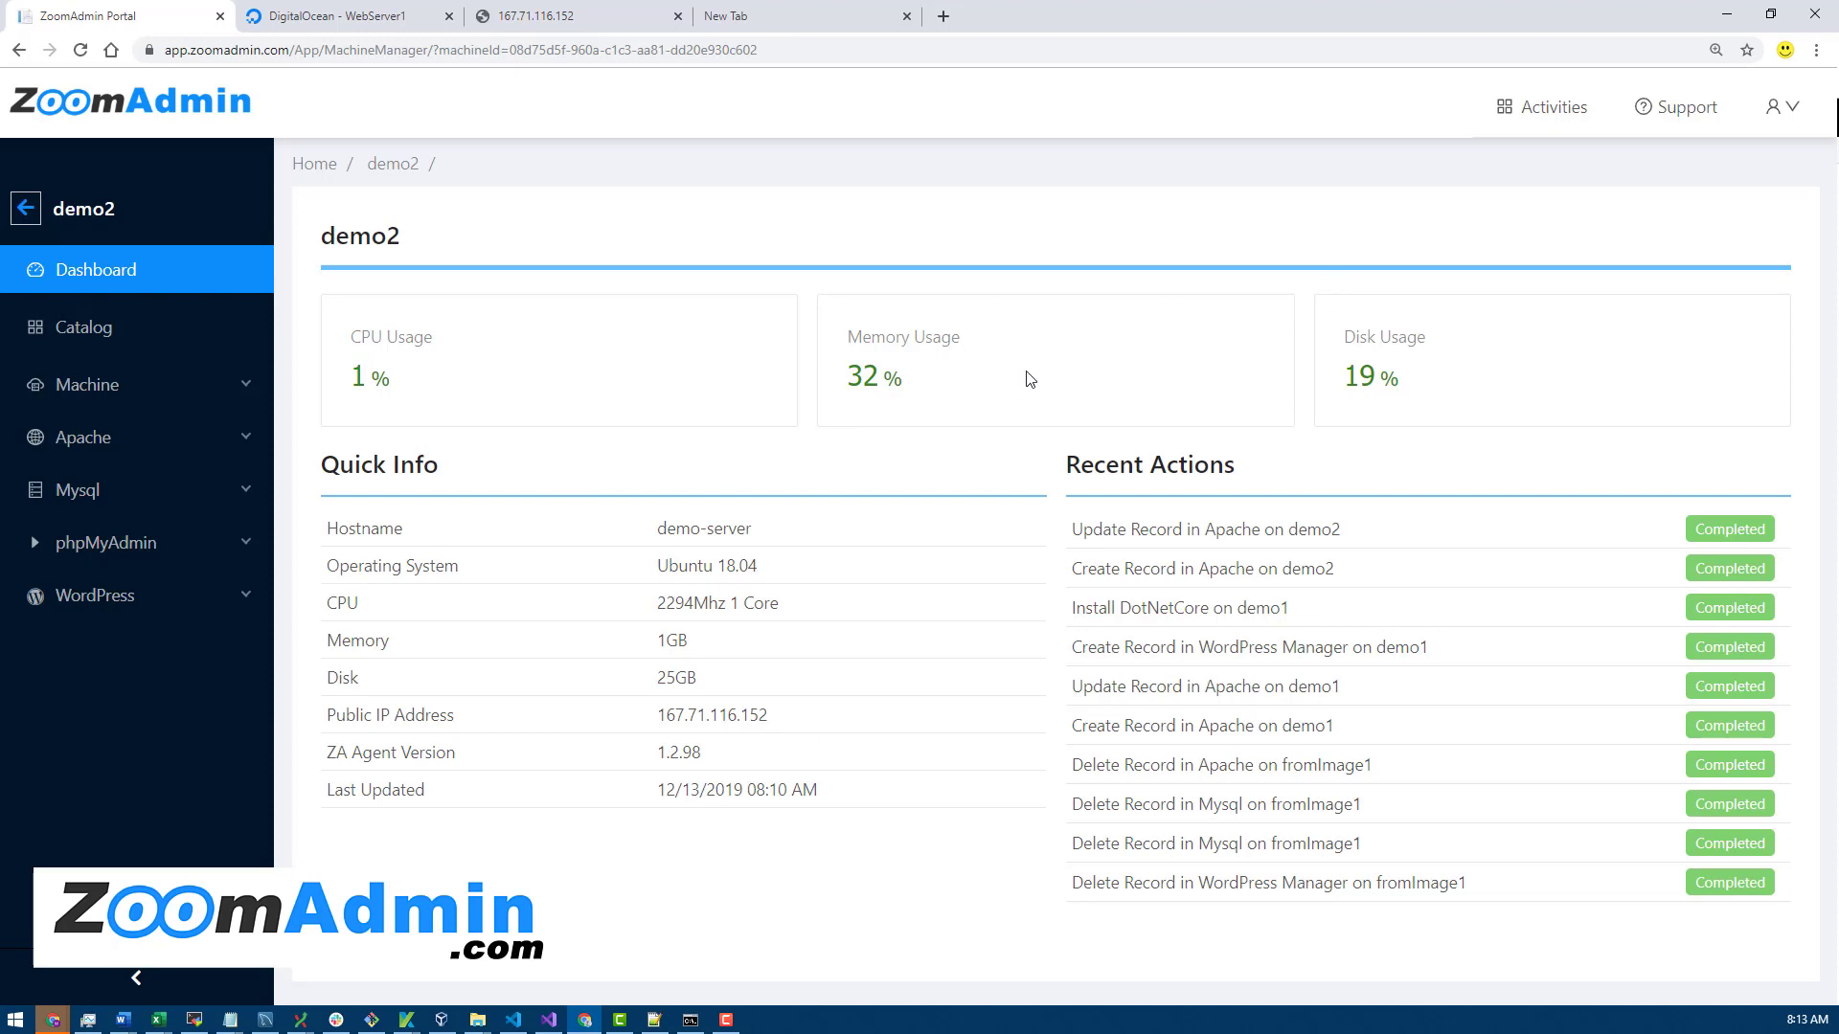
pyautogui.moveTo(454, 341)
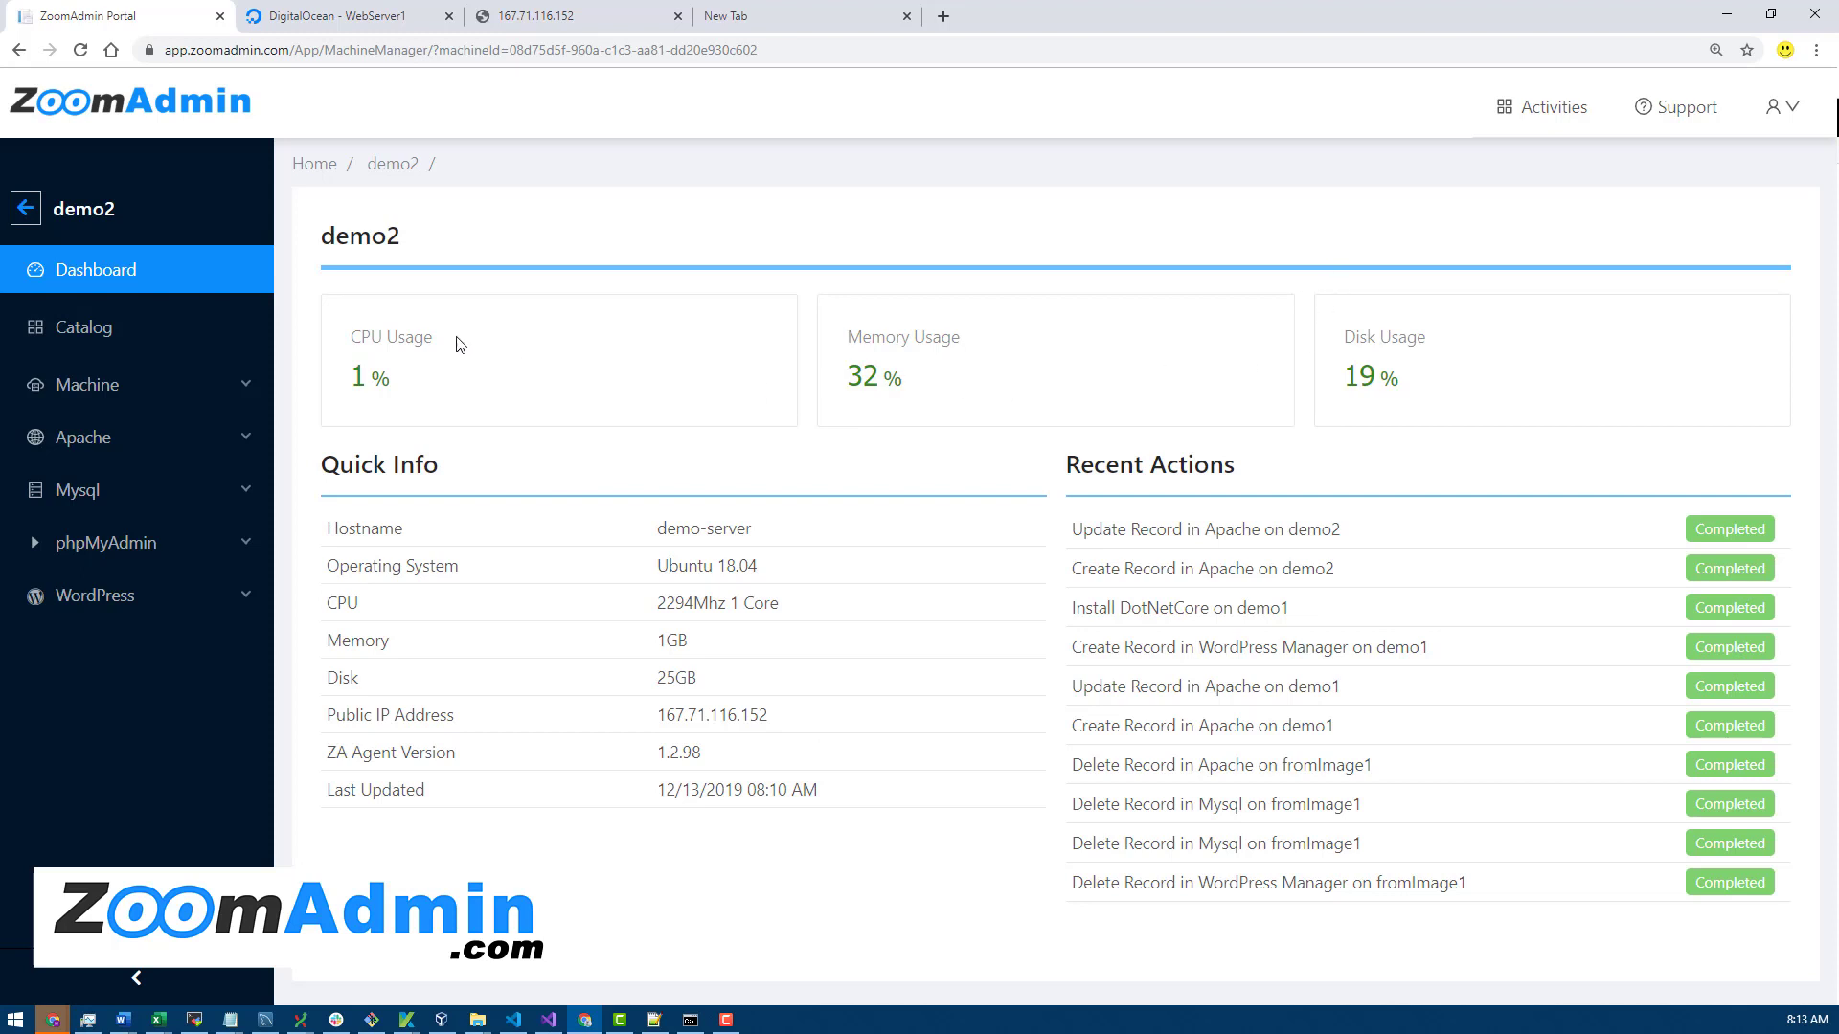
pyautogui.moveTo(740, 300)
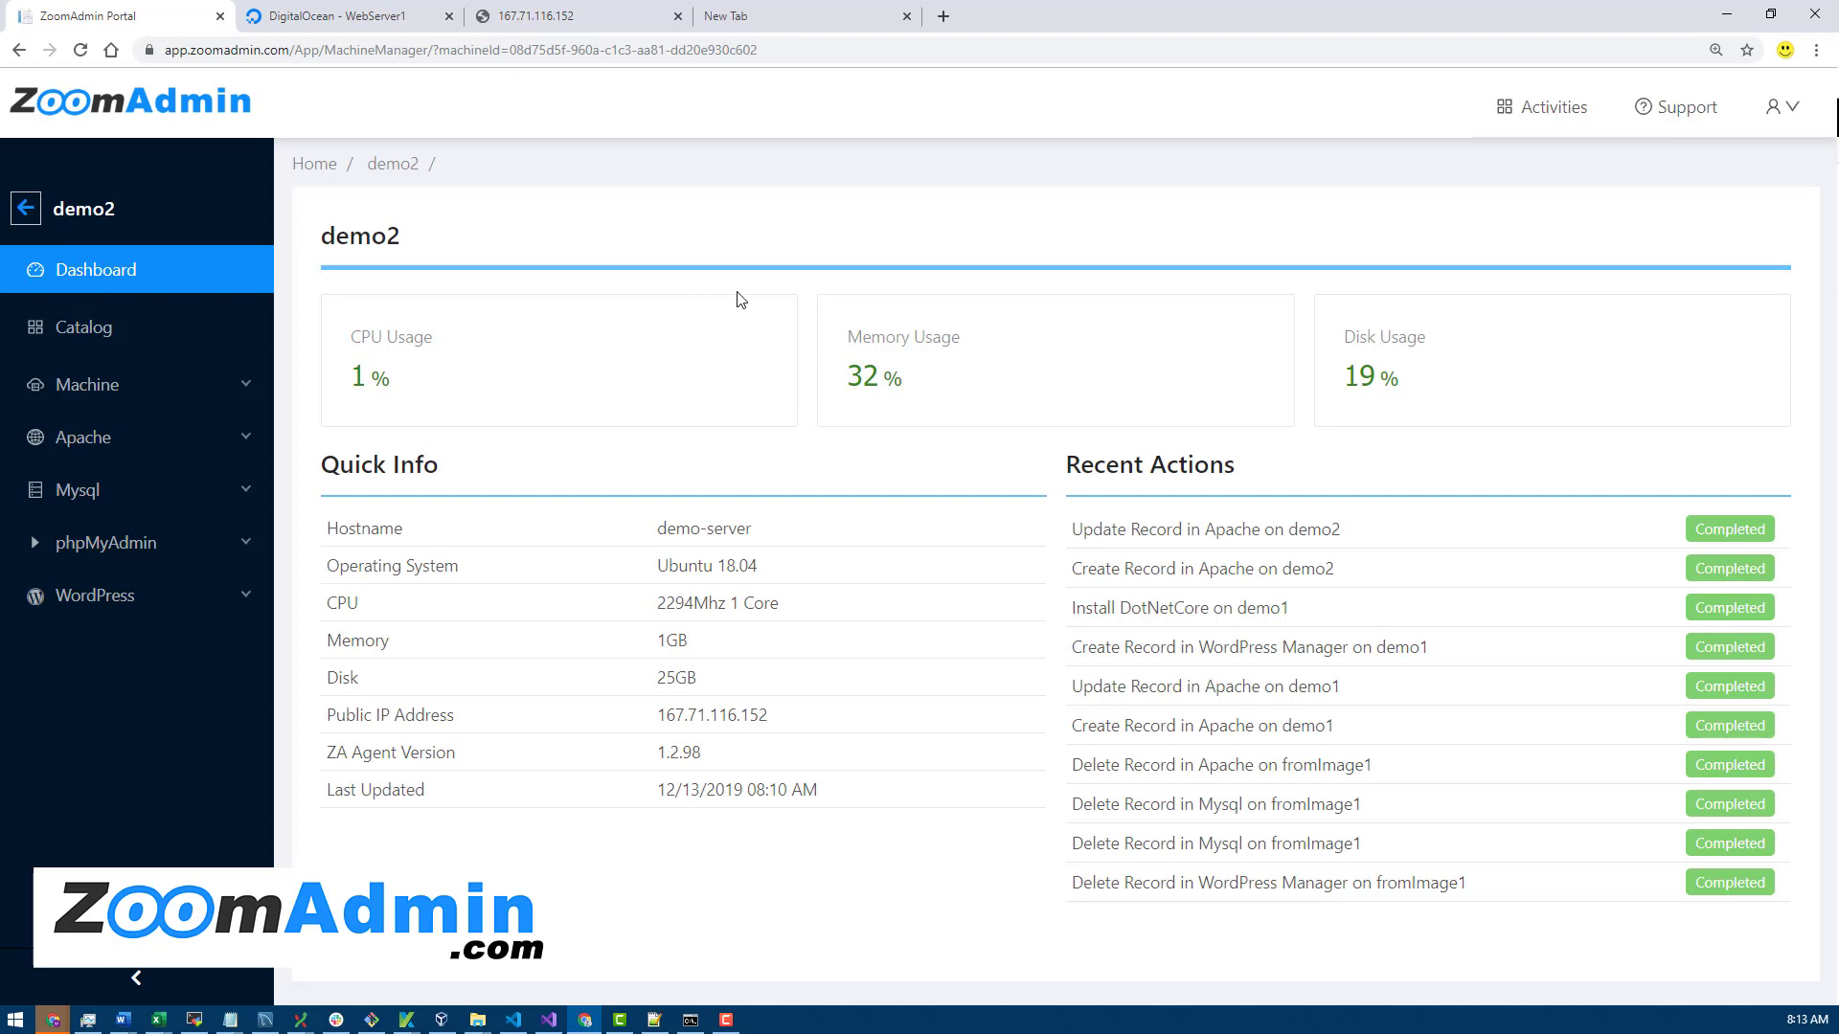
pyautogui.moveTo(1095, 377)
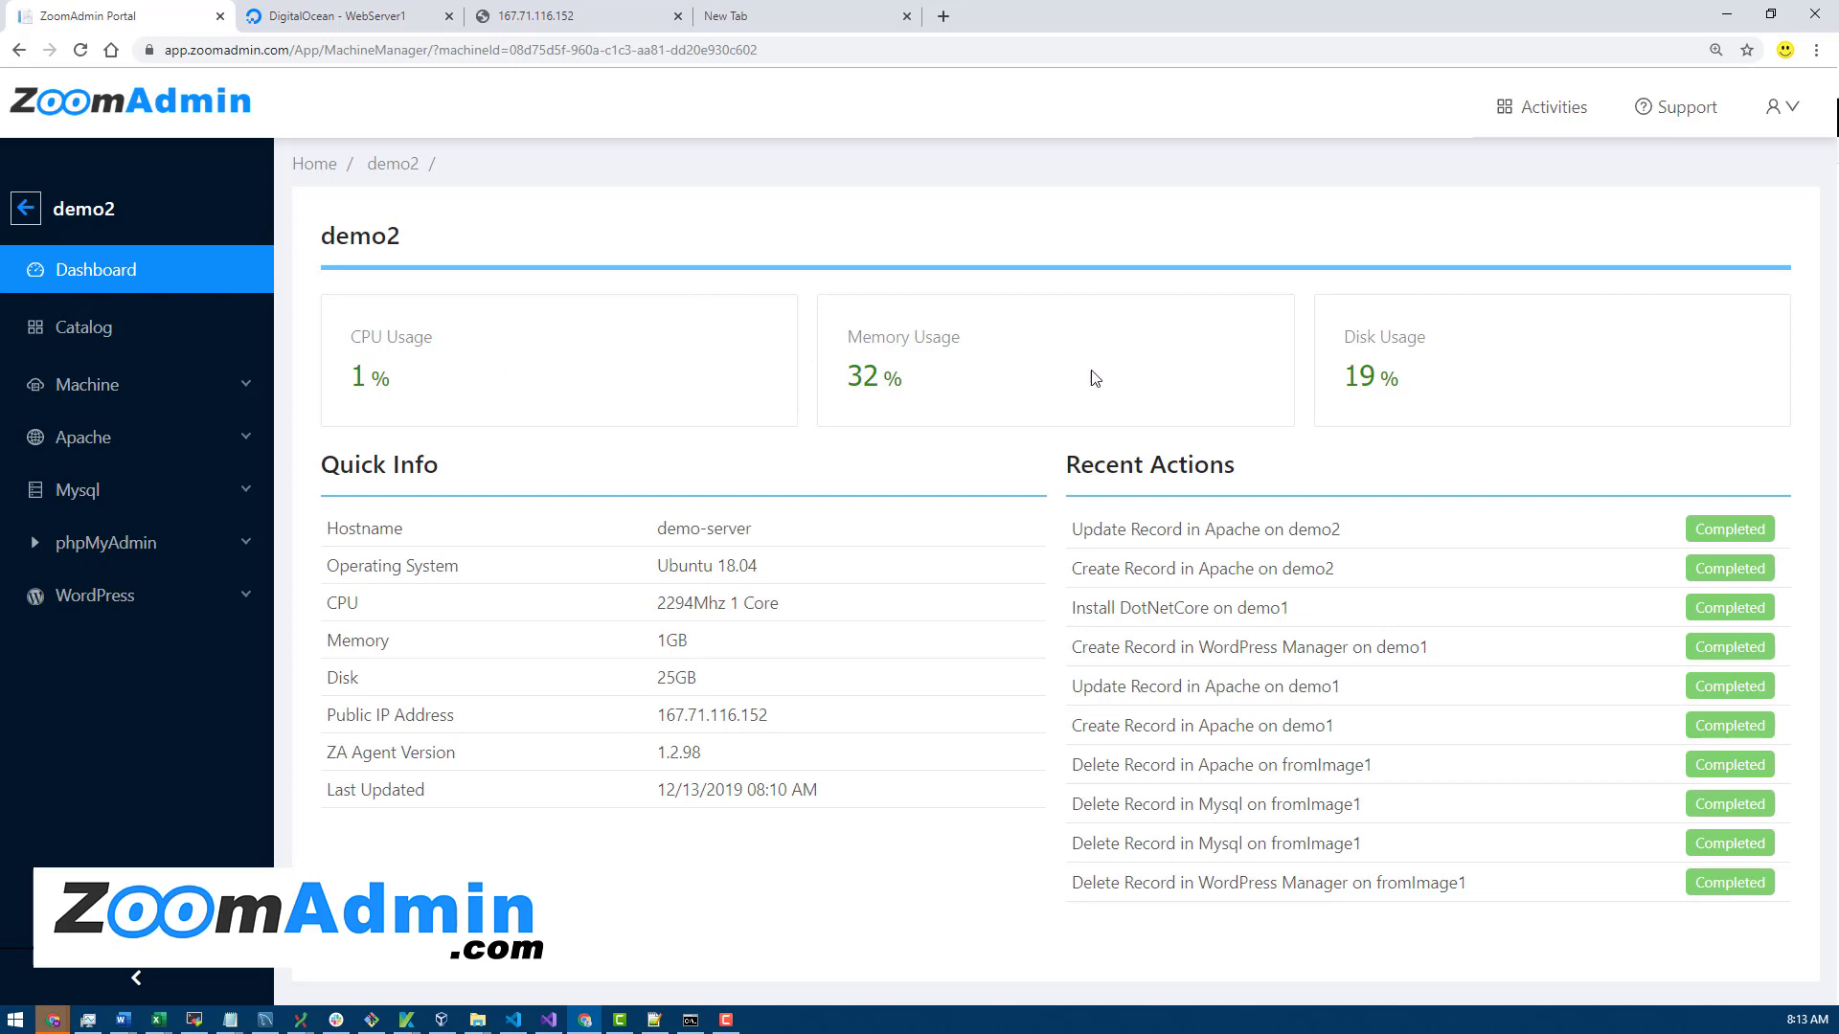
pyautogui.moveTo(522, 414)
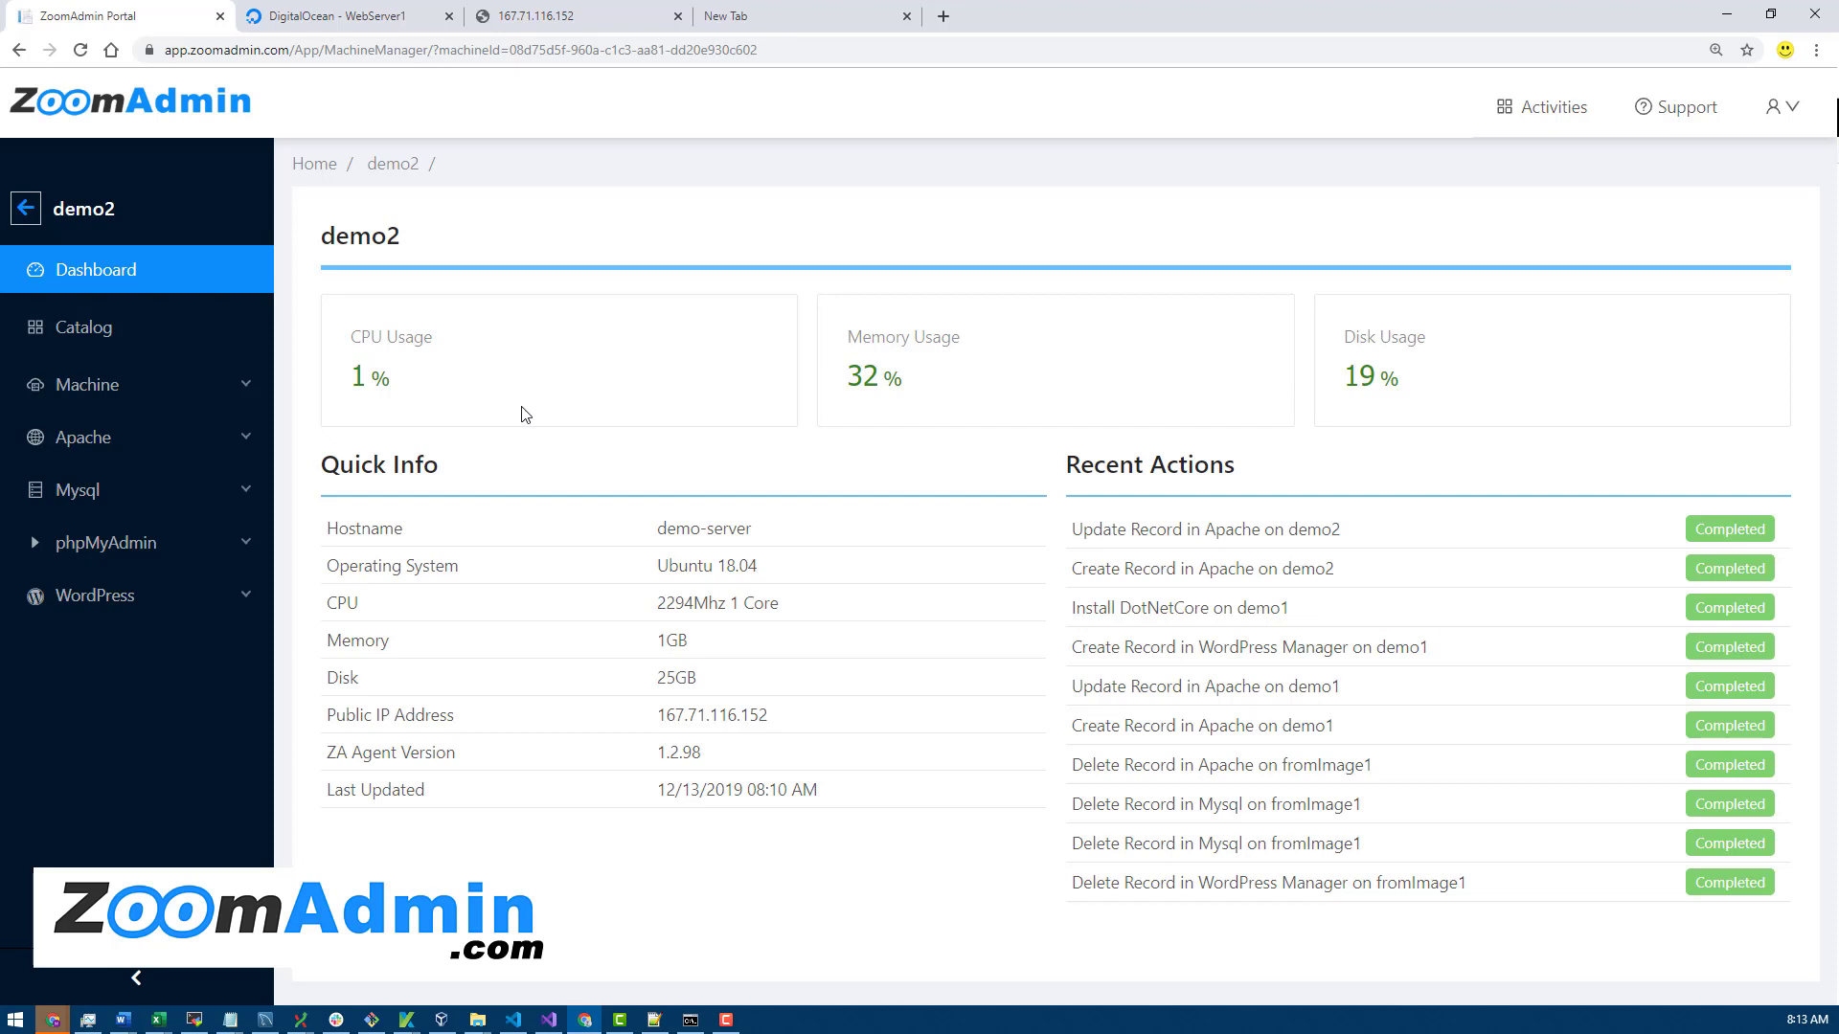
pyautogui.moveTo(427, 378)
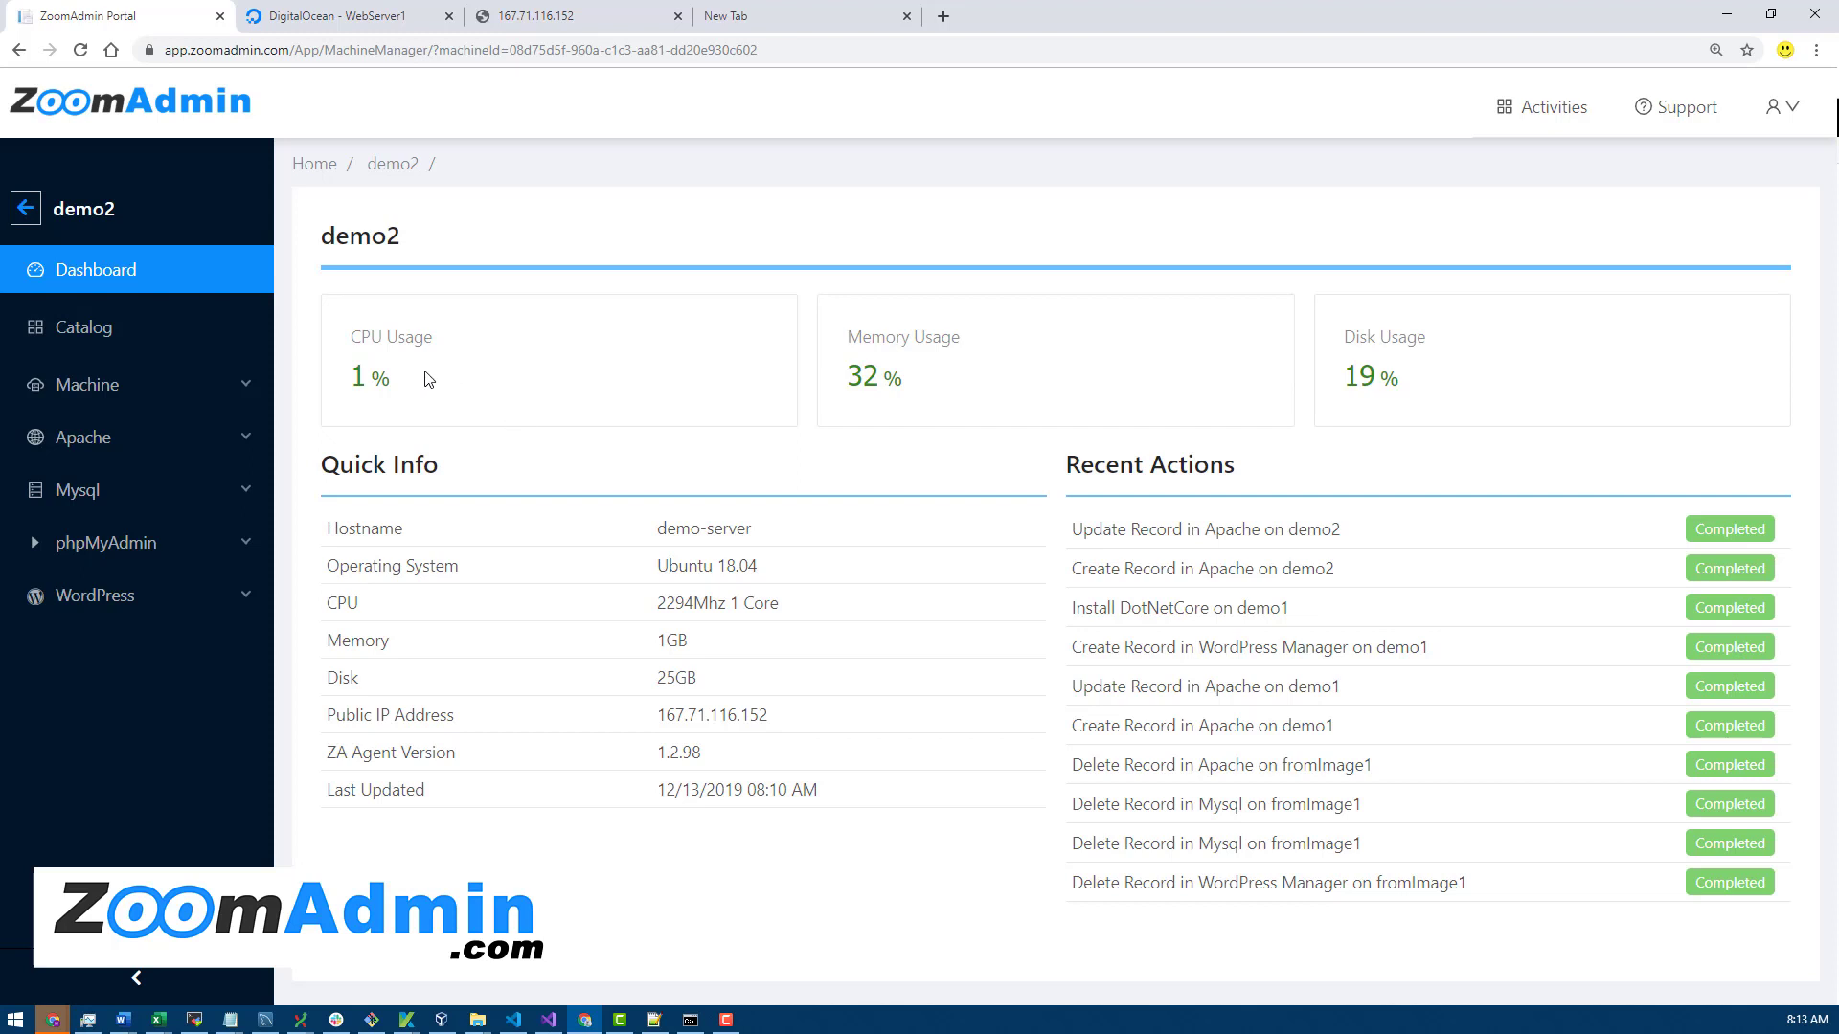
pyautogui.moveTo(674, 390)
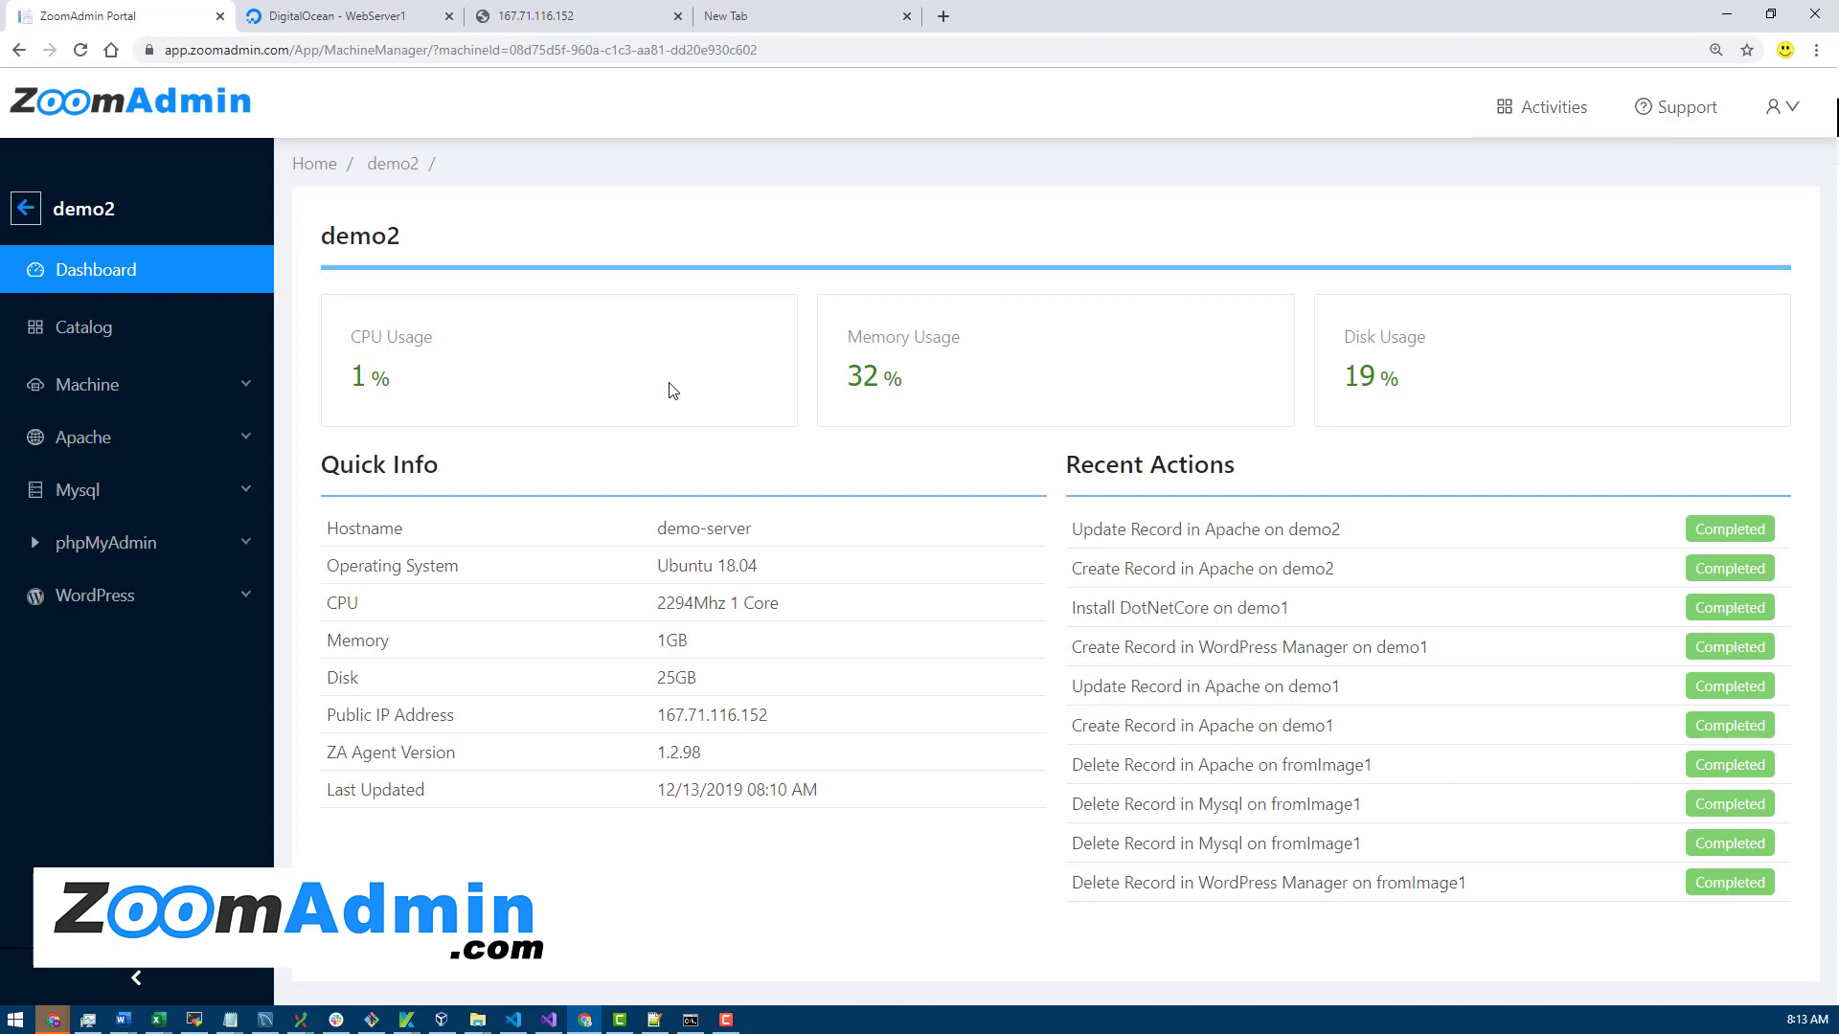
pyautogui.moveTo(411, 396)
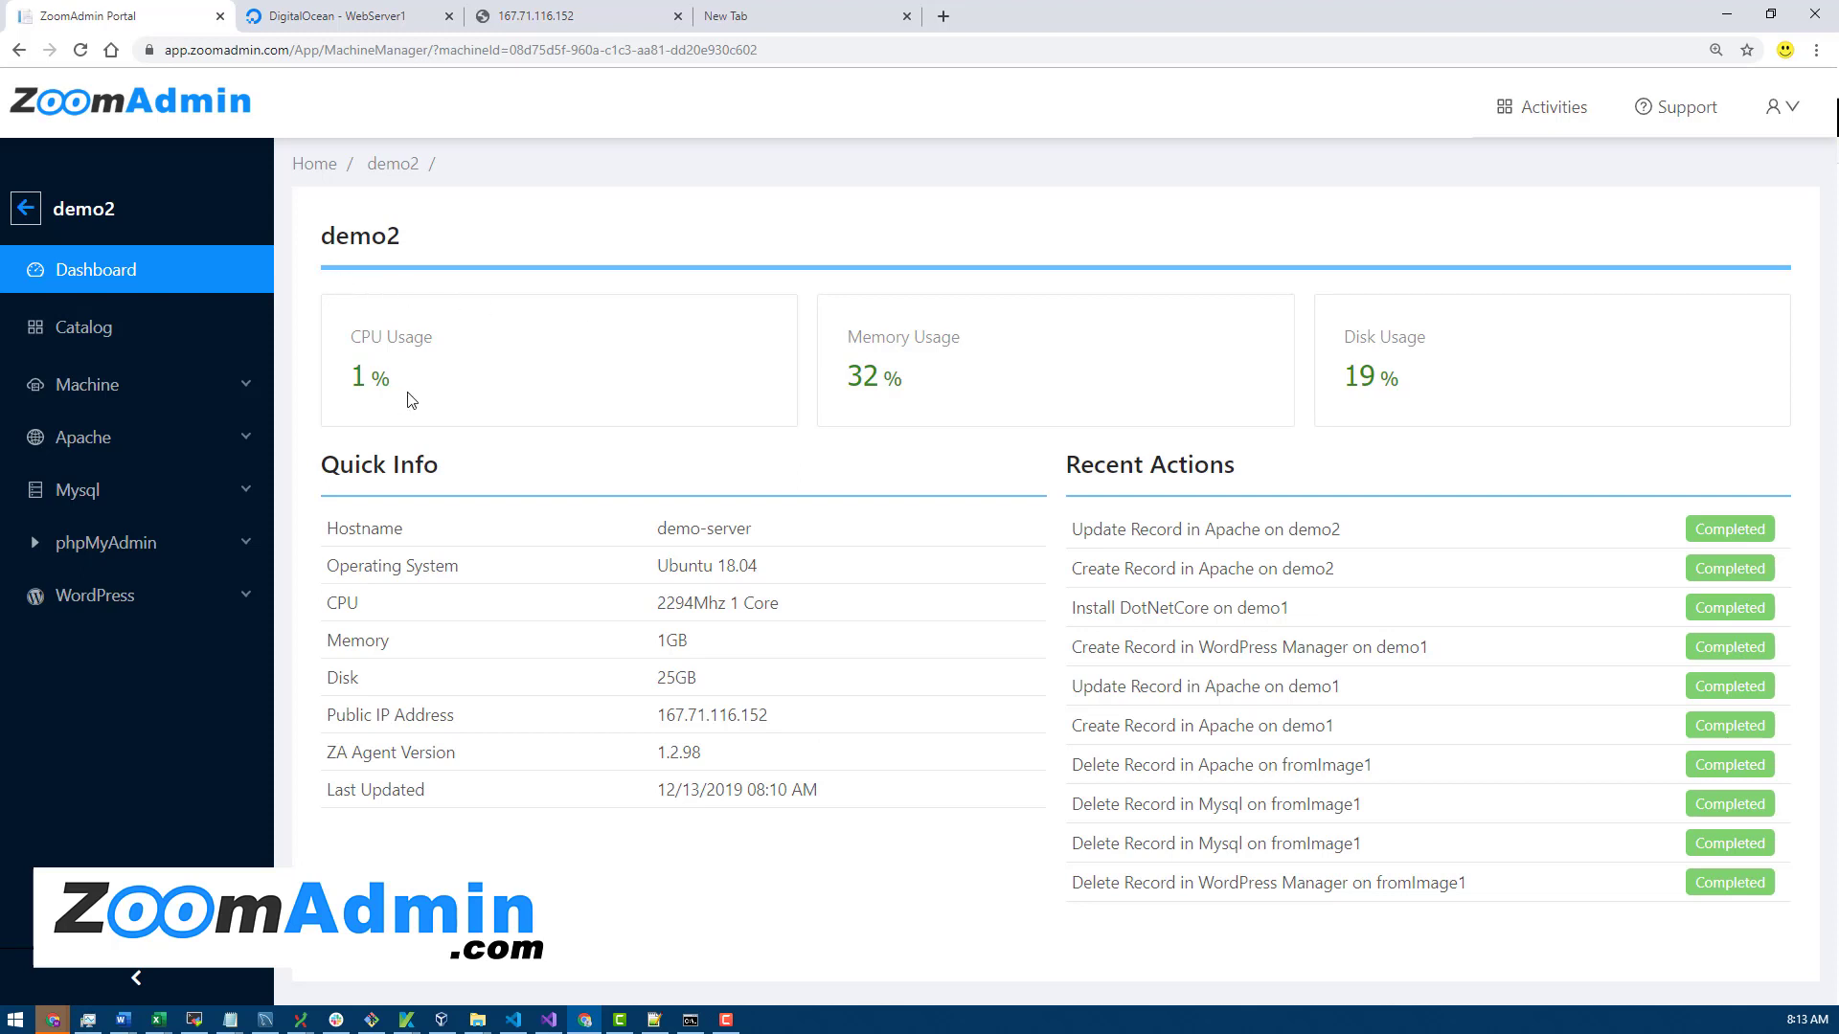
pyautogui.moveTo(878, 404)
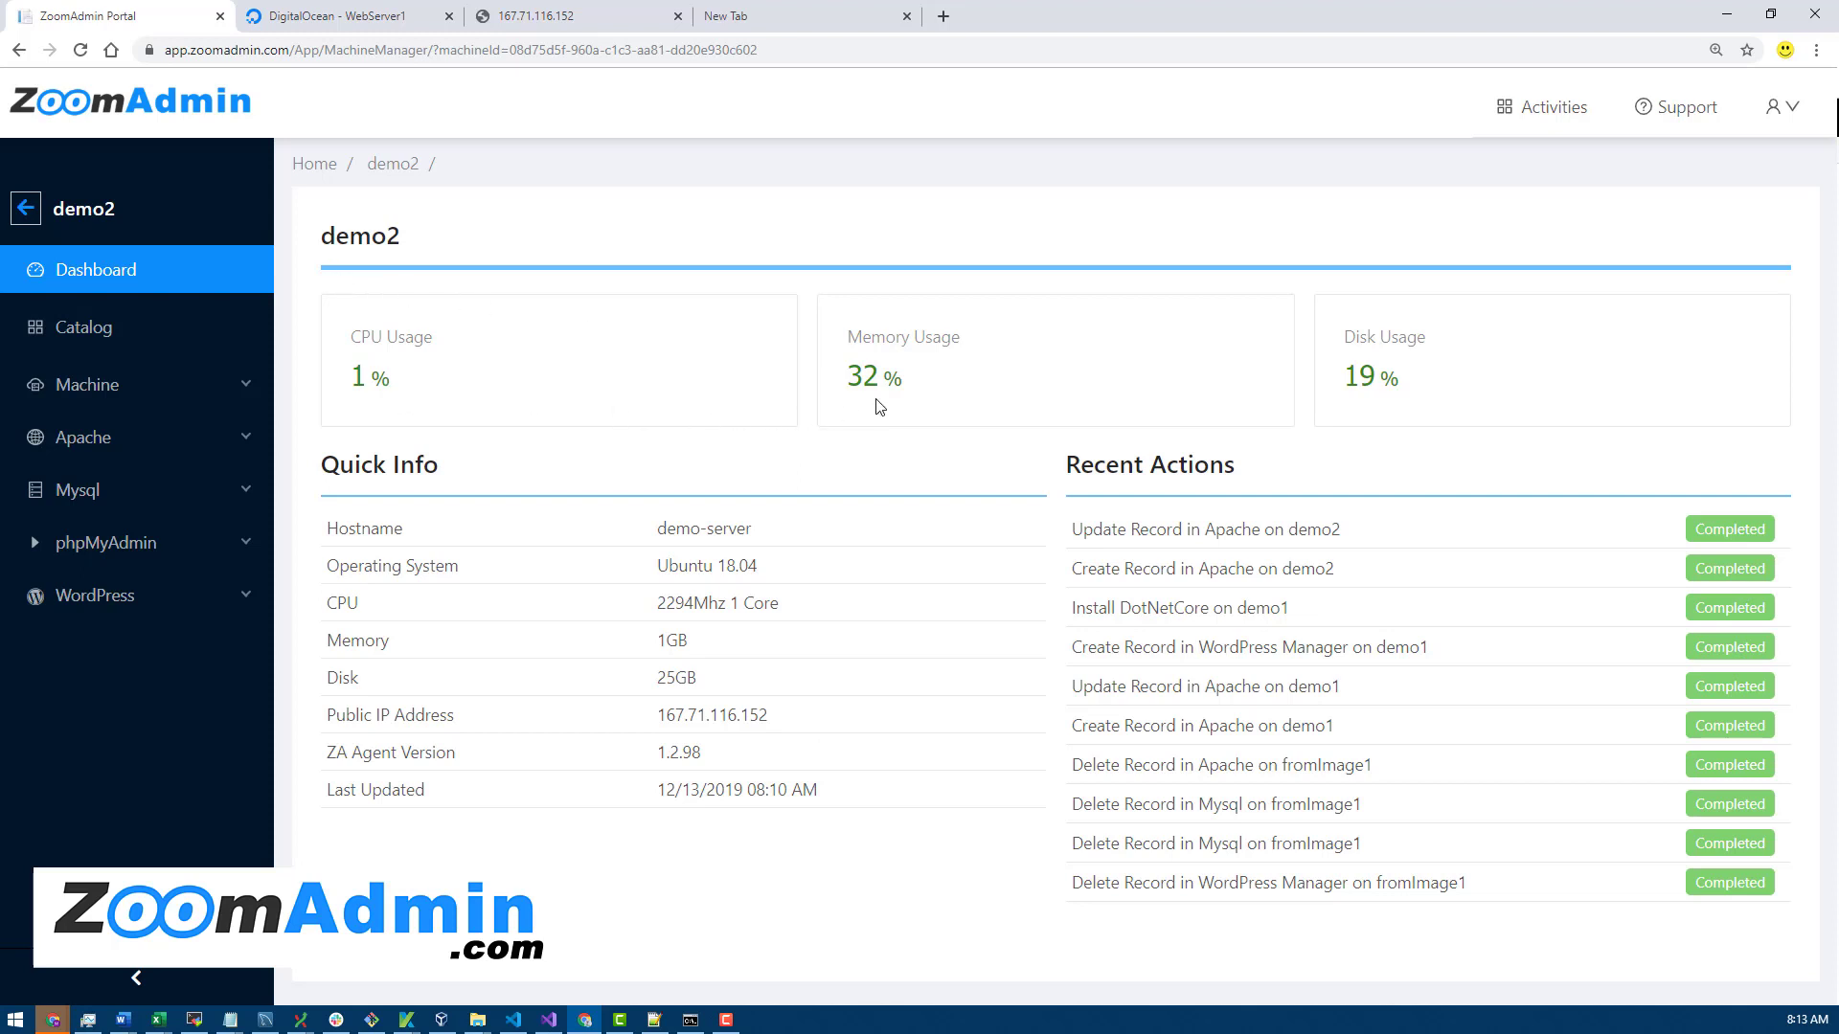
pyautogui.moveTo(753, 379)
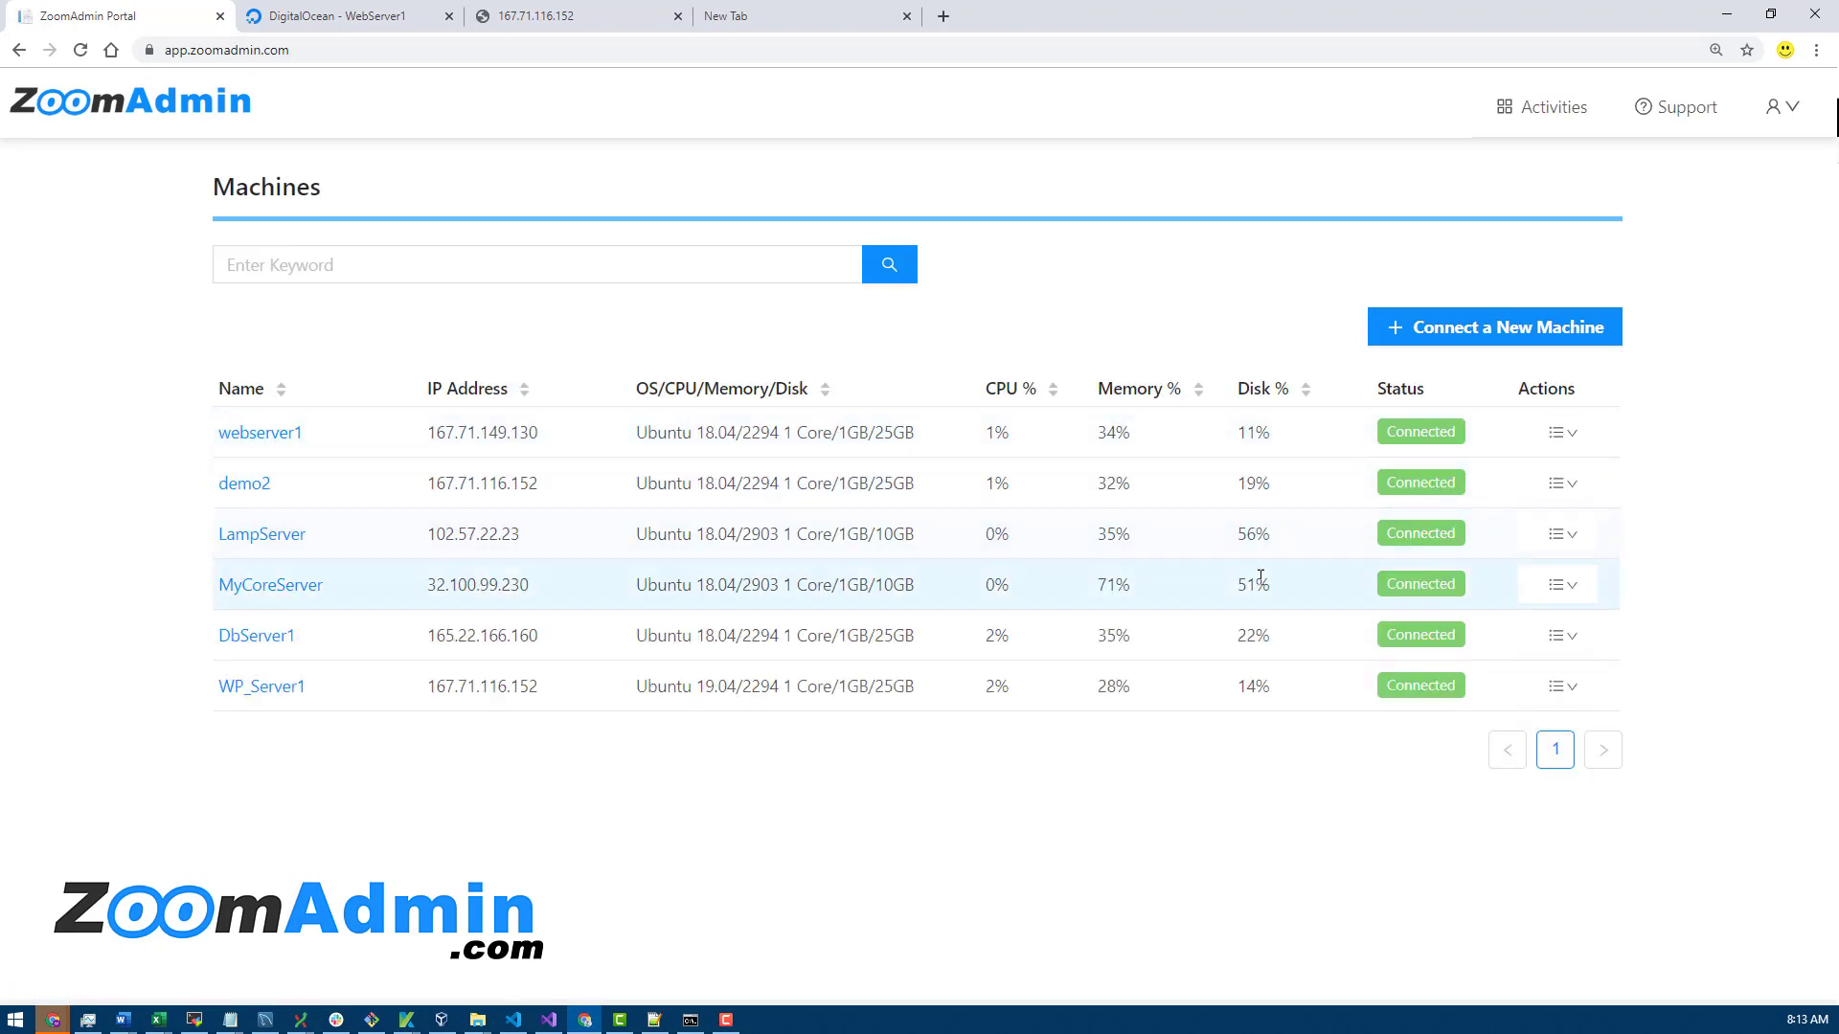
pyautogui.moveTo(247, 459)
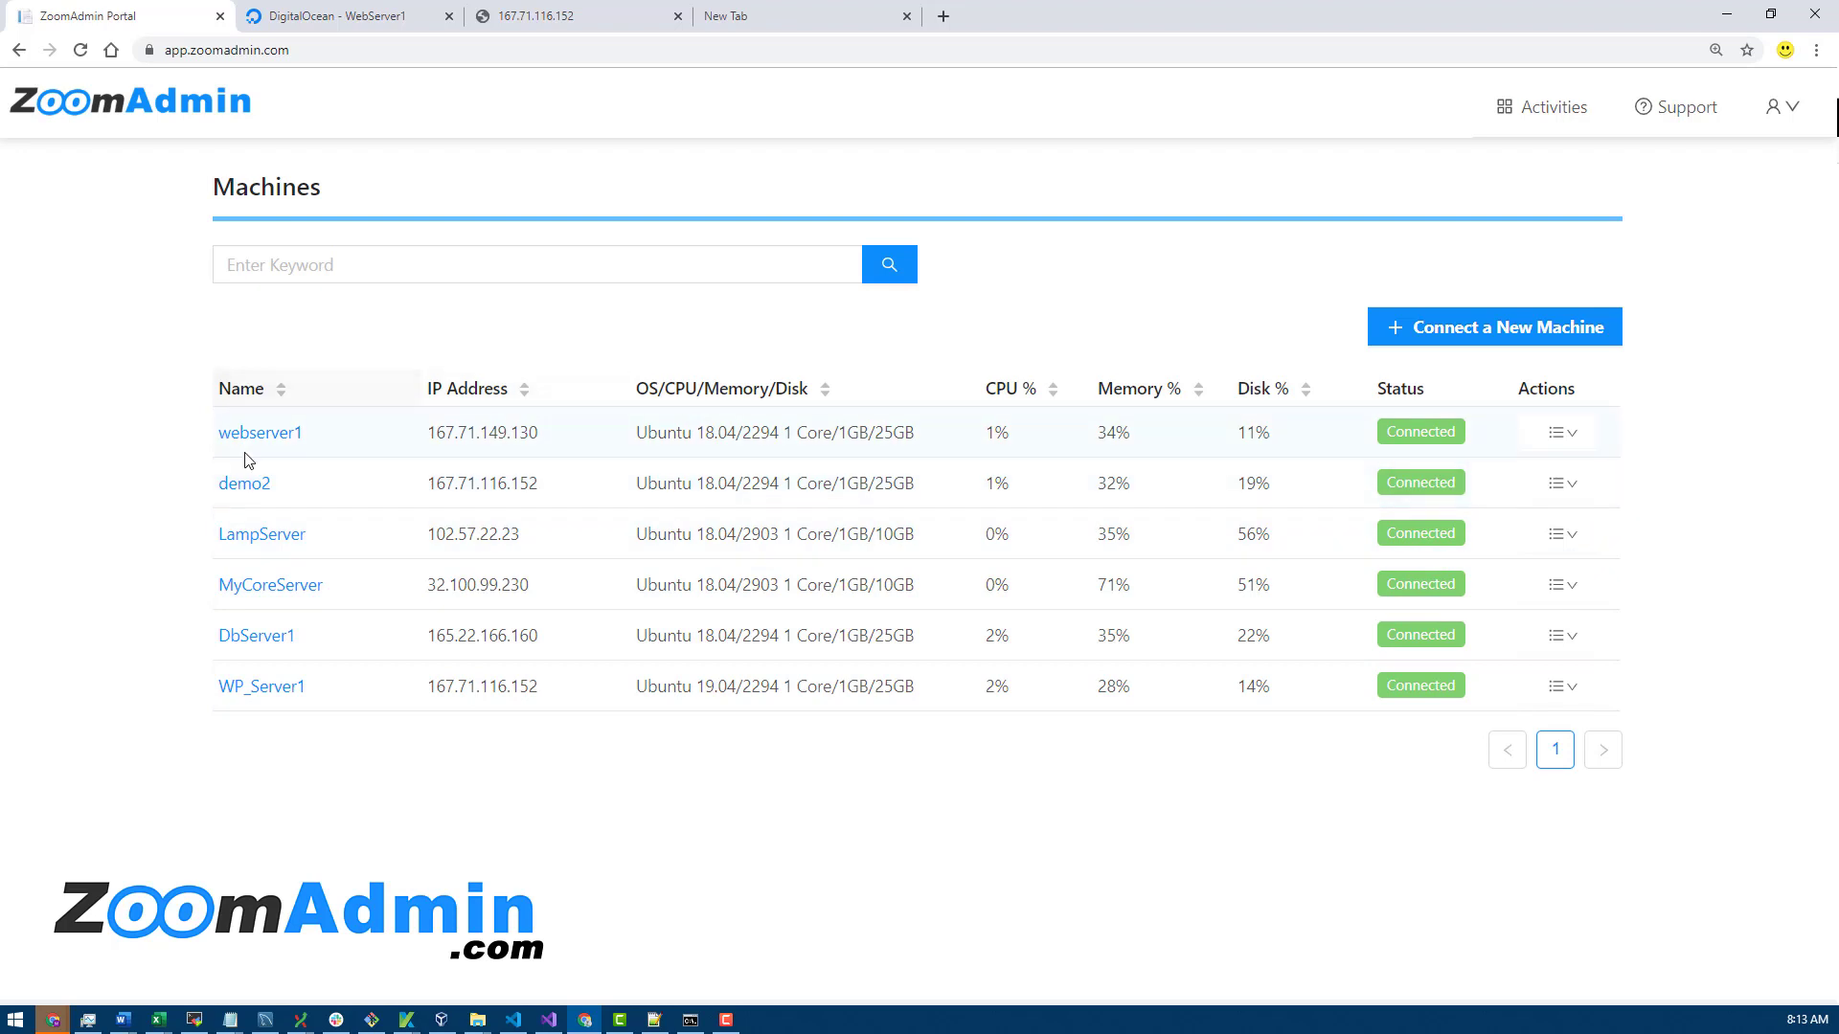
# - Go to the demo2 machine's Dashboard from its name link in the Machines list
pyautogui.click(244, 483)
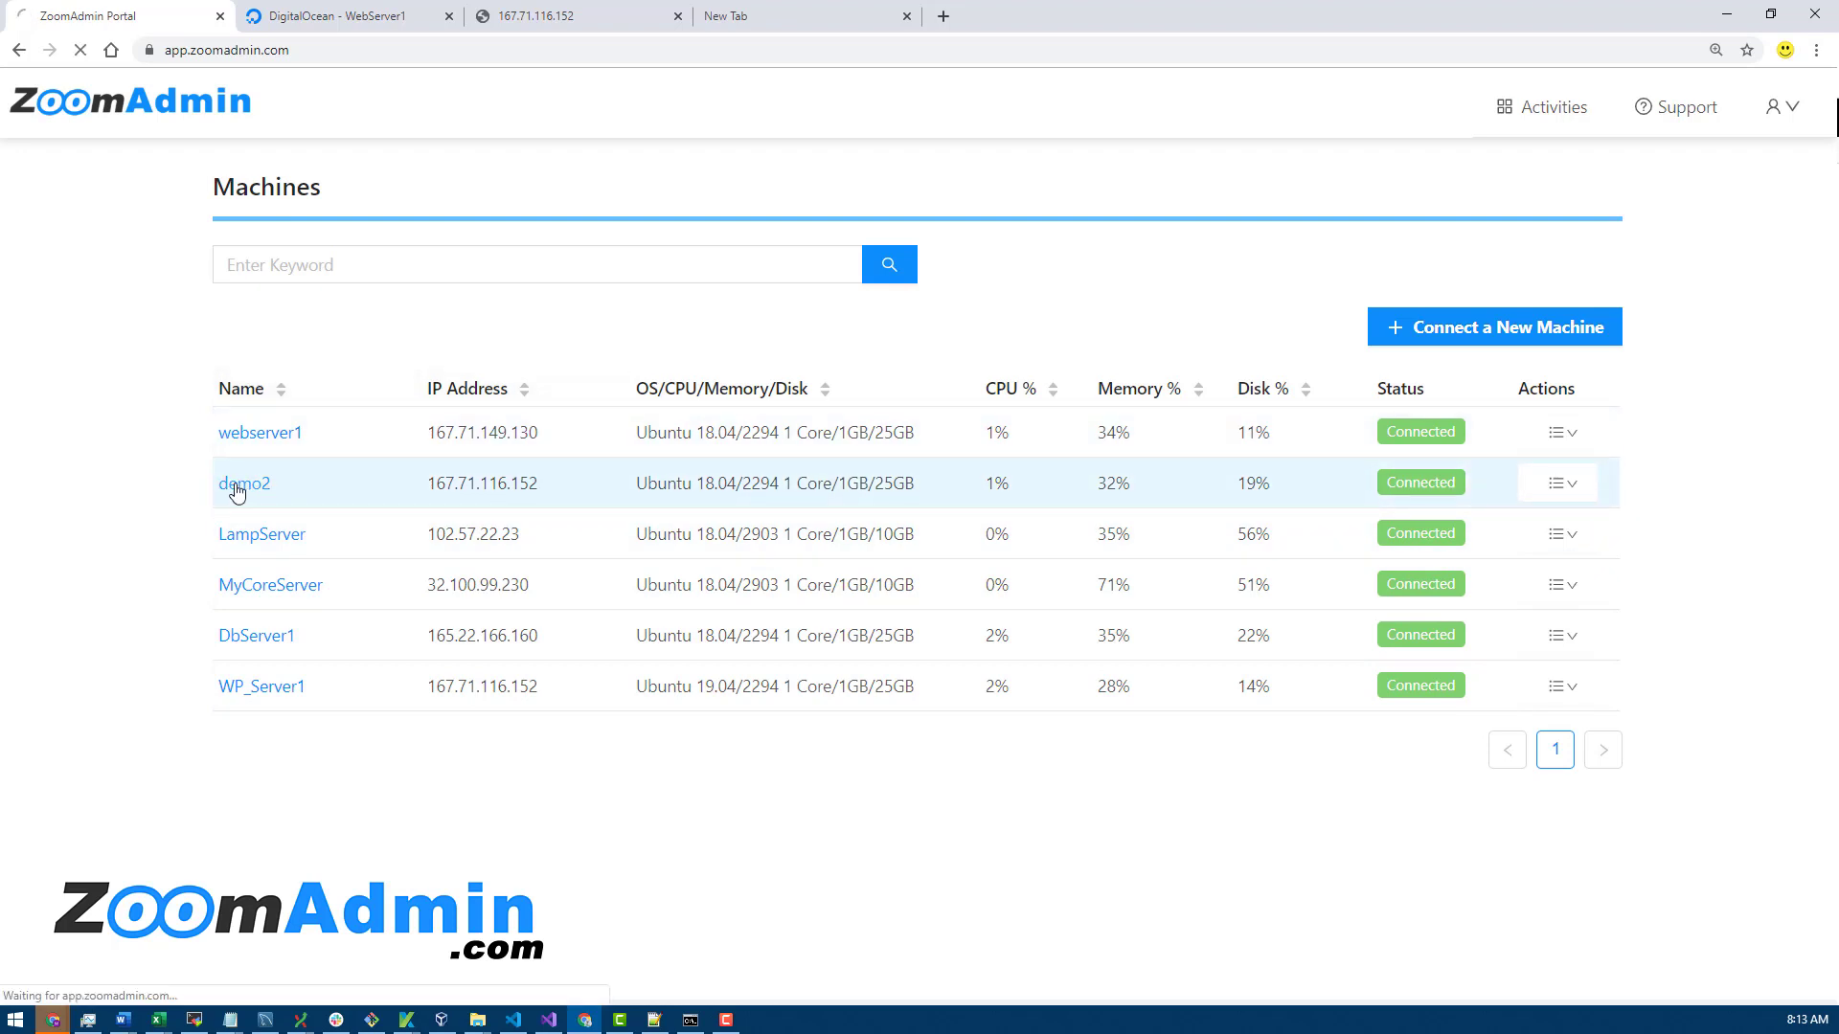
pyautogui.click(245, 483)
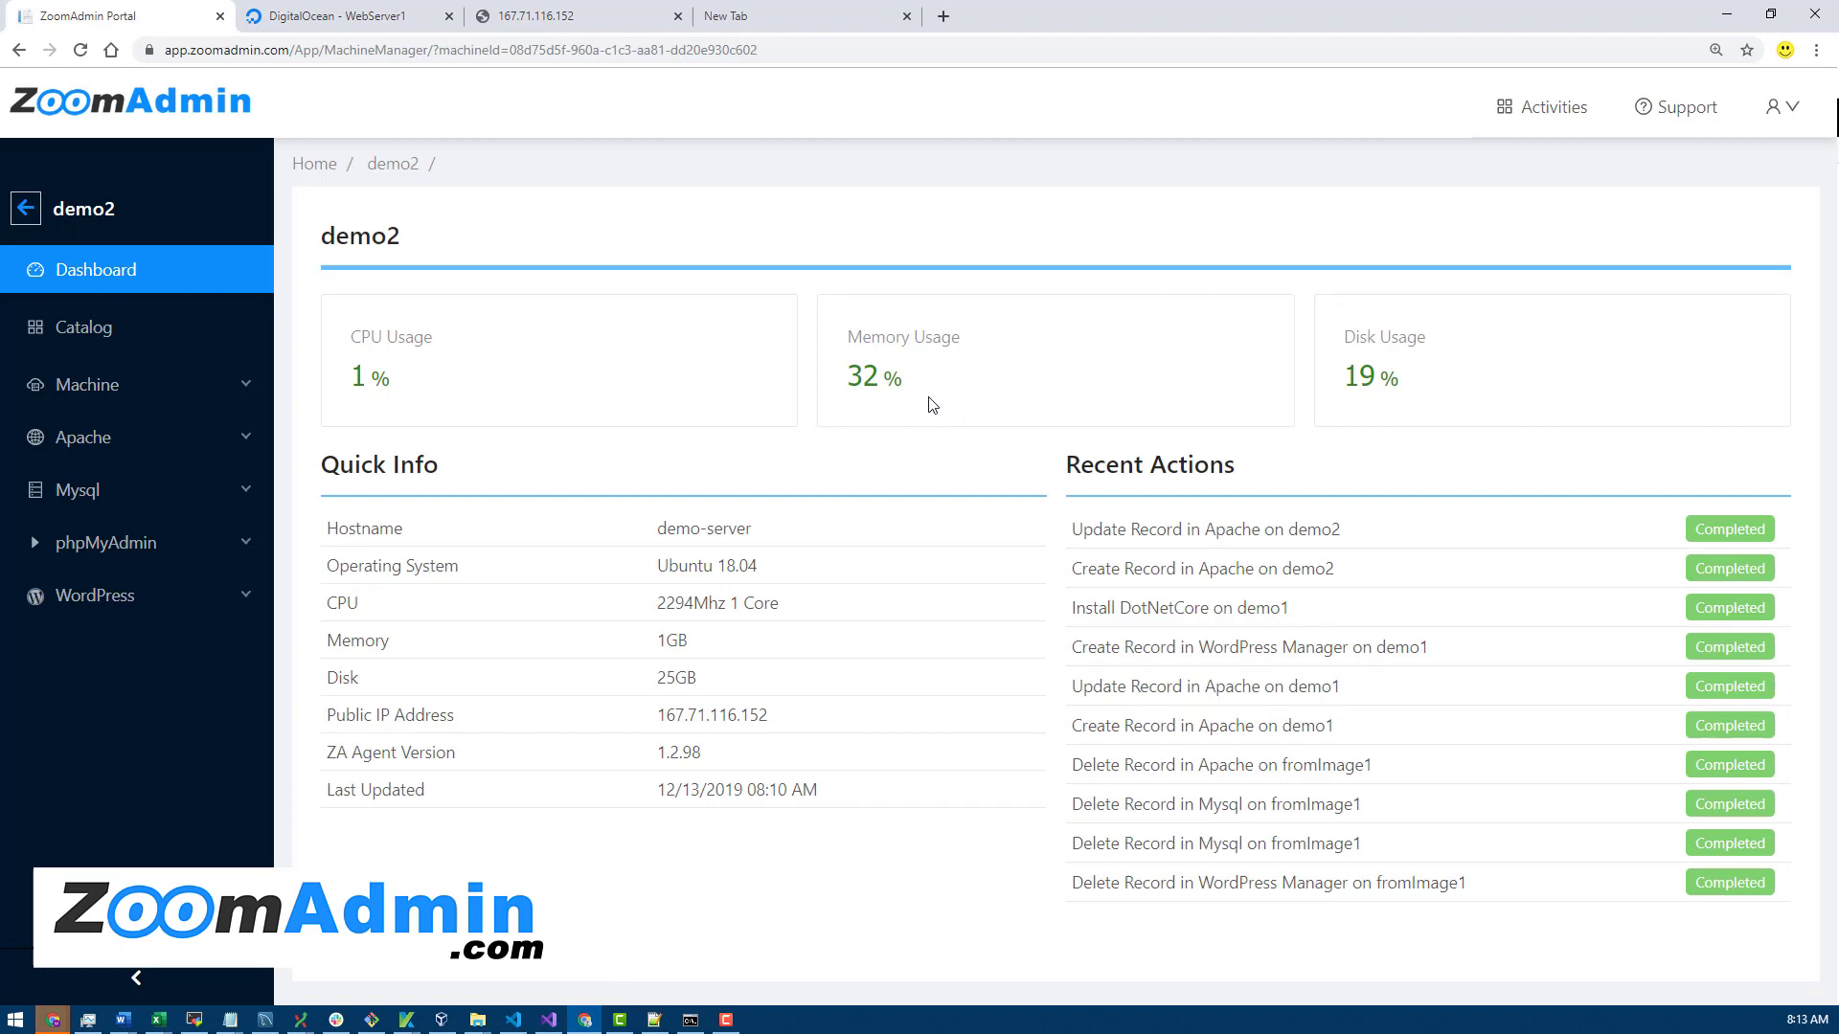
pyautogui.moveTo(1423, 369)
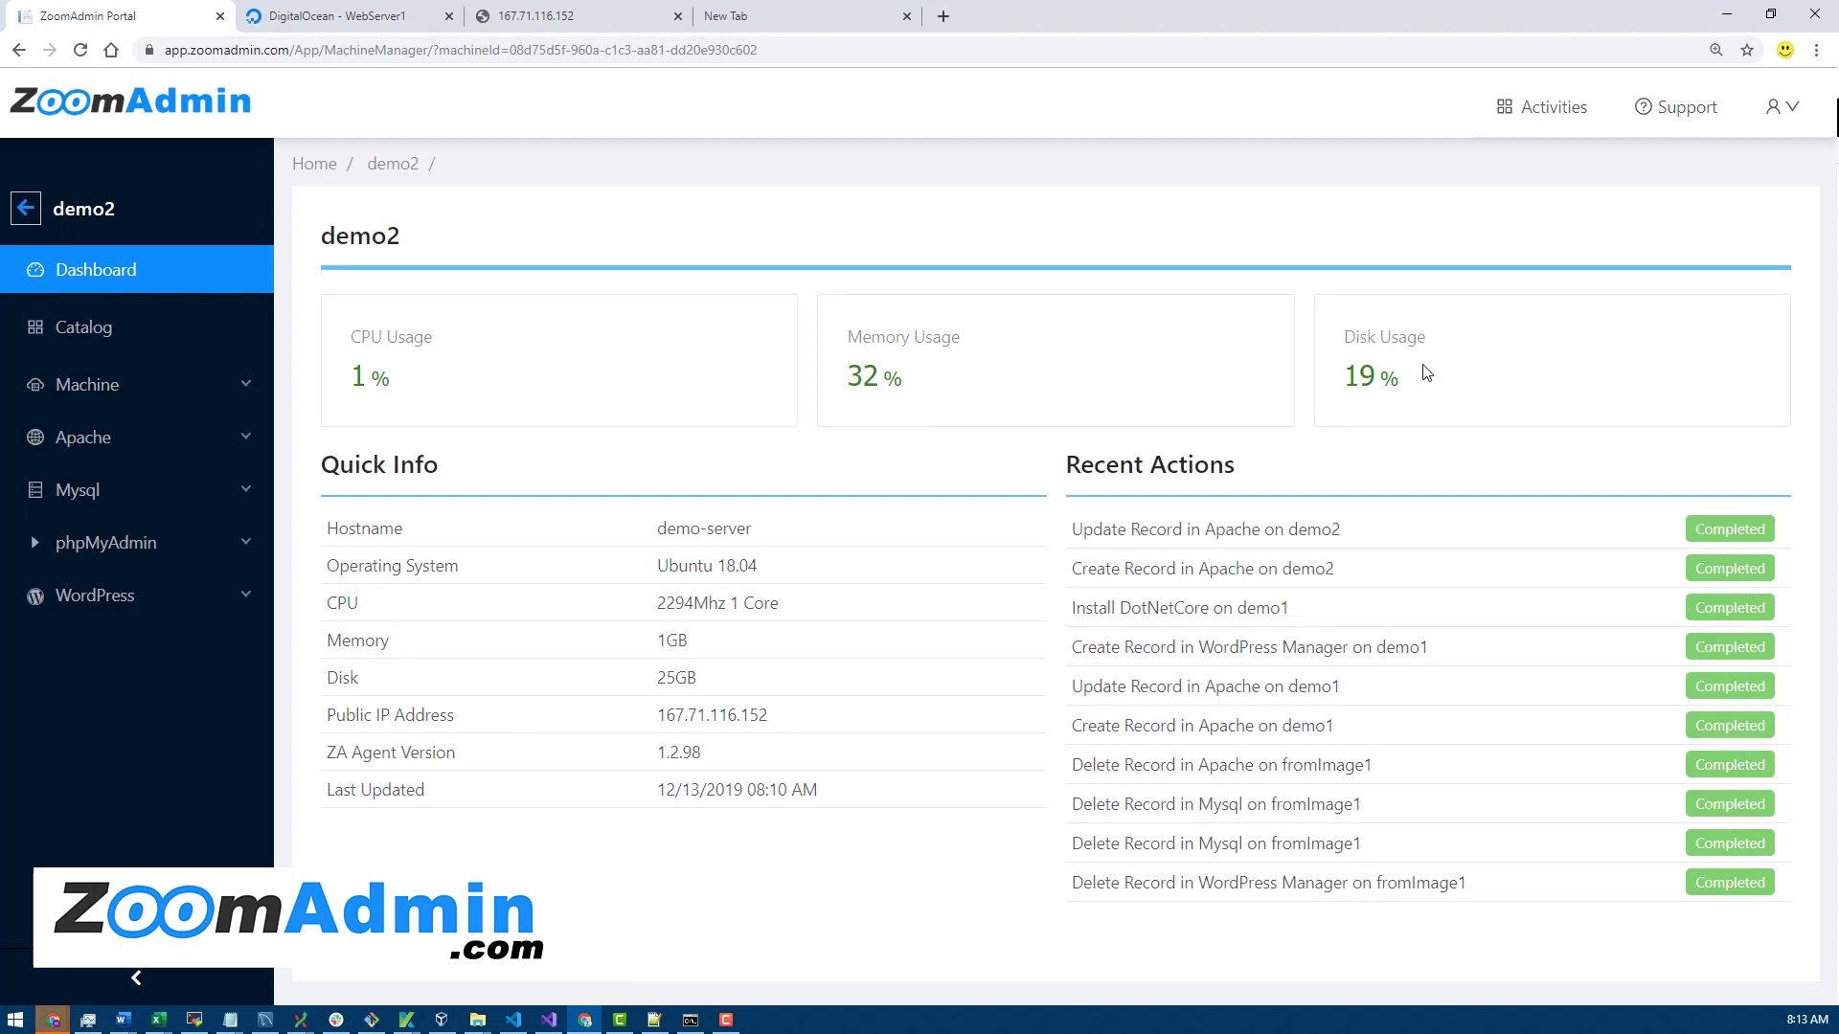
pyautogui.moveTo(1414, 386)
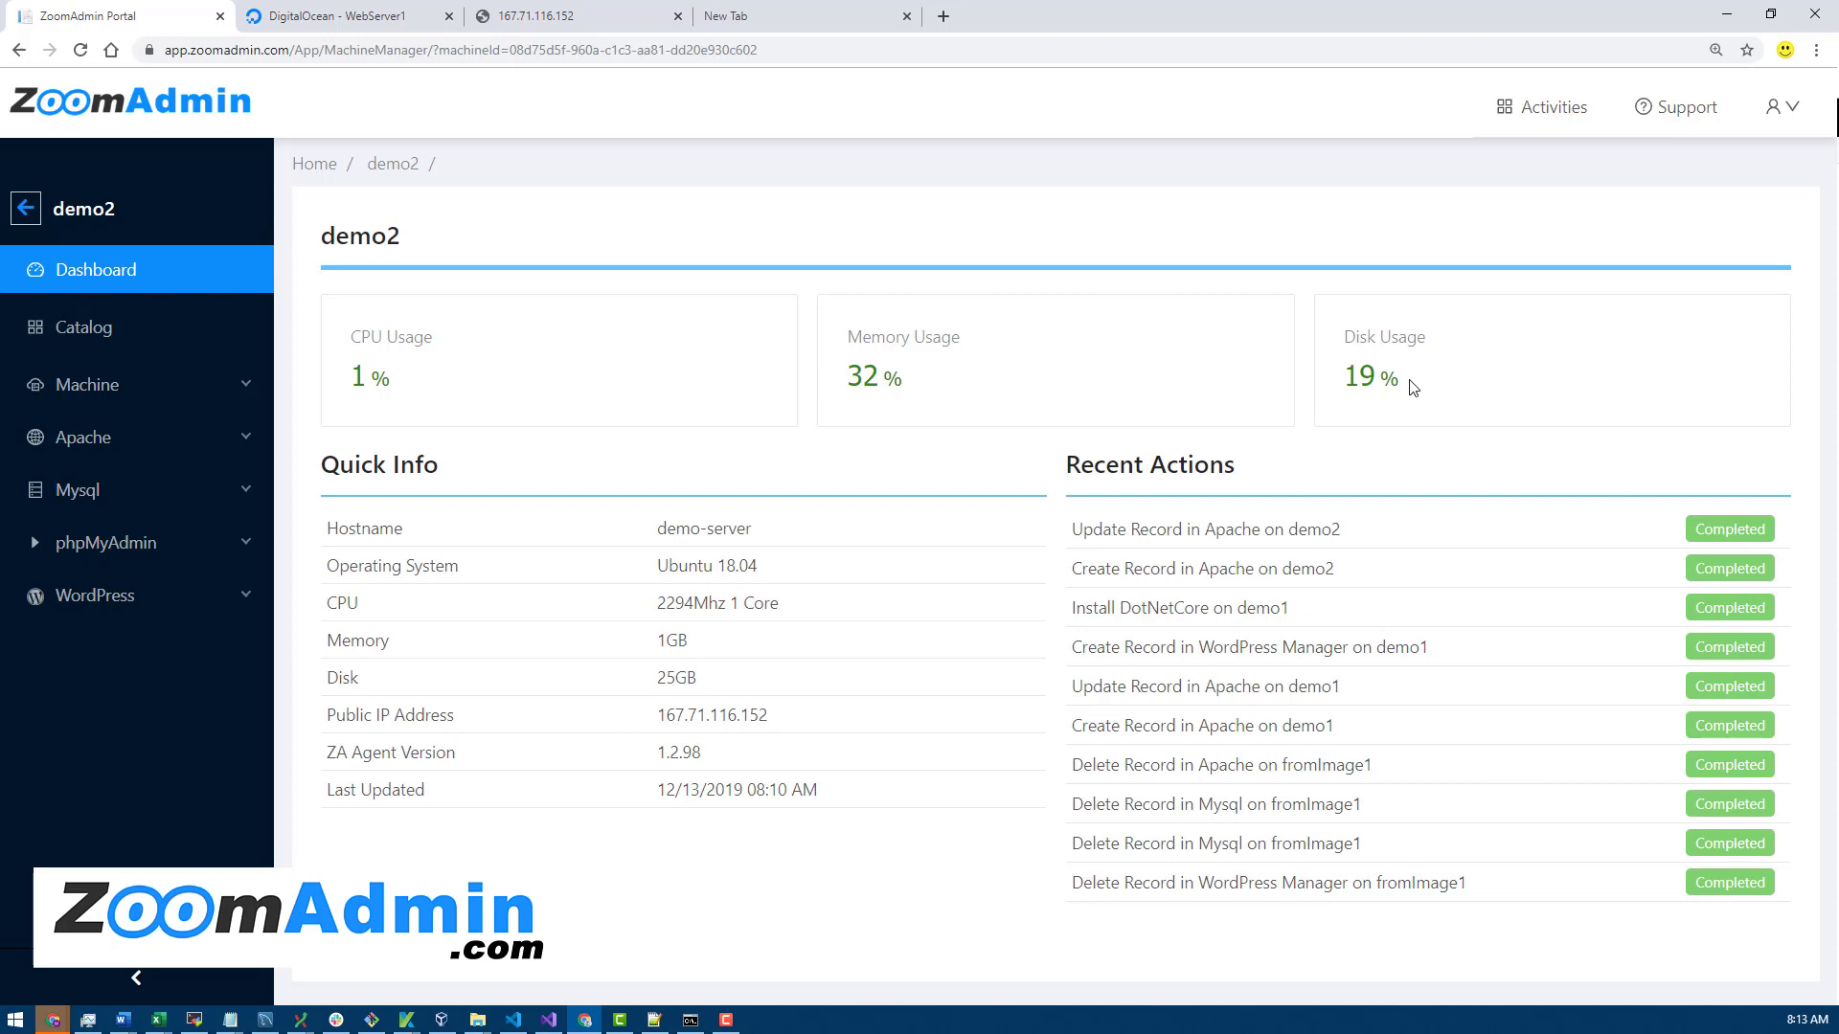
pyautogui.moveTo(1088, 392)
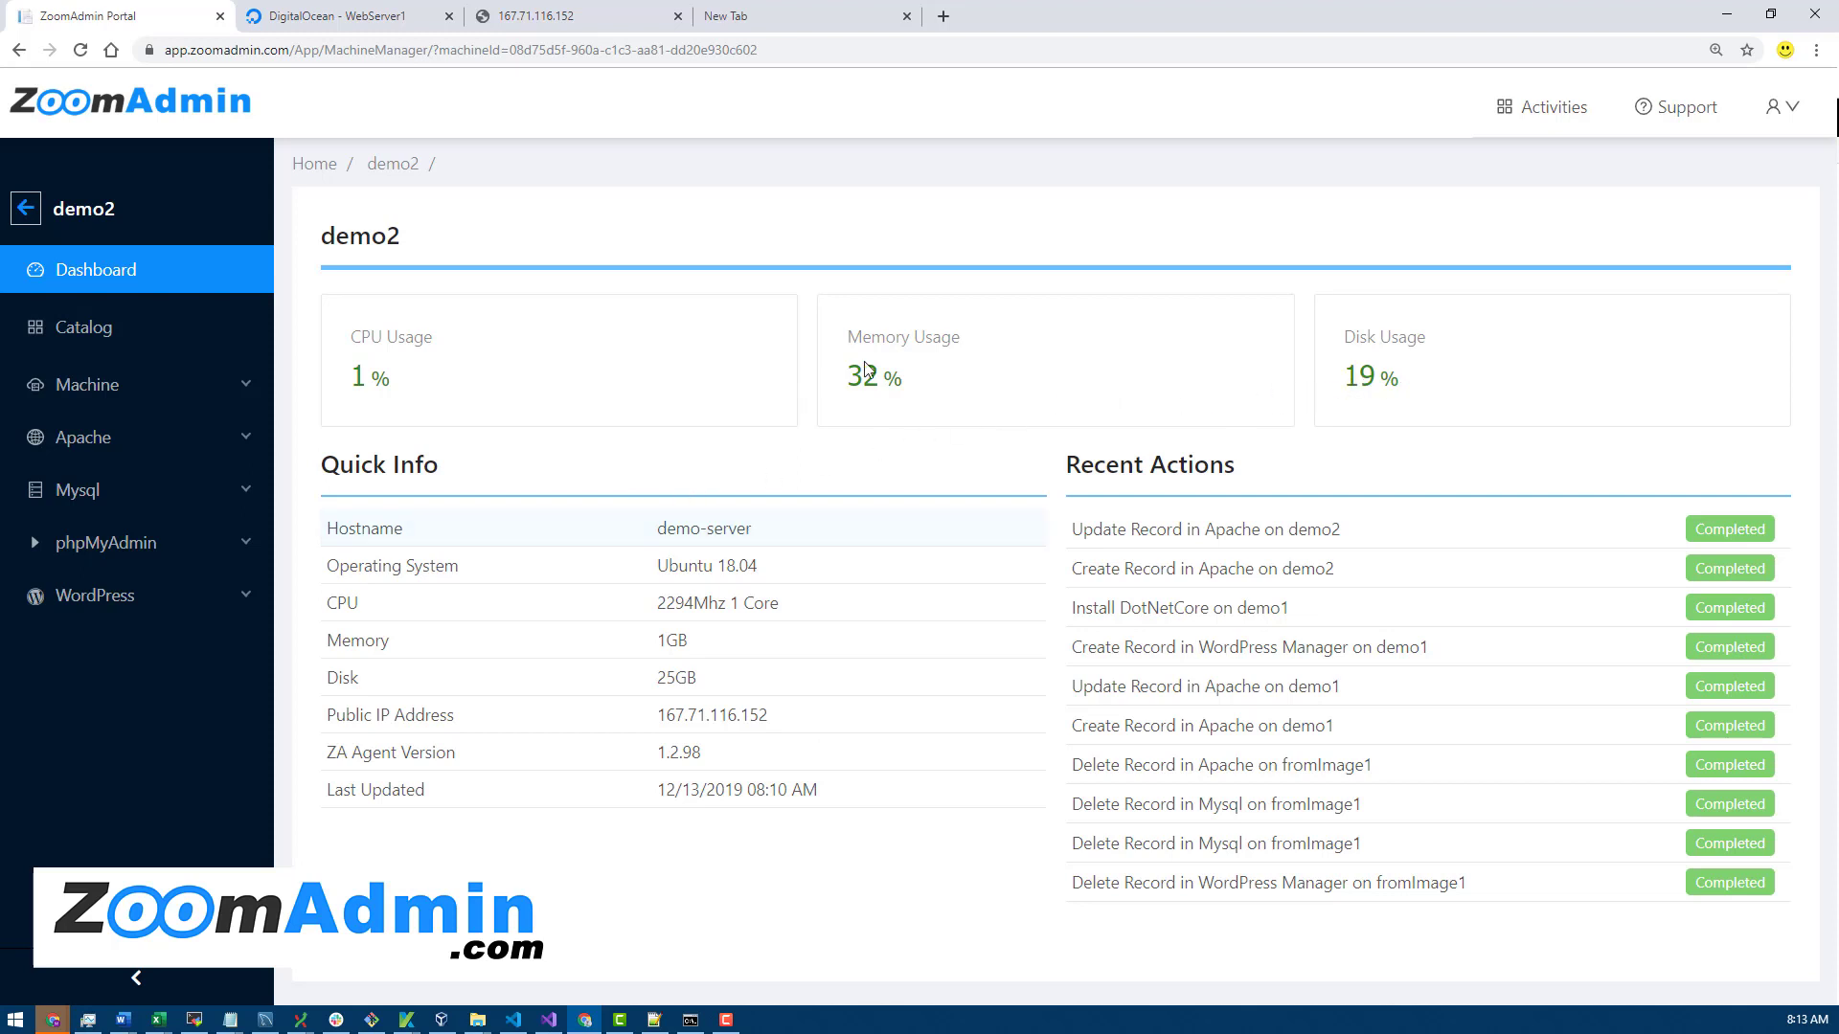
pyautogui.moveTo(605, 362)
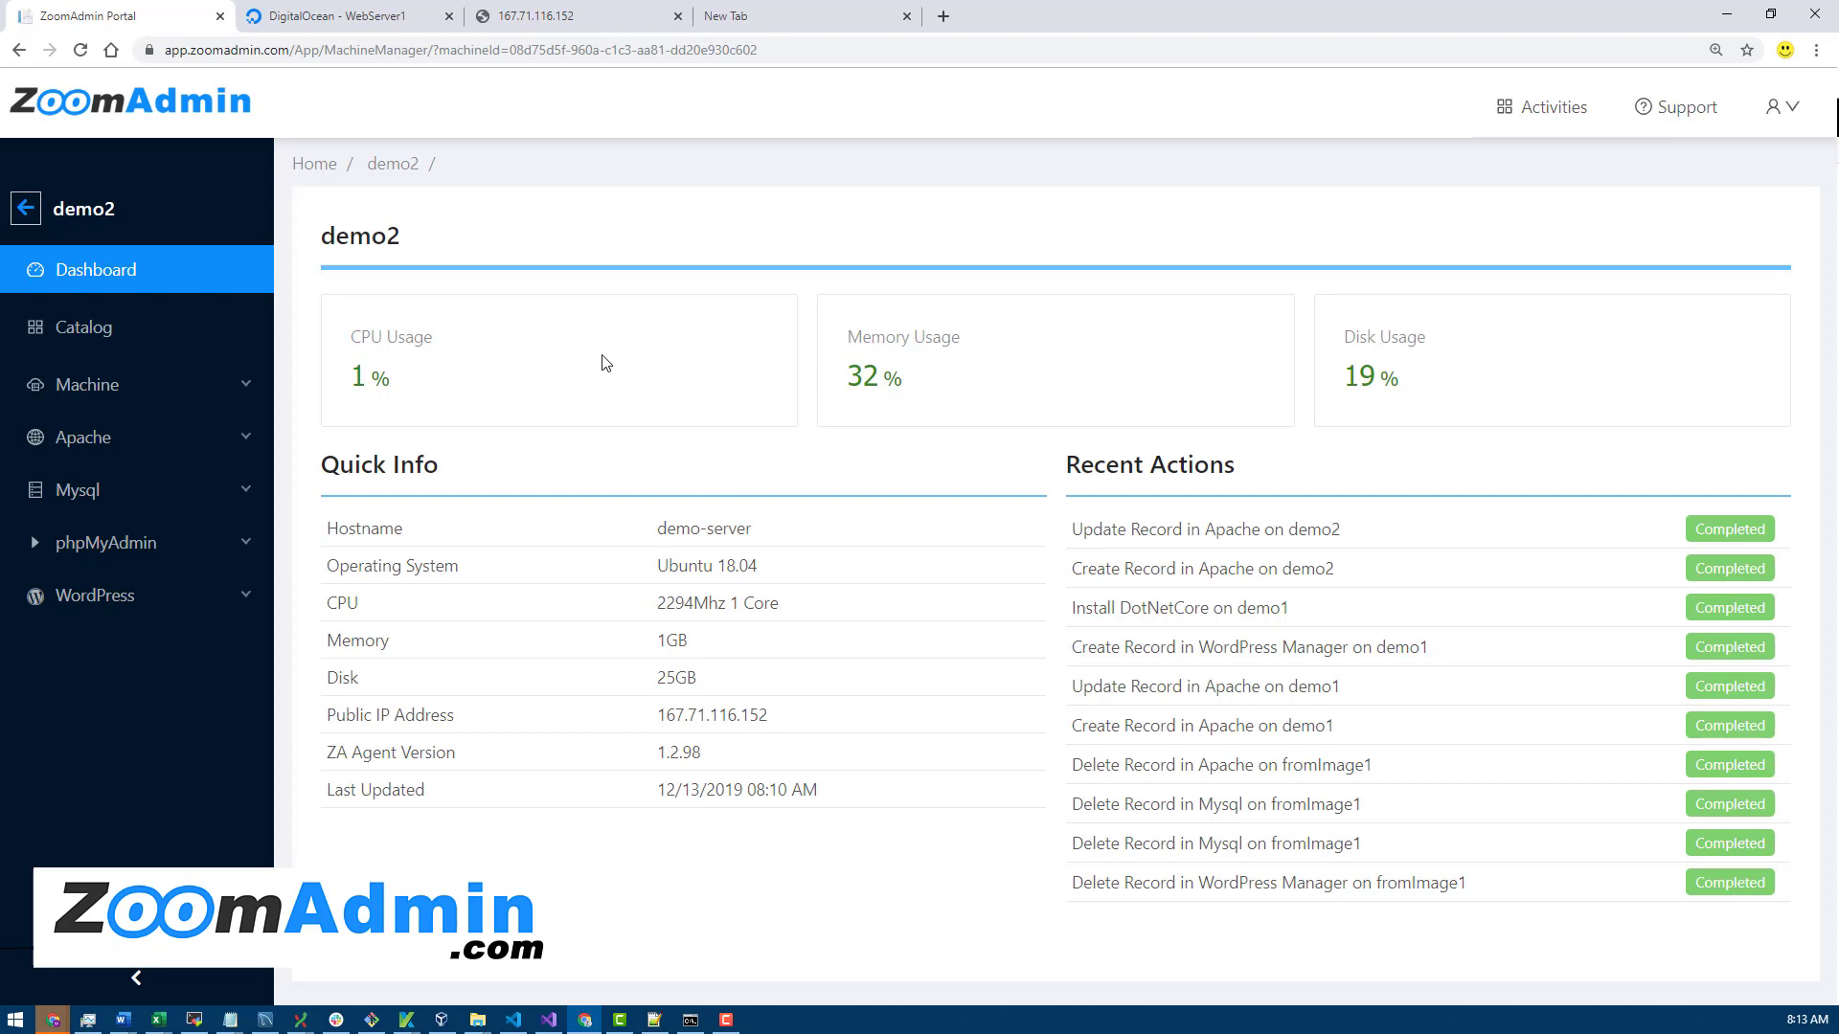
pyautogui.moveTo(668, 323)
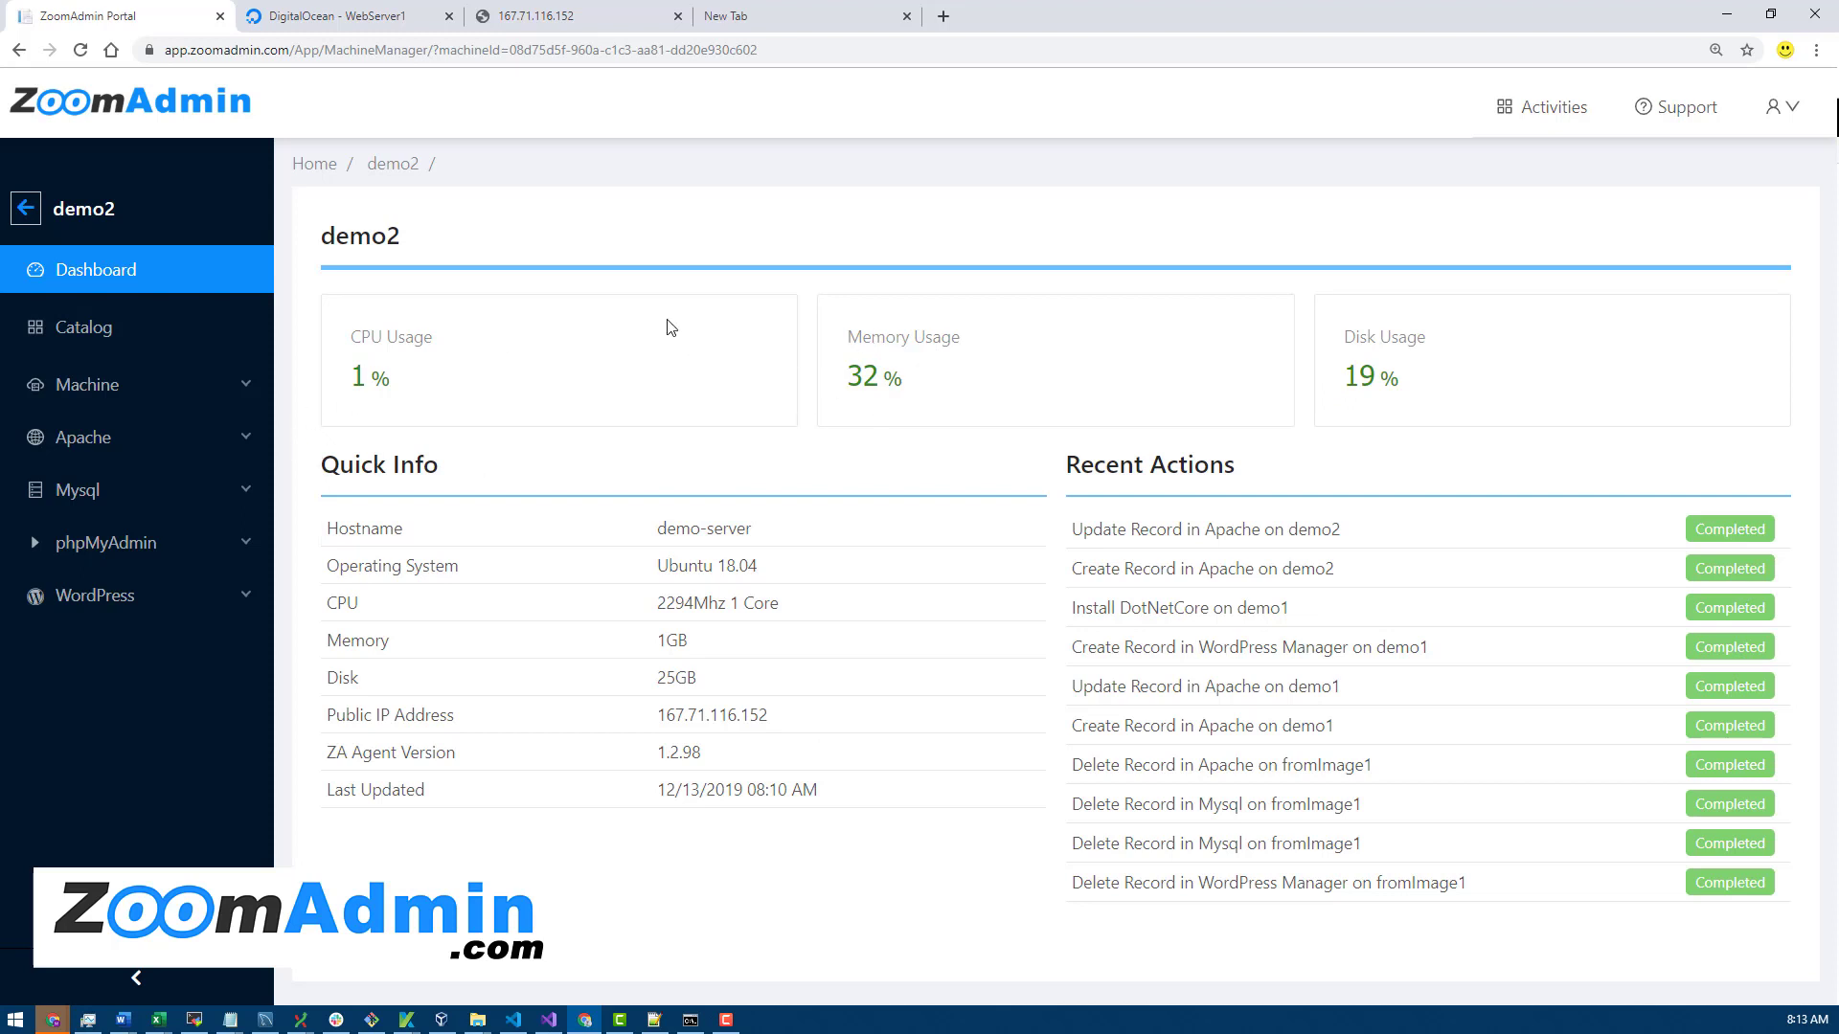
pyautogui.moveTo(593, 380)
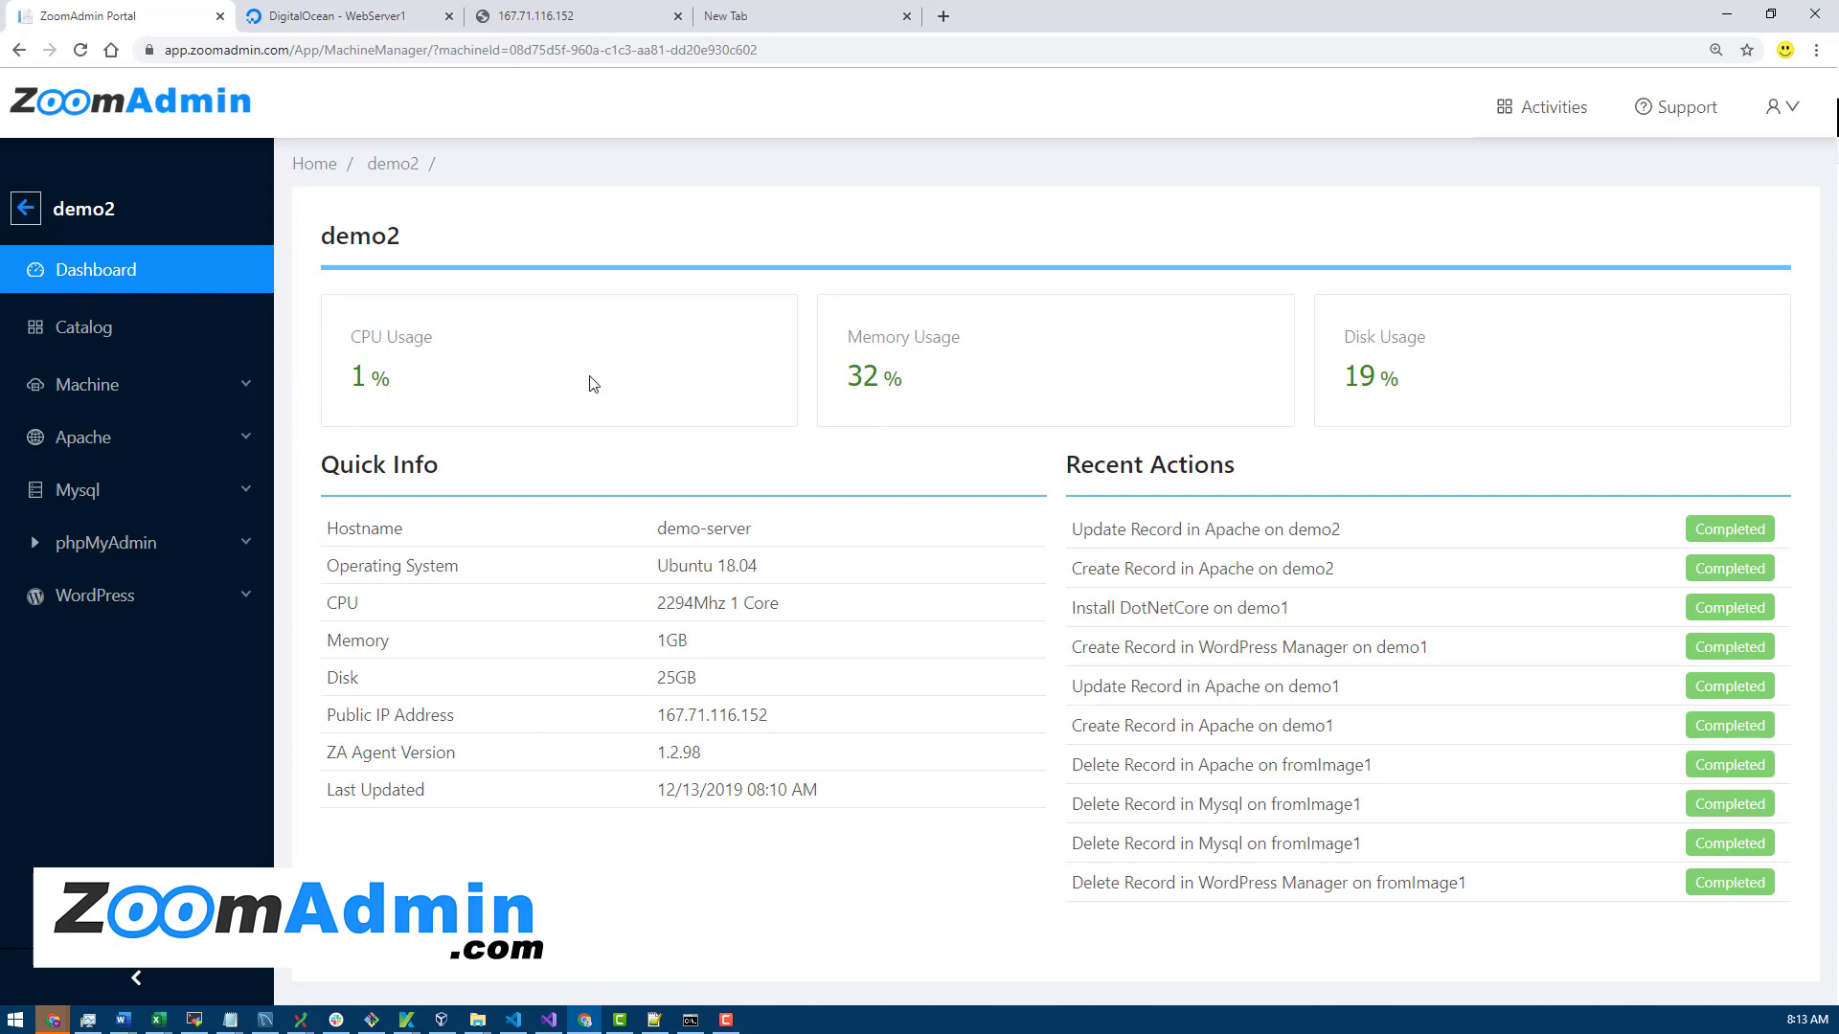
pyautogui.moveTo(398, 396)
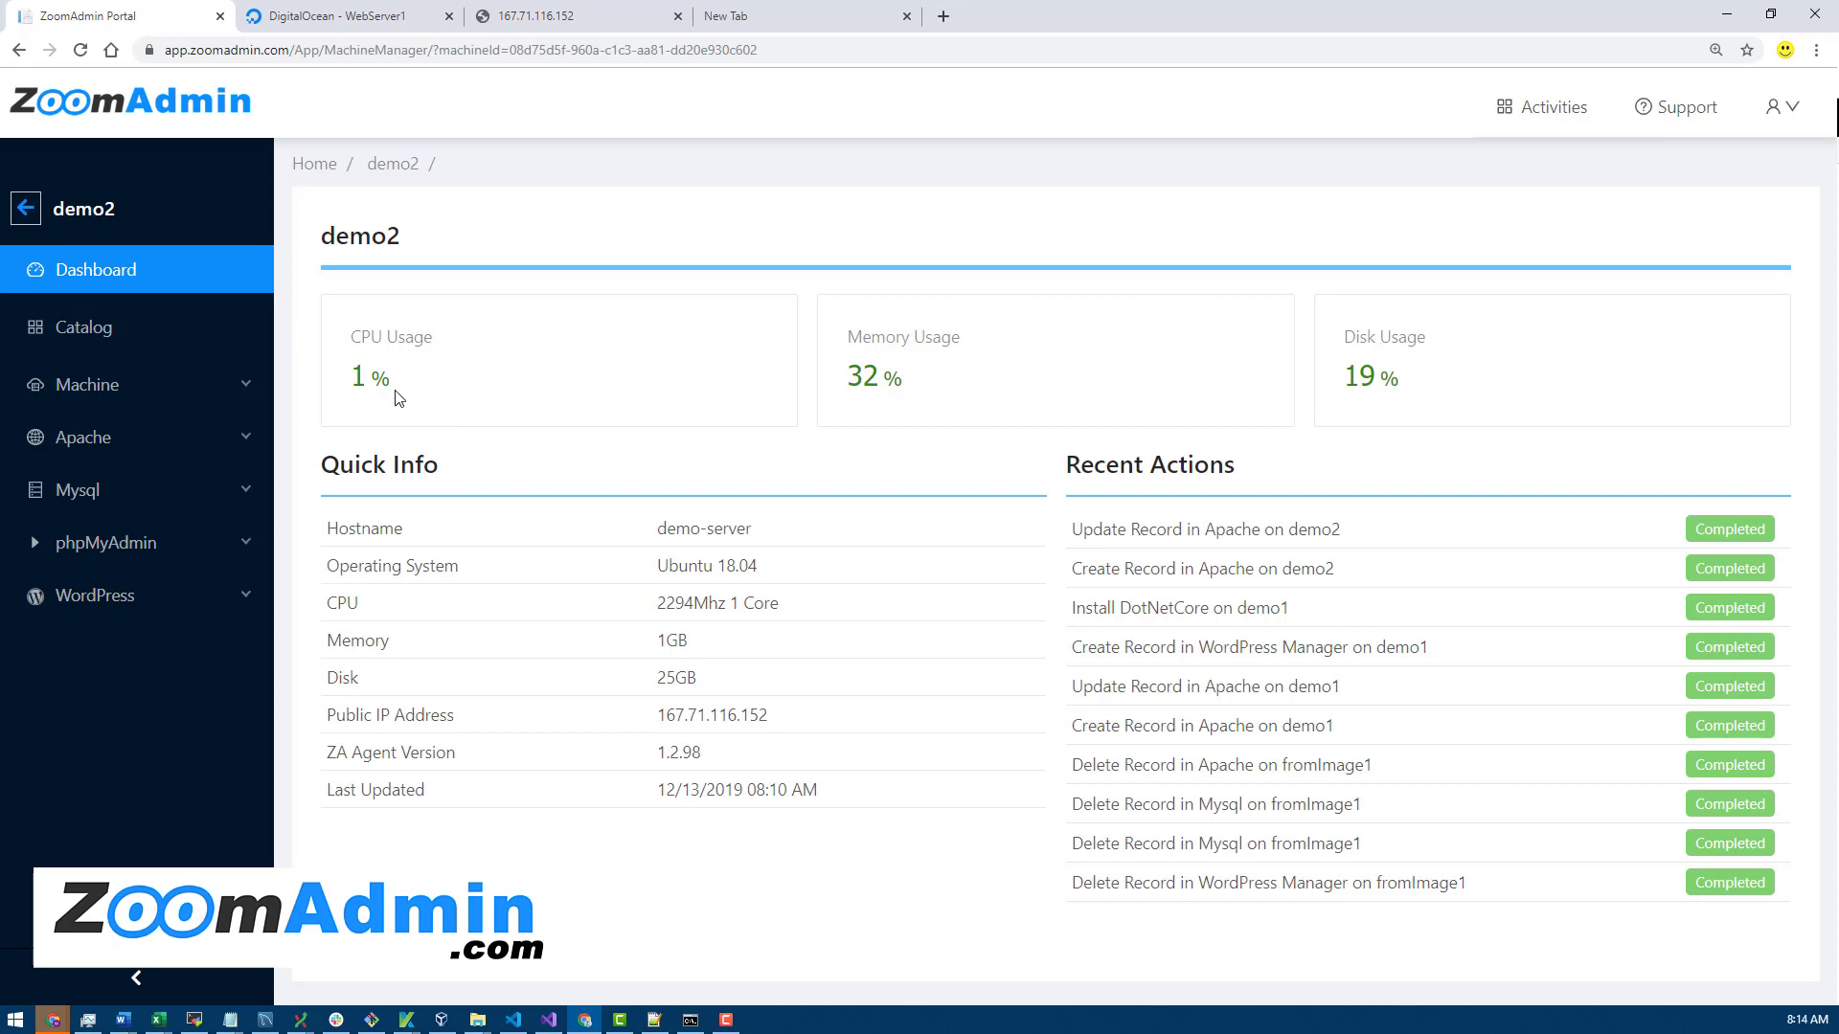
pyautogui.moveTo(465, 404)
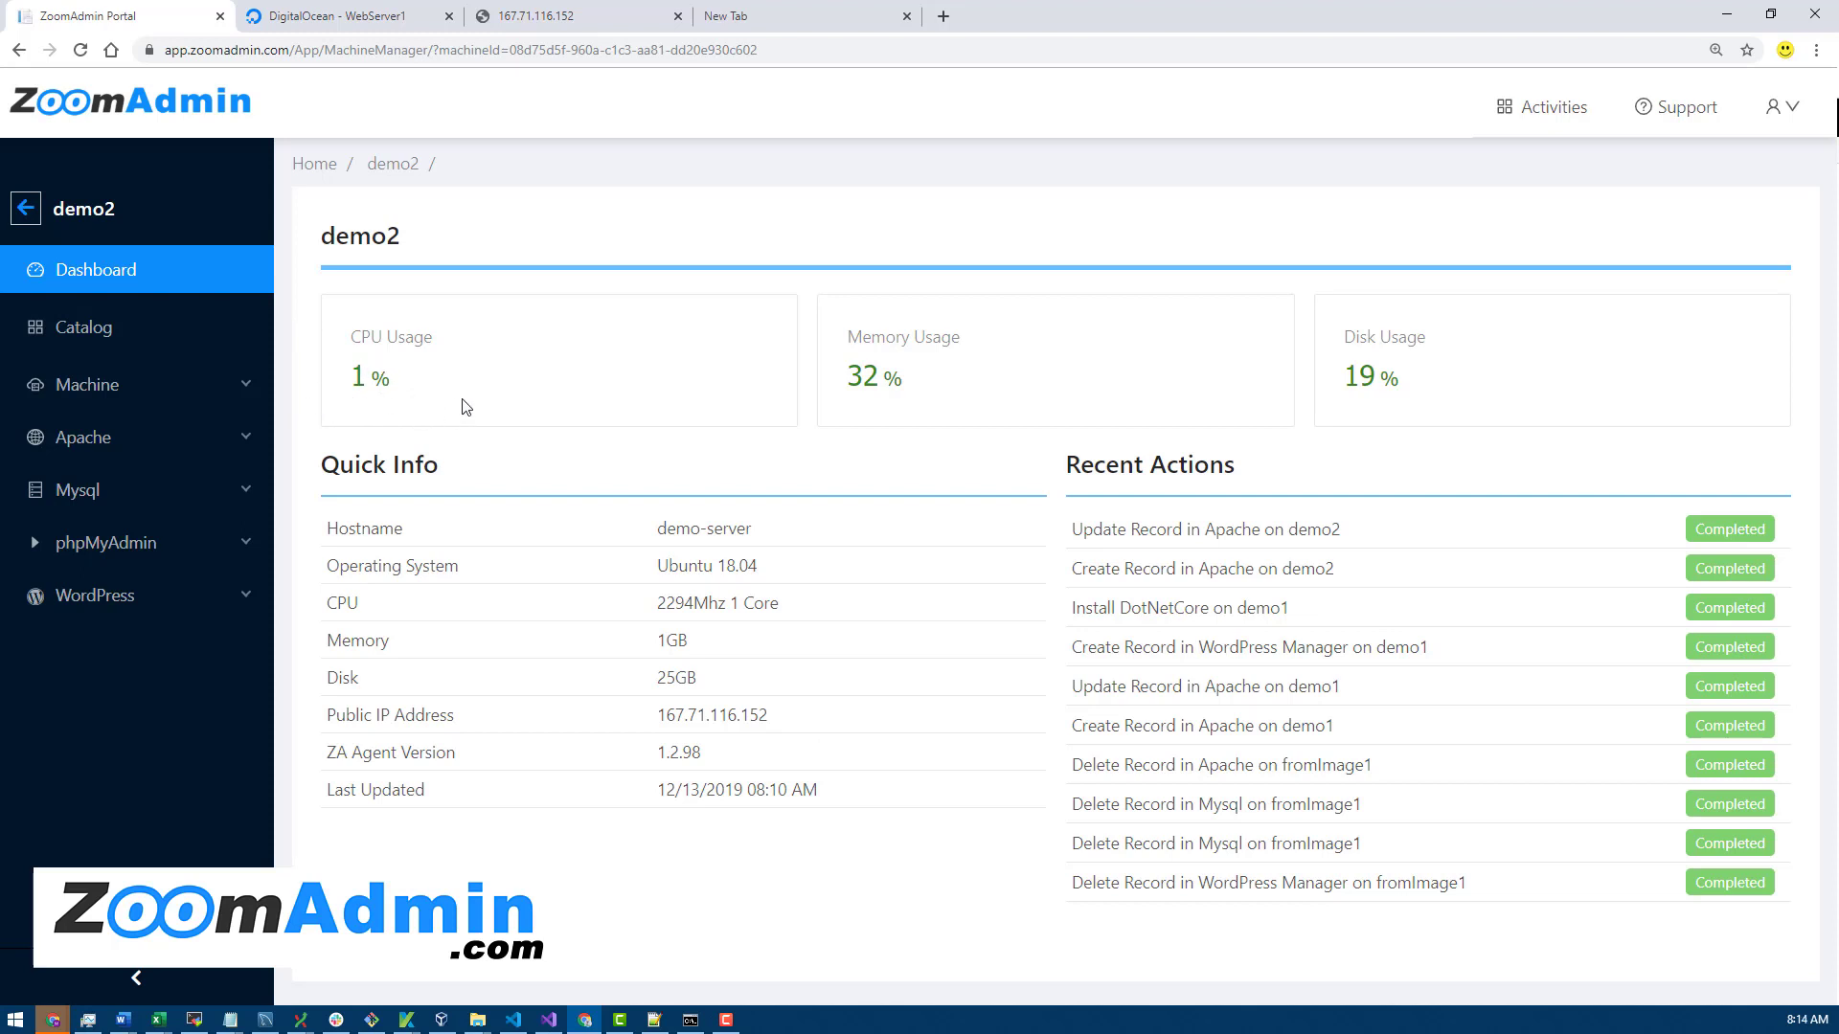
pyautogui.moveTo(894, 369)
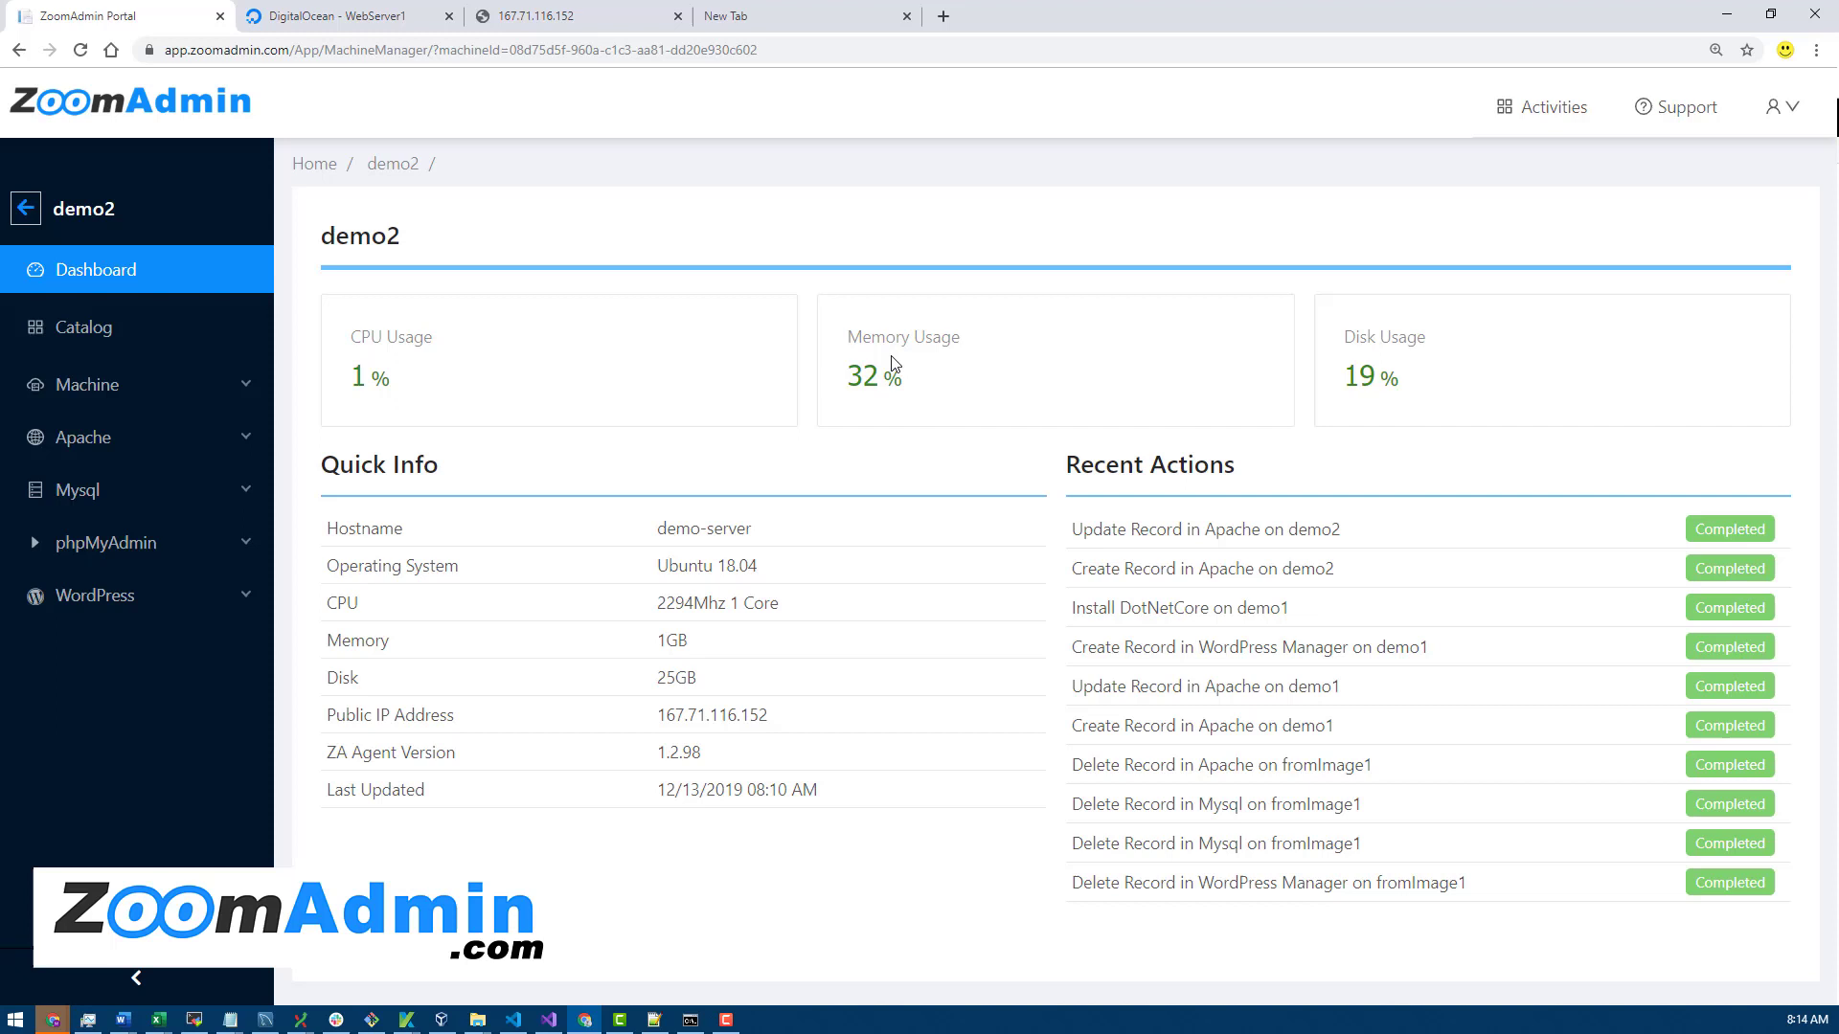
pyautogui.moveTo(1255, 362)
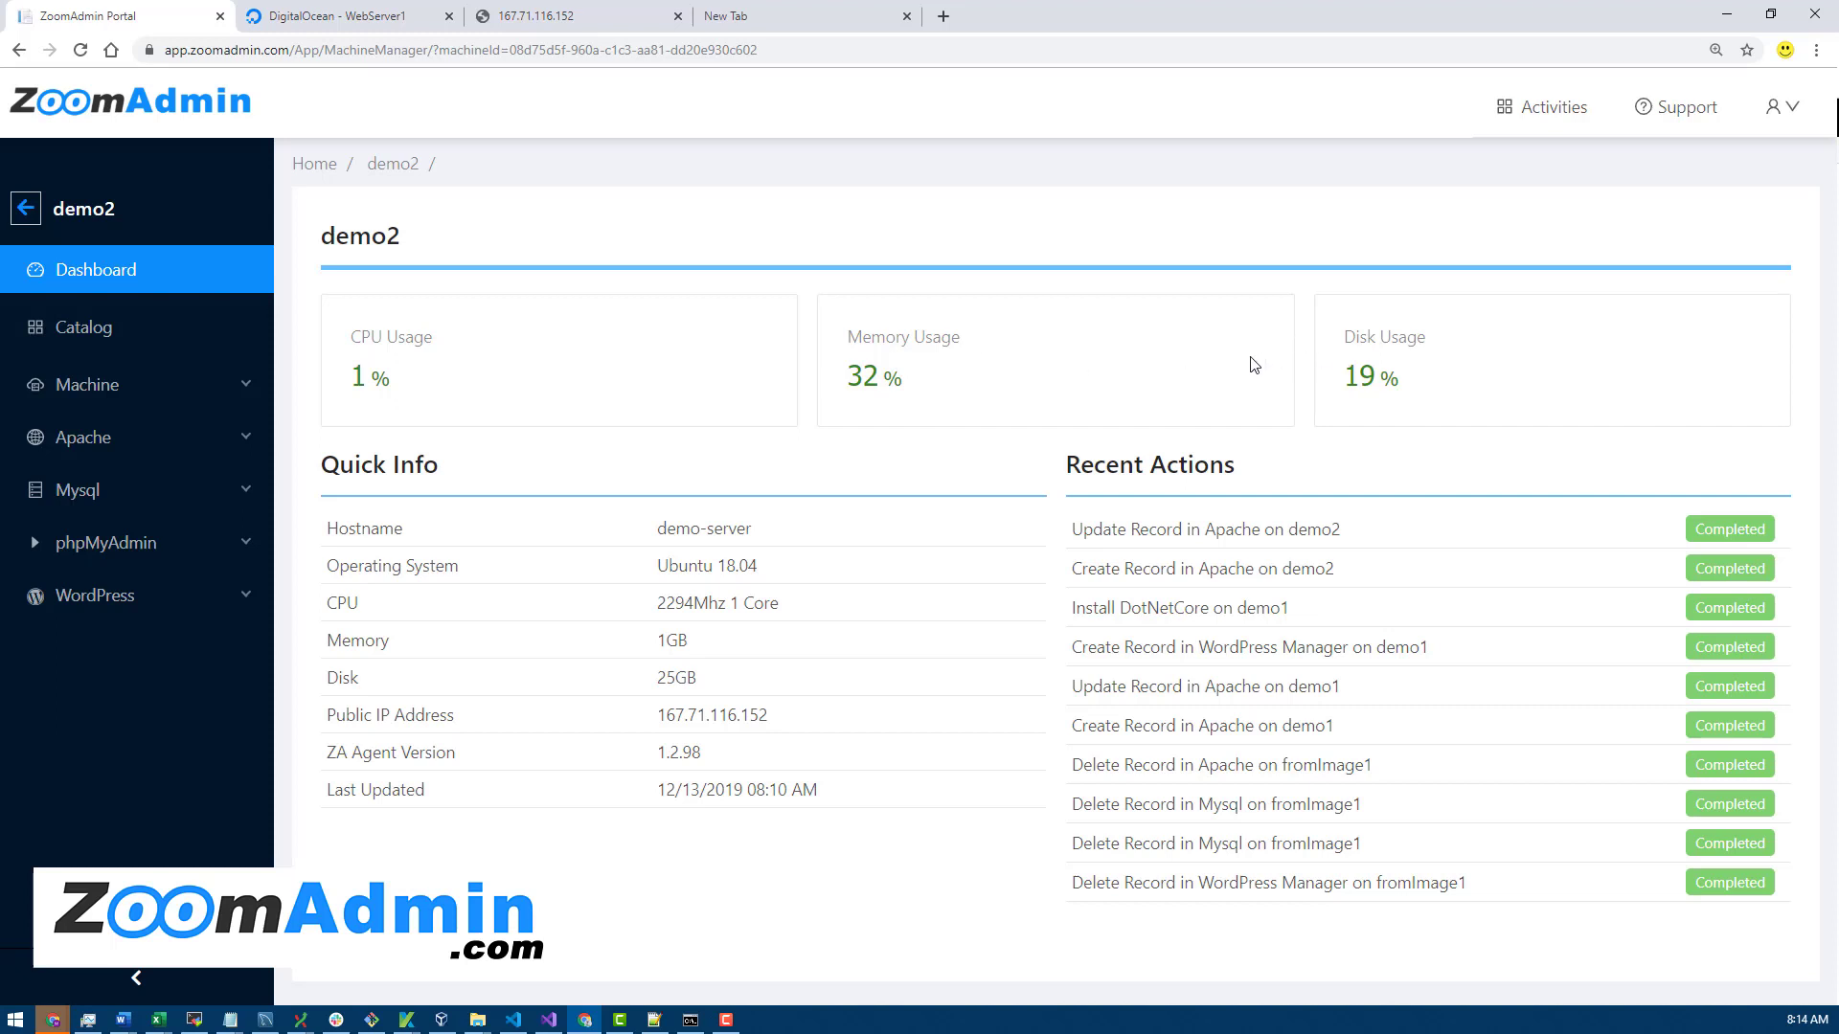
pyautogui.moveTo(1437, 387)
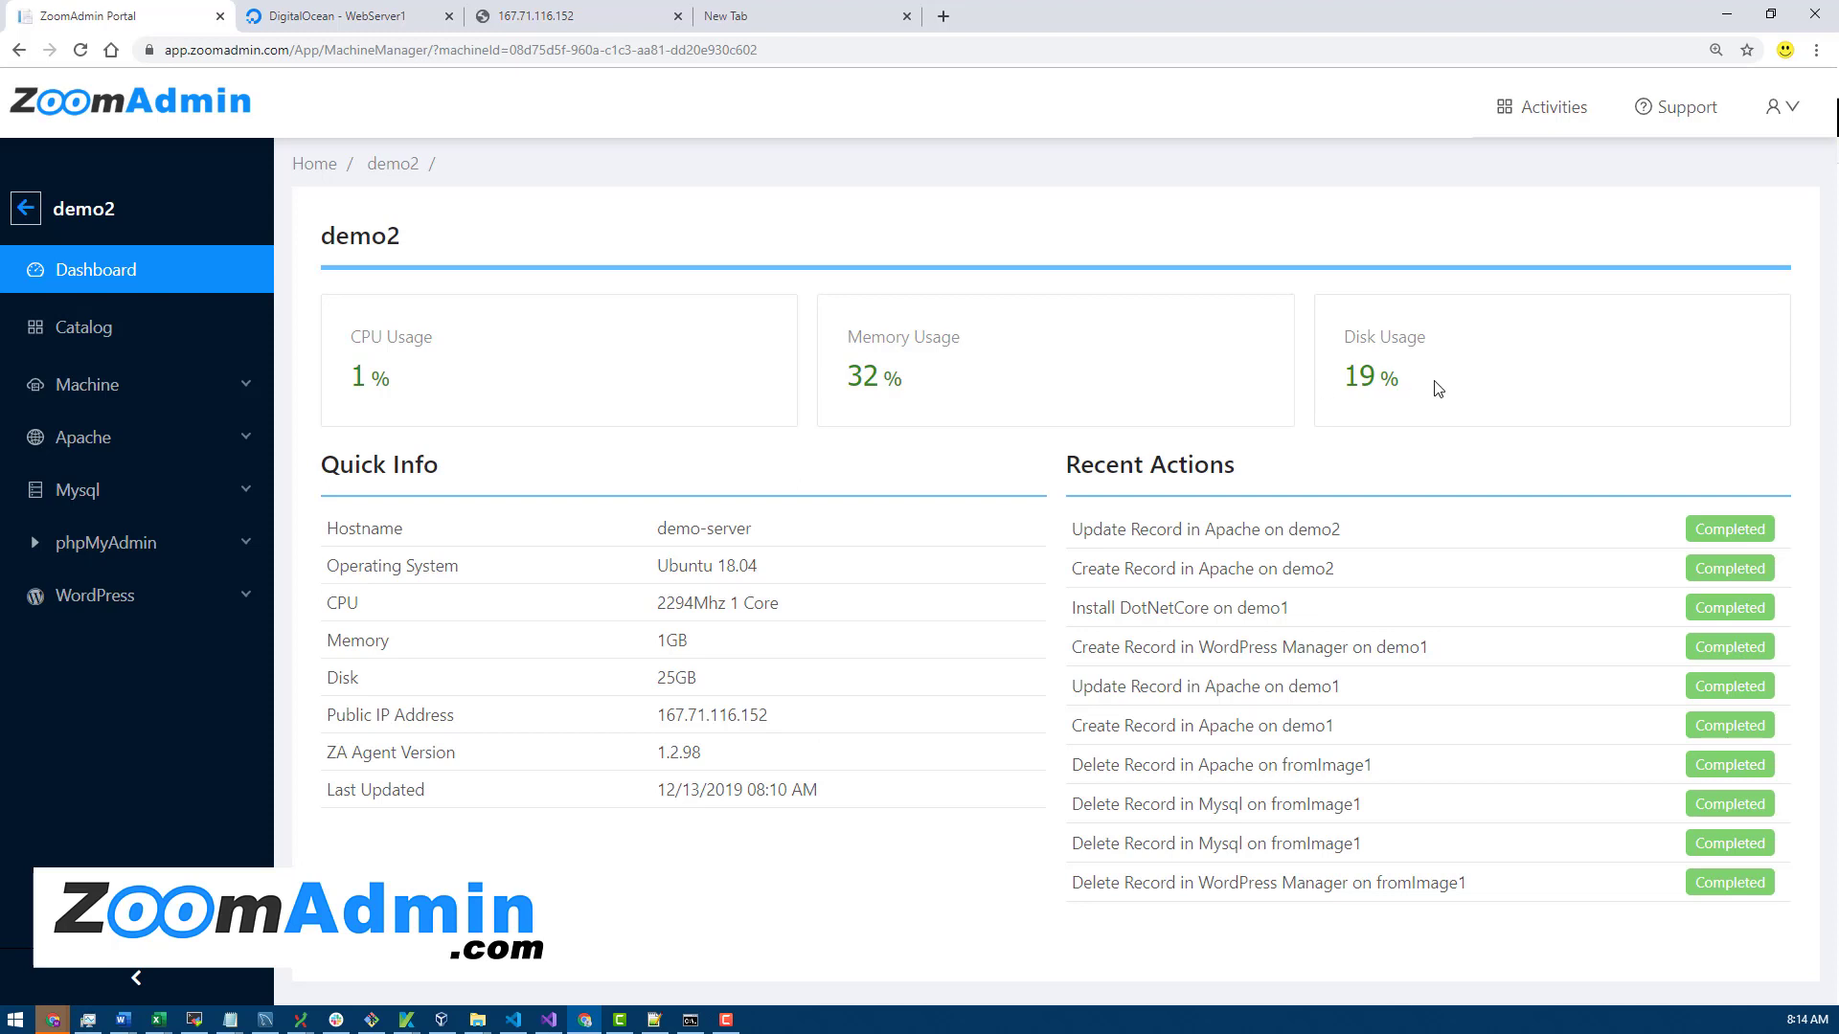
pyautogui.moveTo(713, 417)
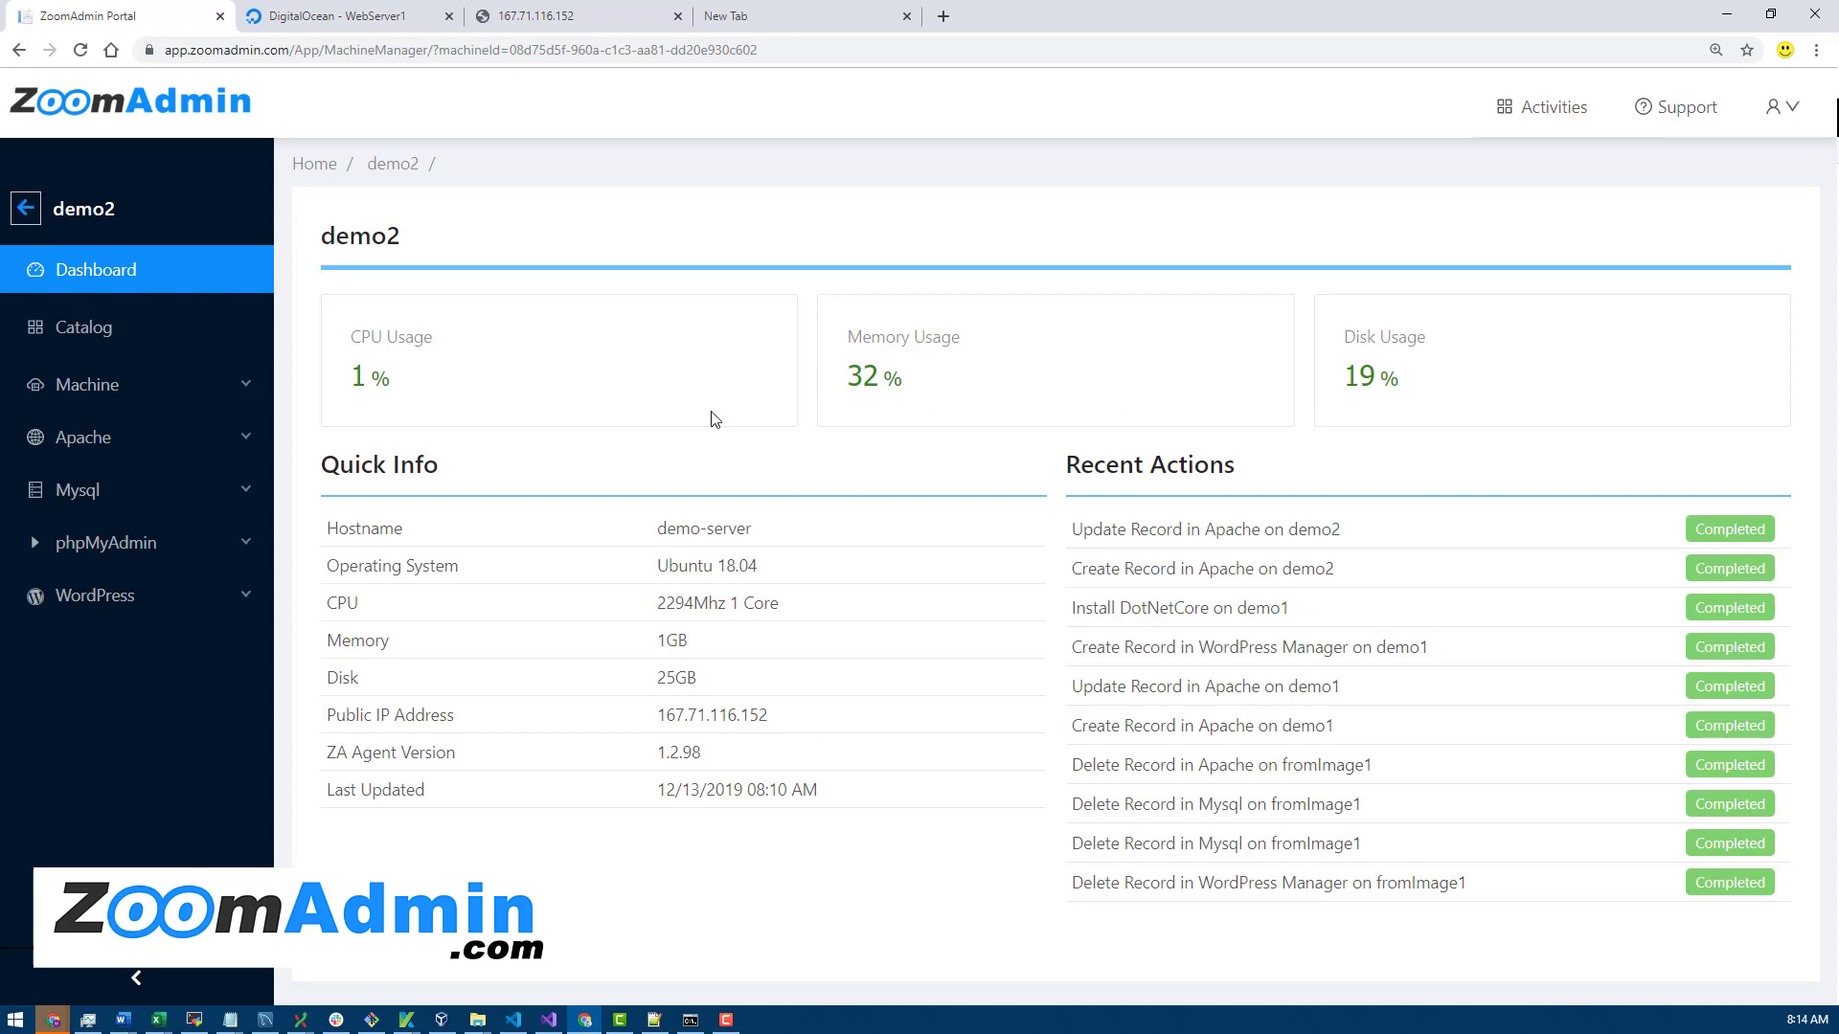
pyautogui.moveTo(594, 414)
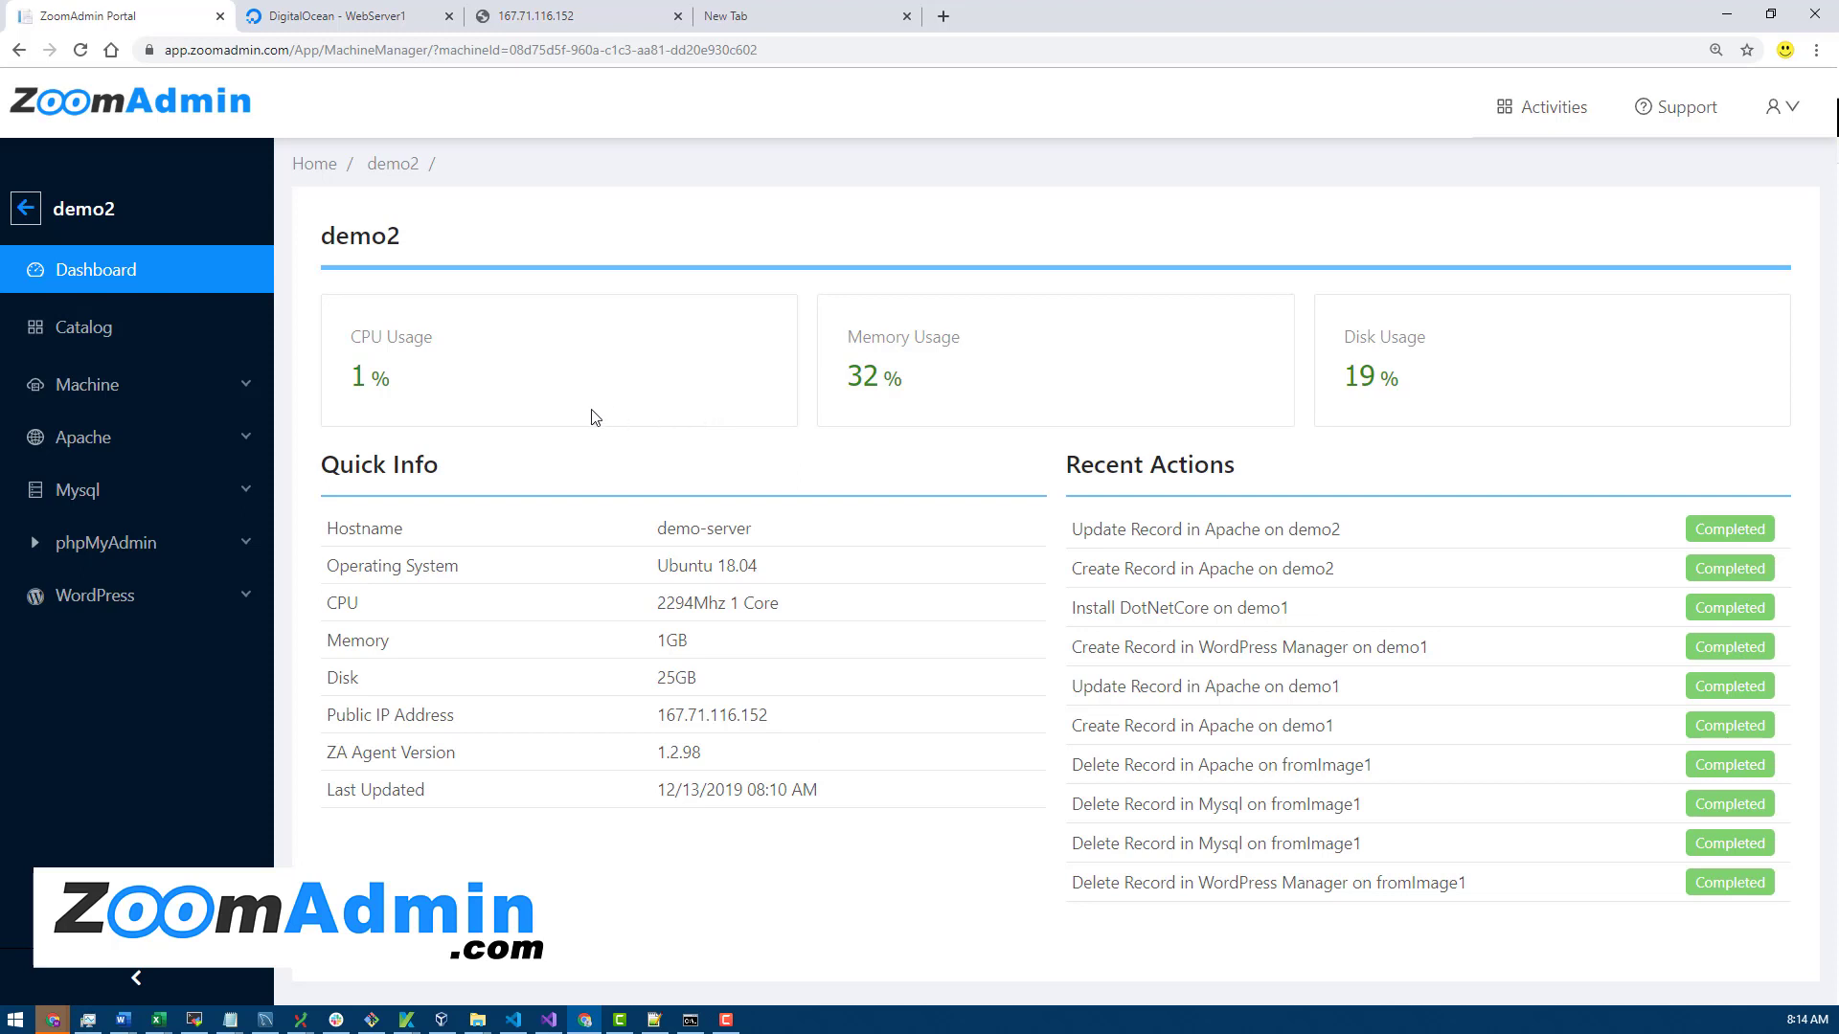
pyautogui.moveTo(571, 401)
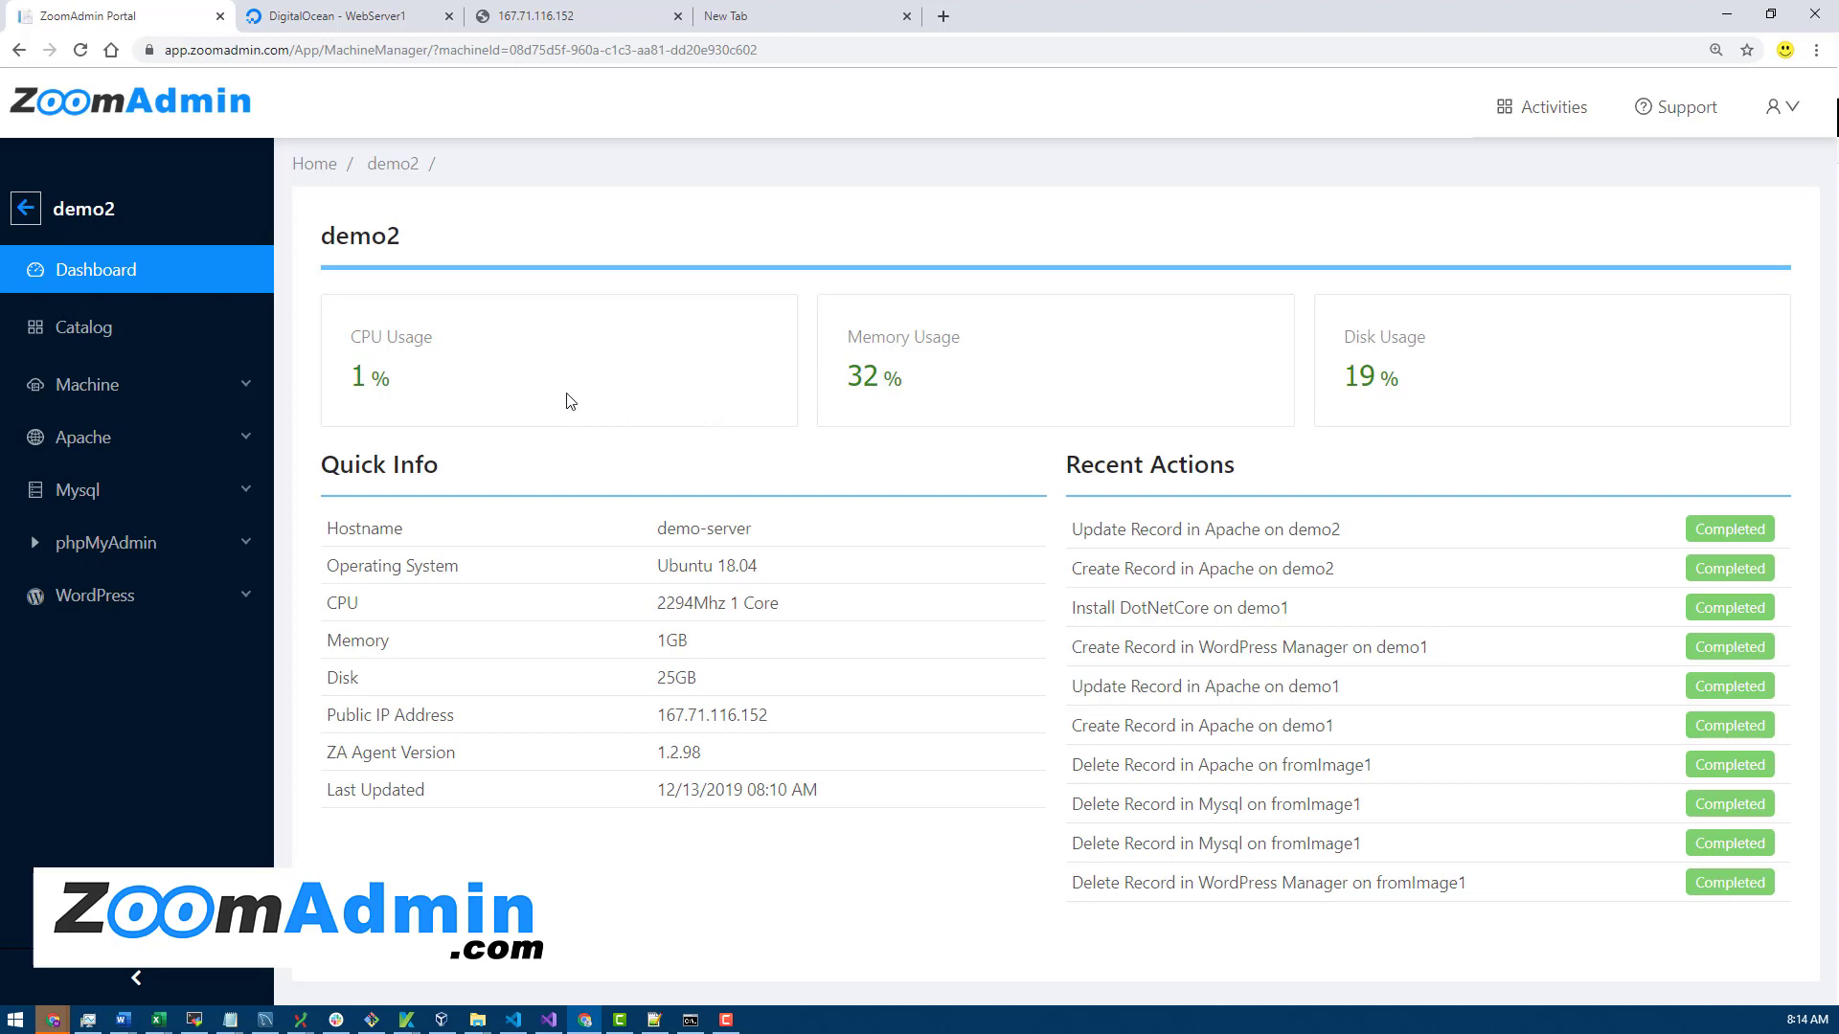
pyautogui.moveTo(437, 397)
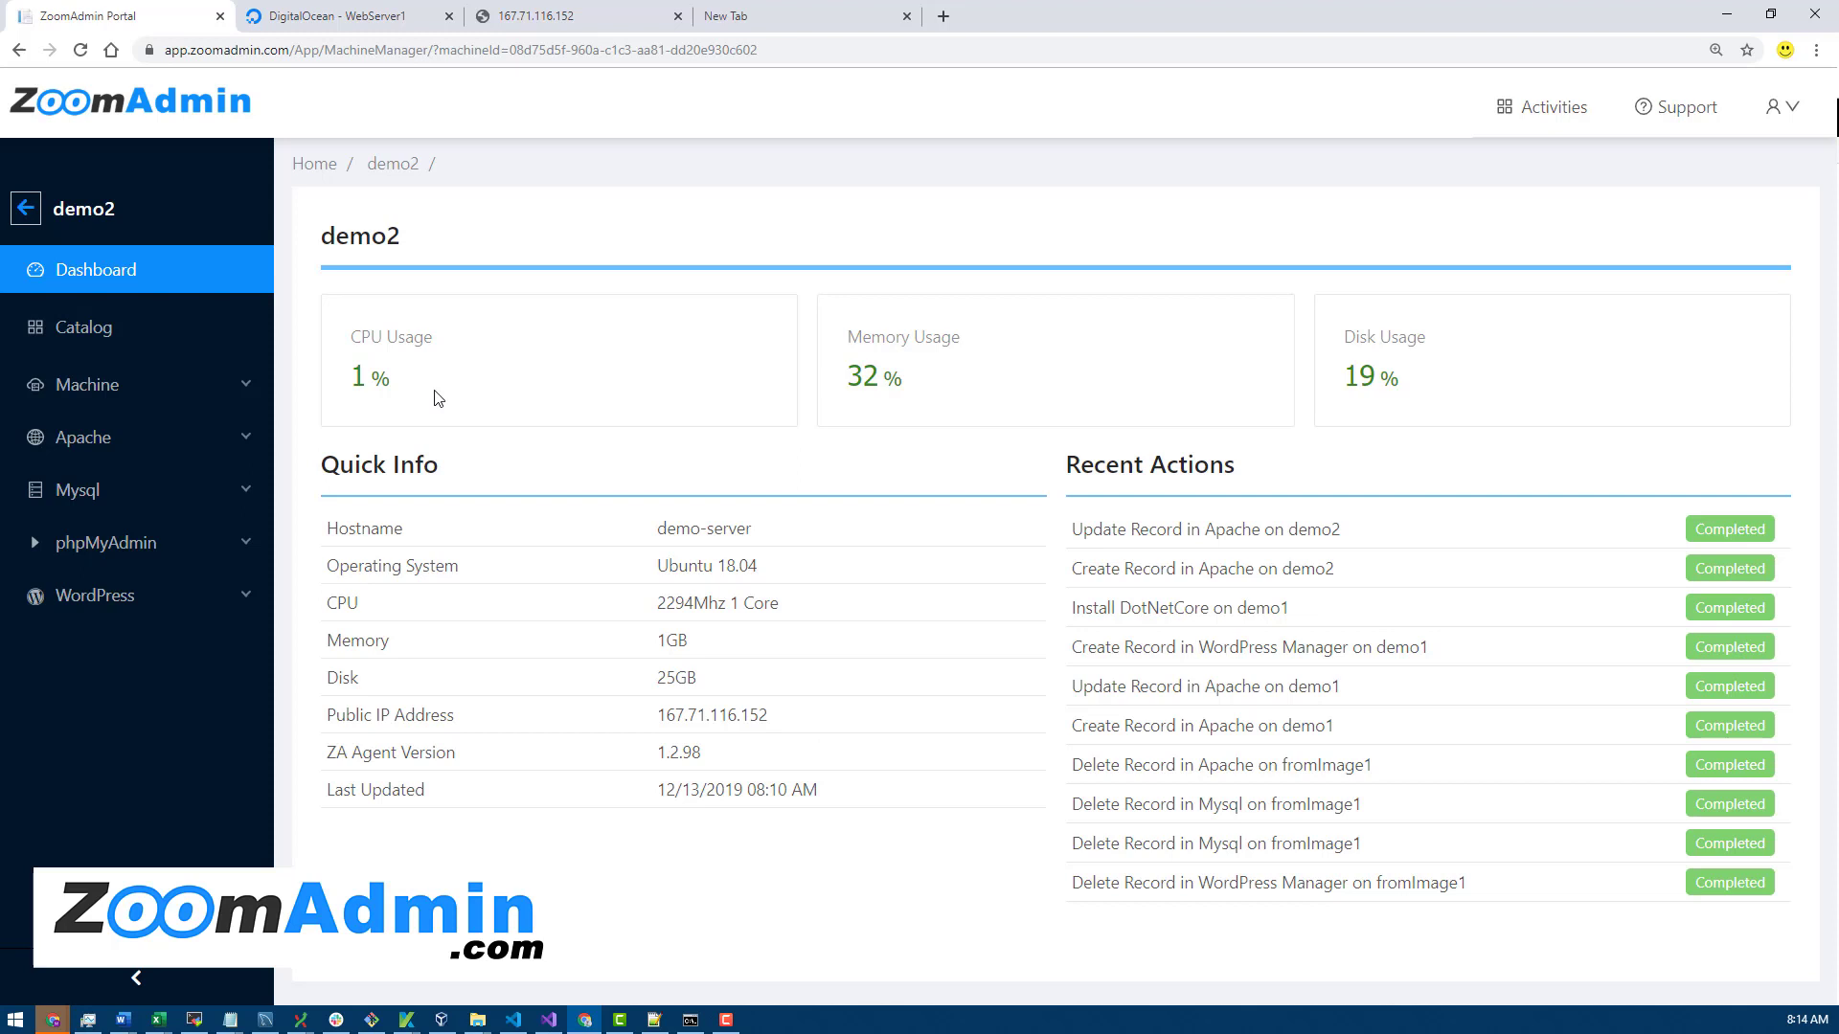
pyautogui.moveTo(1418, 375)
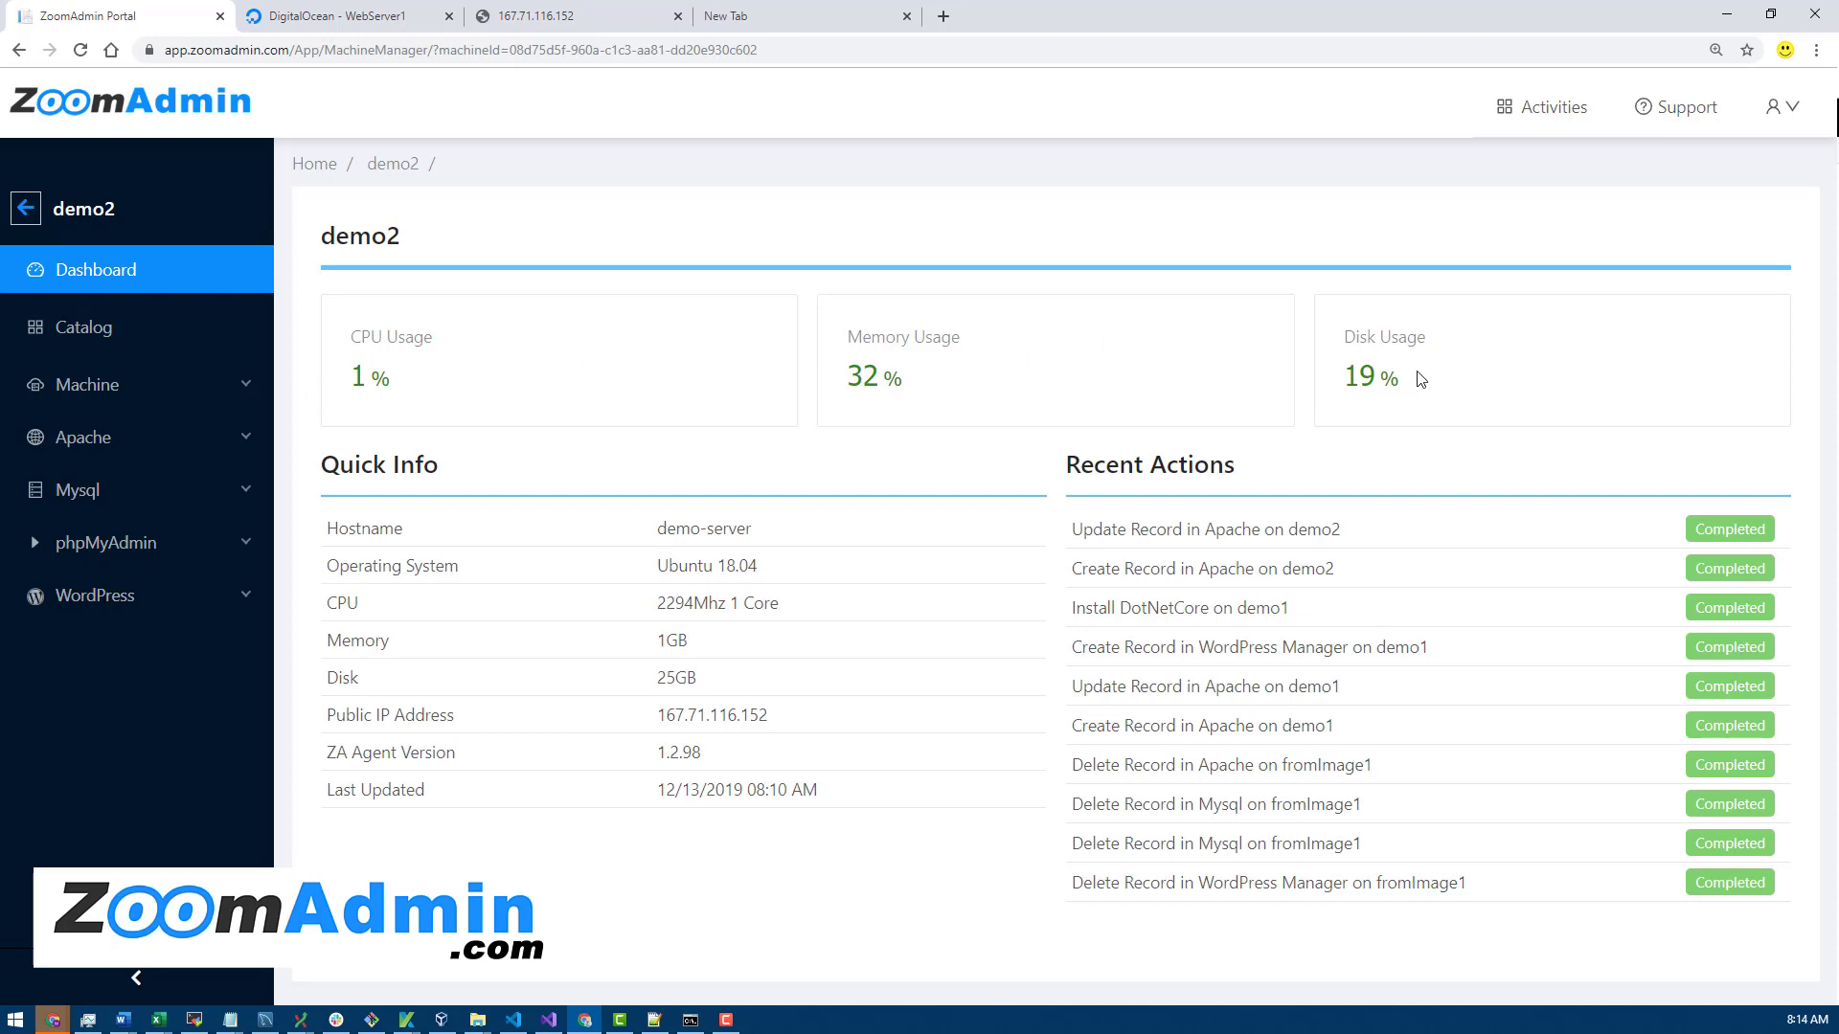
pyautogui.moveTo(373, 384)
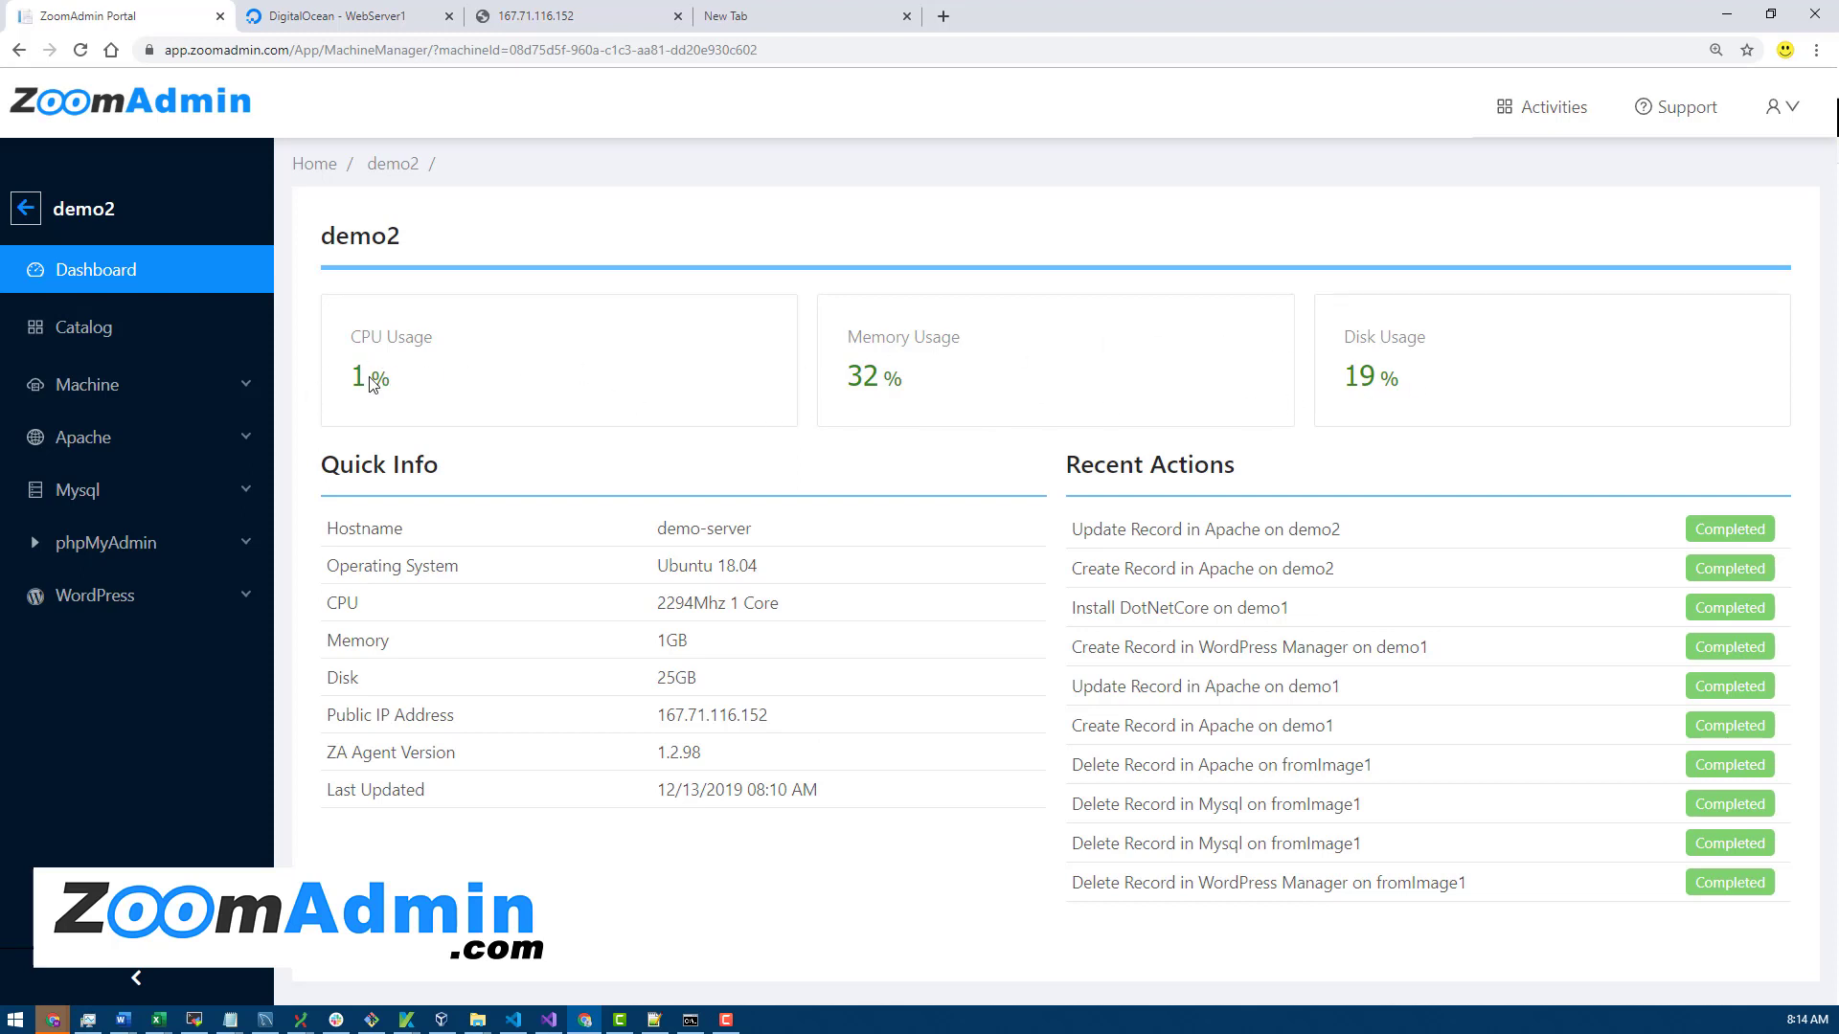
pyautogui.moveTo(563, 389)
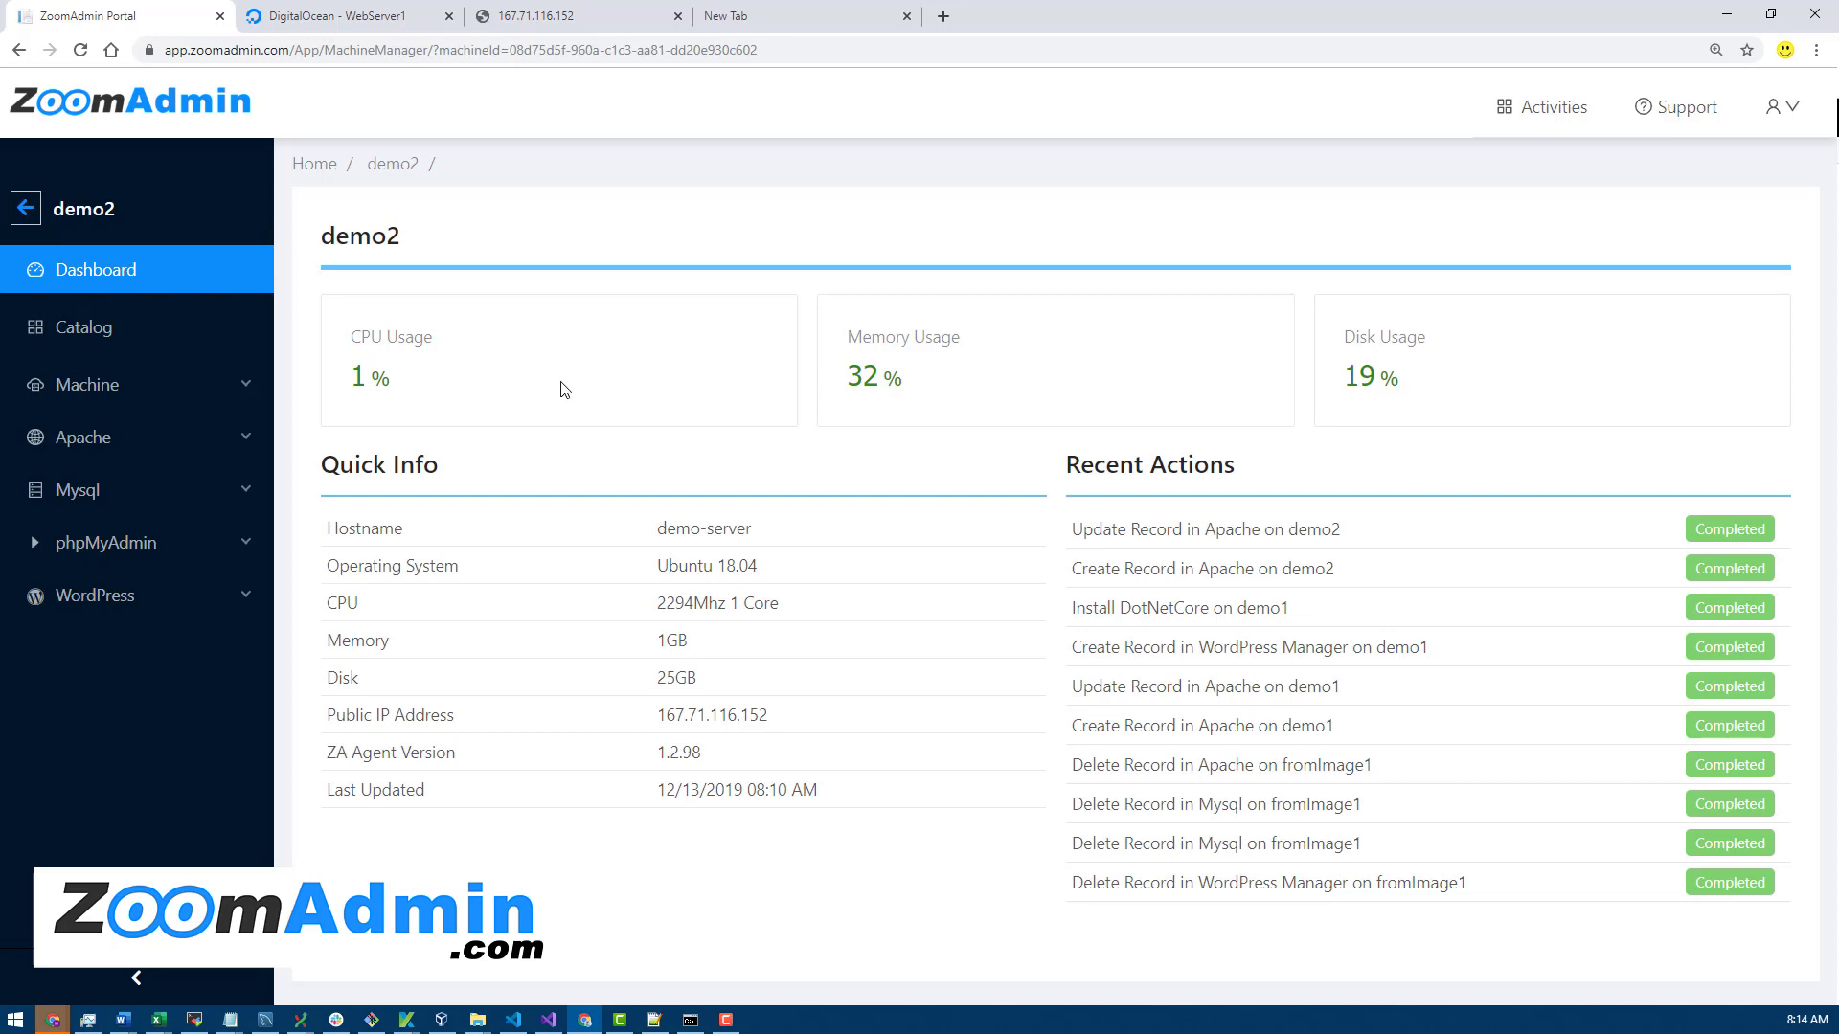
pyautogui.moveTo(679, 377)
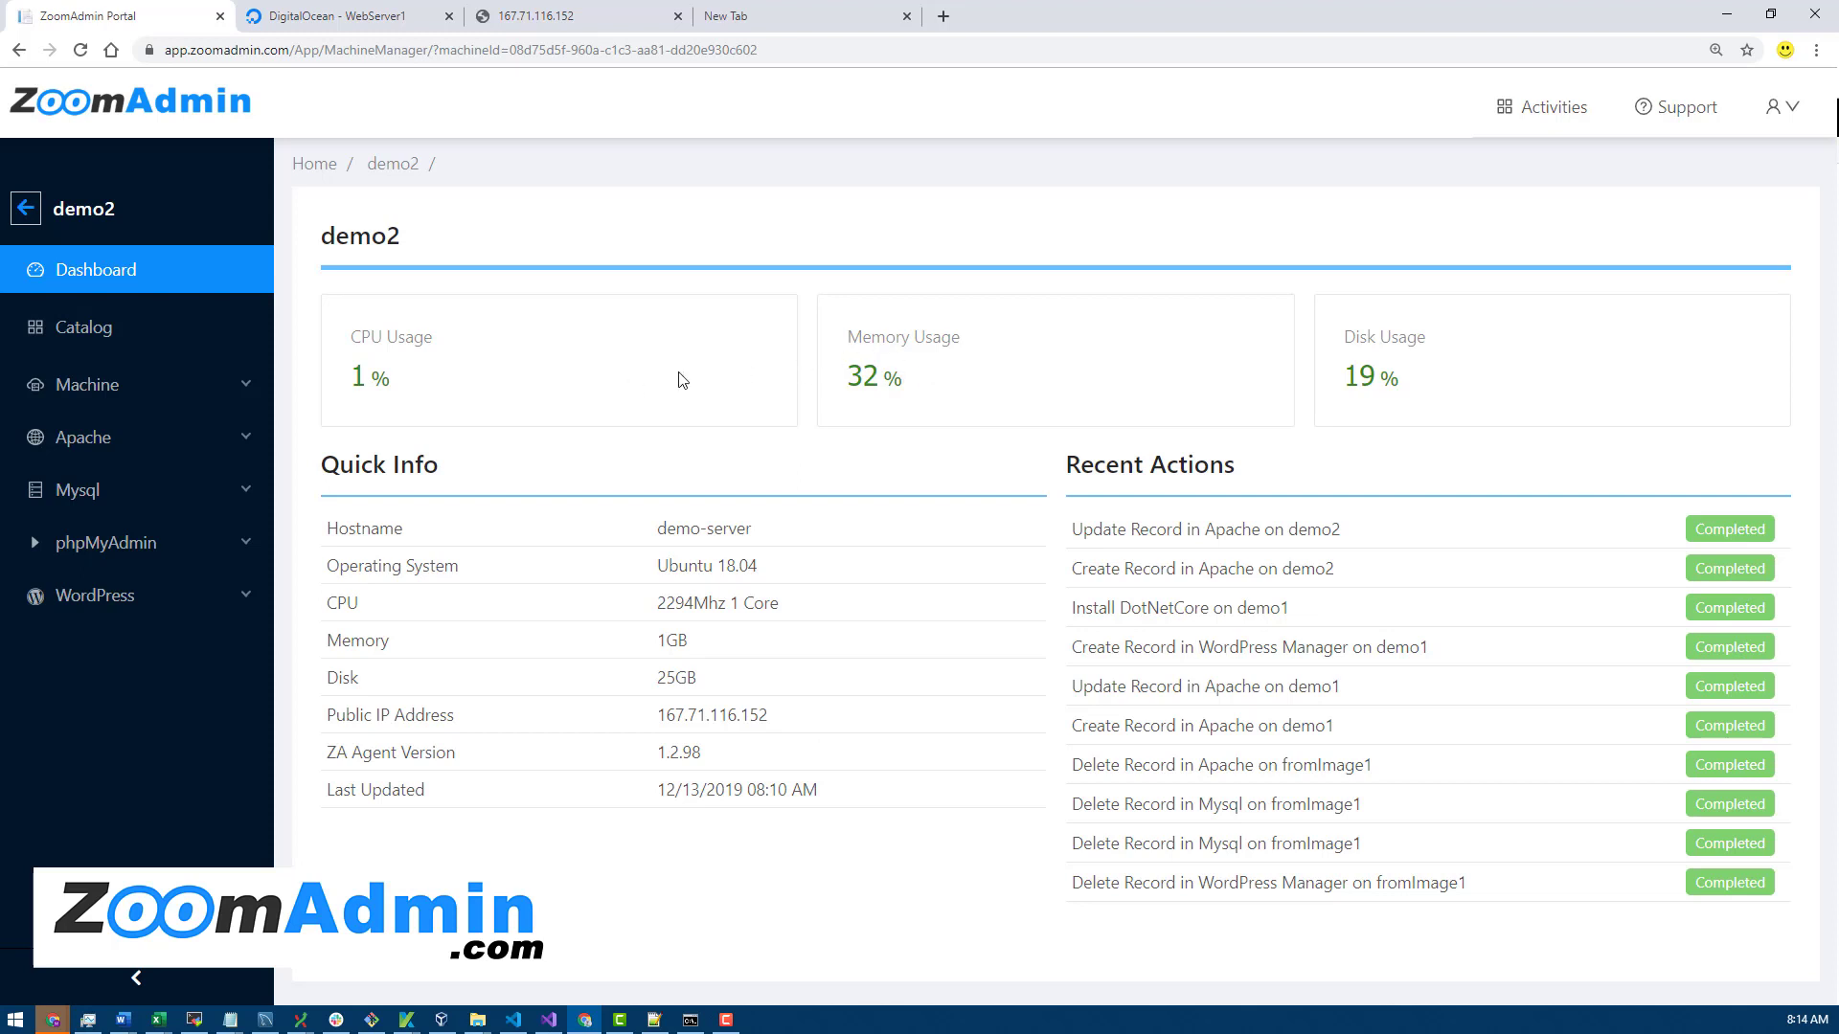
pyautogui.moveTo(499, 403)
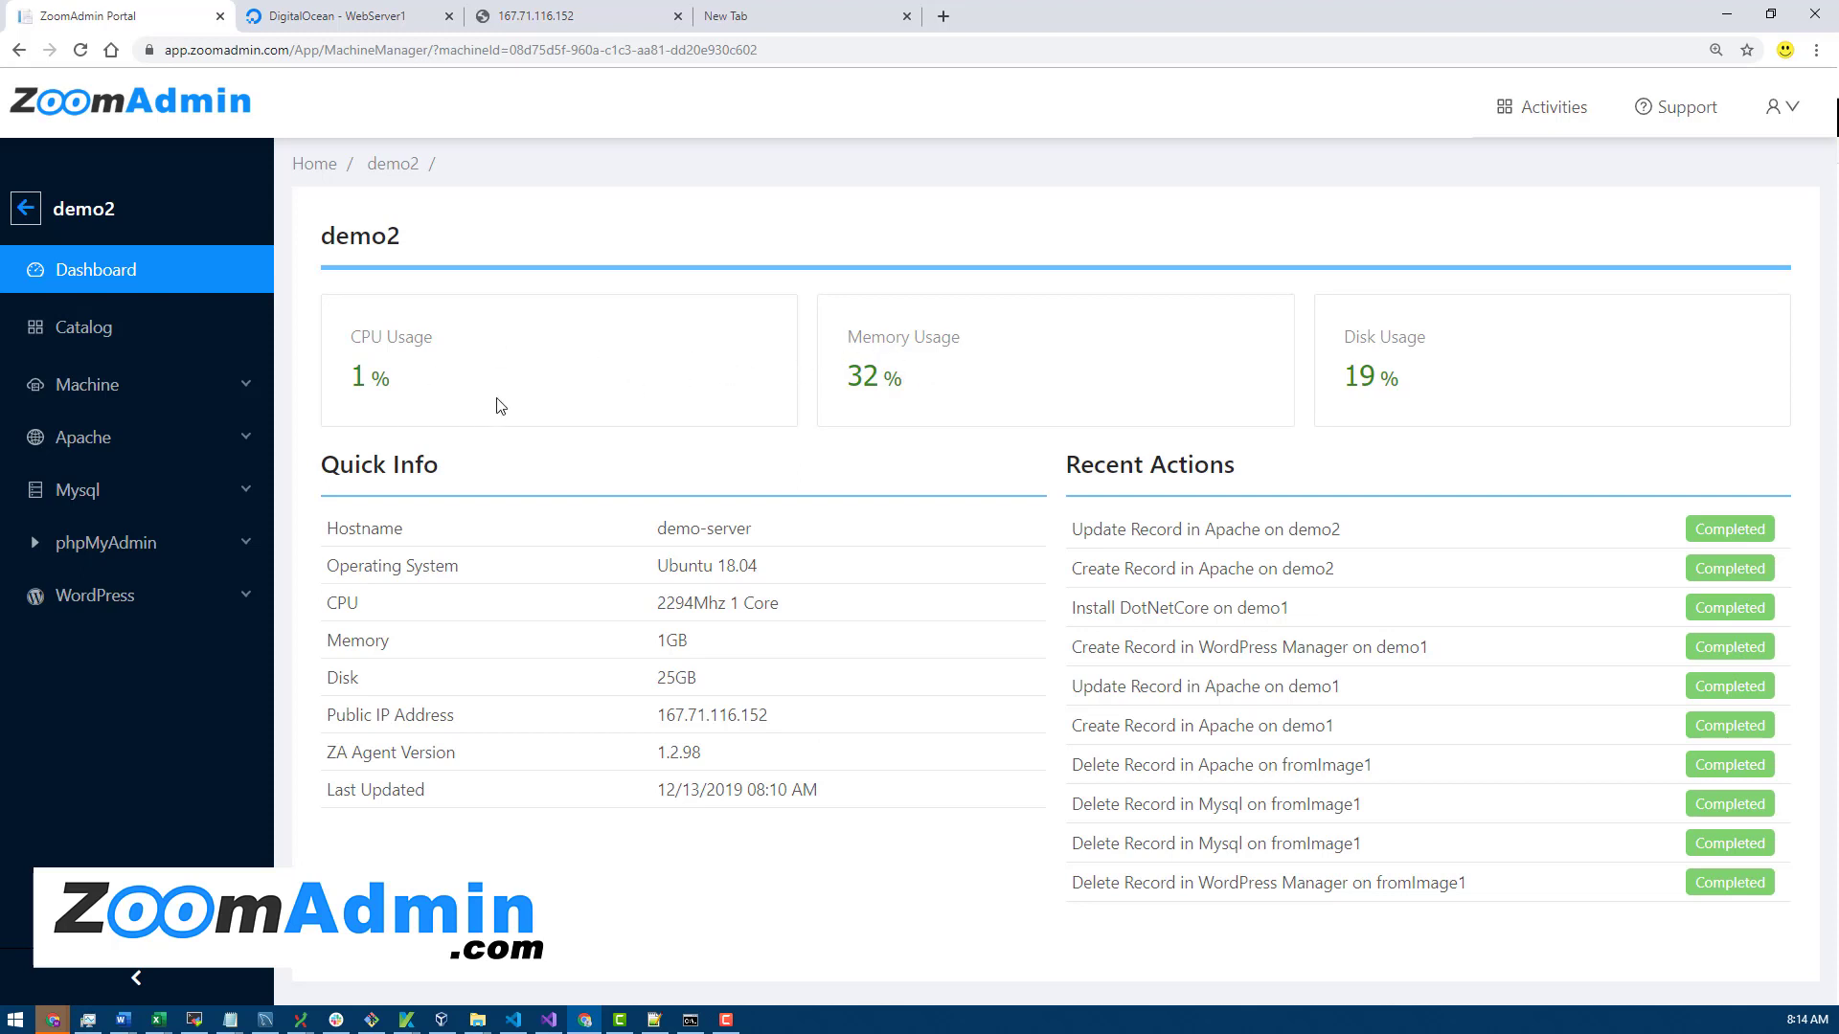
pyautogui.moveTo(1395, 375)
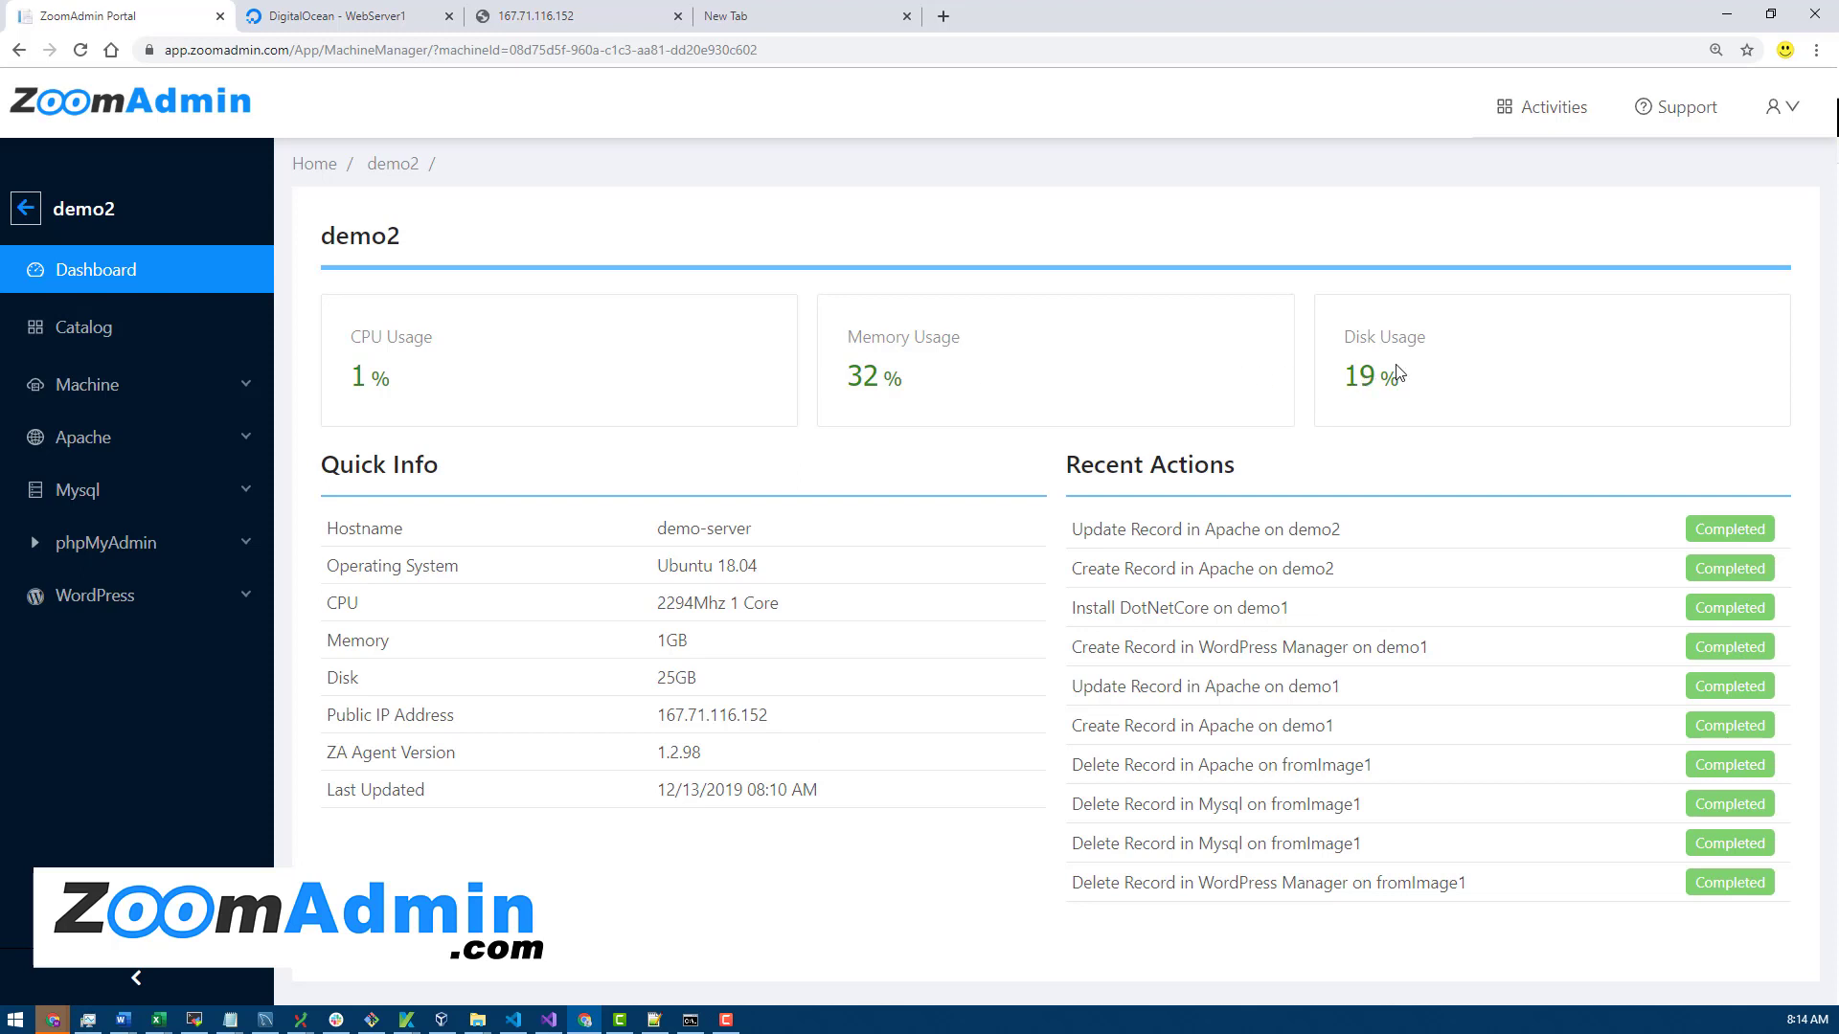
pyautogui.moveTo(1155, 401)
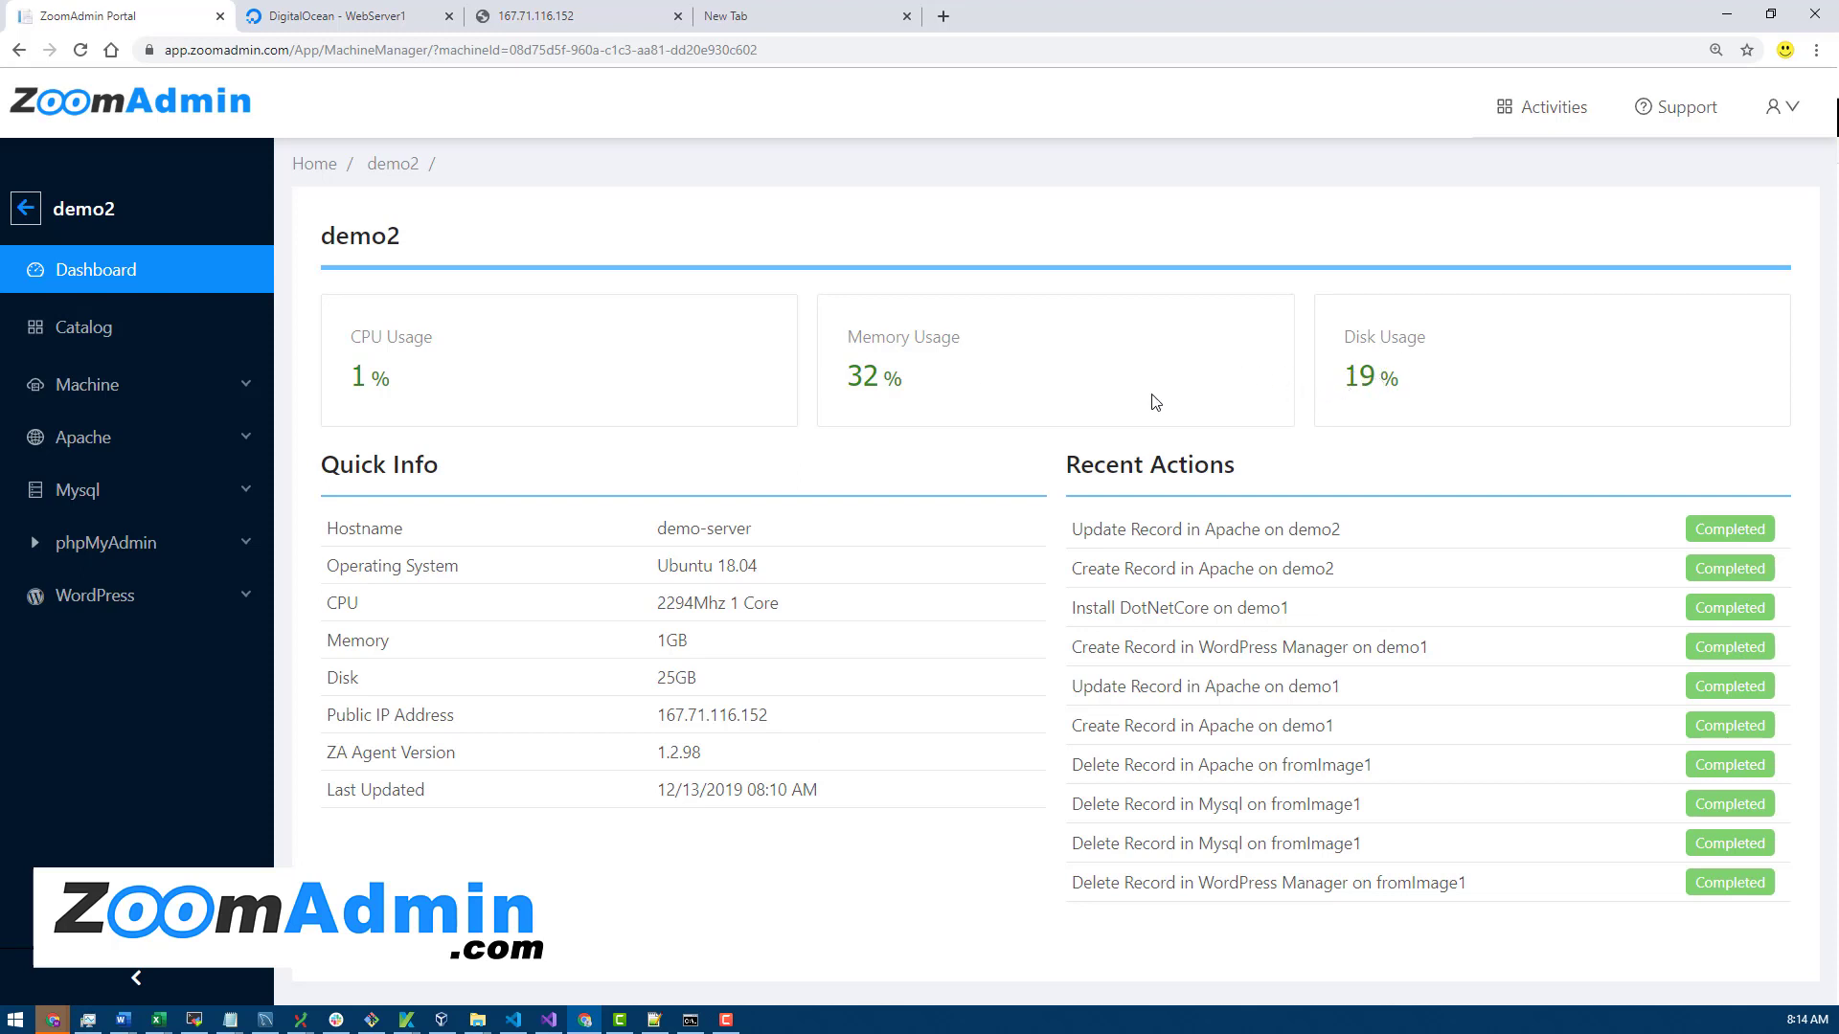
pyautogui.moveTo(1350, 399)
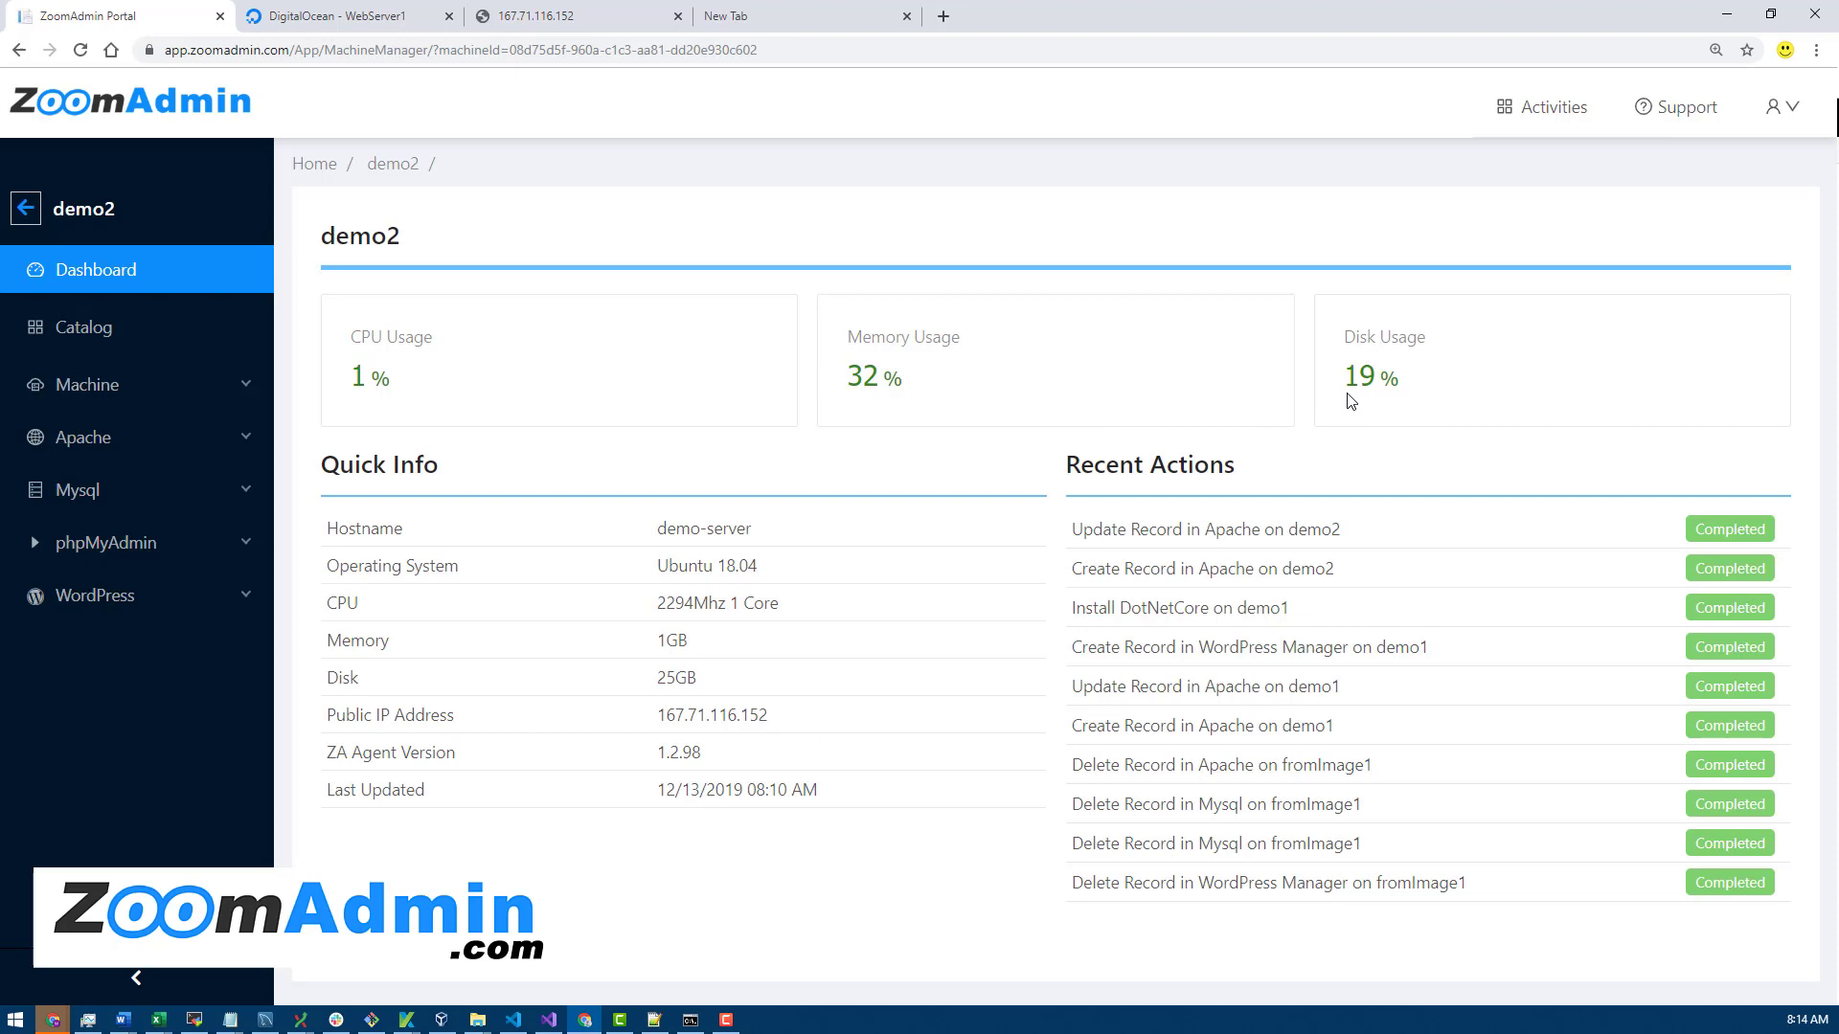
pyautogui.moveTo(1213, 370)
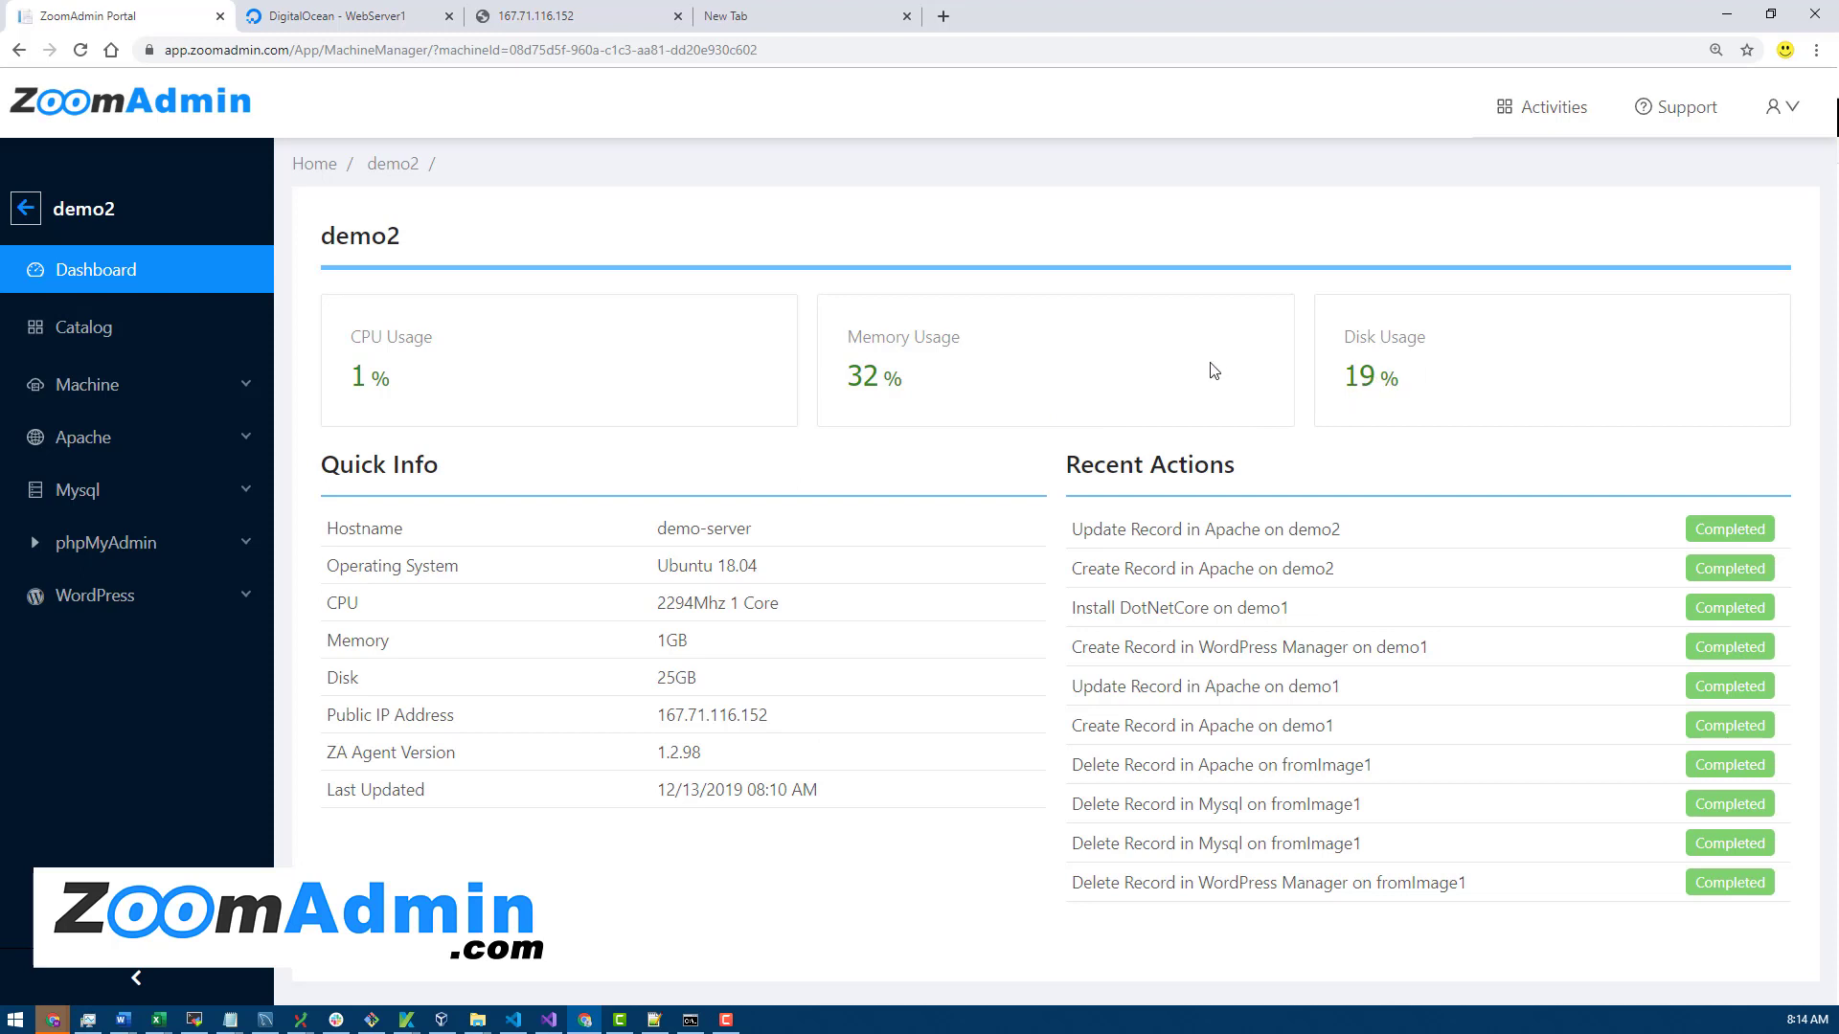
pyautogui.moveTo(1148, 380)
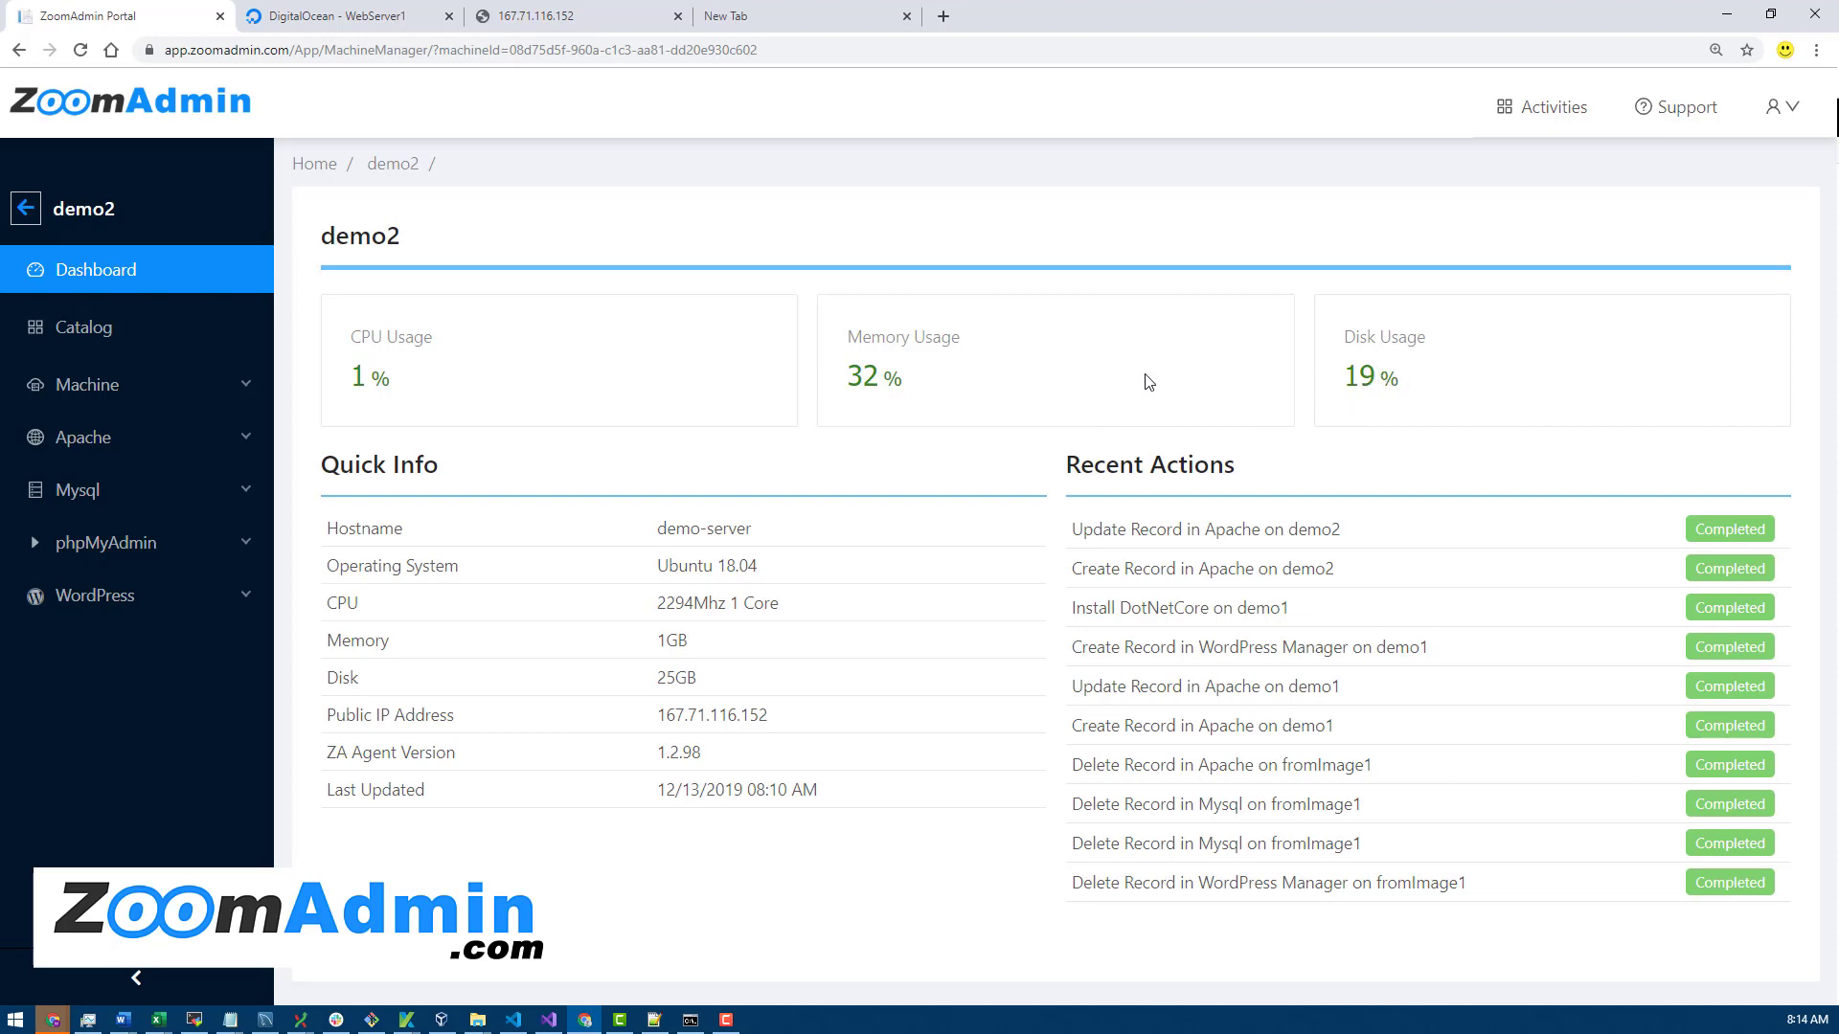
pyautogui.moveTo(554, 382)
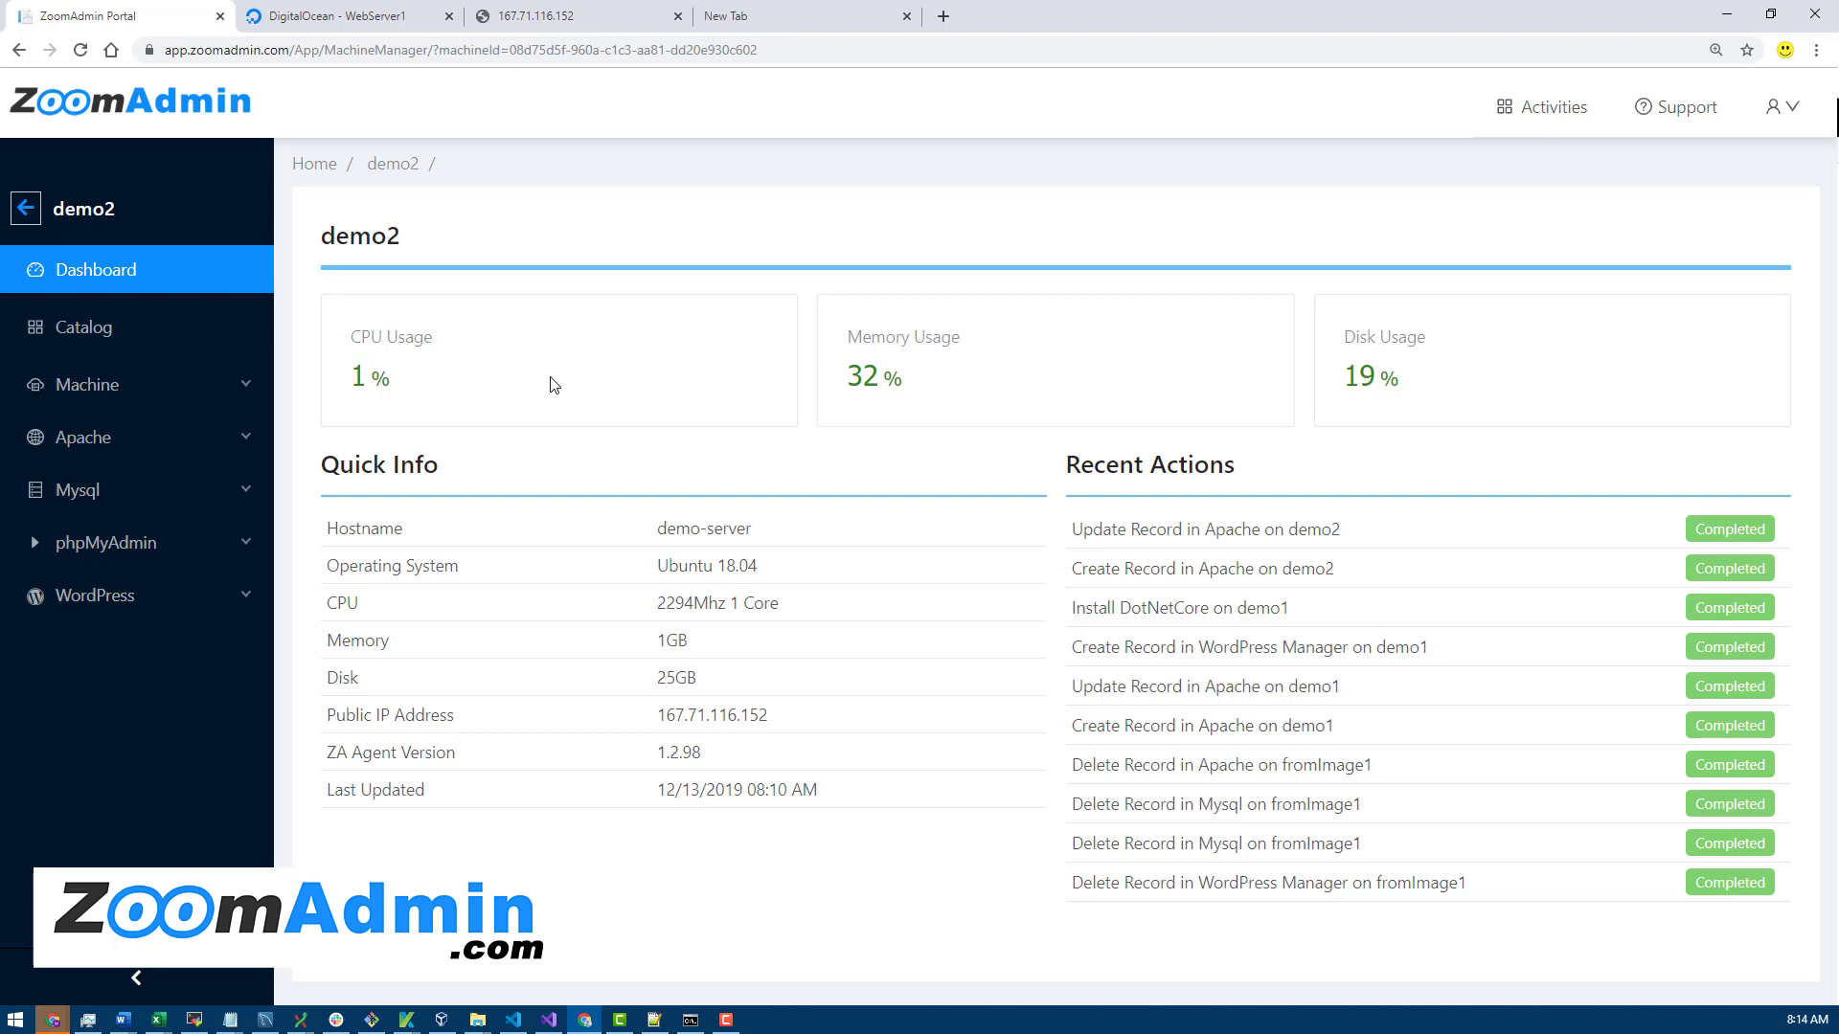
pyautogui.moveTo(591, 374)
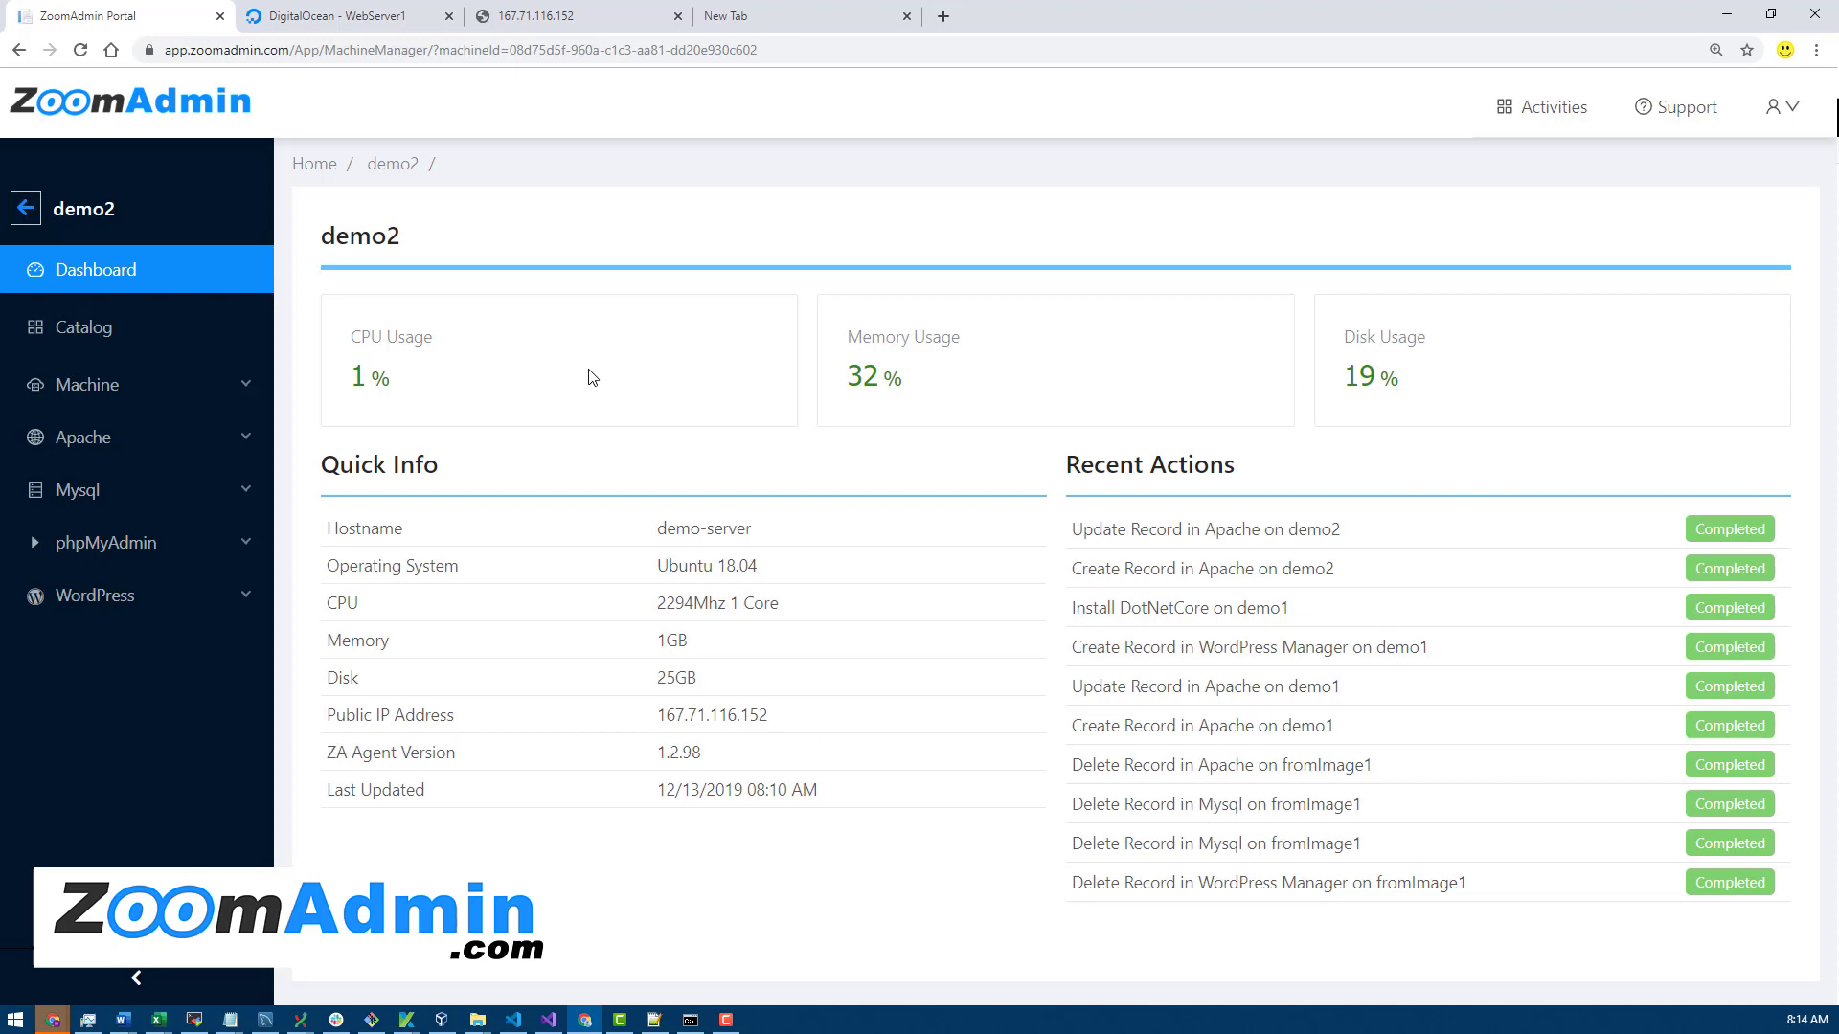
pyautogui.moveTo(851, 384)
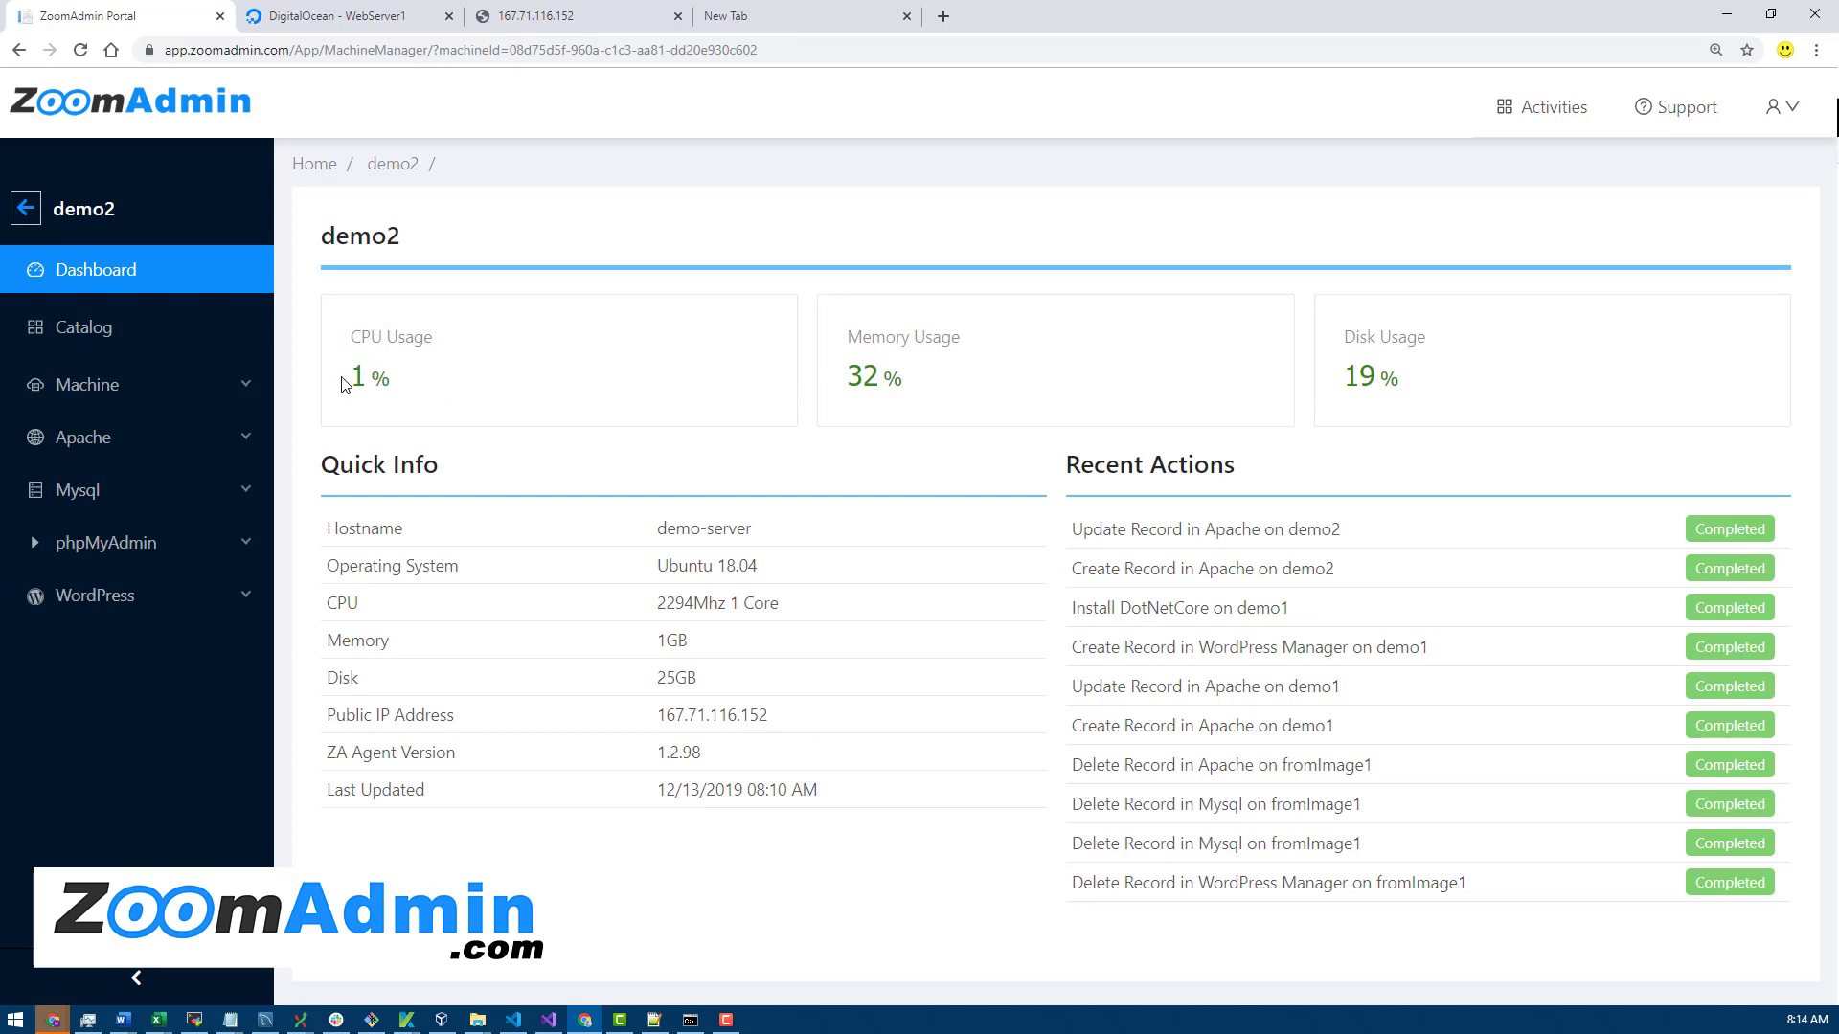
pyautogui.moveTo(929, 367)
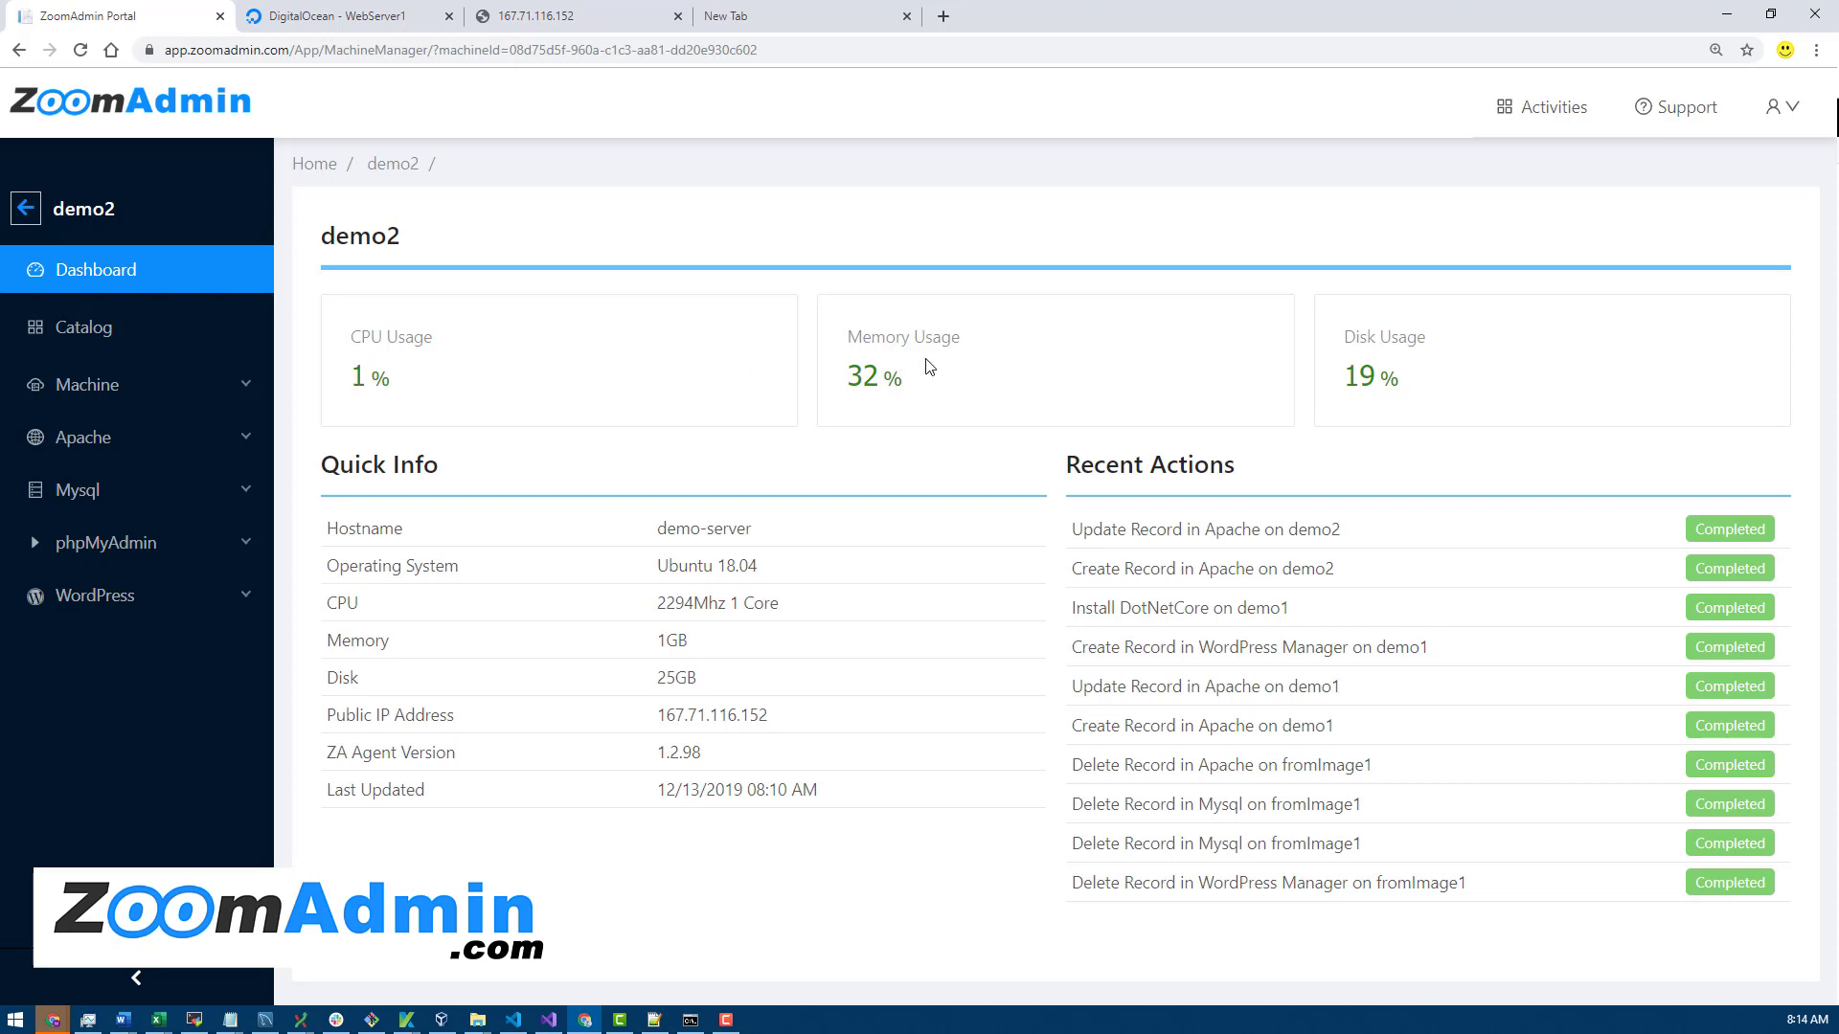
pyautogui.moveTo(1122, 376)
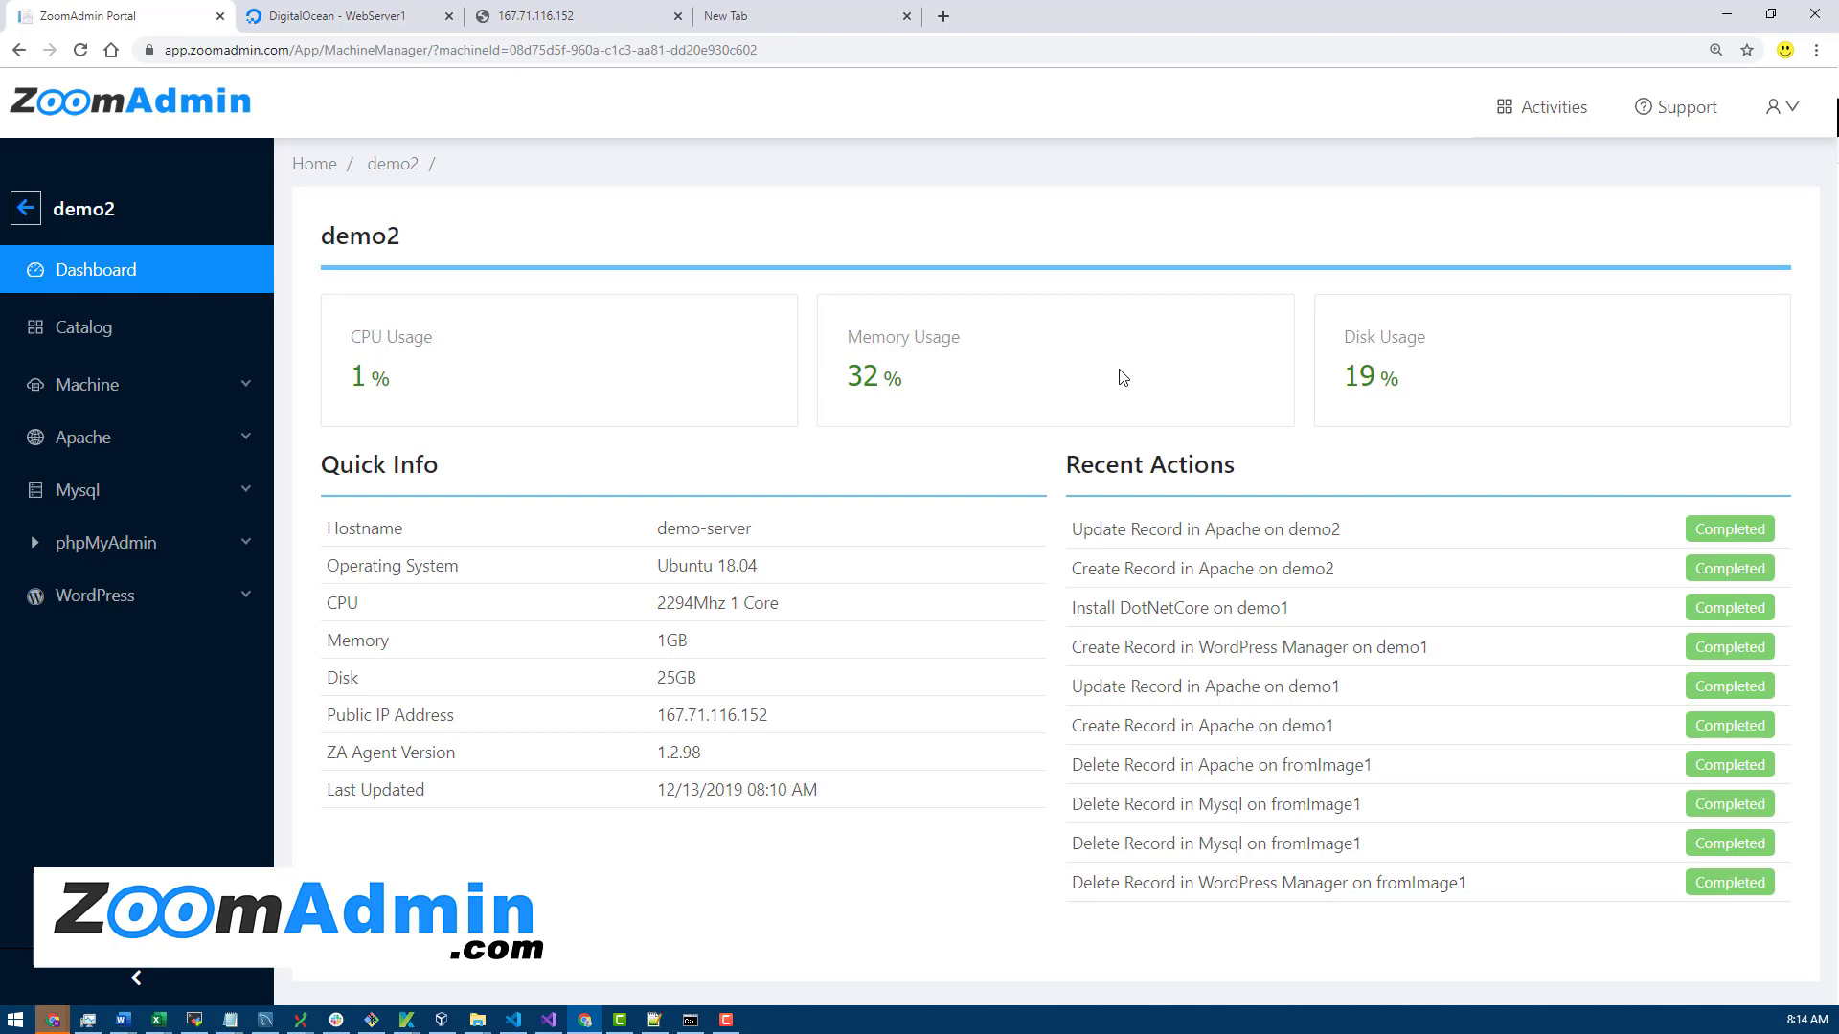
pyautogui.moveTo(966, 404)
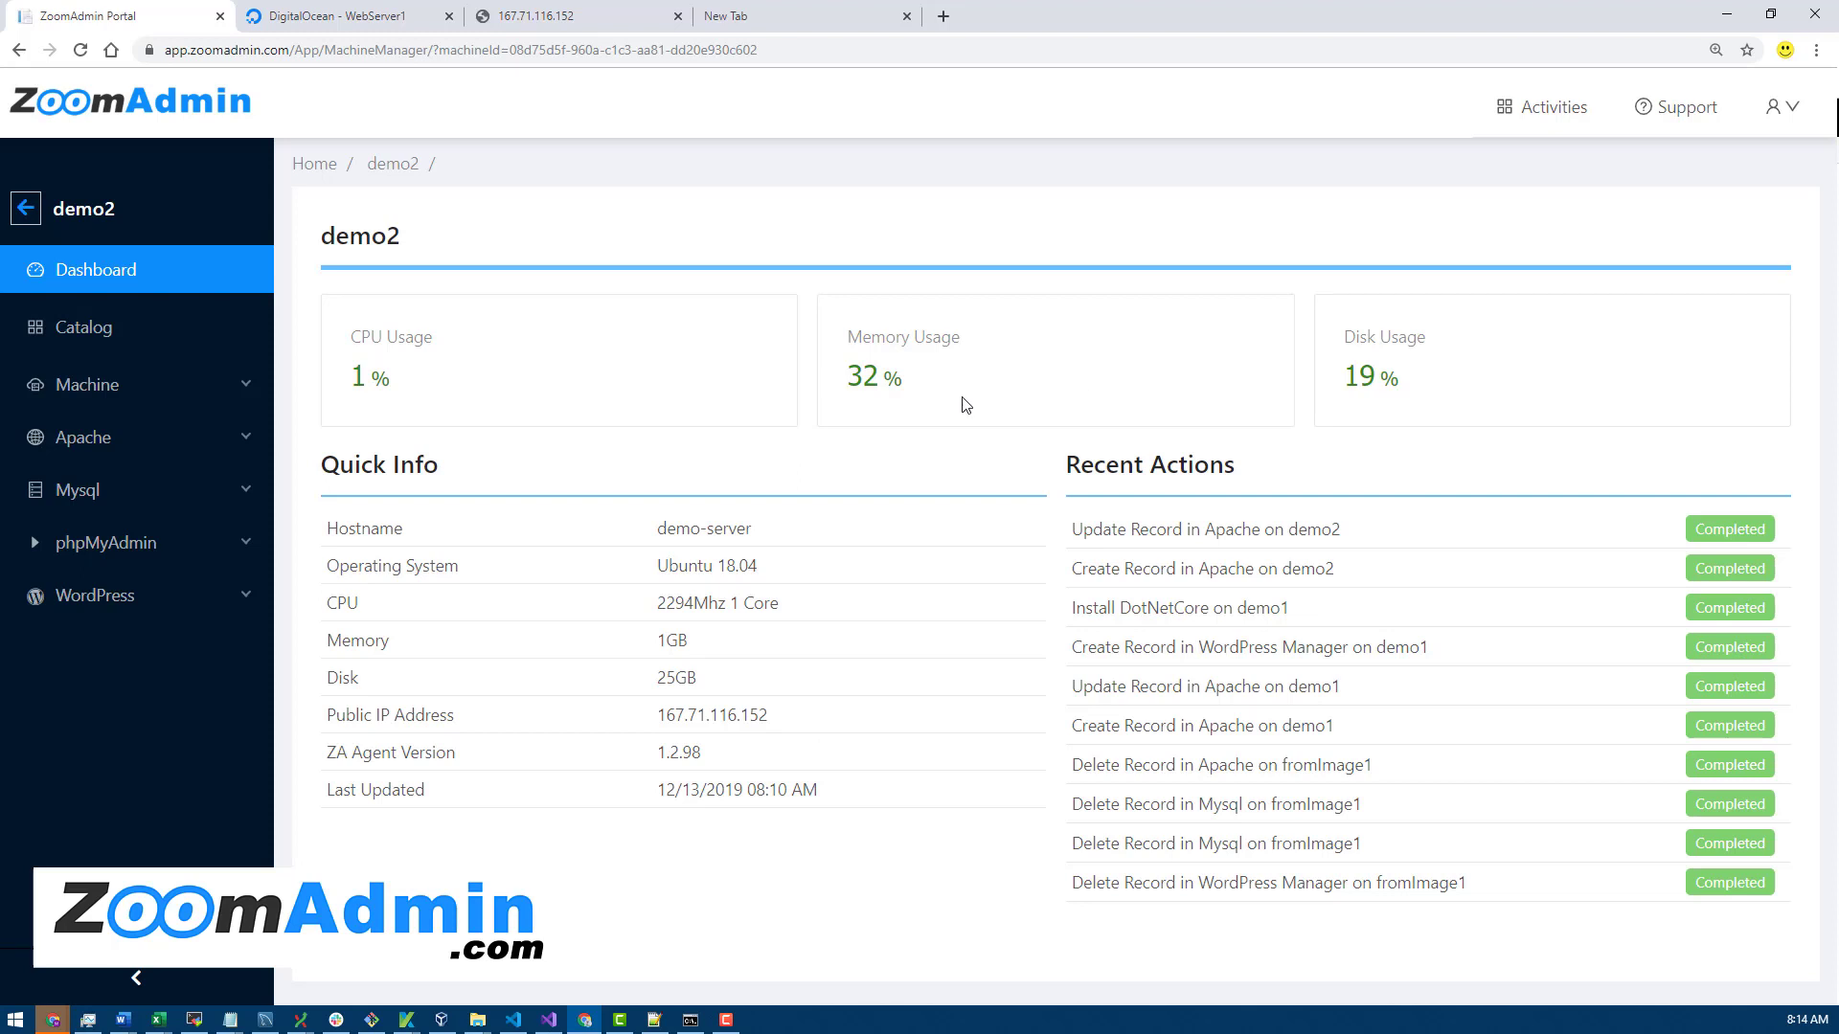
pyautogui.moveTo(215, 346)
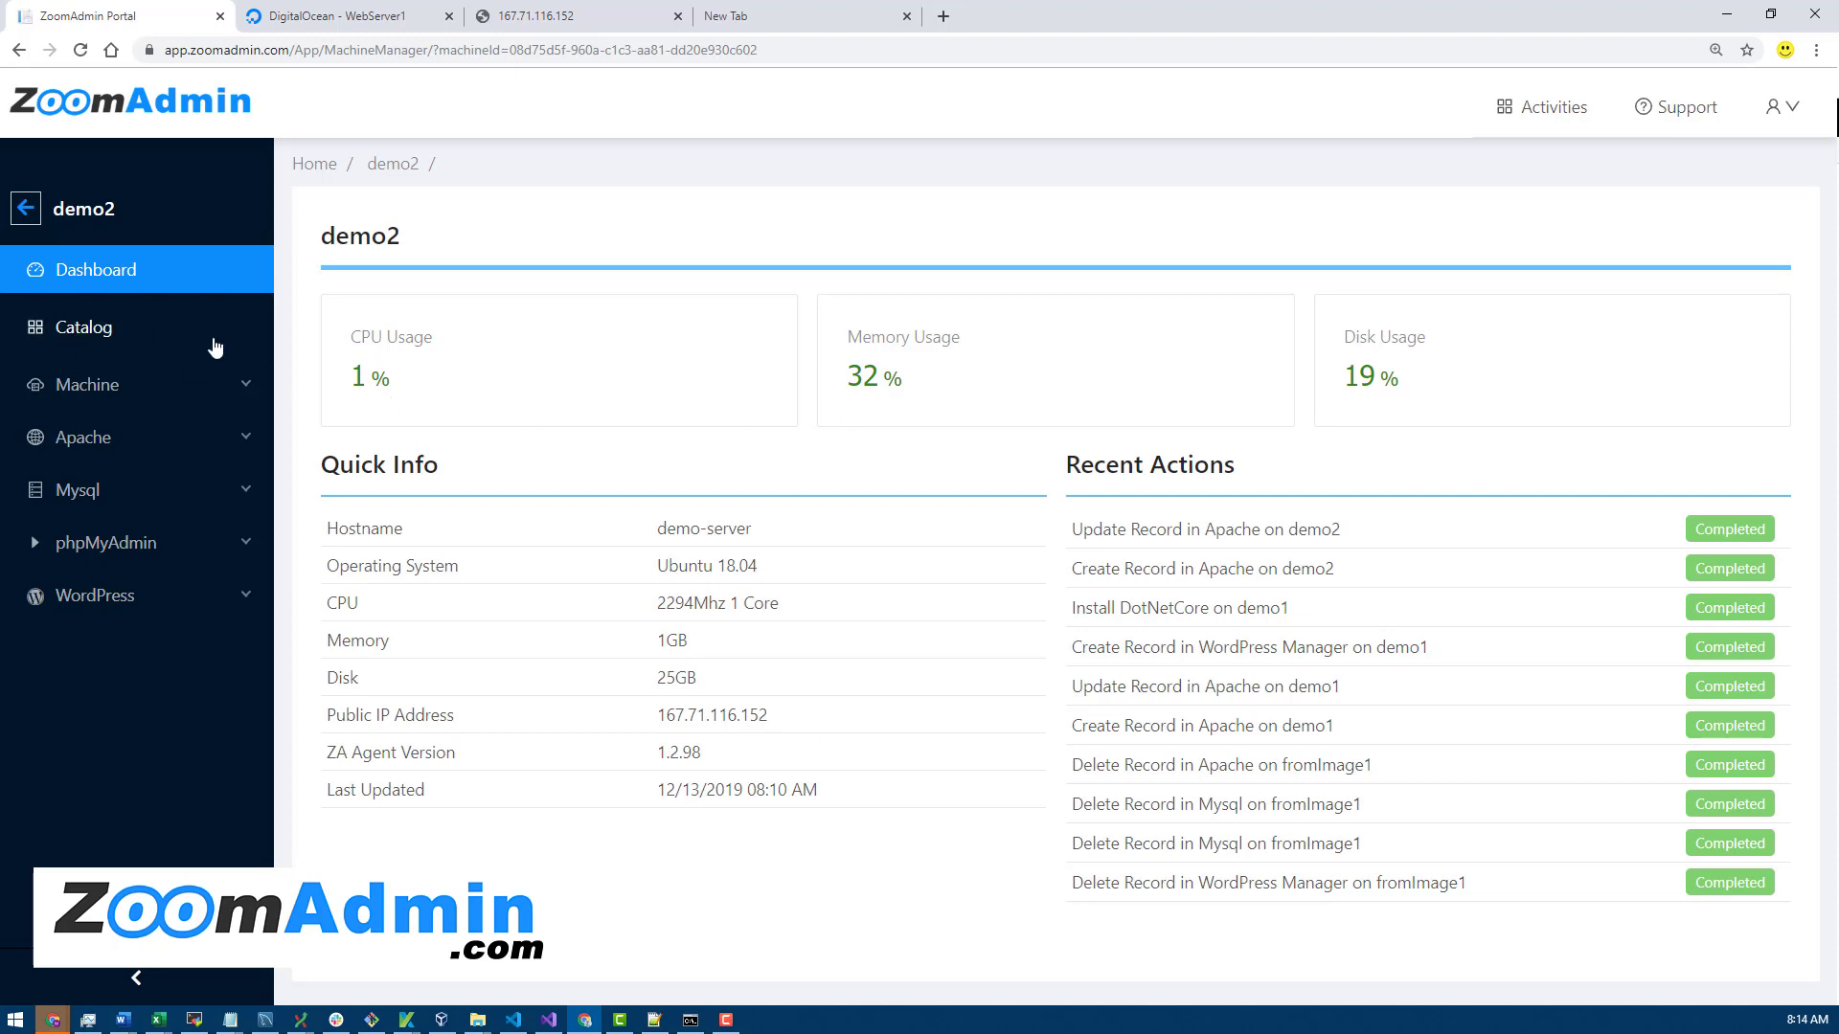
pyautogui.moveTo(106, 373)
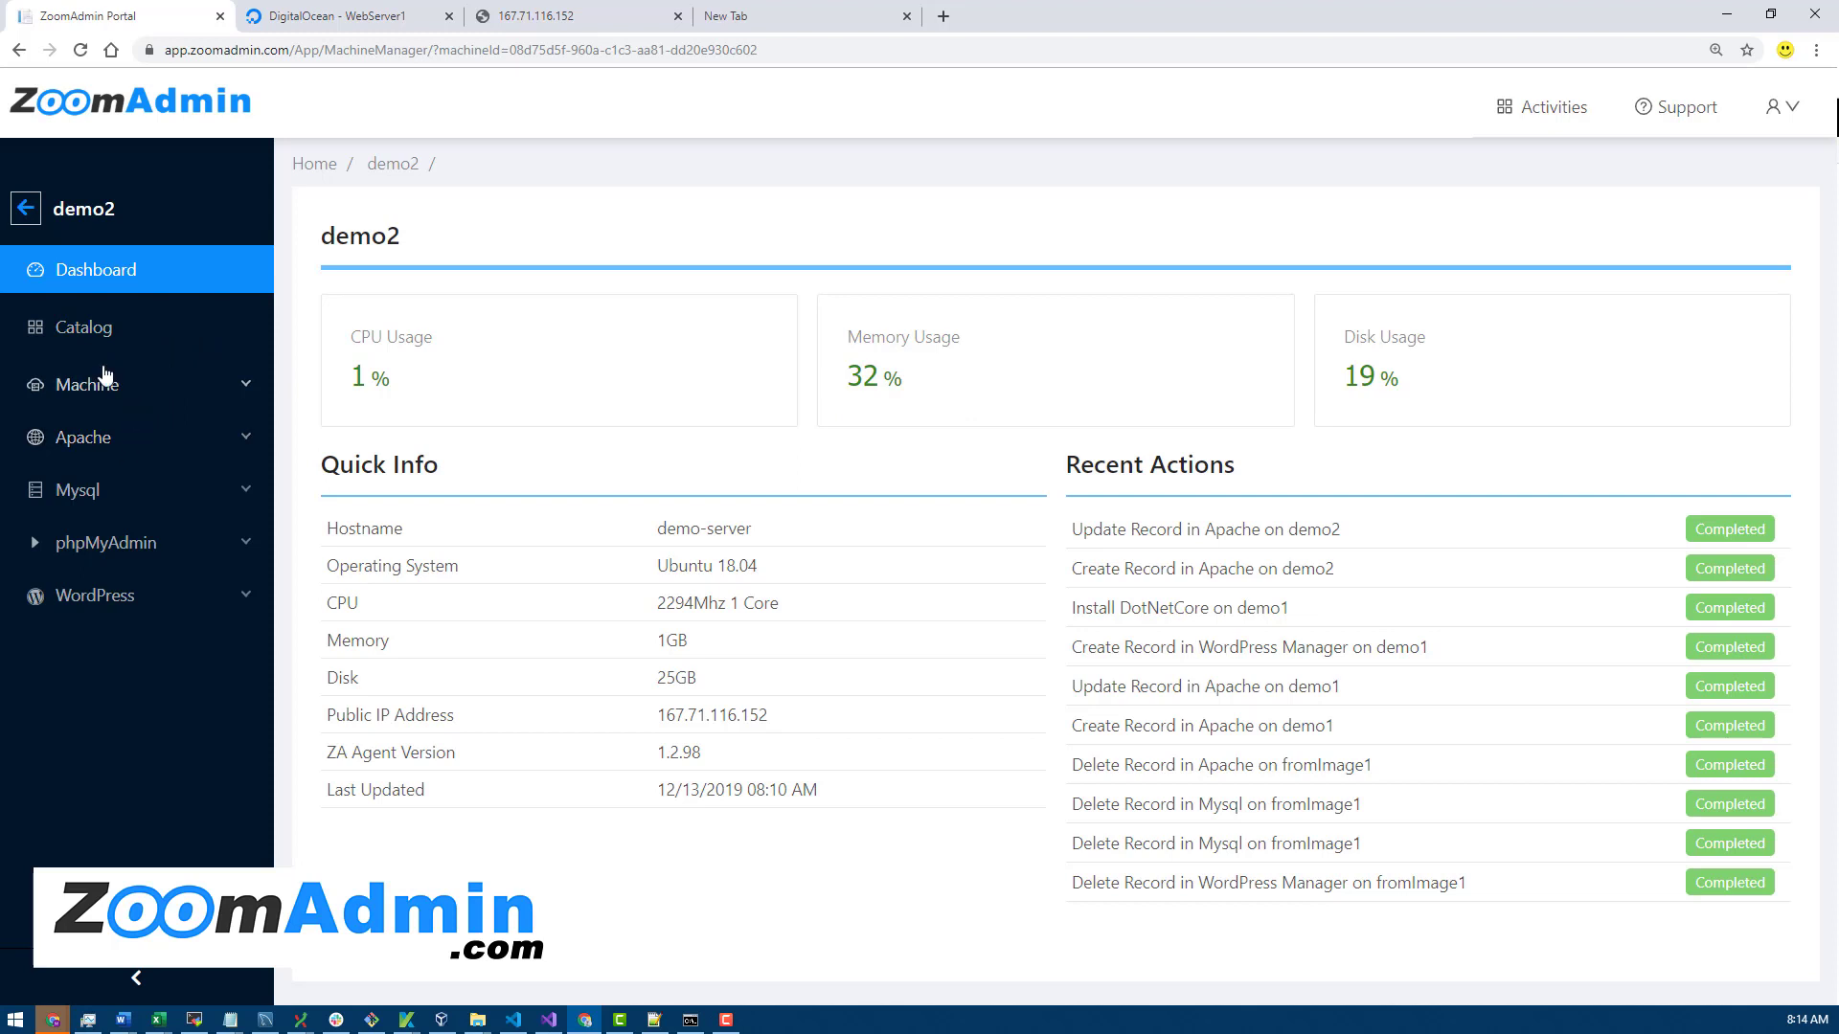
# - Review demo2's running Services and System Logs from the Machine menu
pyautogui.click(86, 384)
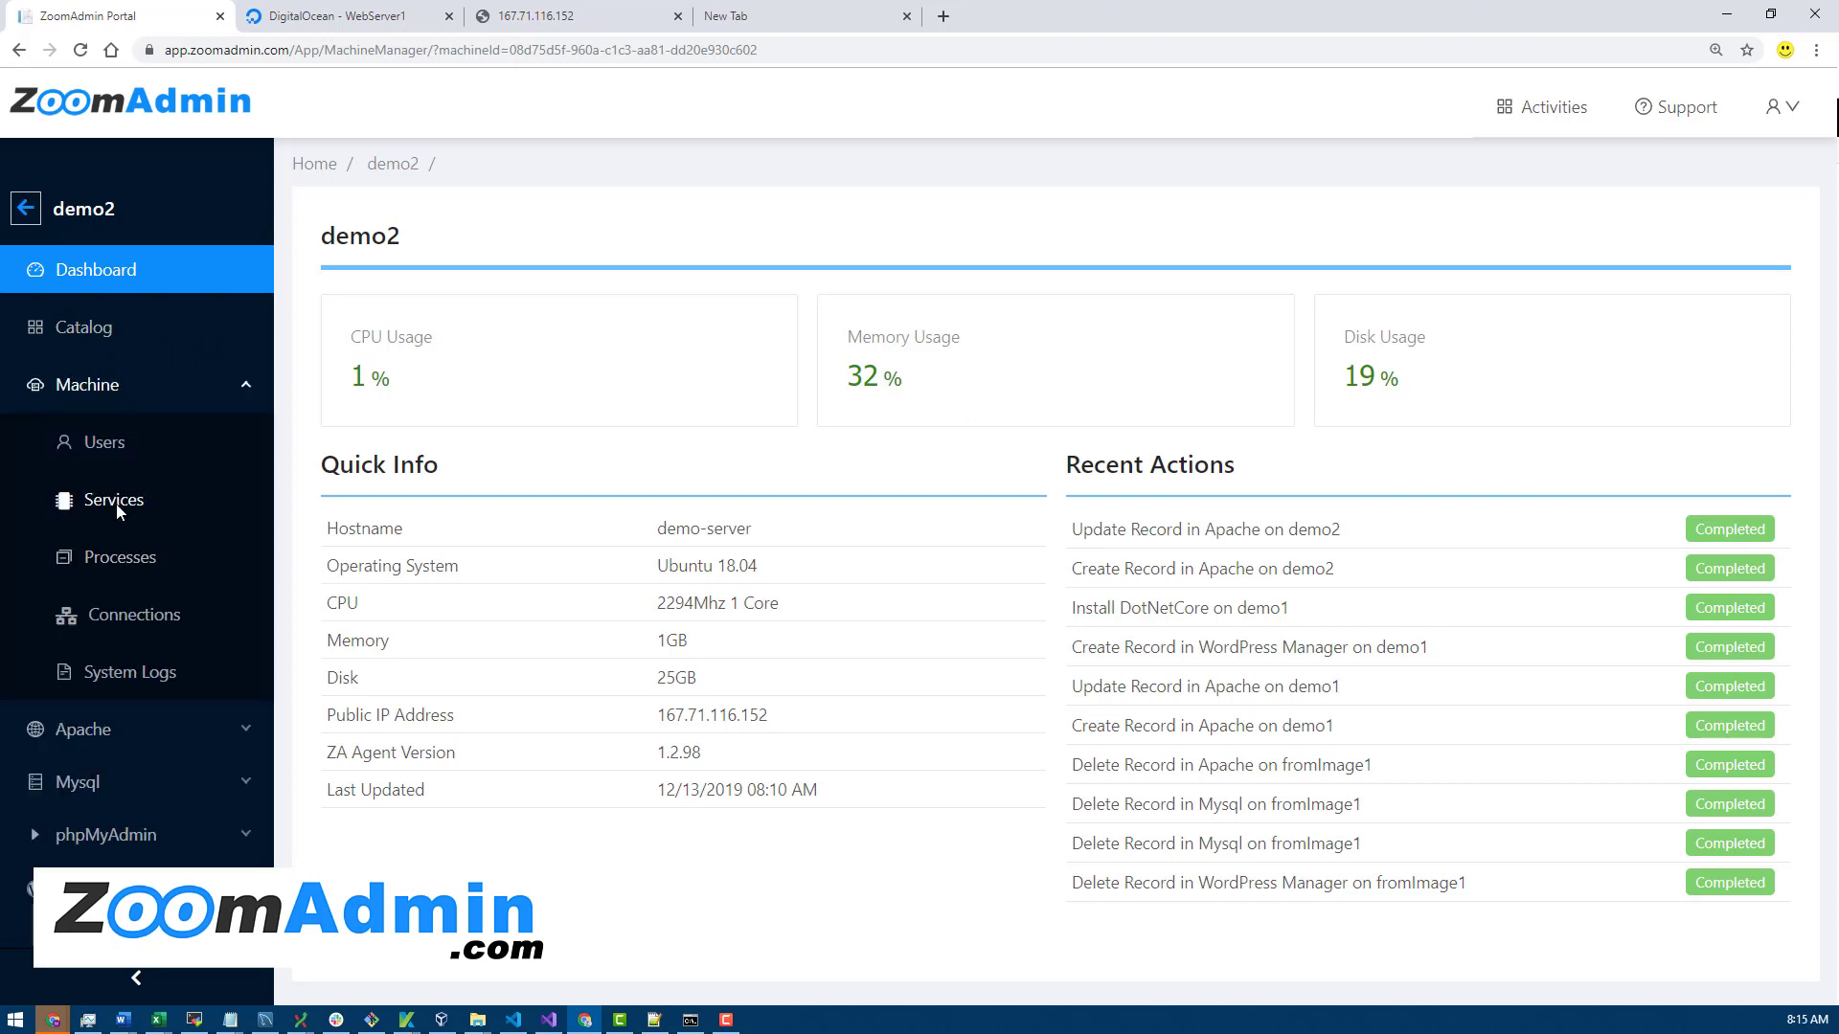
pyautogui.click(113, 500)
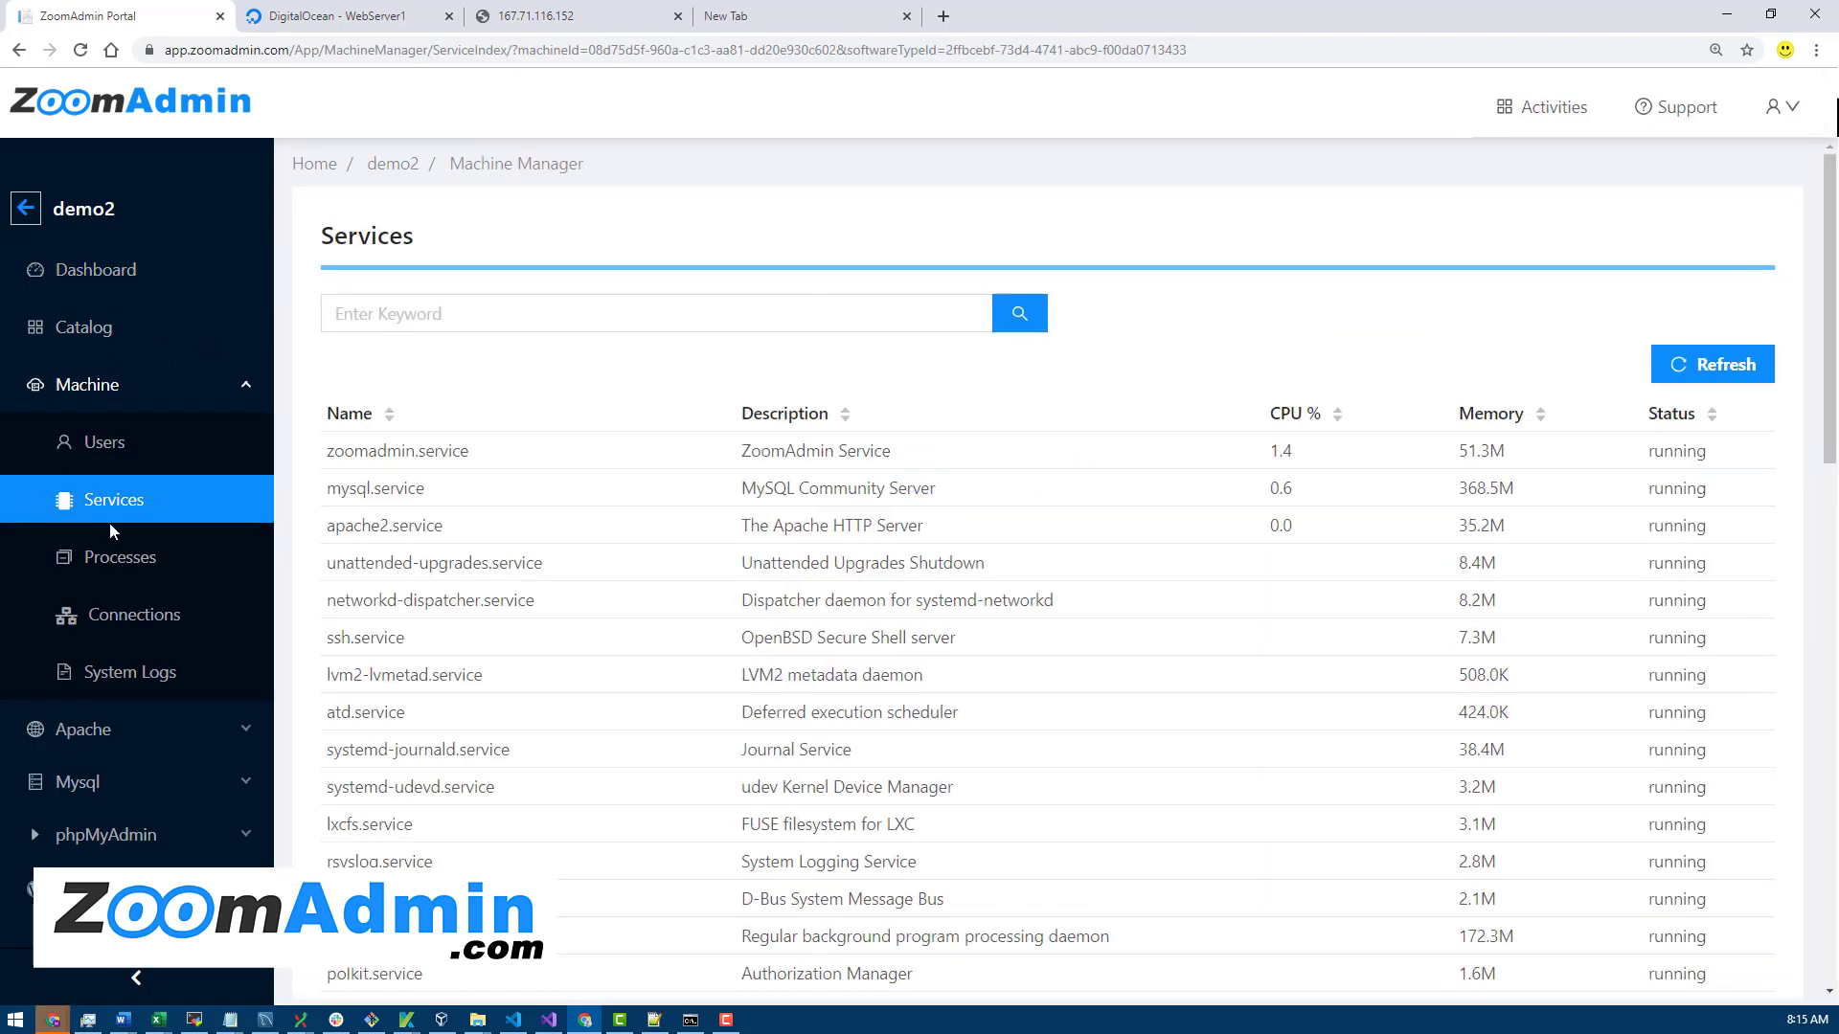
pyautogui.click(130, 671)
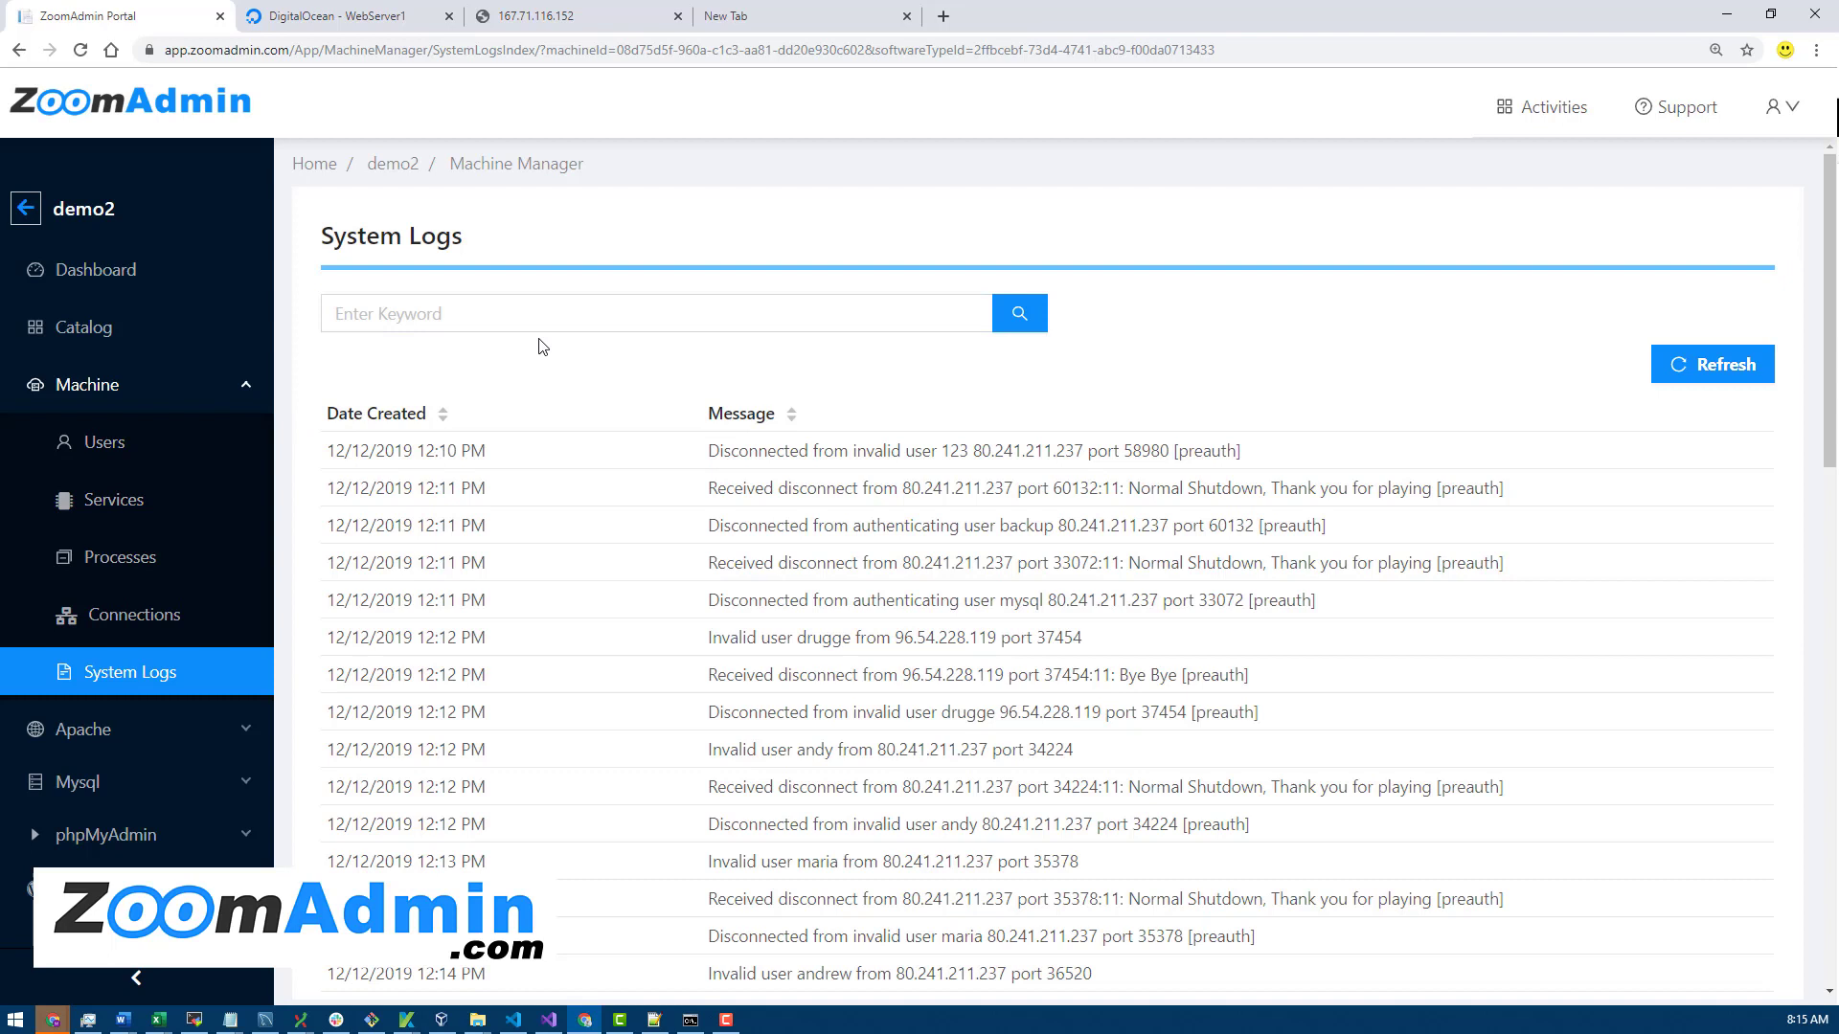
# - Show demo2's Users page listing root, daemon, bin and other accounts
pyautogui.click(105, 441)
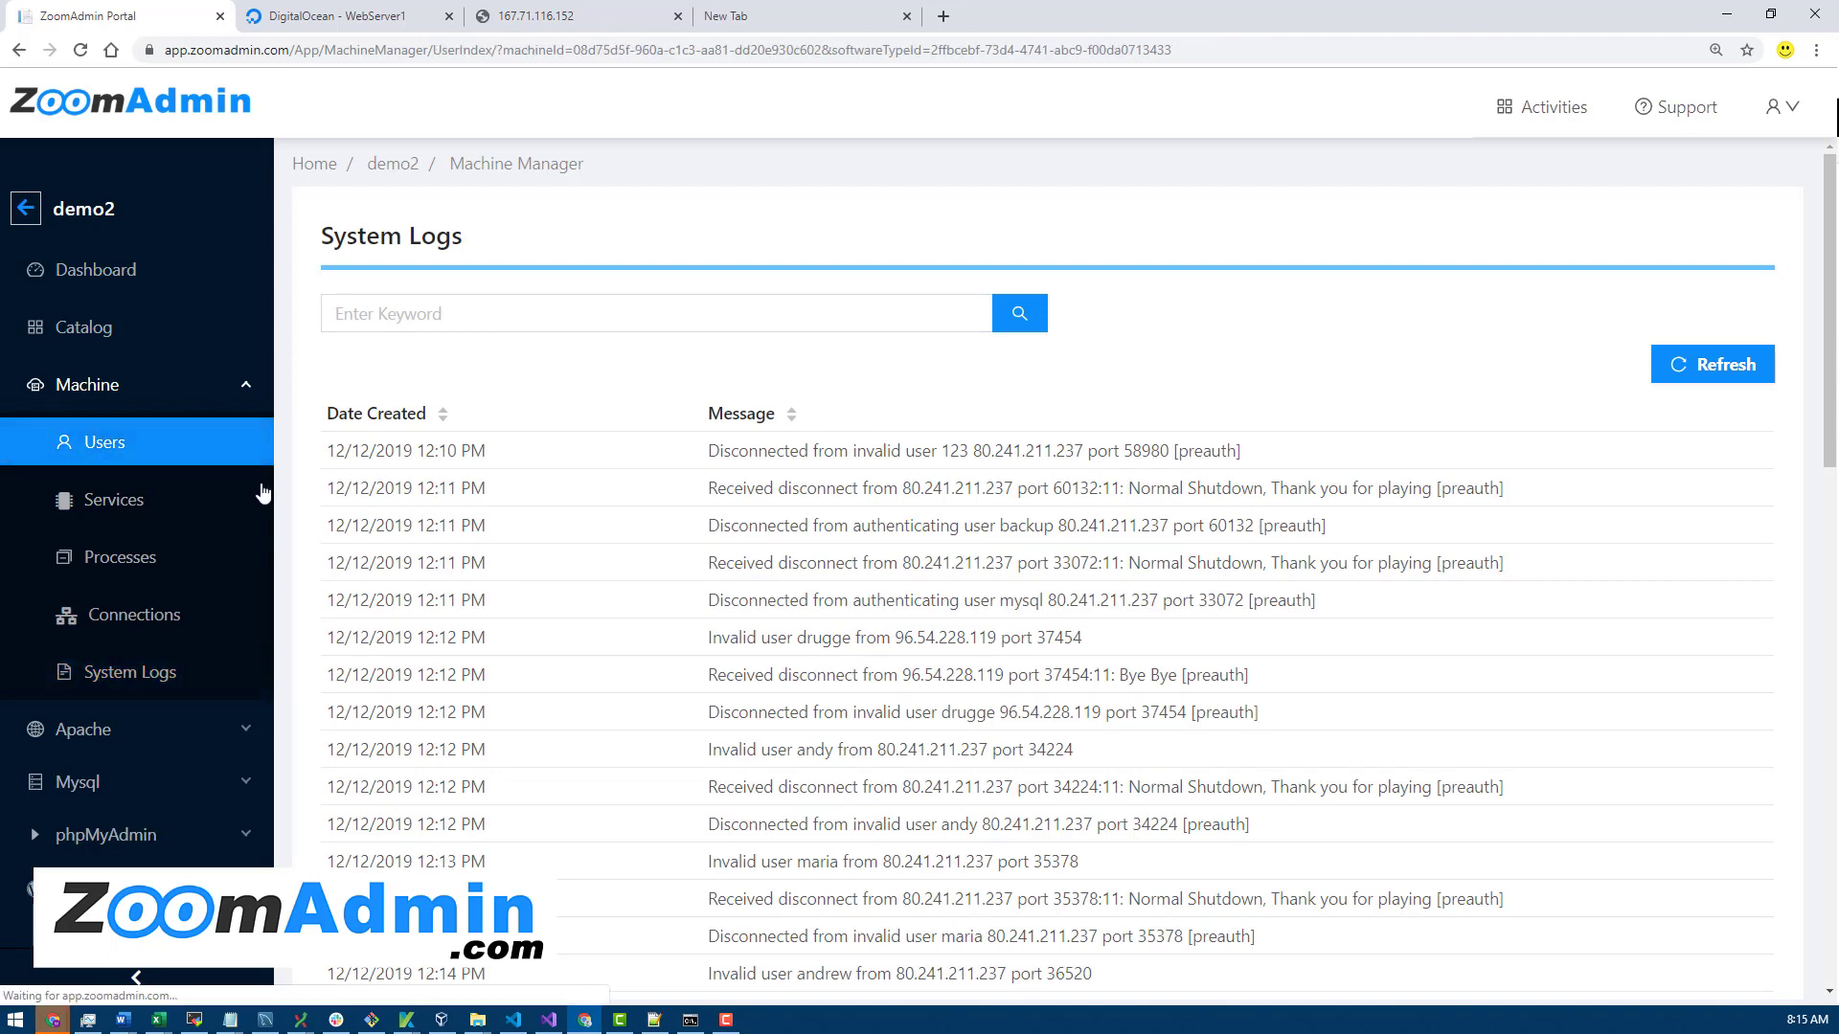
pyautogui.click(103, 442)
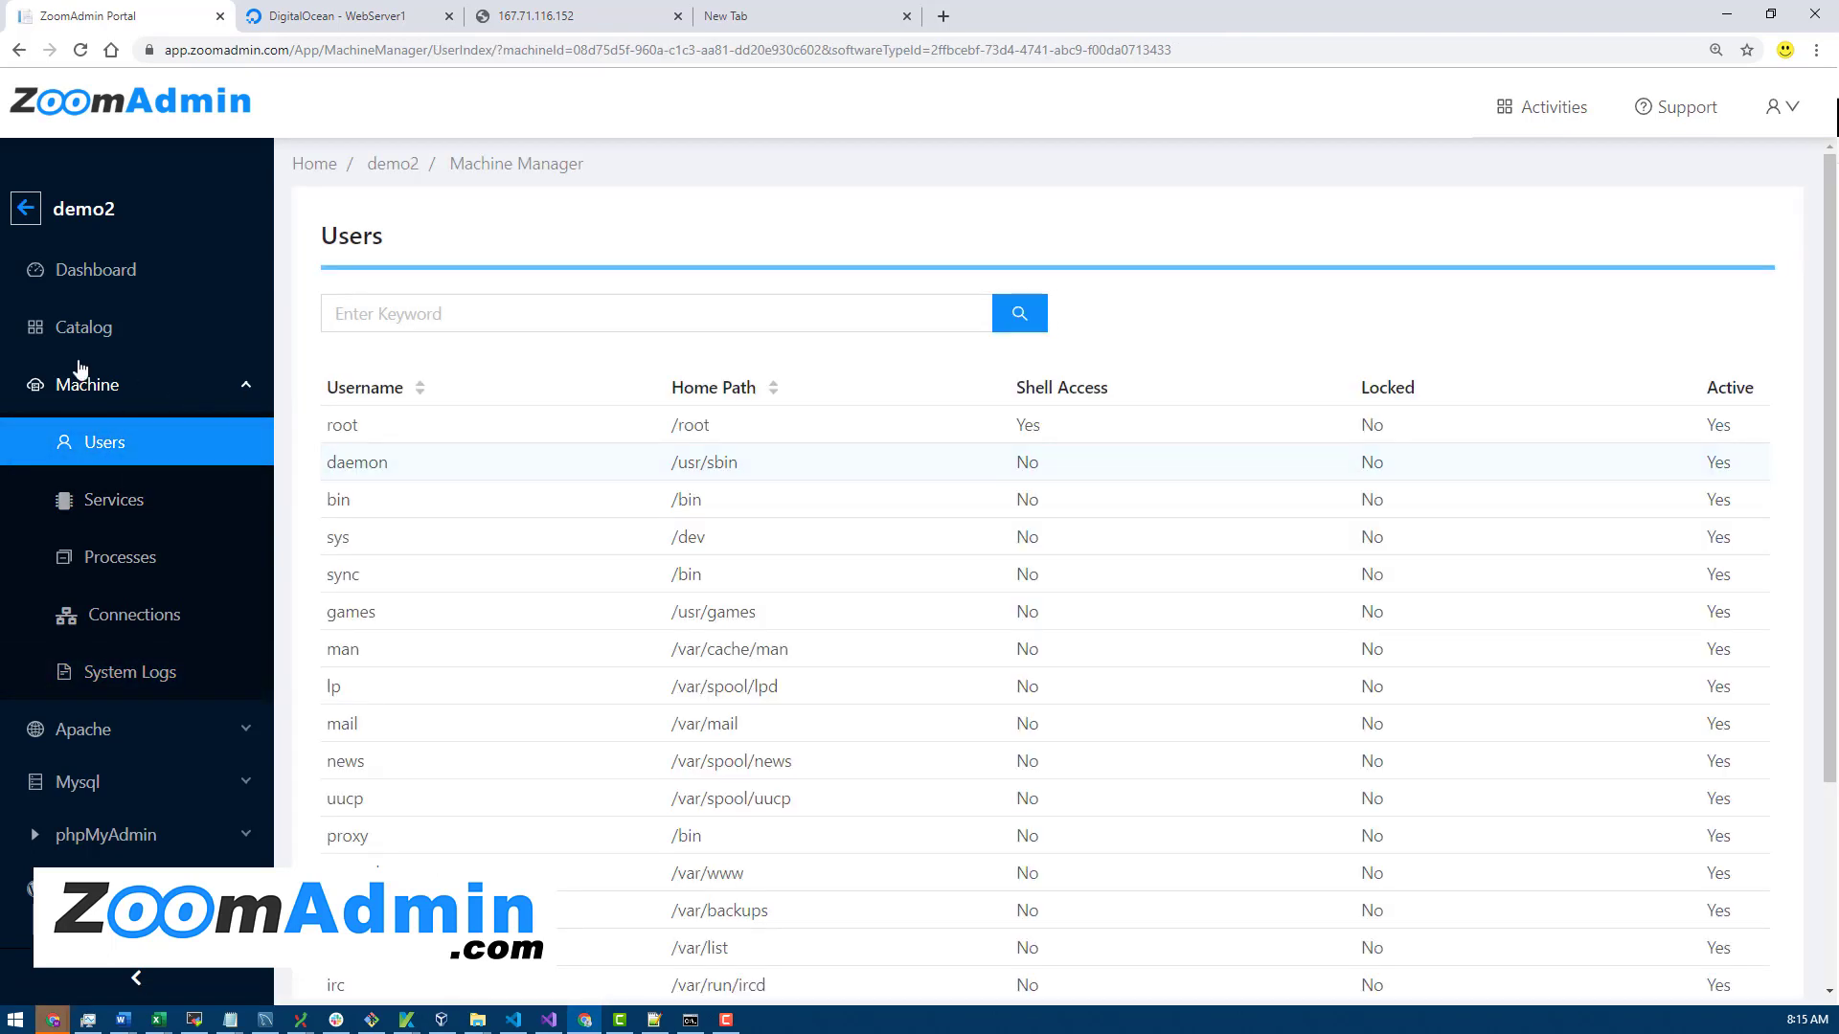
pyautogui.moveTo(275, 221)
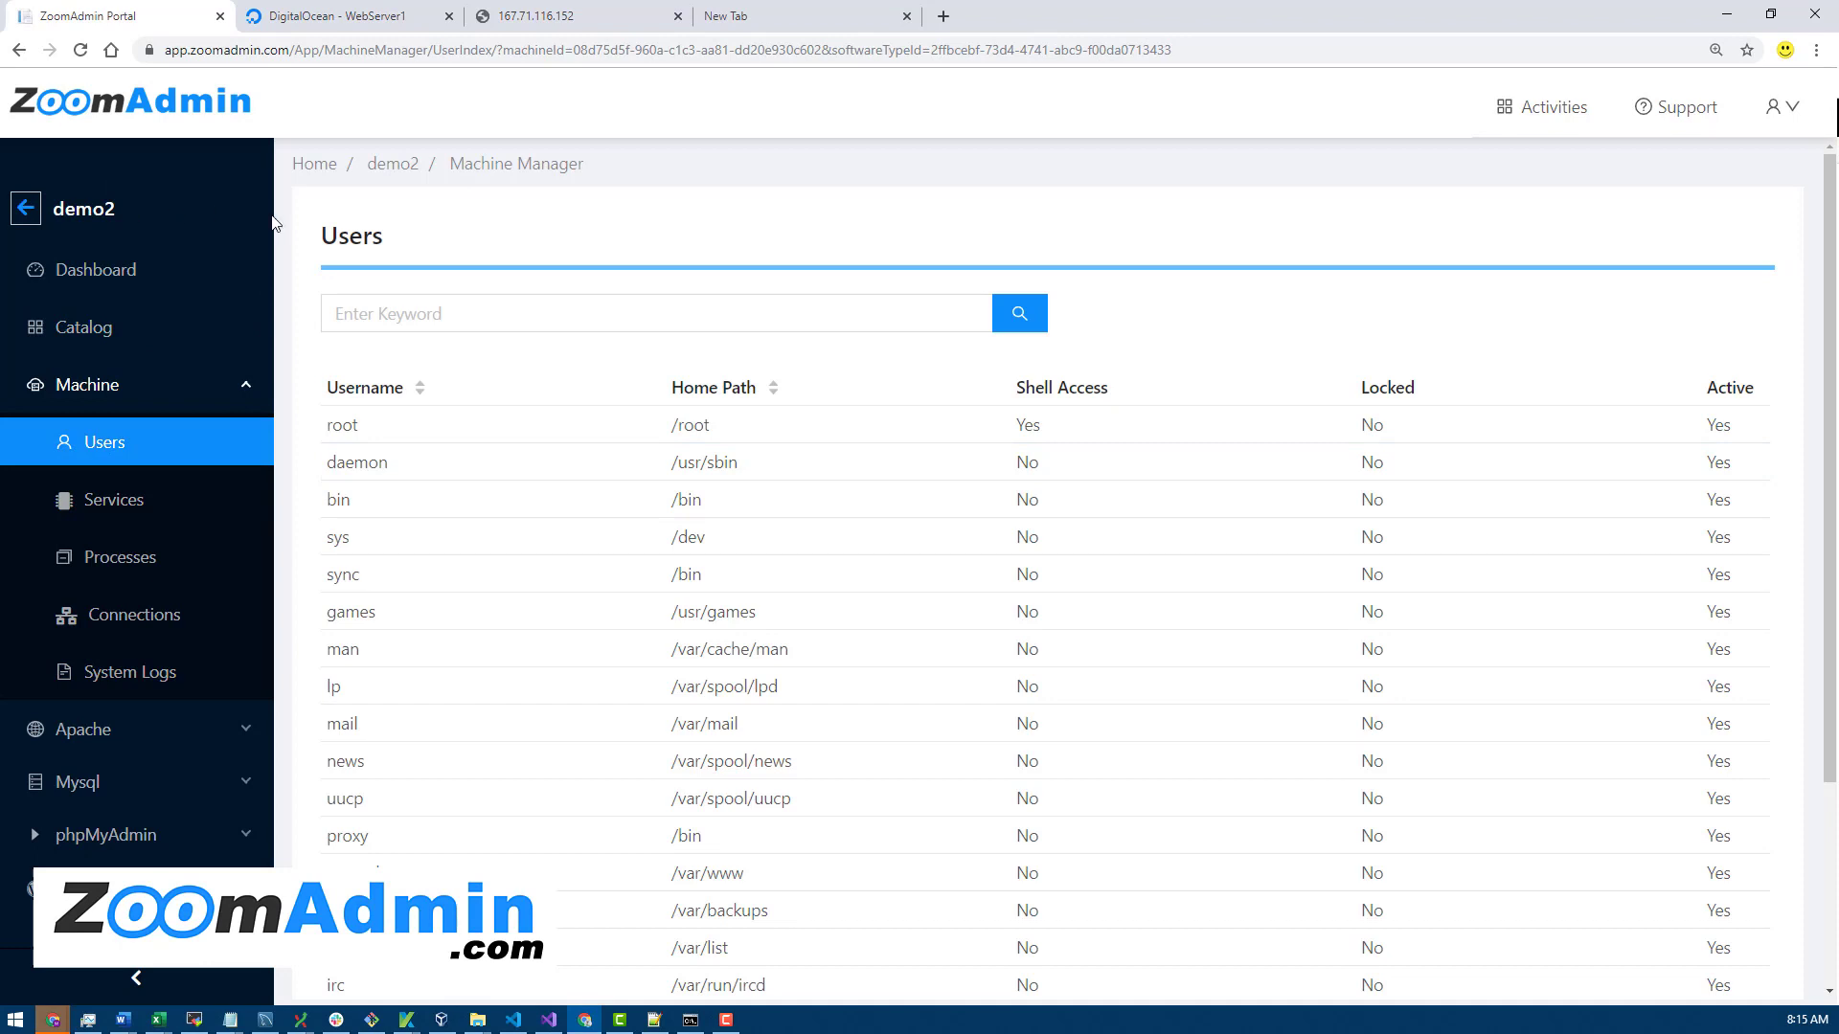
pyautogui.moveTo(518, 371)
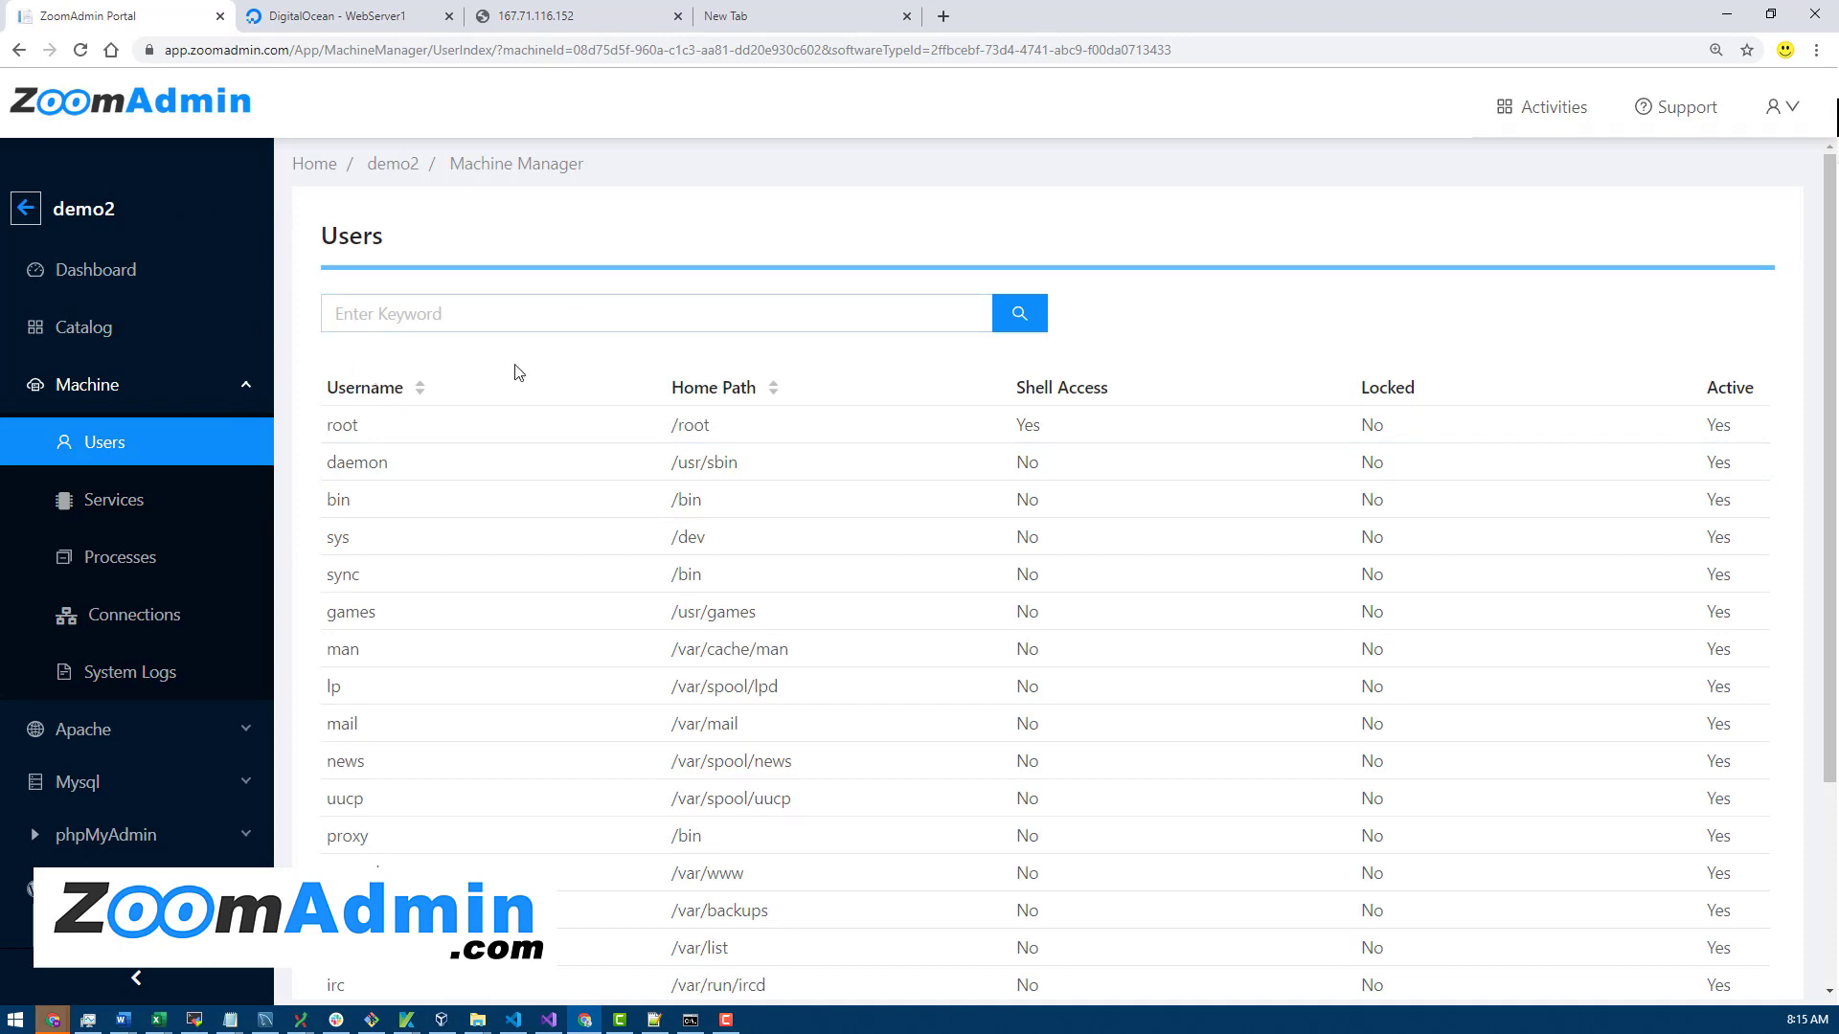
pyautogui.moveTo(454, 347)
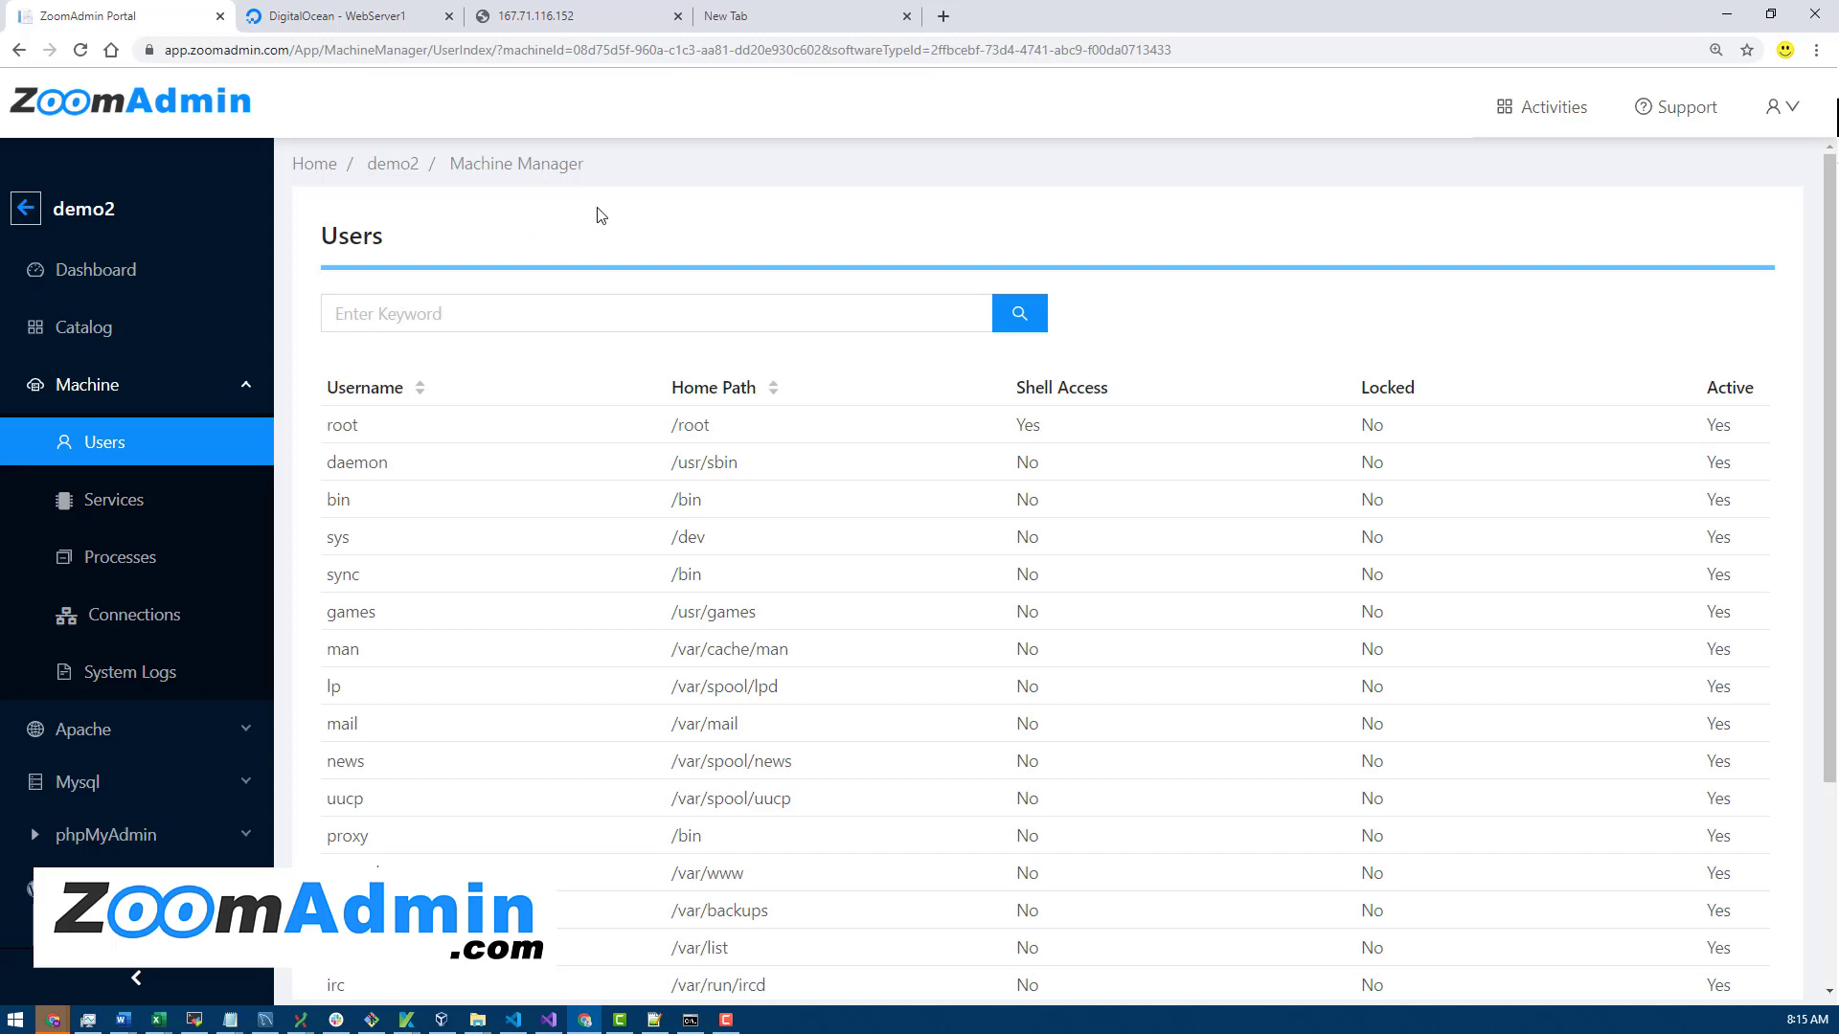
pyautogui.moveTo(652, 201)
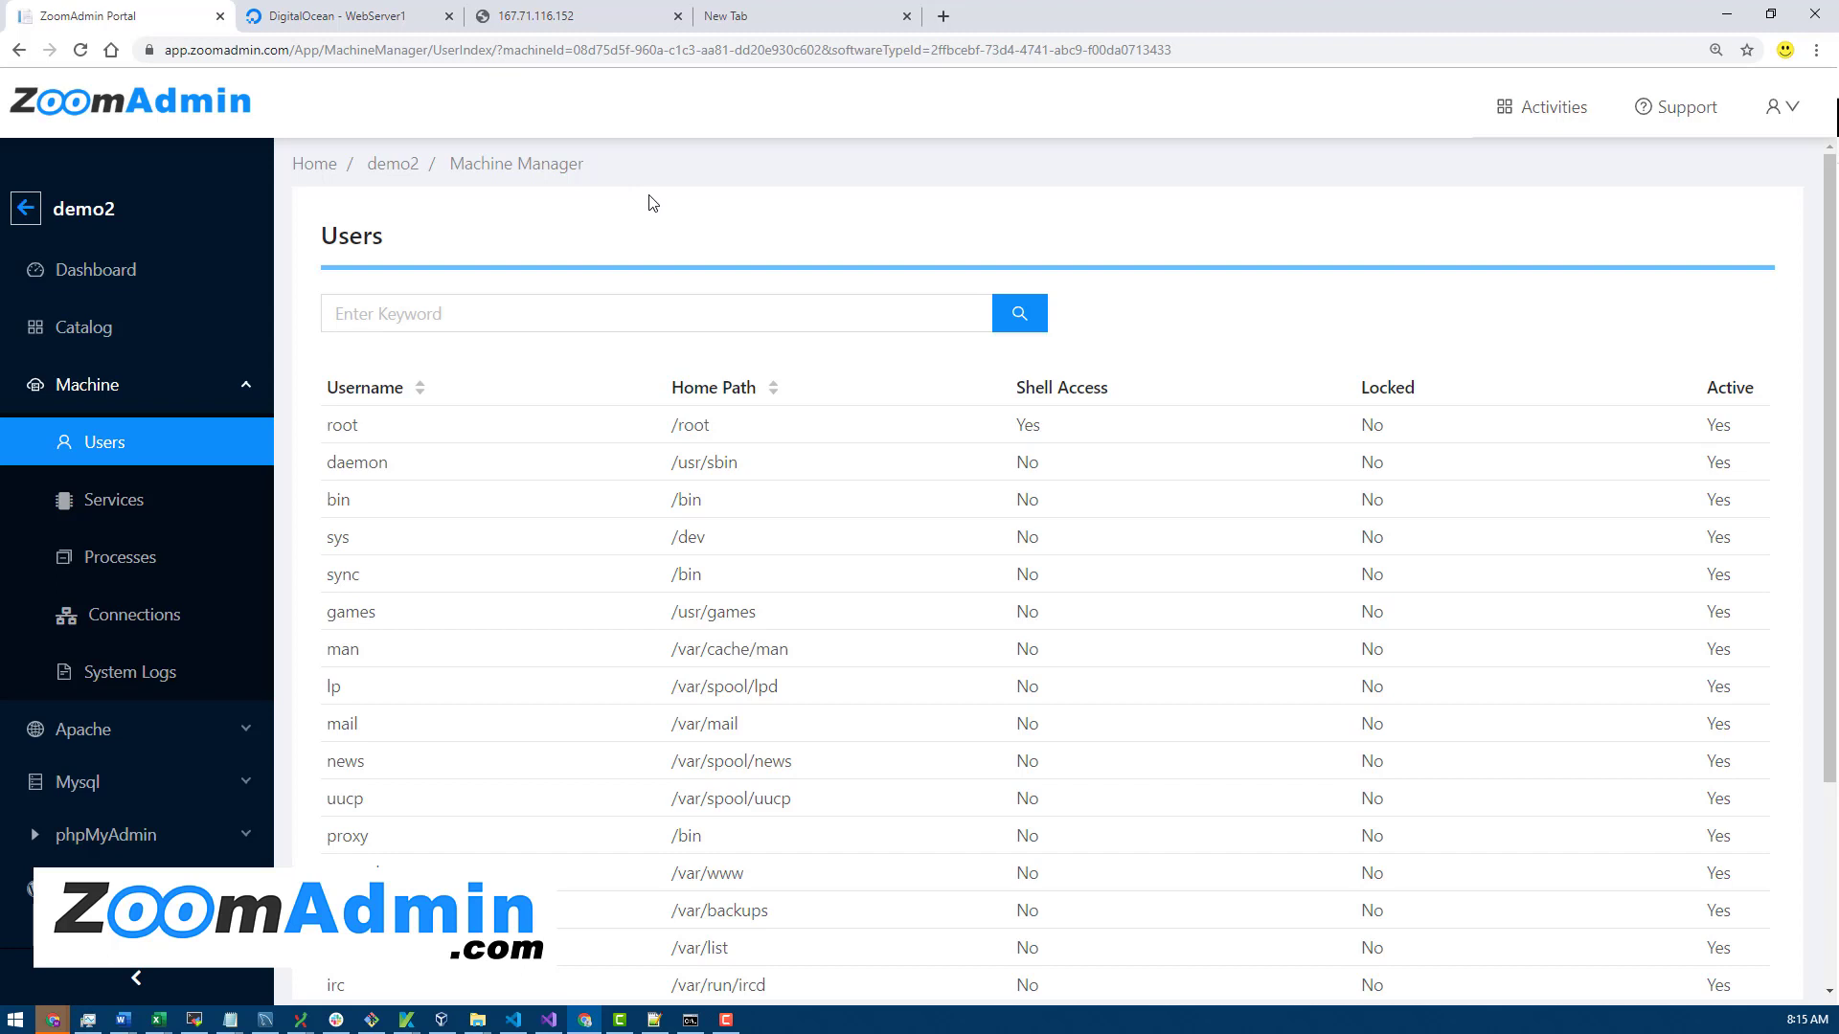
pyautogui.moveTo(487, 251)
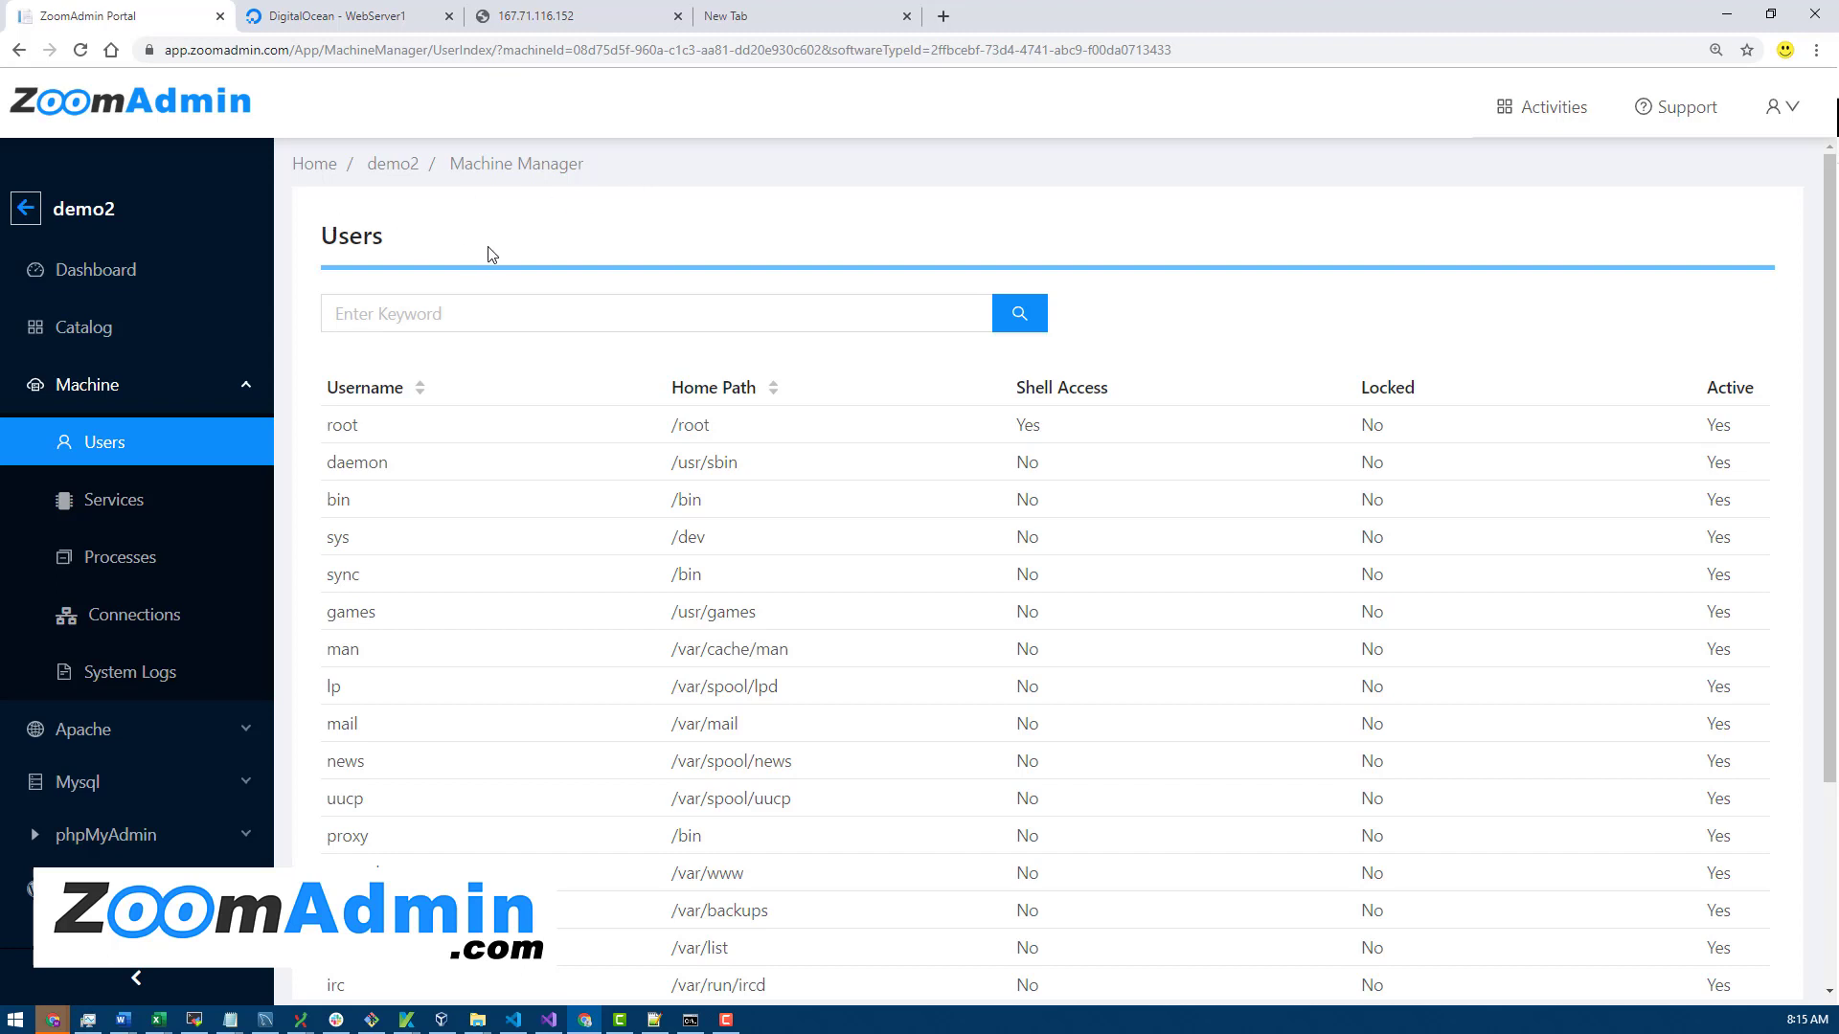